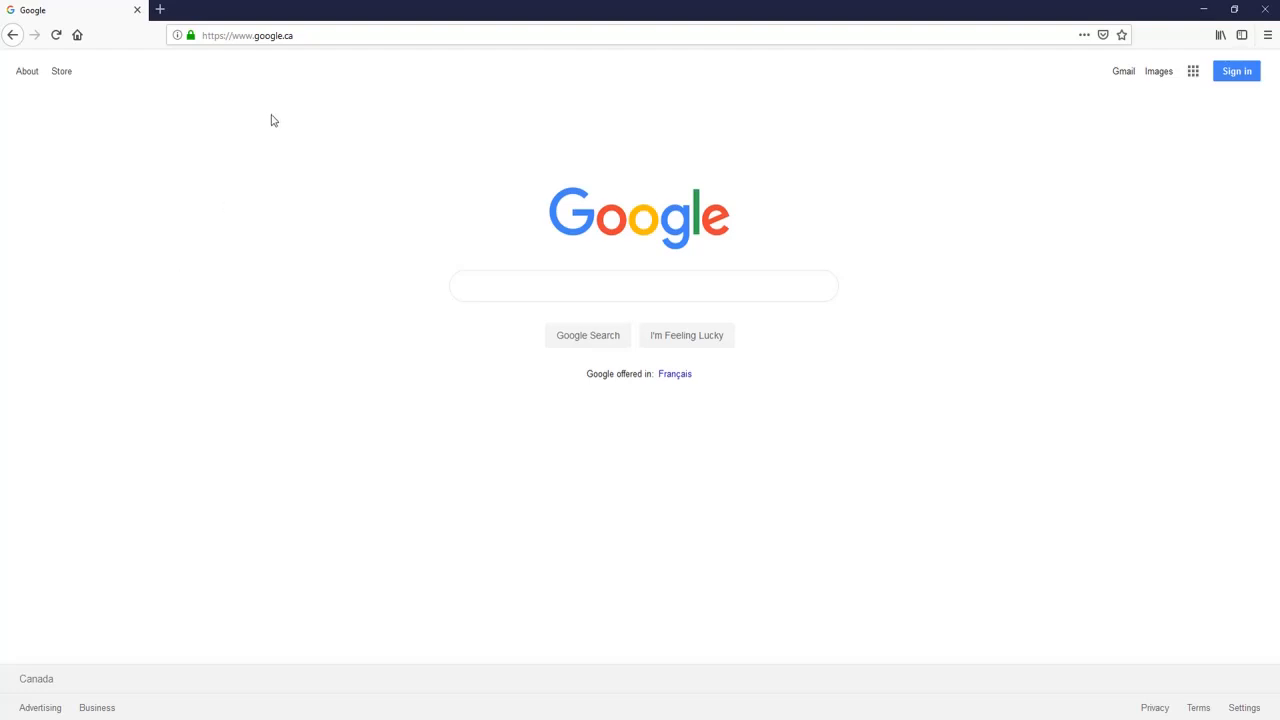
Load questrade.com in the Firefox address bar, replacing the Google start page
left_click(300, 35)
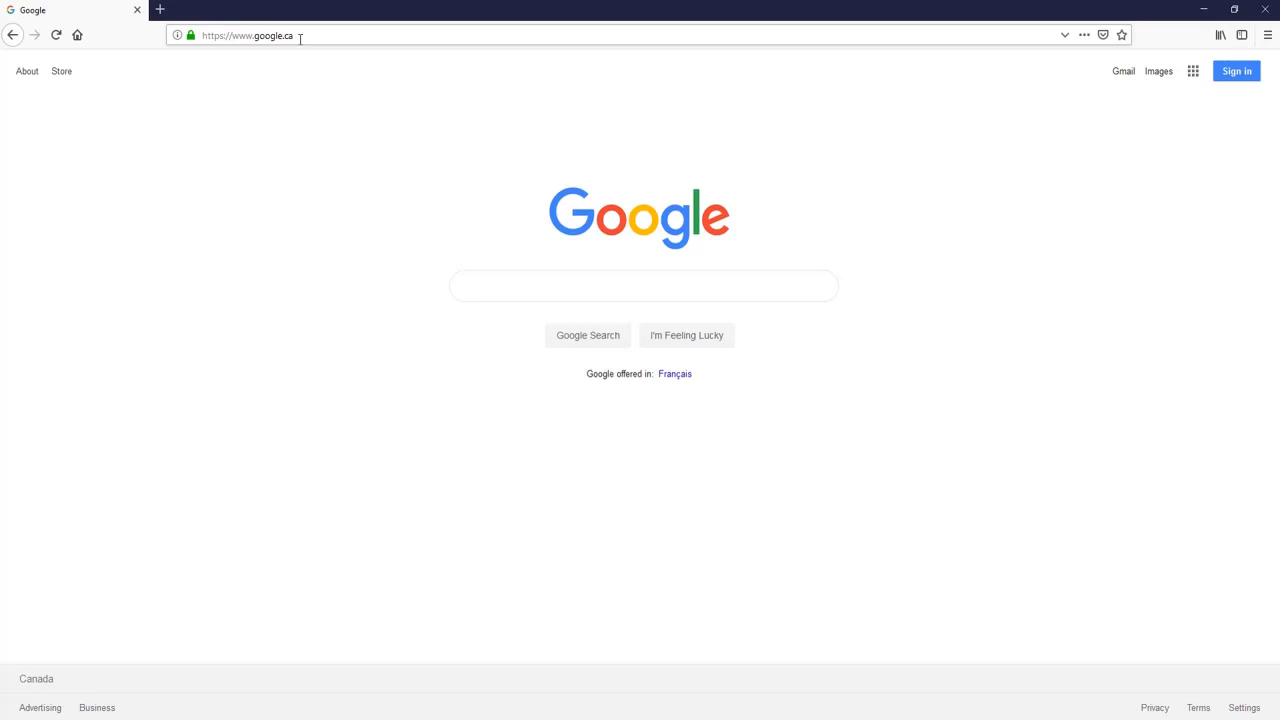
left_click(280, 35)
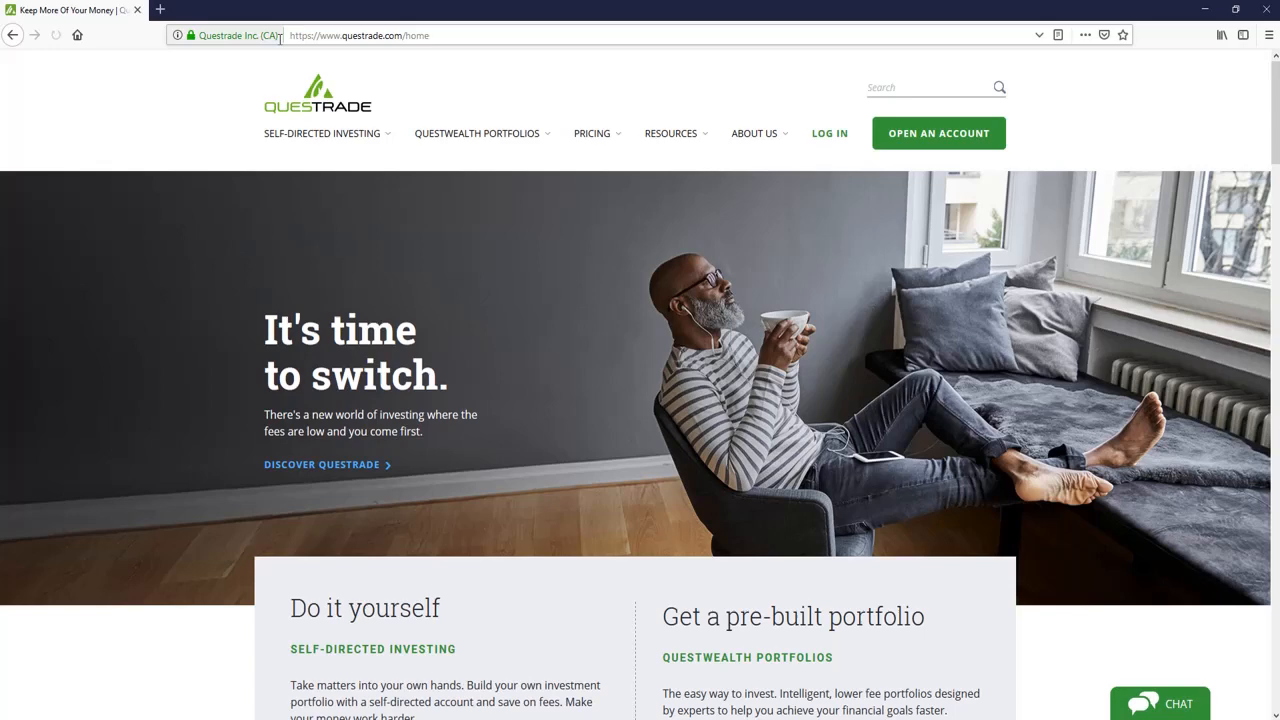
left_click(322, 133)
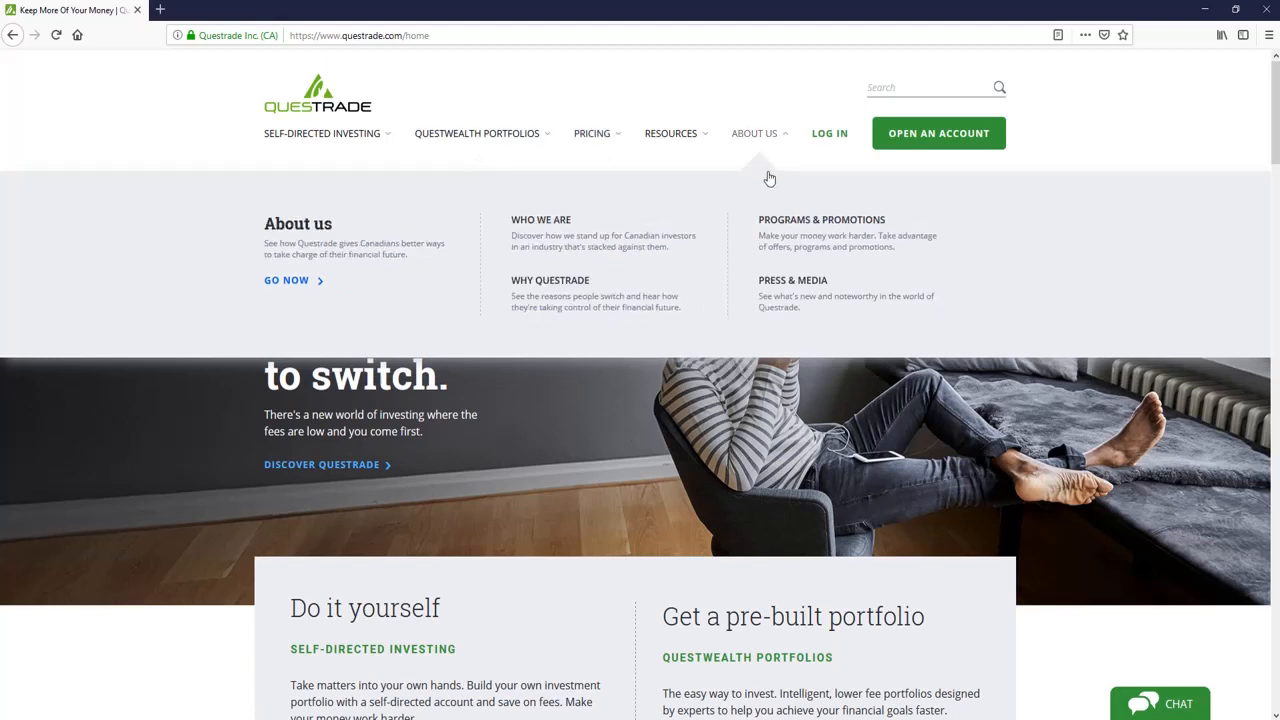
mouse_move(477, 133)
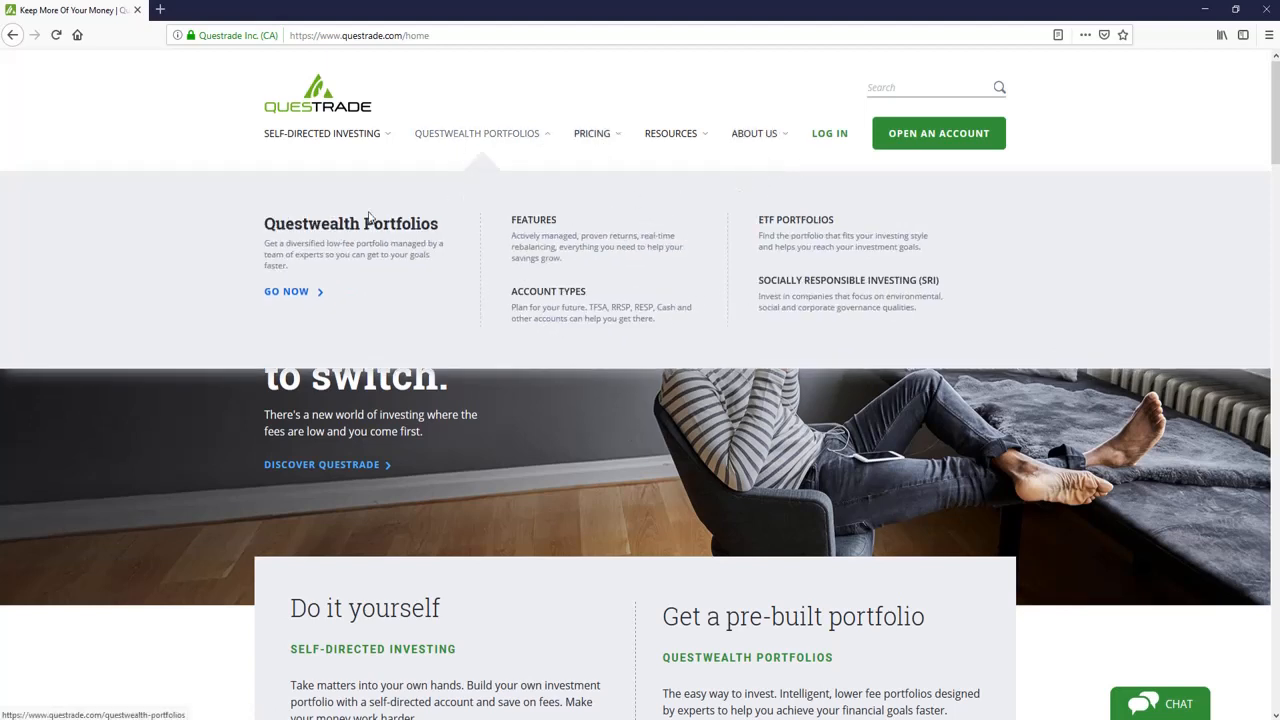
mouse_move(260, 281)
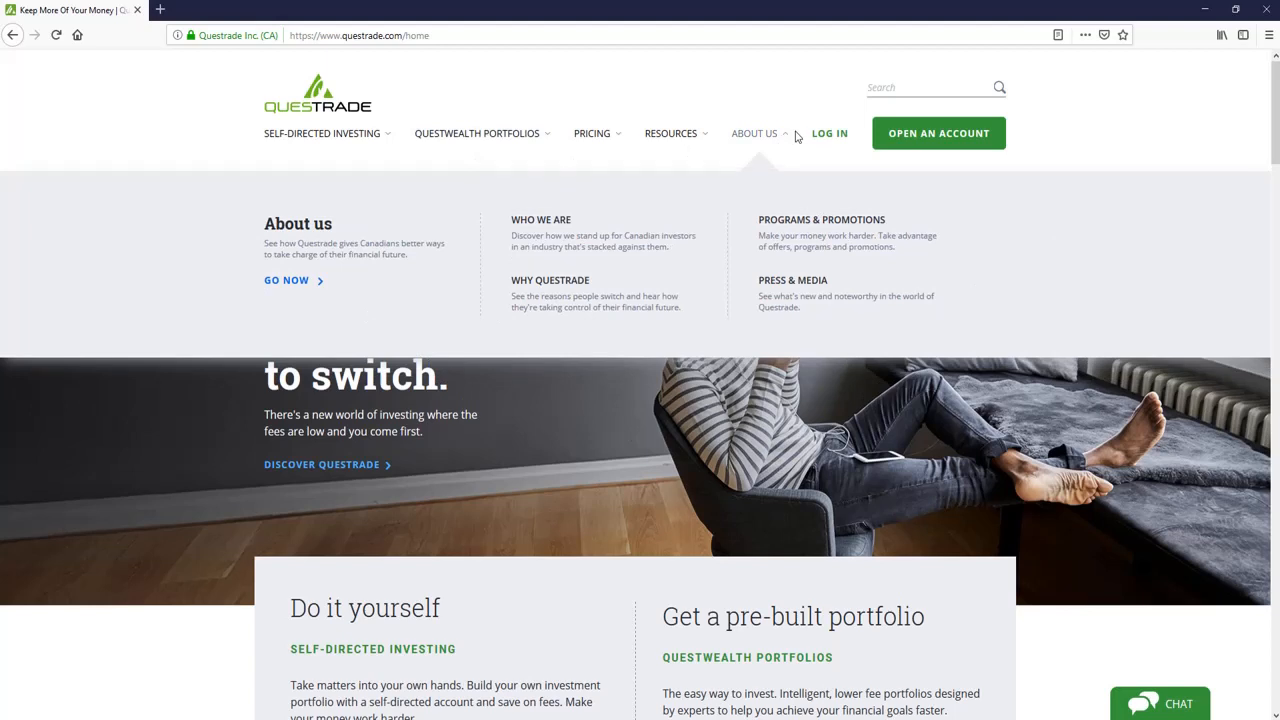
mouse_move(938, 133)
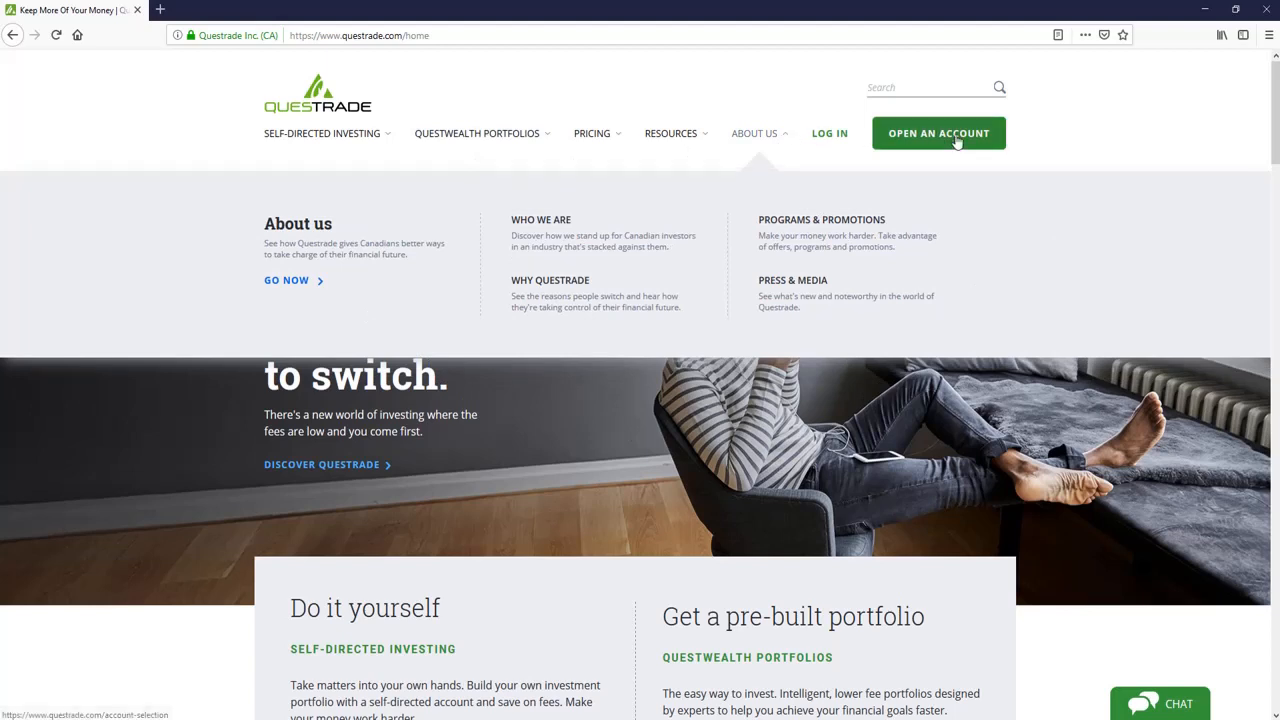
Go to the account selection page with the green OPEN AN ACCOUNT button
left_click(938, 133)
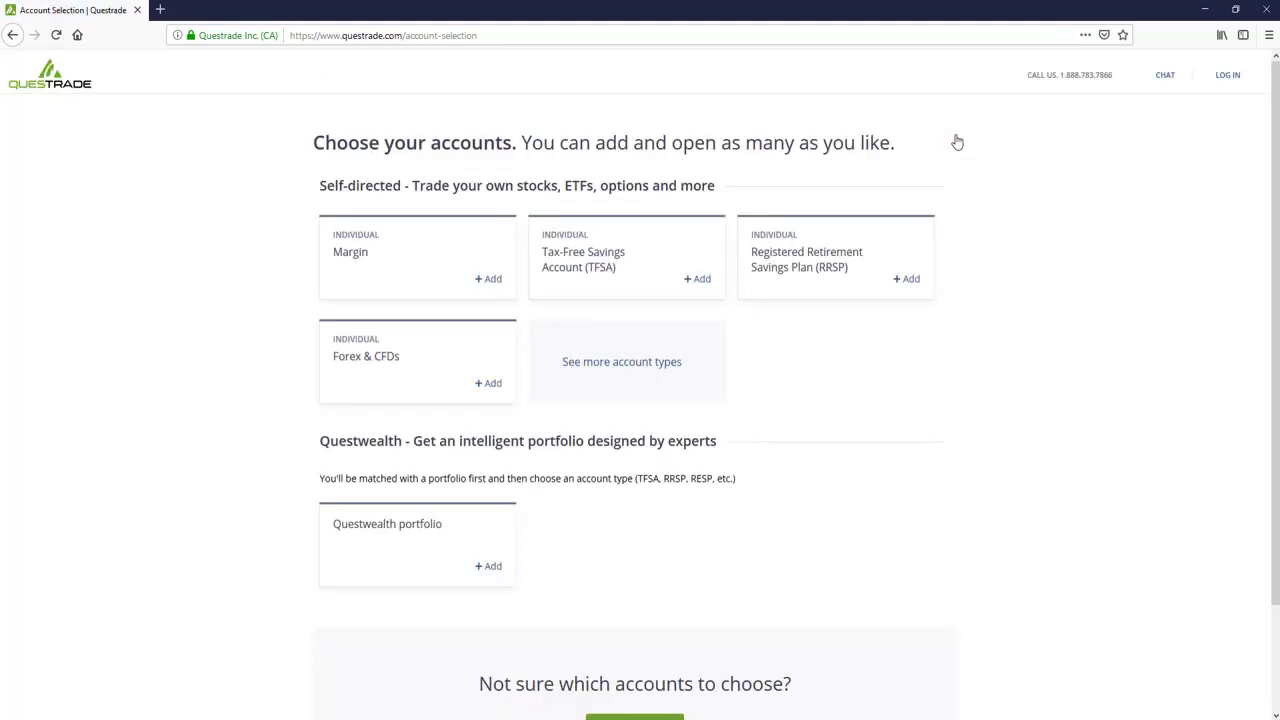
mouse_move(684, 223)
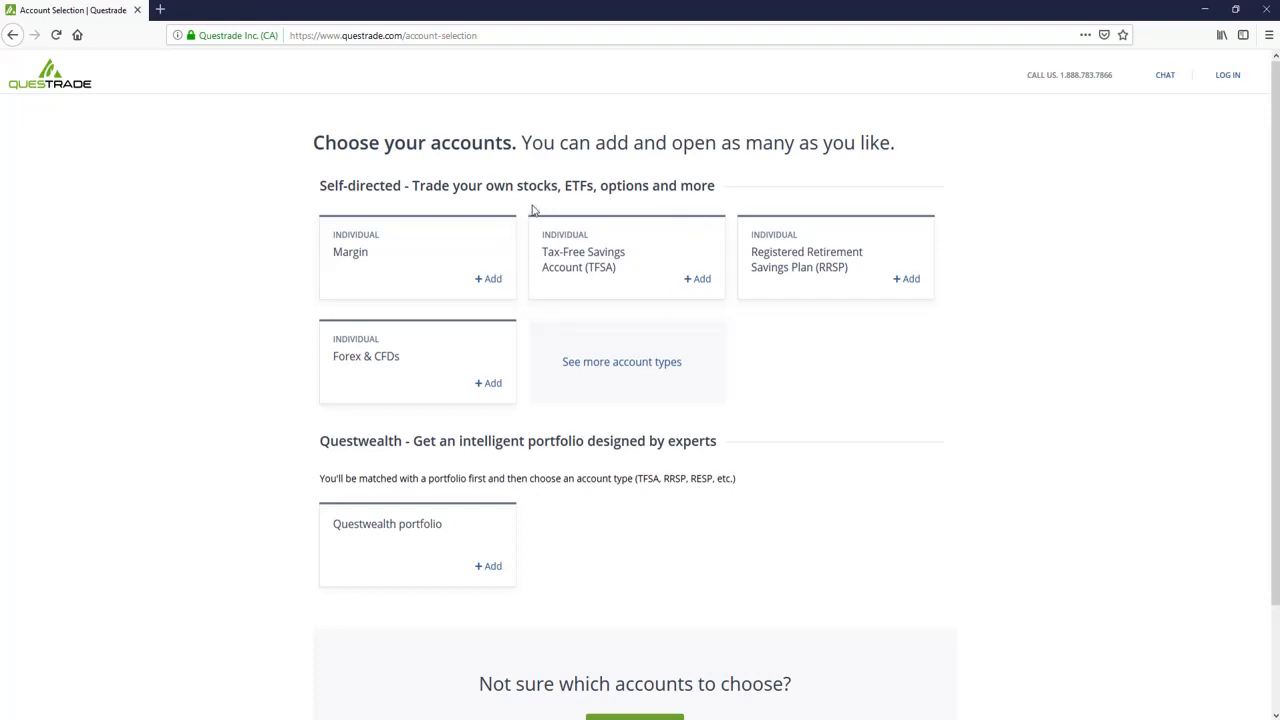
mouse_move(515, 307)
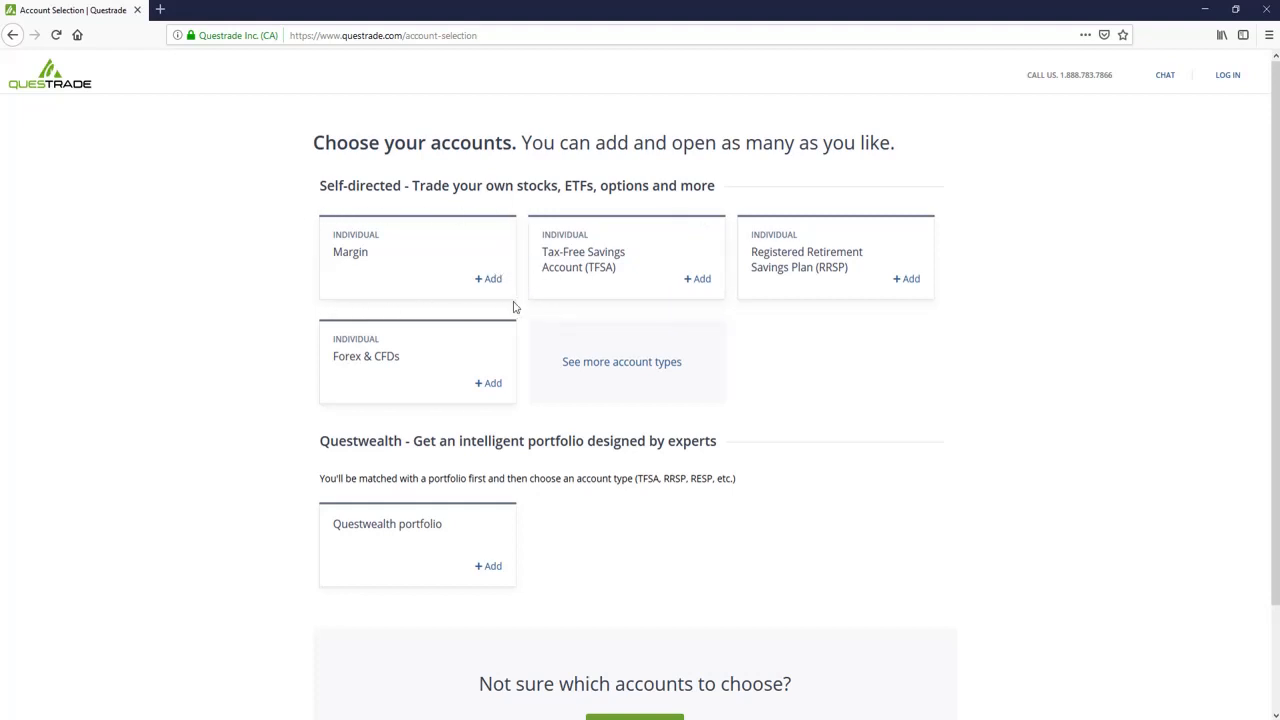
mouse_move(312, 291)
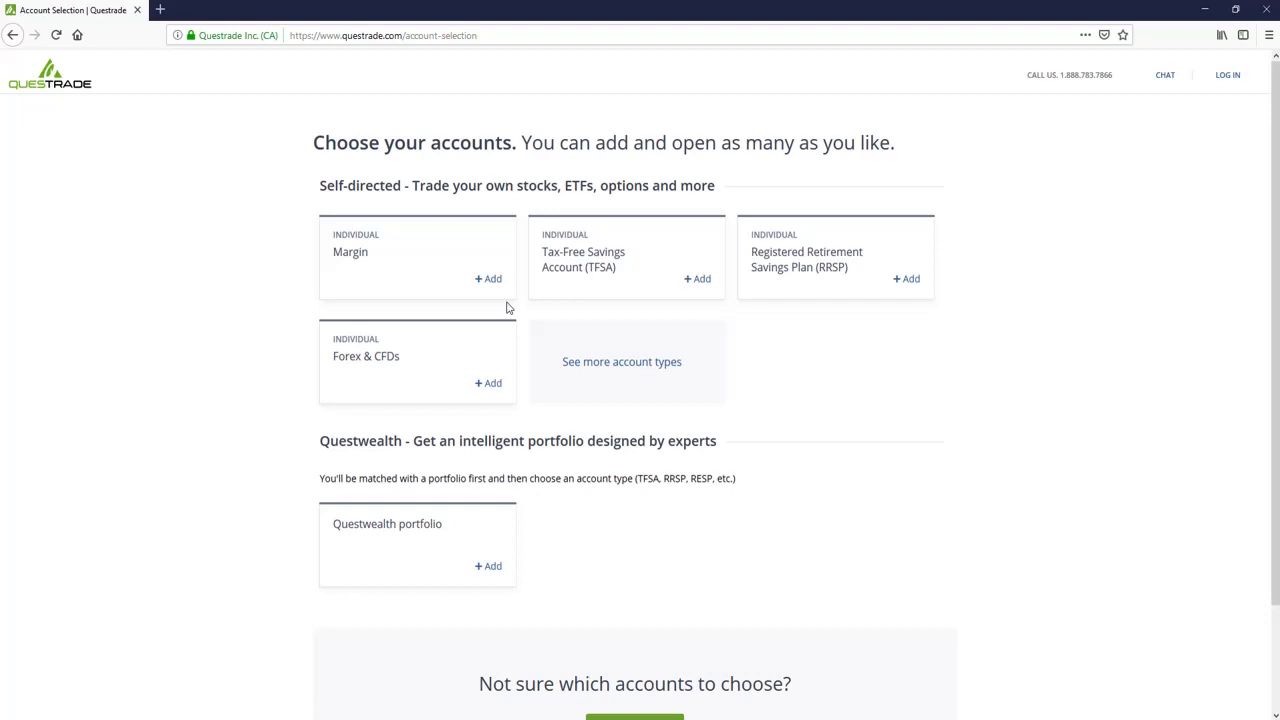
mouse_move(587, 291)
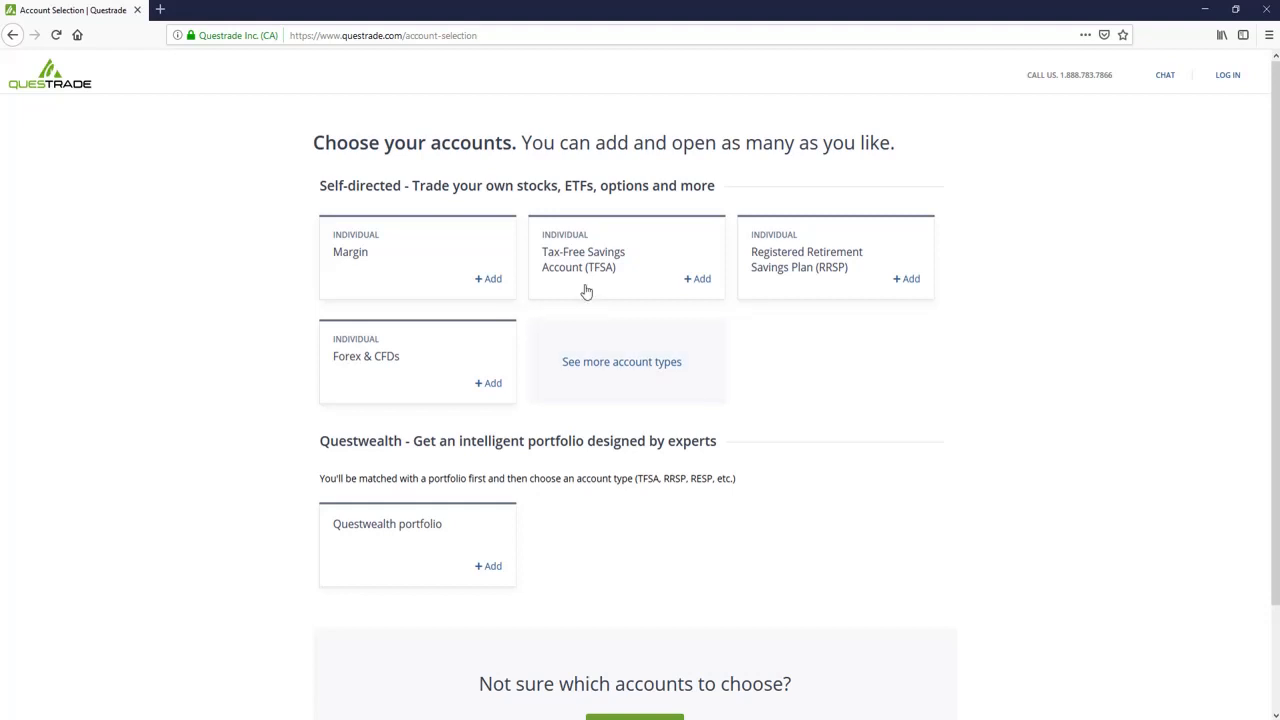
mouse_move(778, 295)
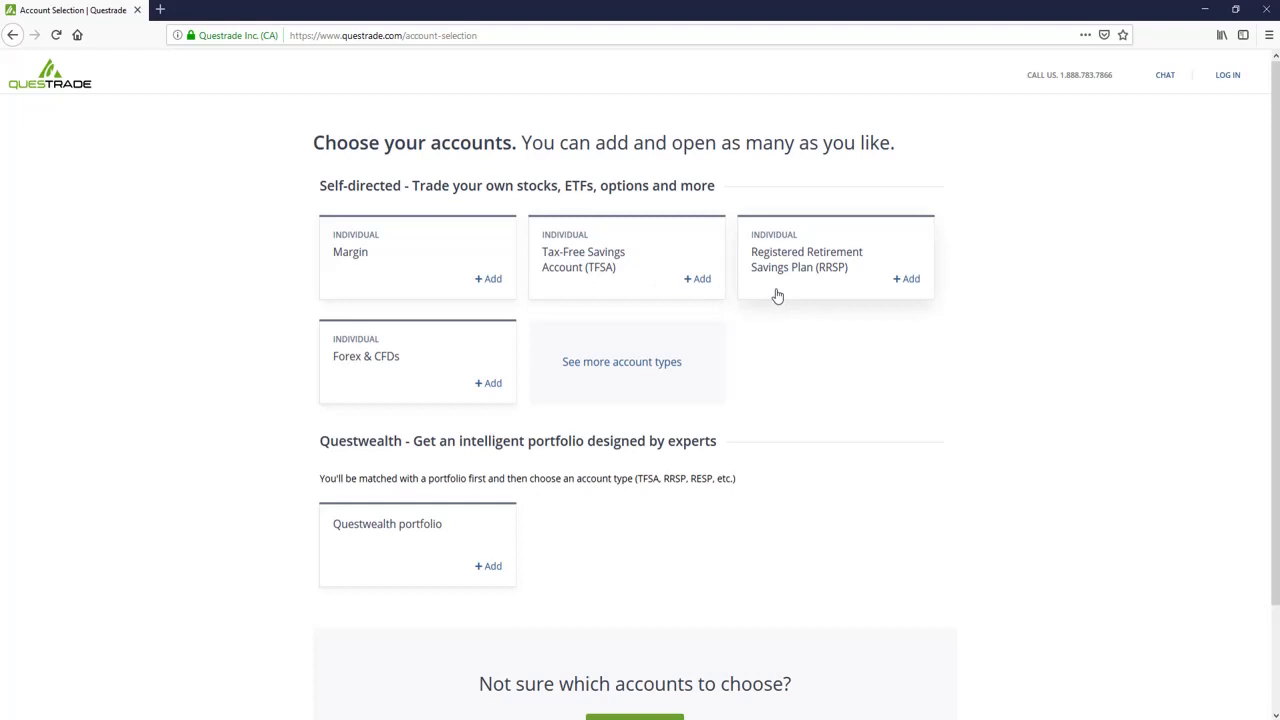
mouse_move(739, 285)
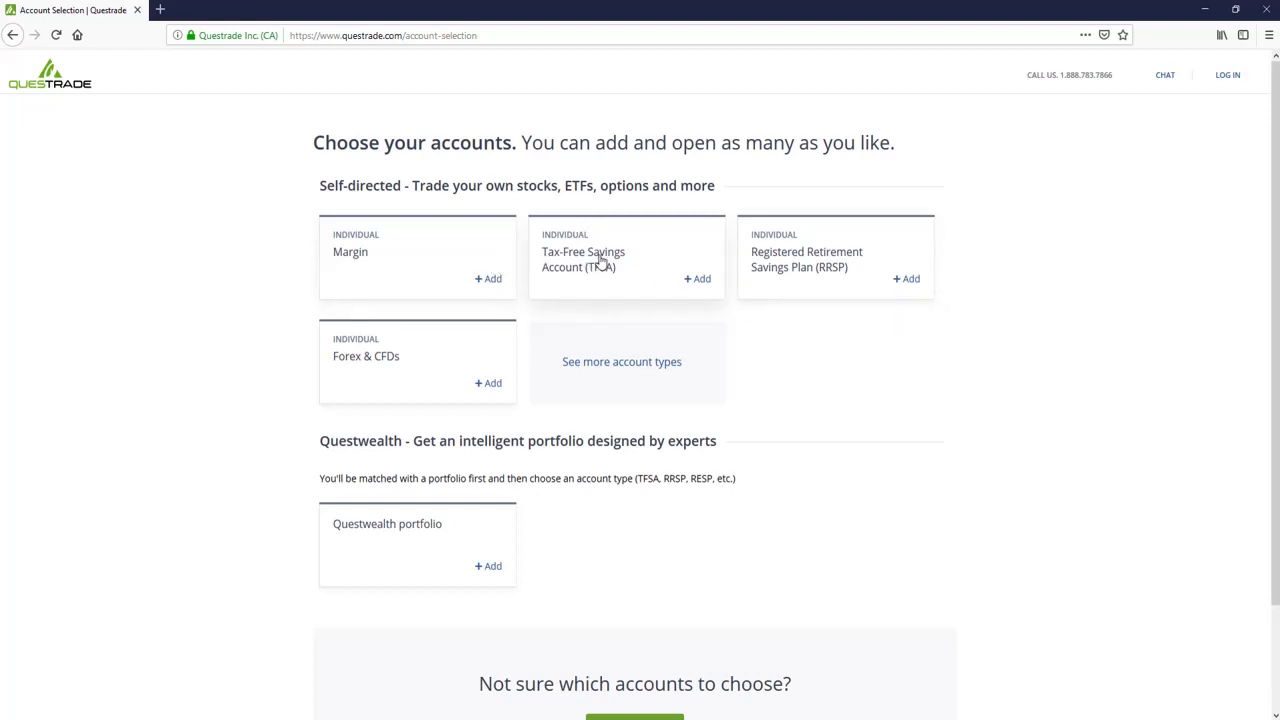
mouse_move(596, 309)
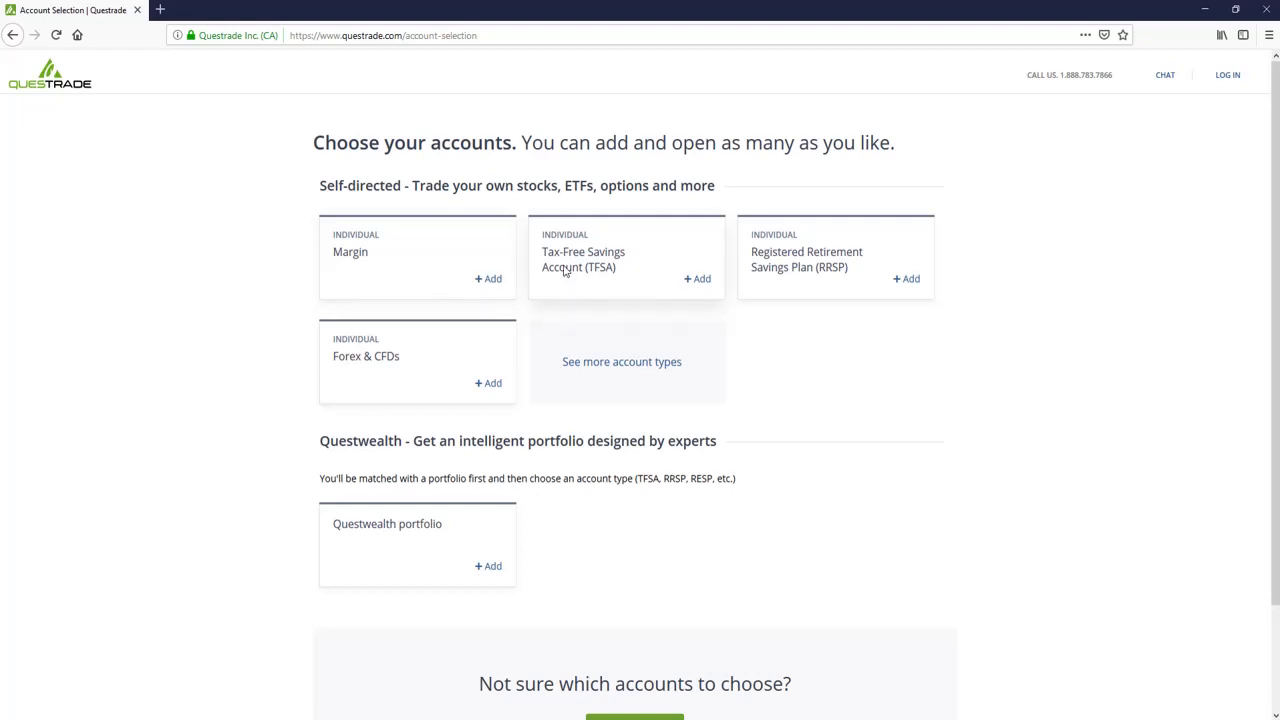
mouse_move(593, 267)
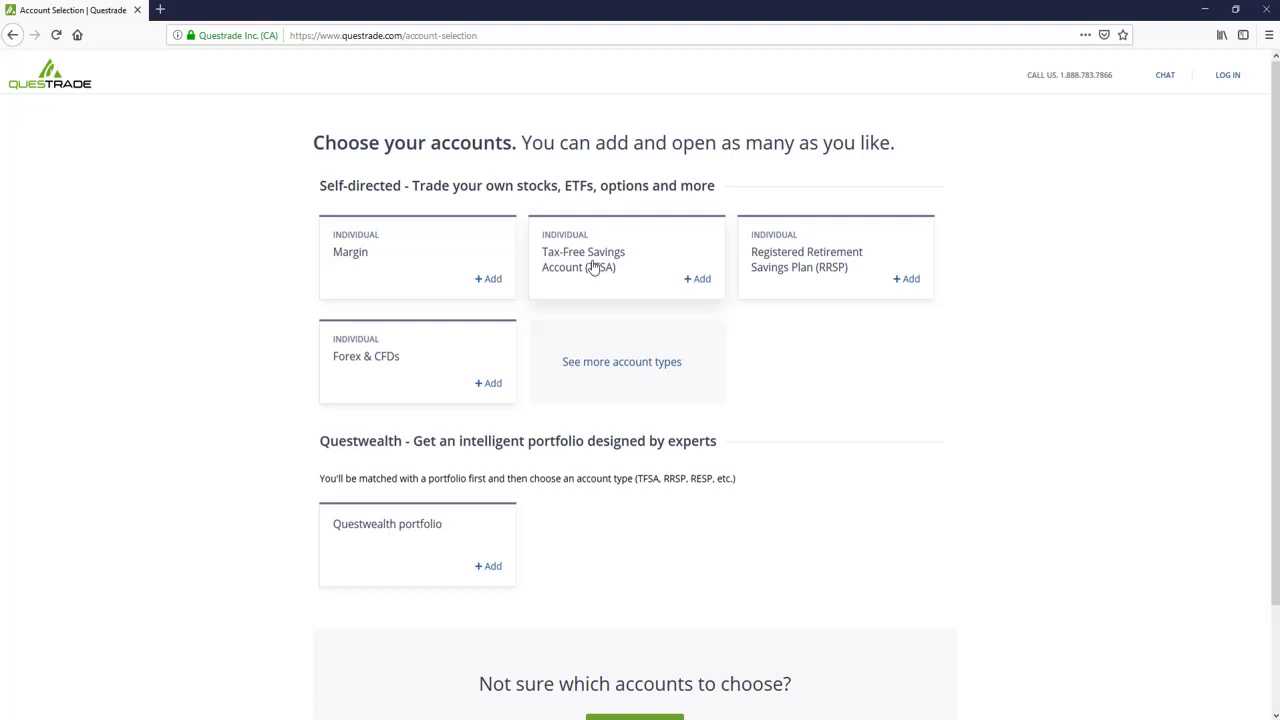
Add the TFSA to the opening list, adding and then removing the RRSP
left_click(697, 278)
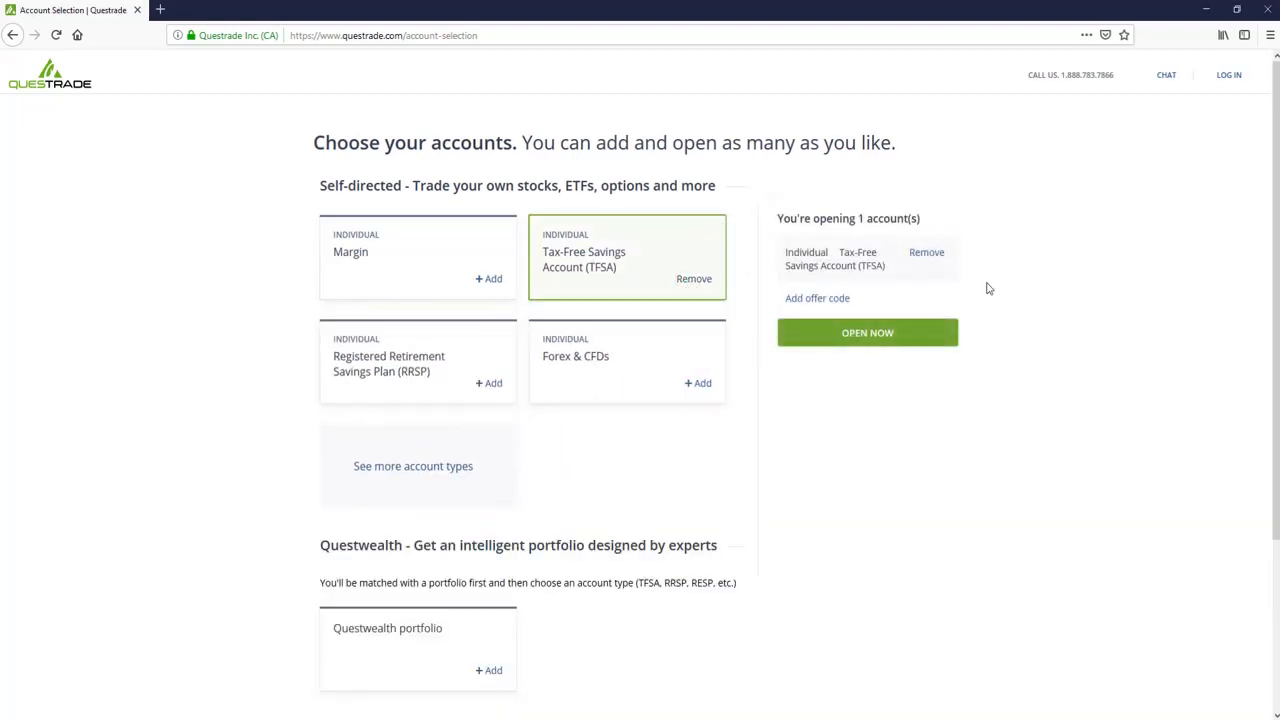
mouse_move(997, 259)
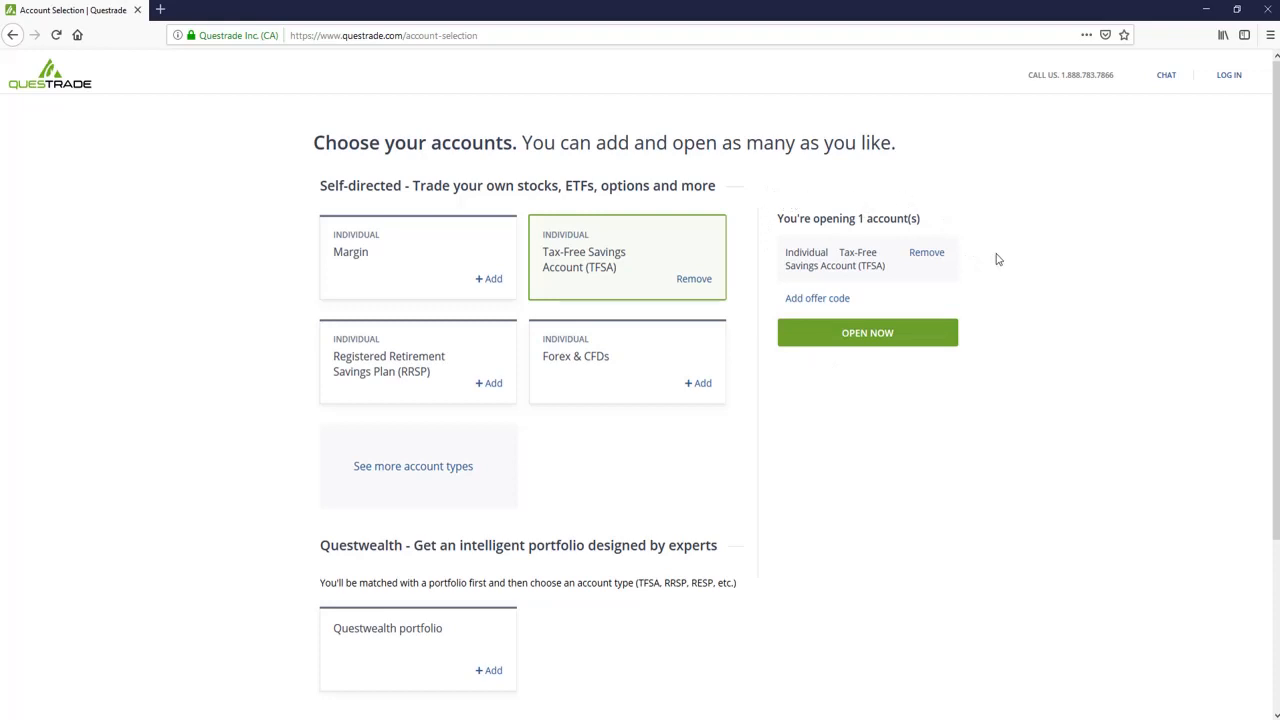
mouse_move(452, 385)
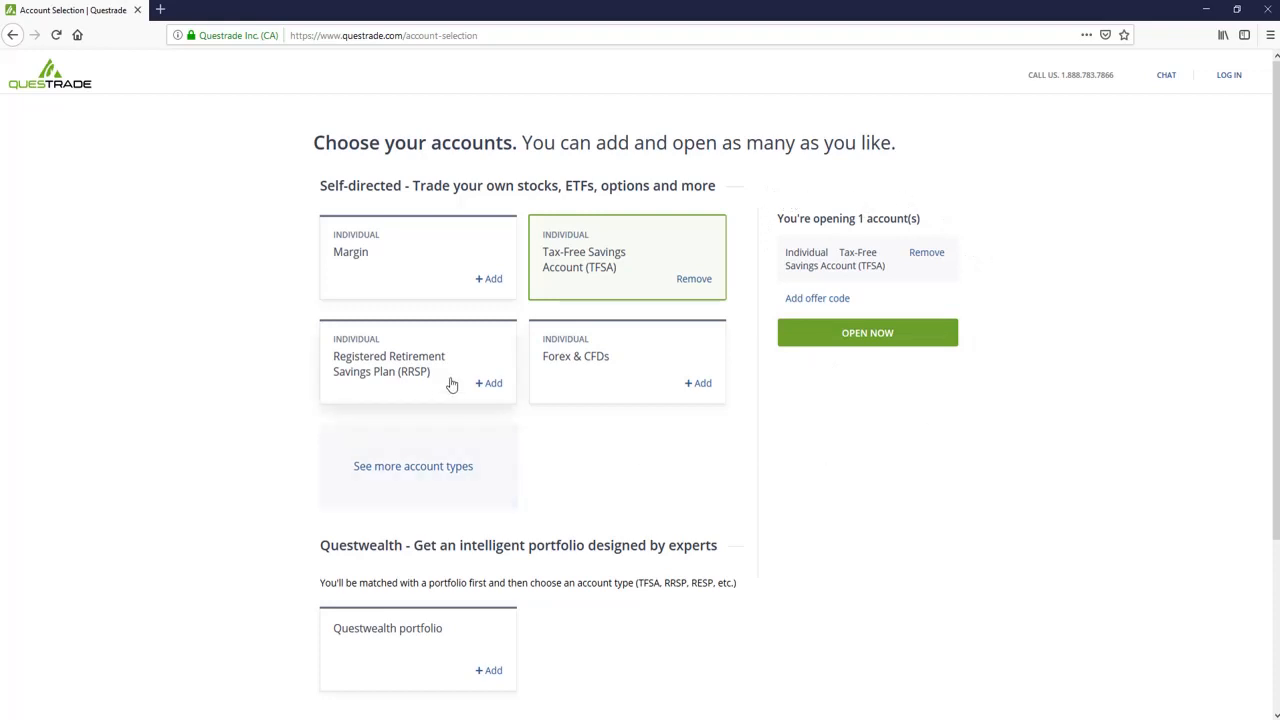
left_click(489, 383)
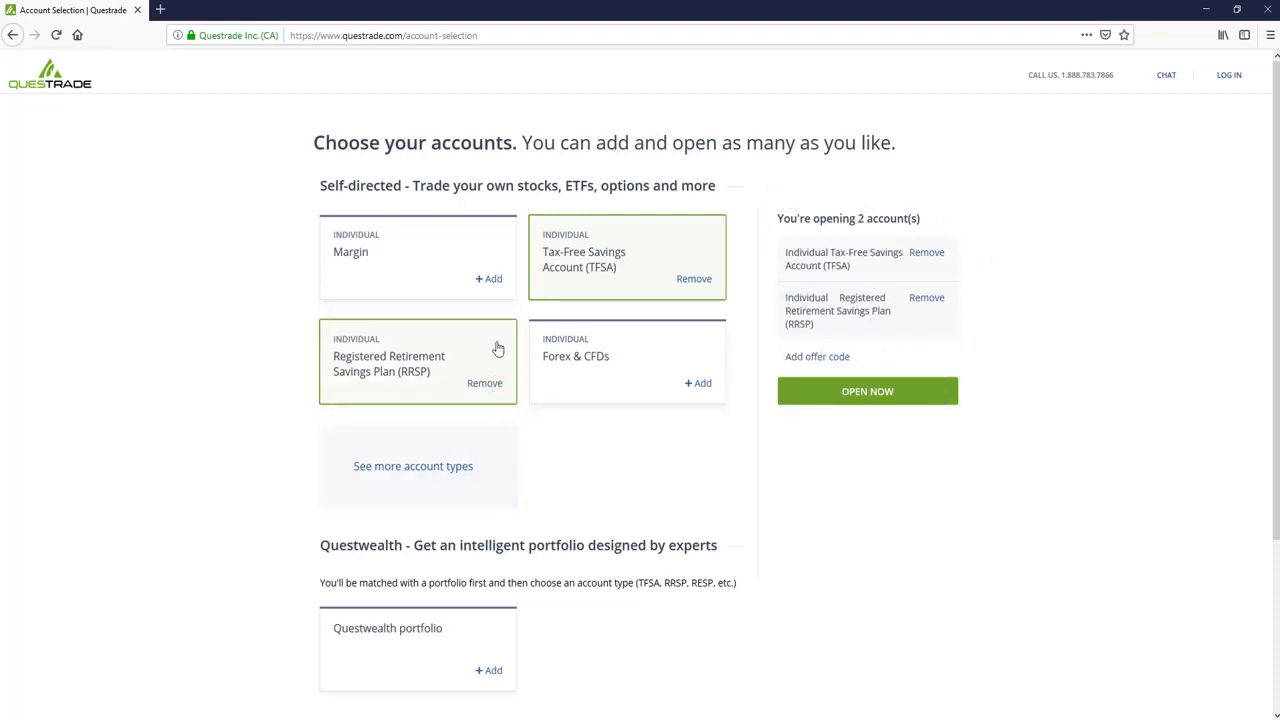
left_click(484, 383)
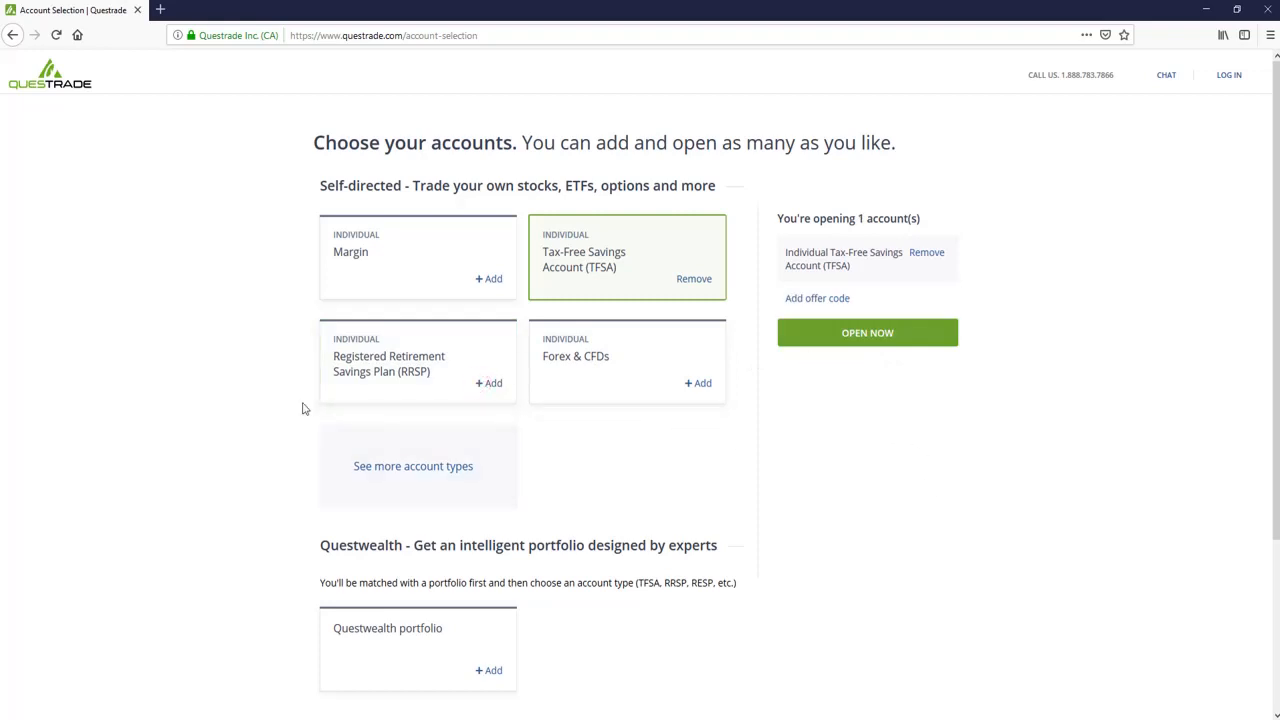
mouse_move(424, 240)
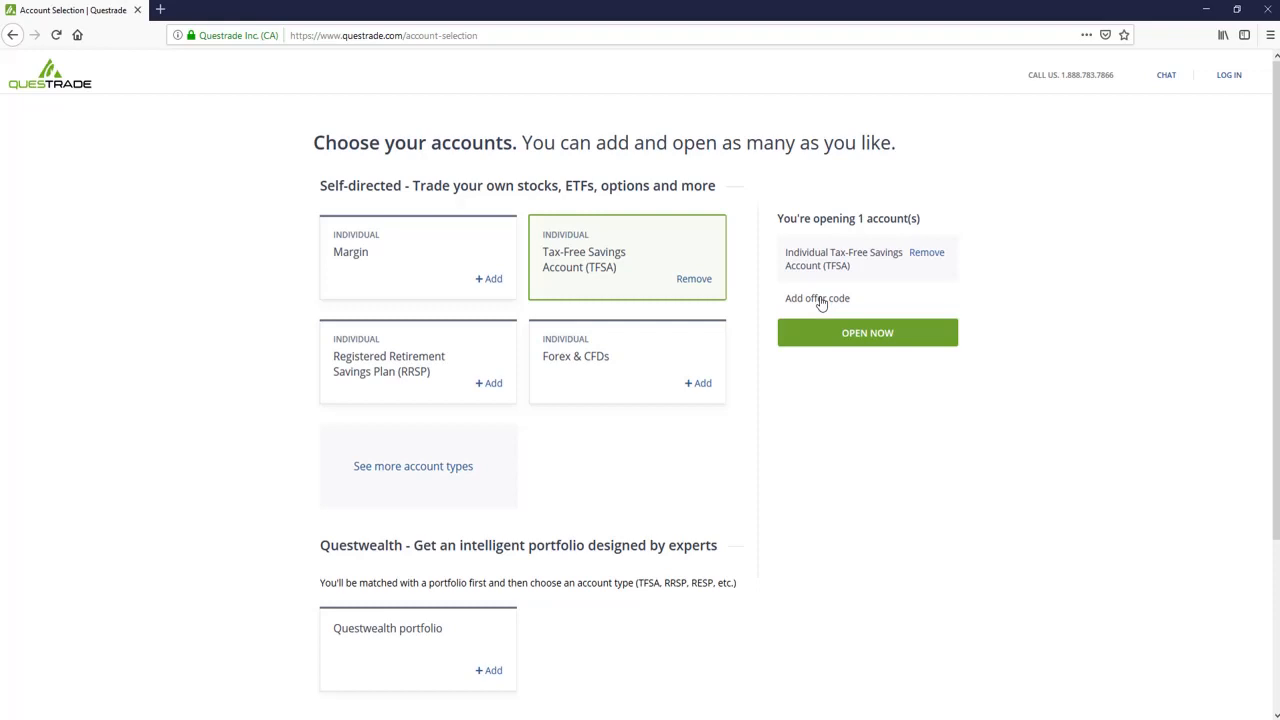
Apply an offer code for a $50 commission rebate and agree to its terms
left_click(817, 298)
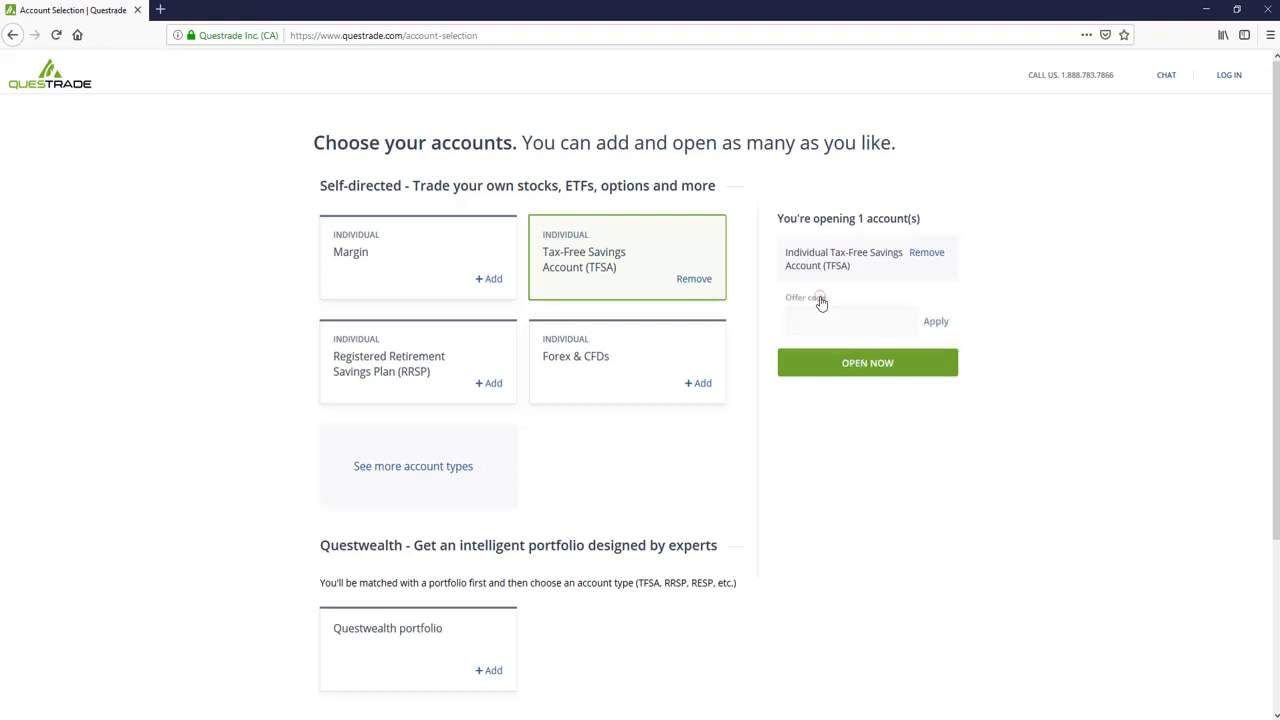
left_click(850, 320)
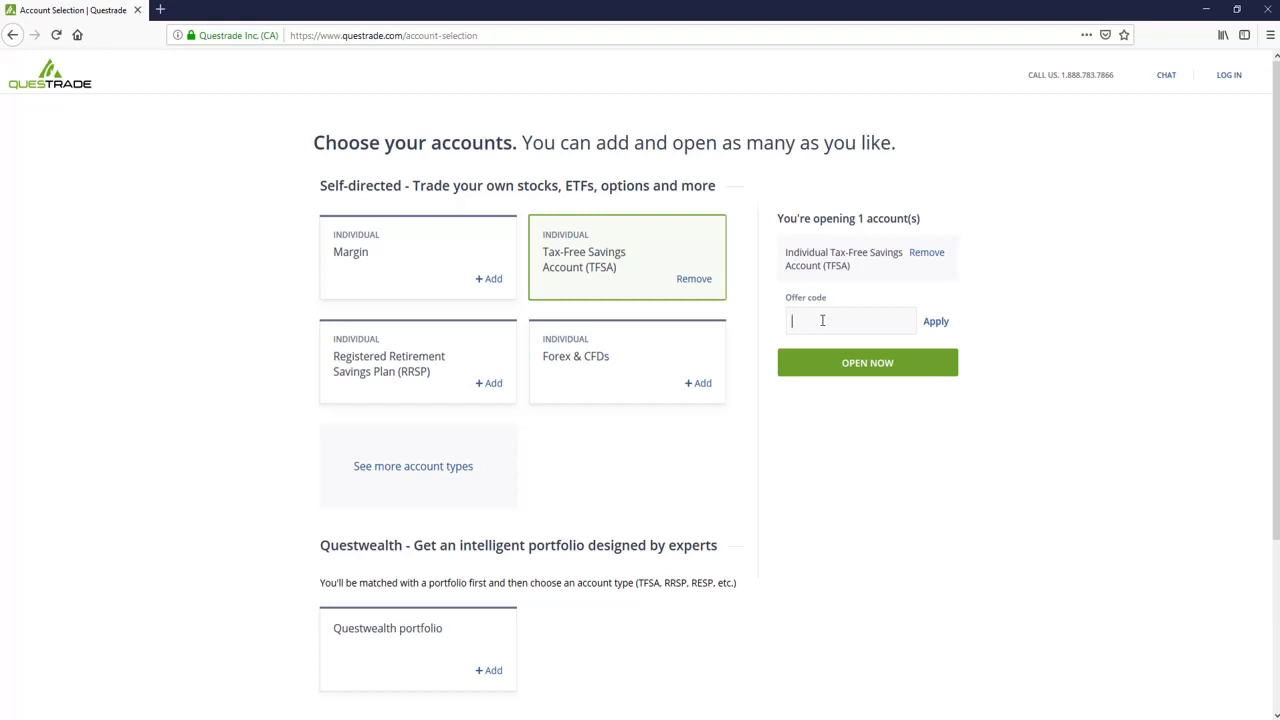
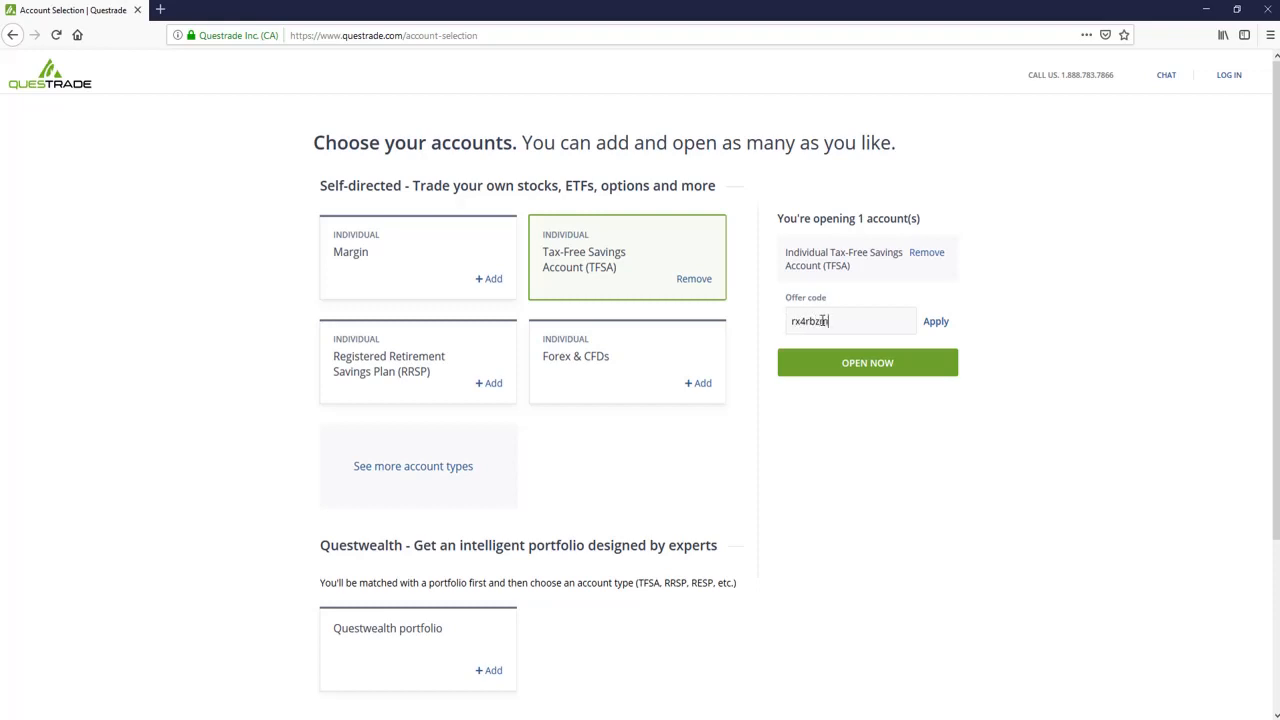
left_click(935, 321)
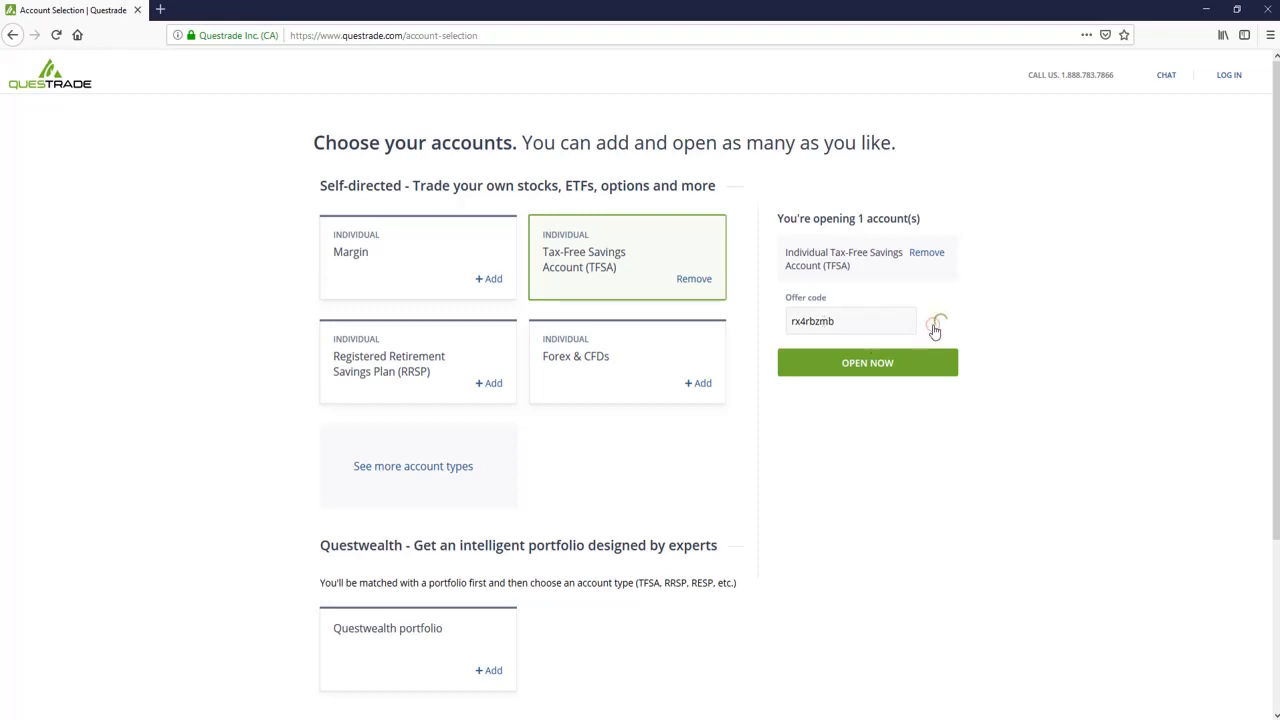
left_click(935, 321)
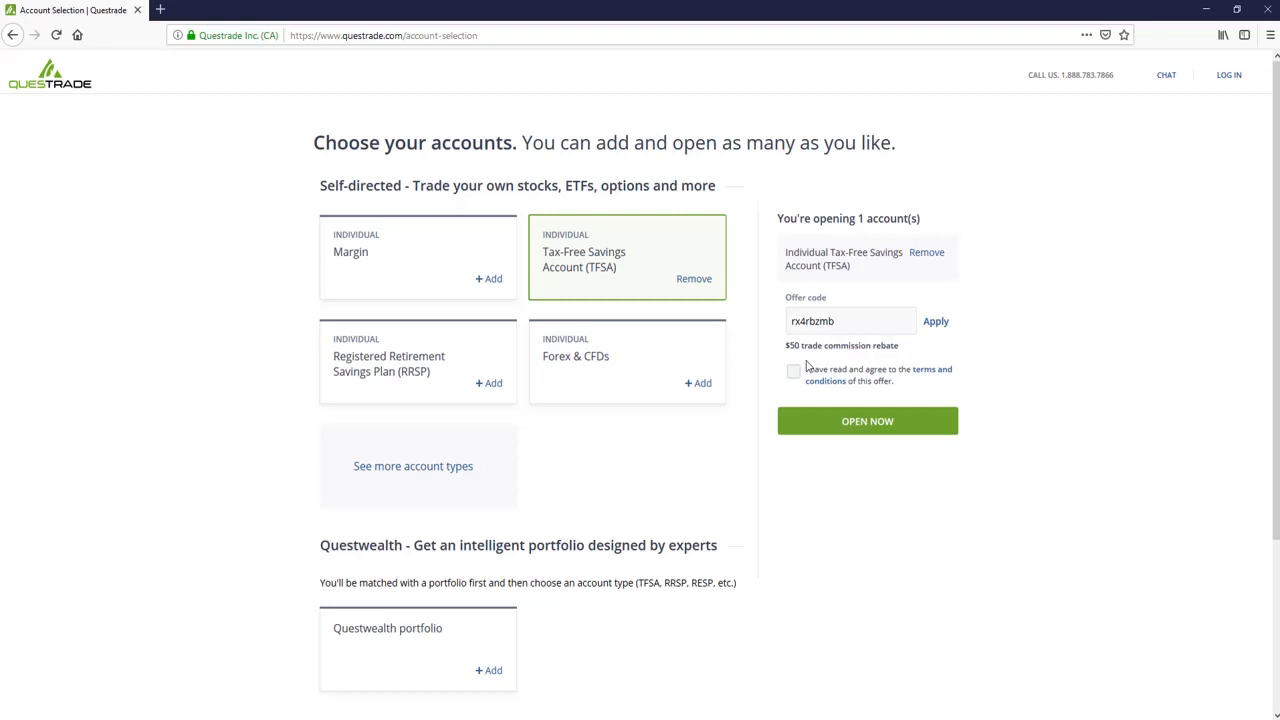
left_click(794, 370)
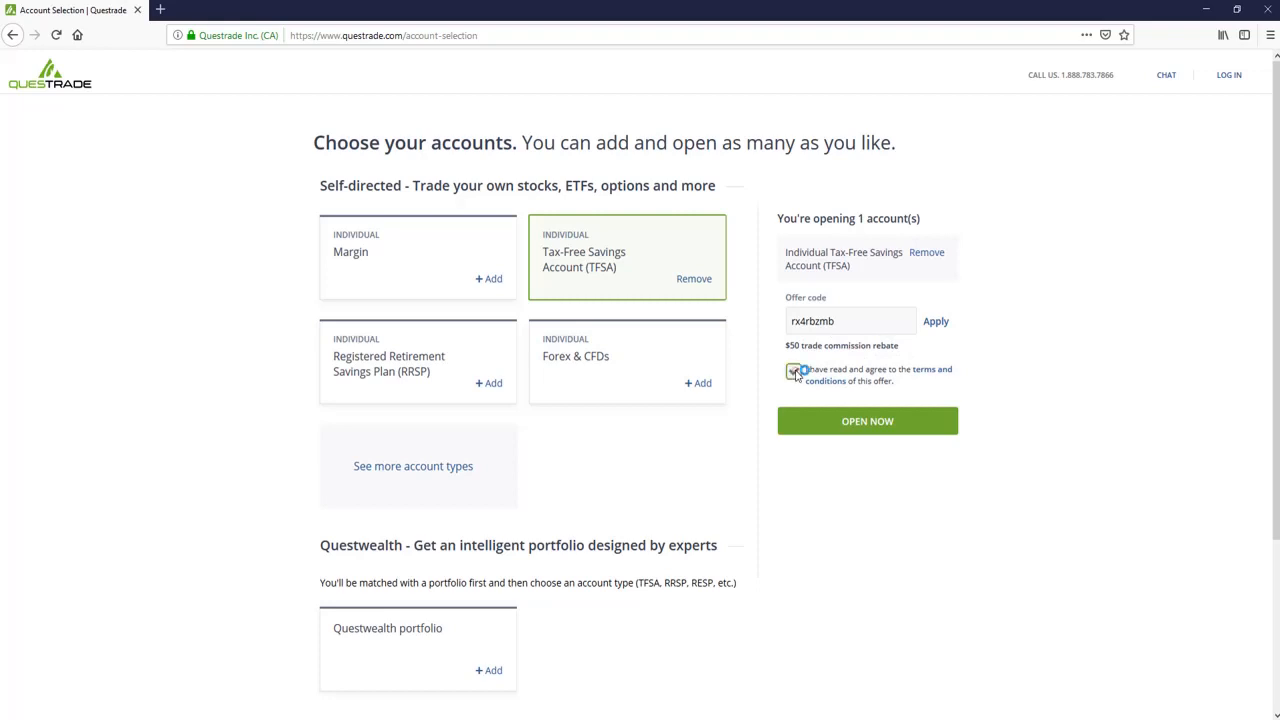
left_click(793, 370)
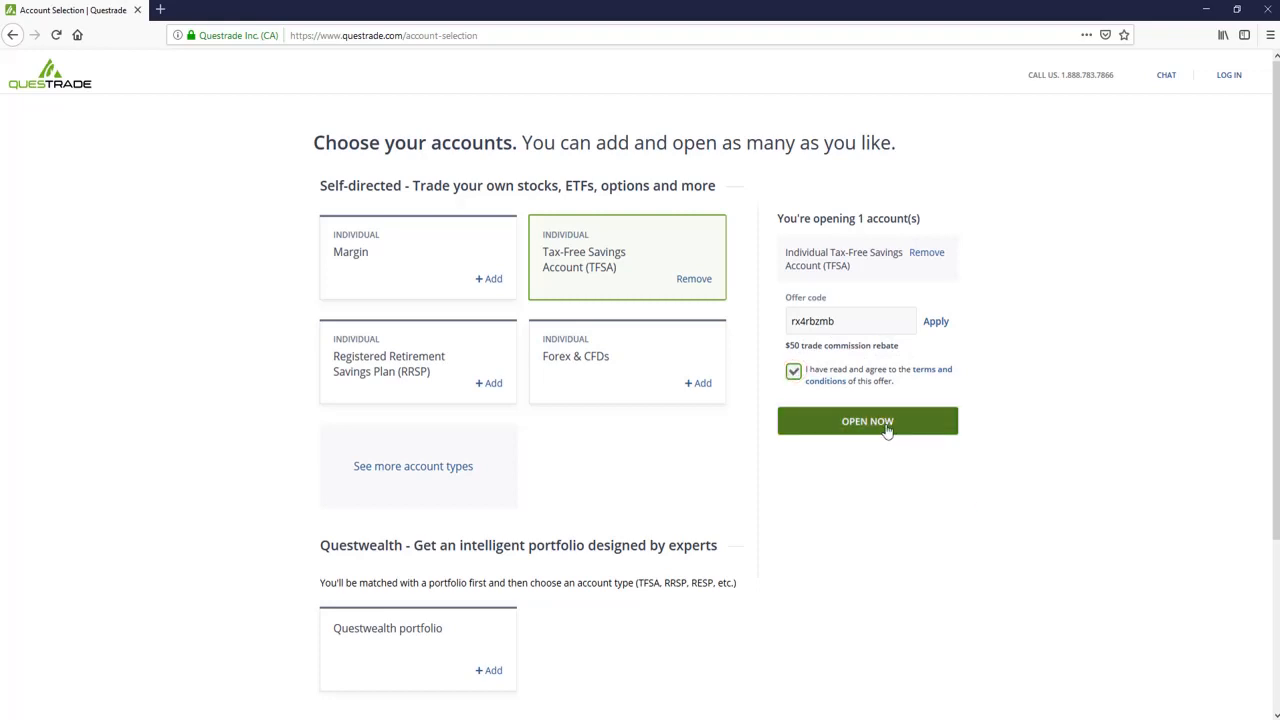
mouse_move(883, 455)
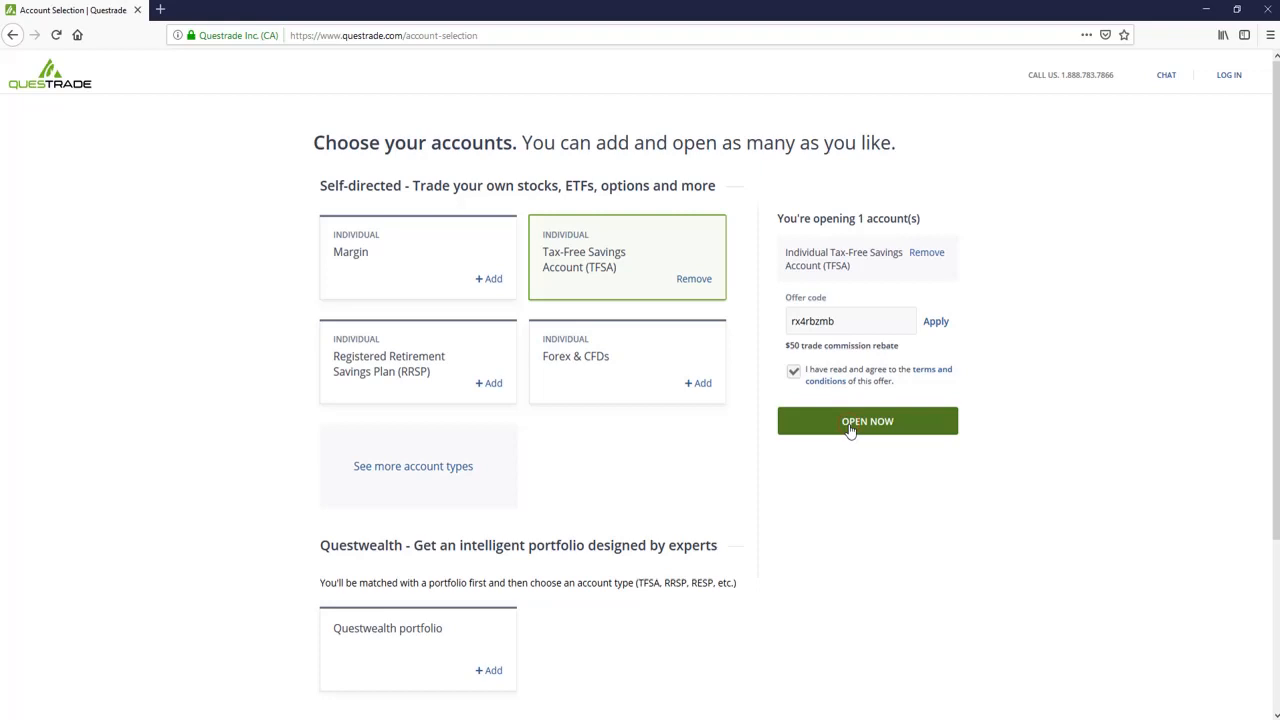
Open the TFSA with OPEN NOW, then continue past the next-steps page
left_click(867, 421)
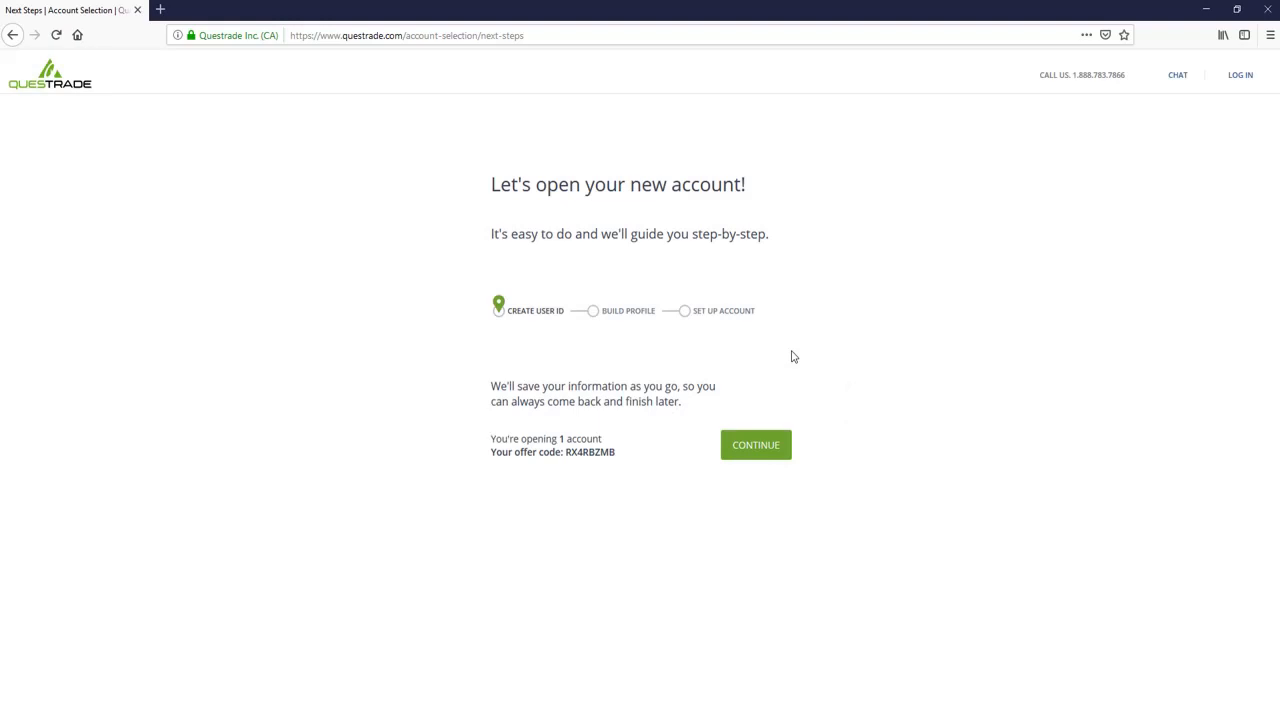
mouse_move(729, 431)
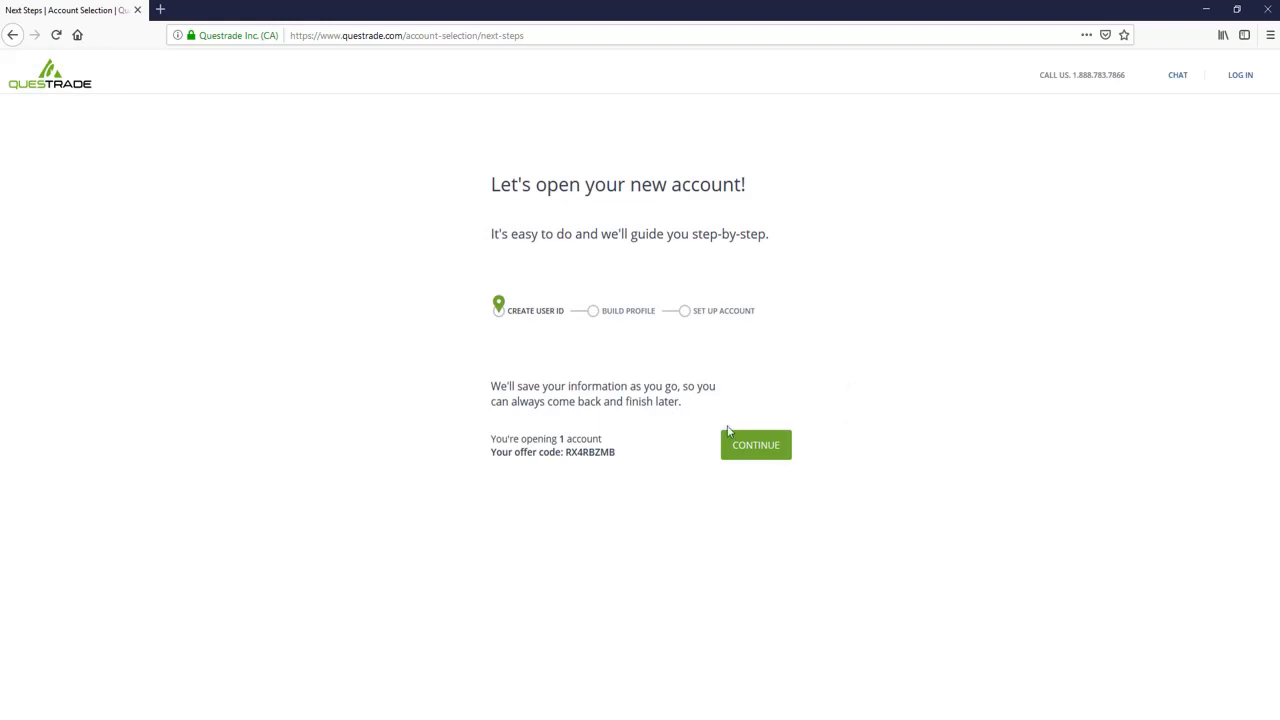
left_click(755, 444)
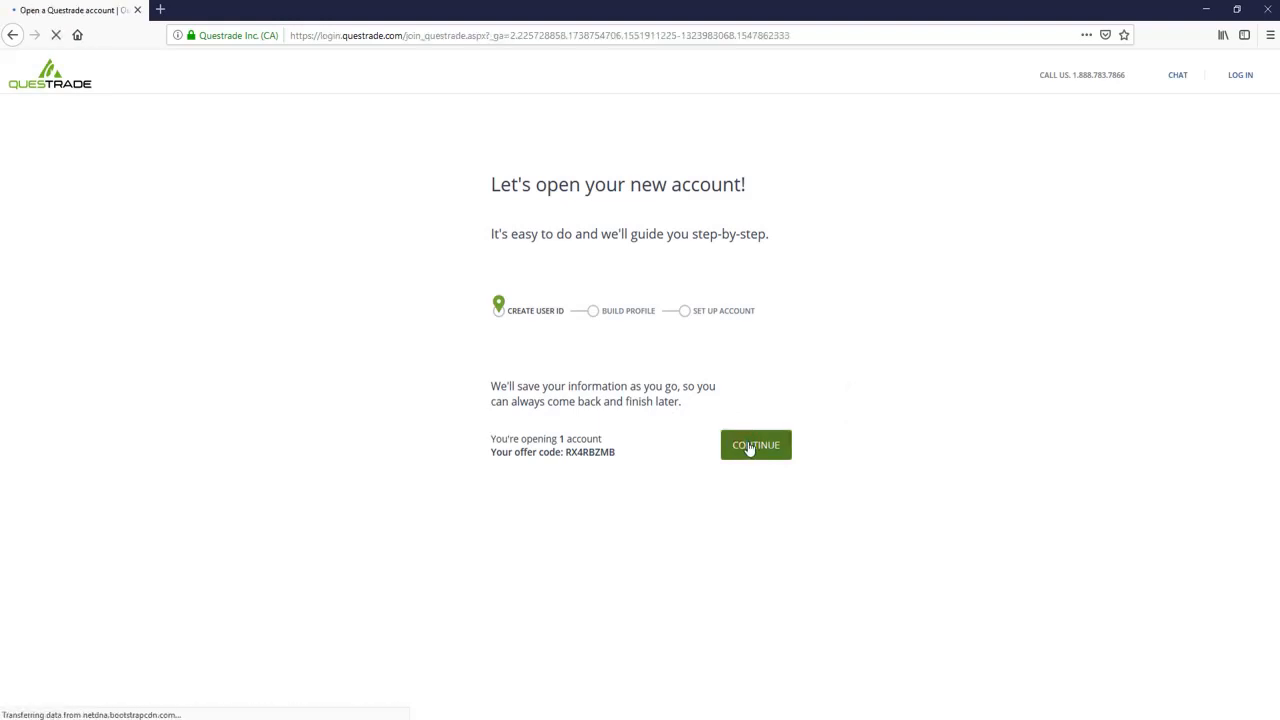
left_click(755, 444)
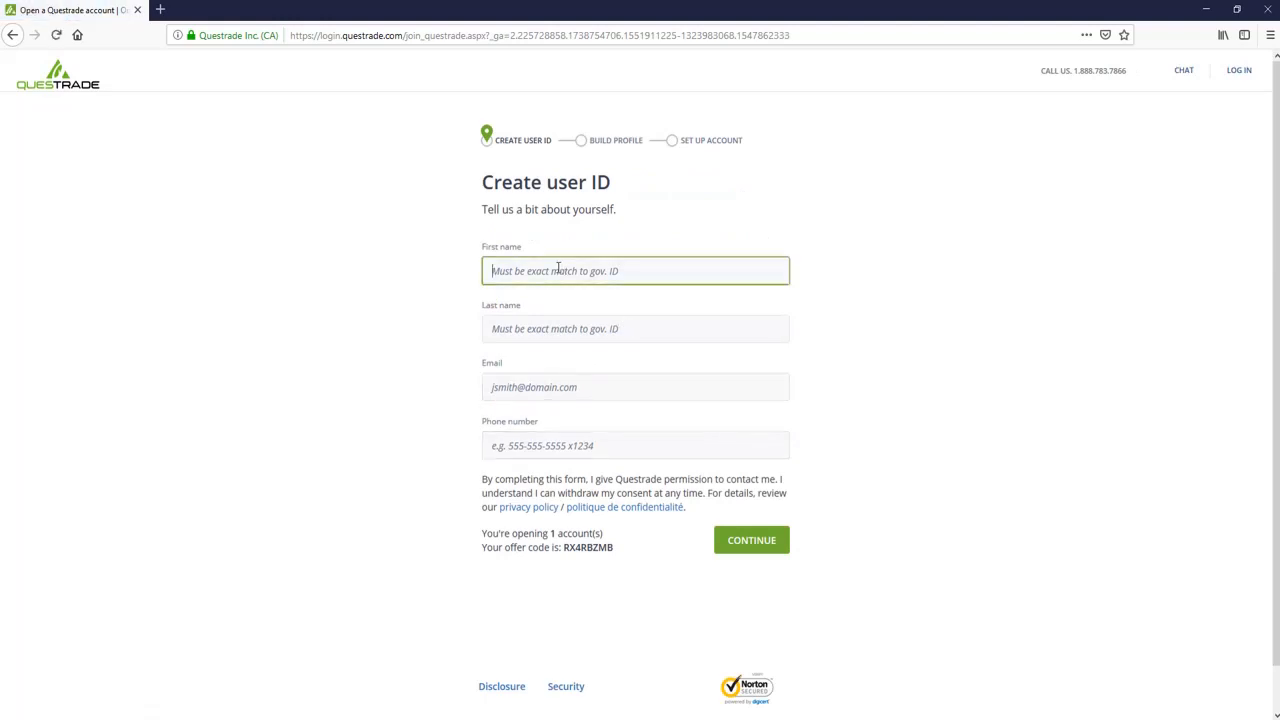
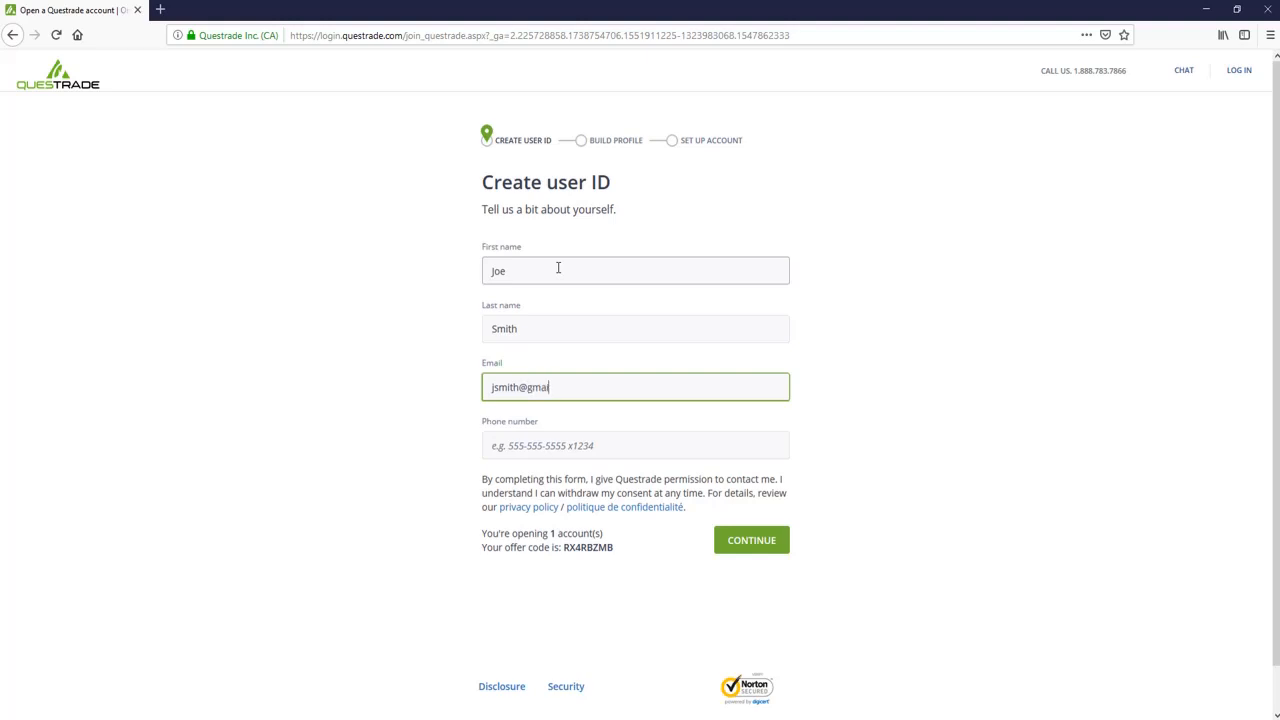
left_click(635, 445)
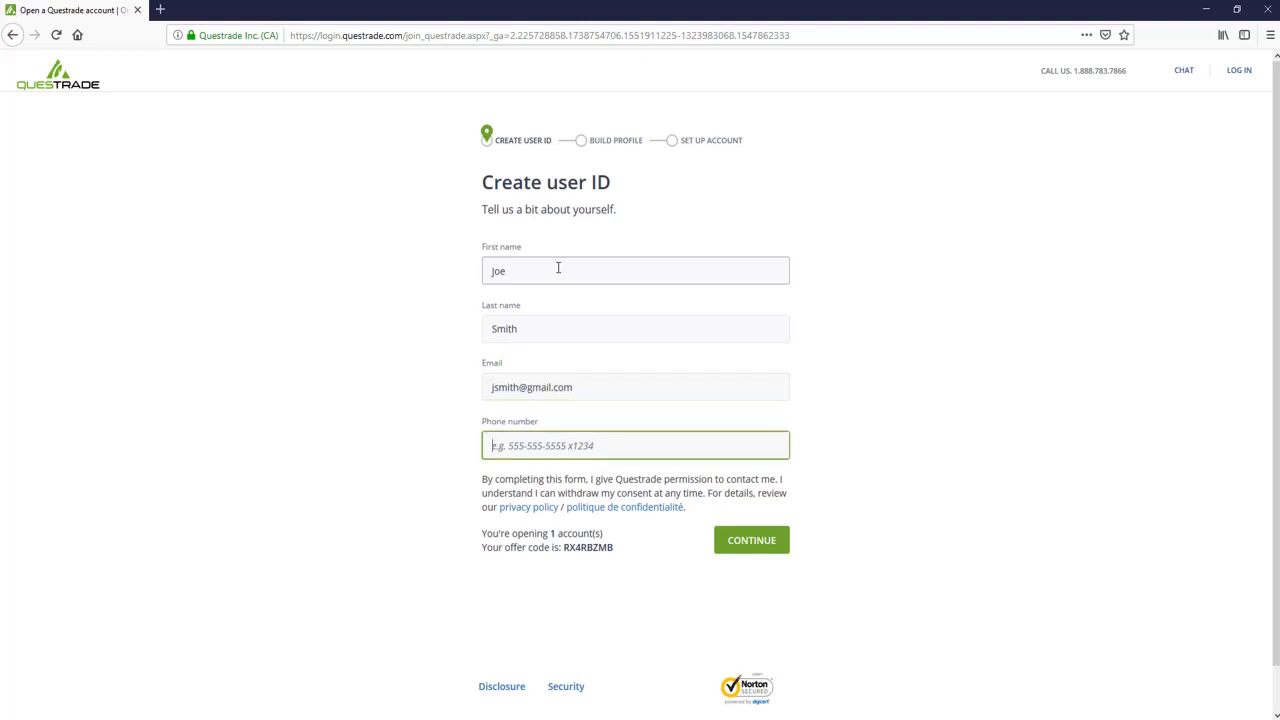
type("999-999-99")
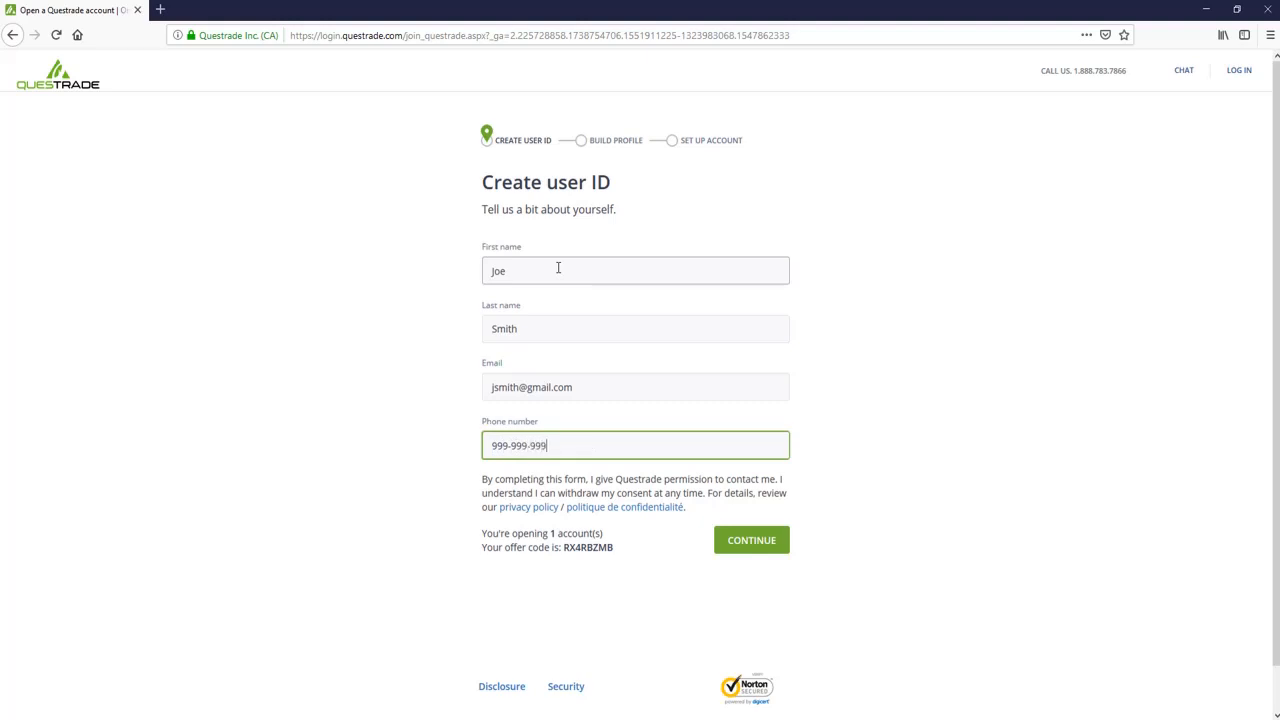
type("9")
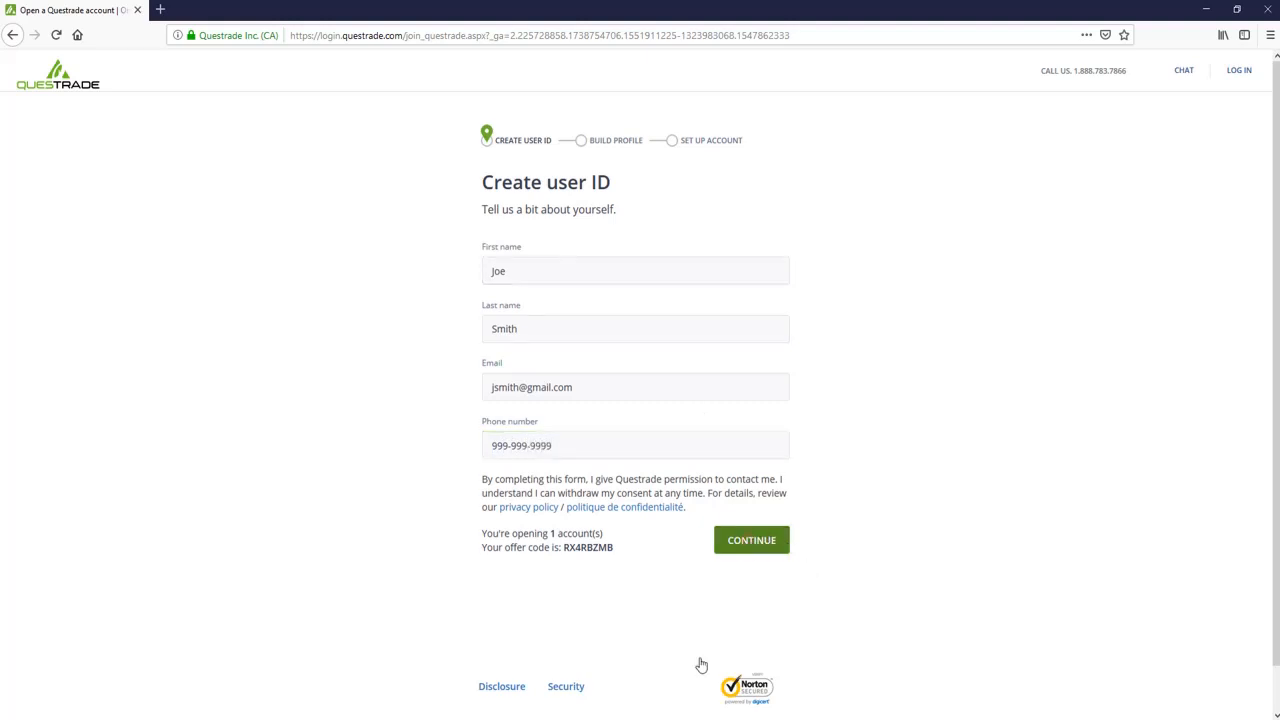
left_click(751, 540)
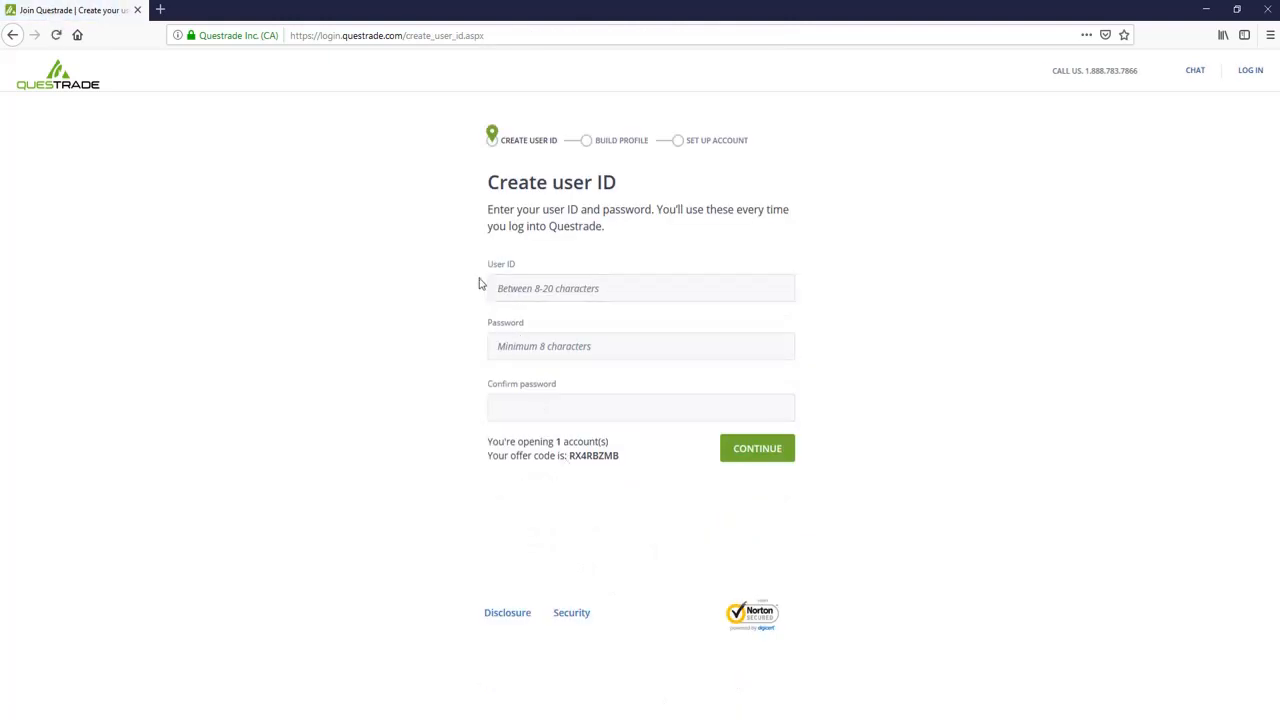
left_click(640, 288)
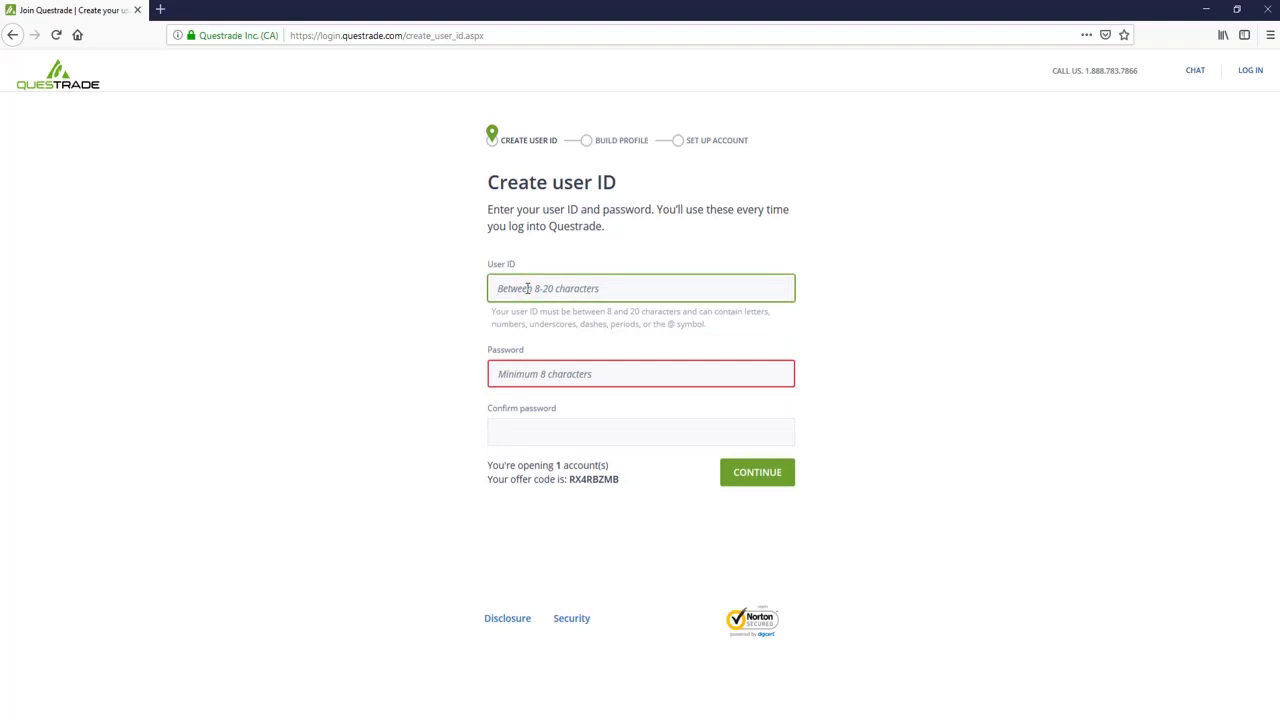
left_click(640, 288)
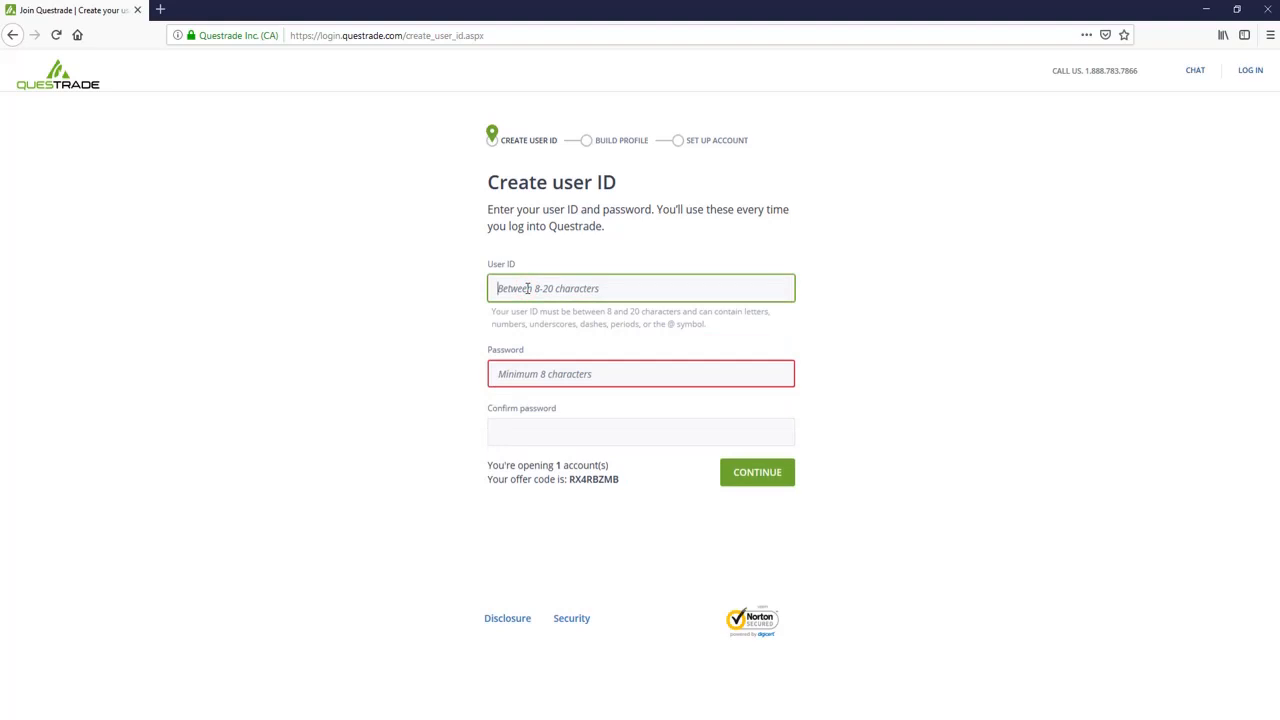
type("StockTrades")
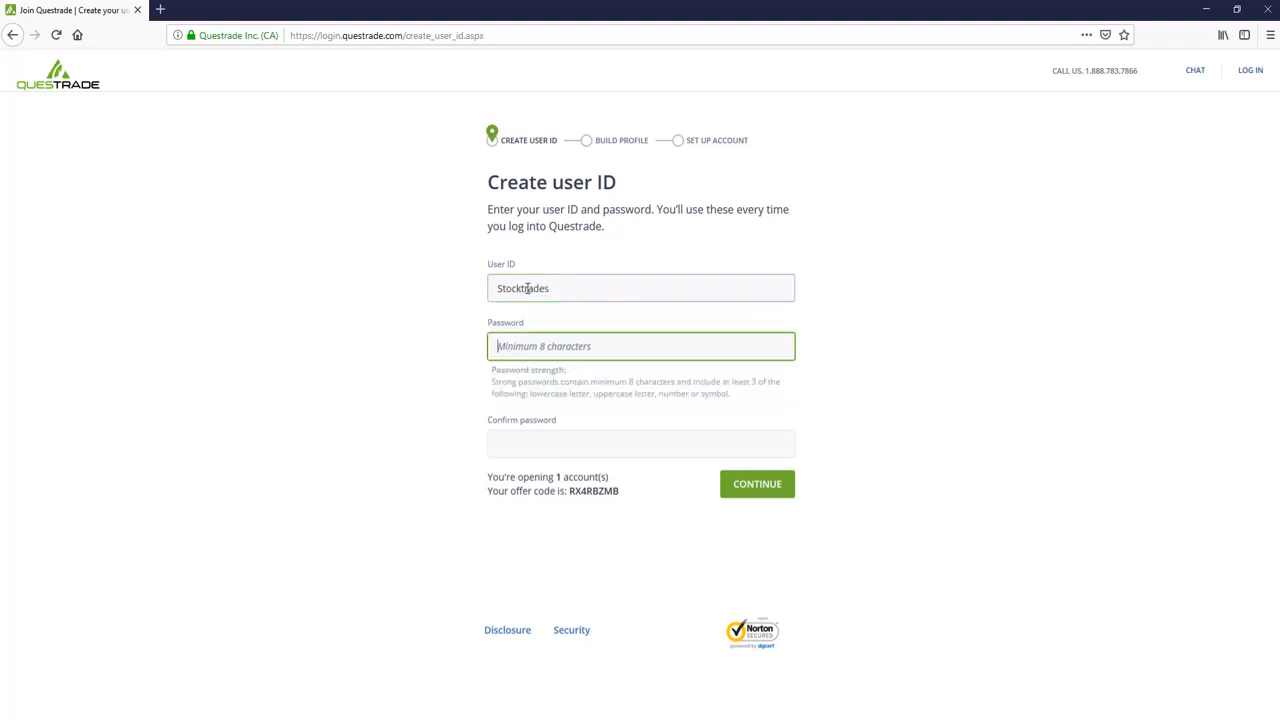
type("•••••")
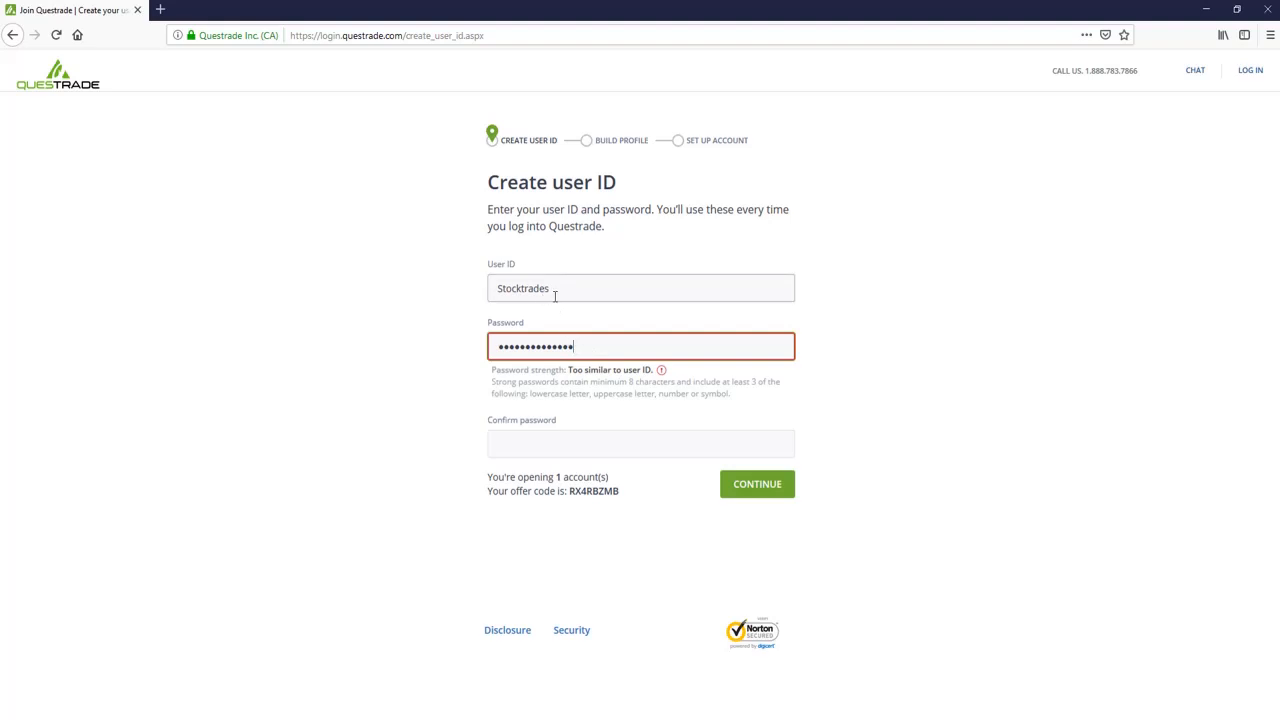
mouse_move(572, 288)
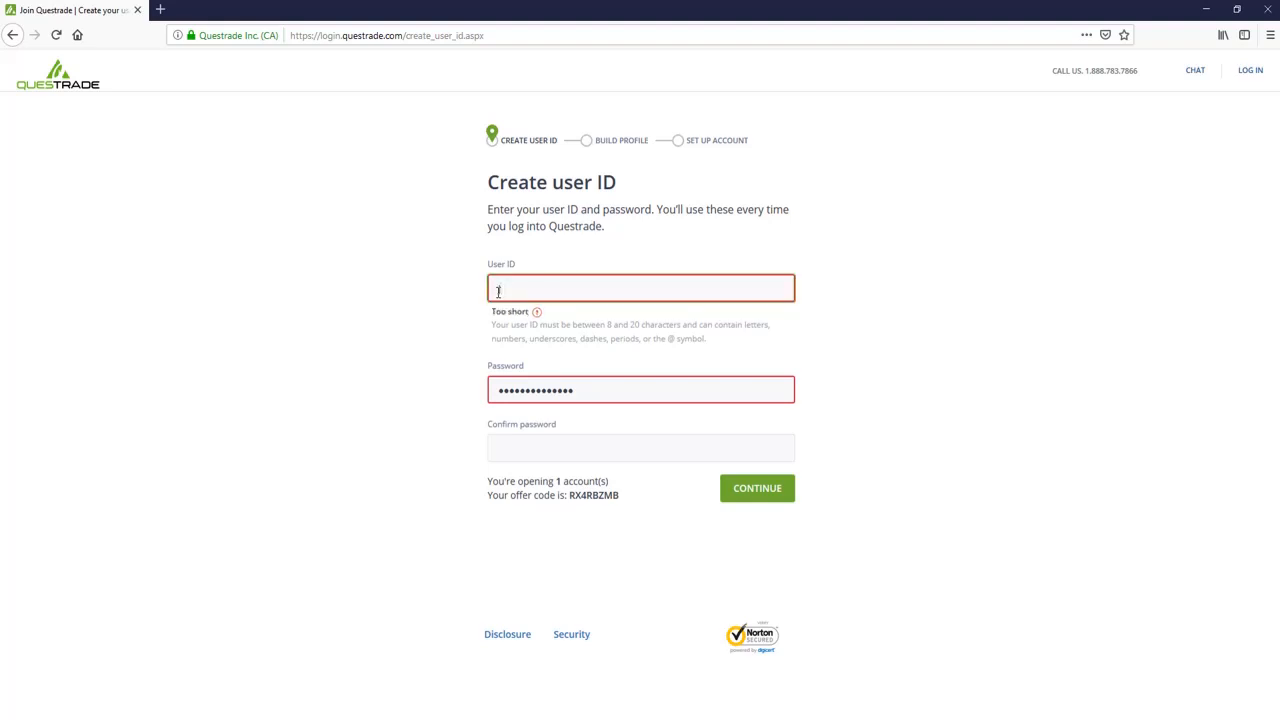
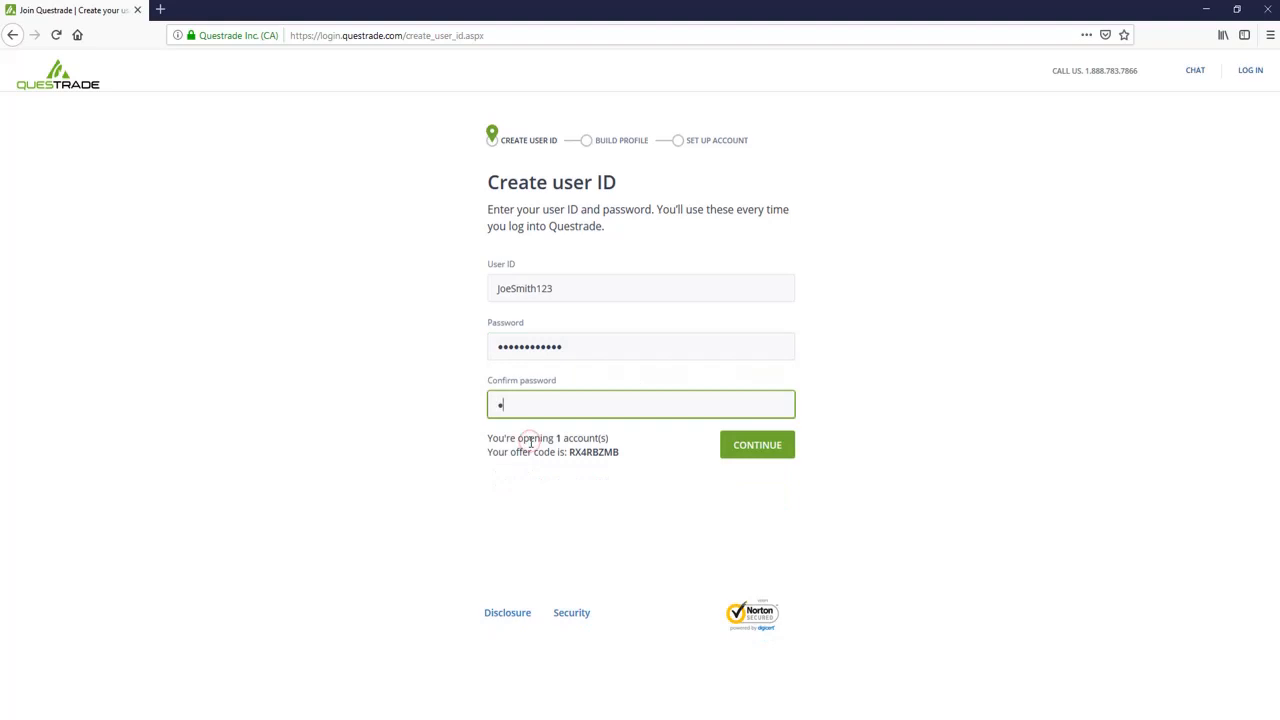
type("••••••••••")
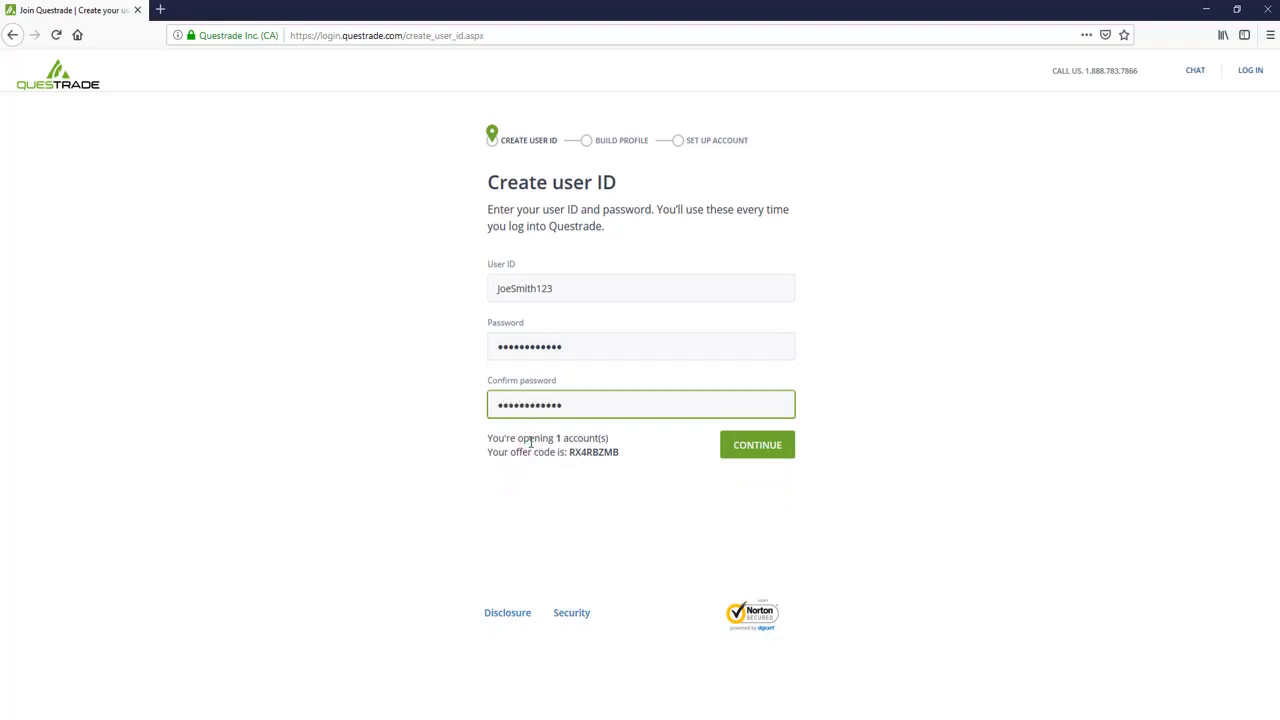
left_click(757, 444)
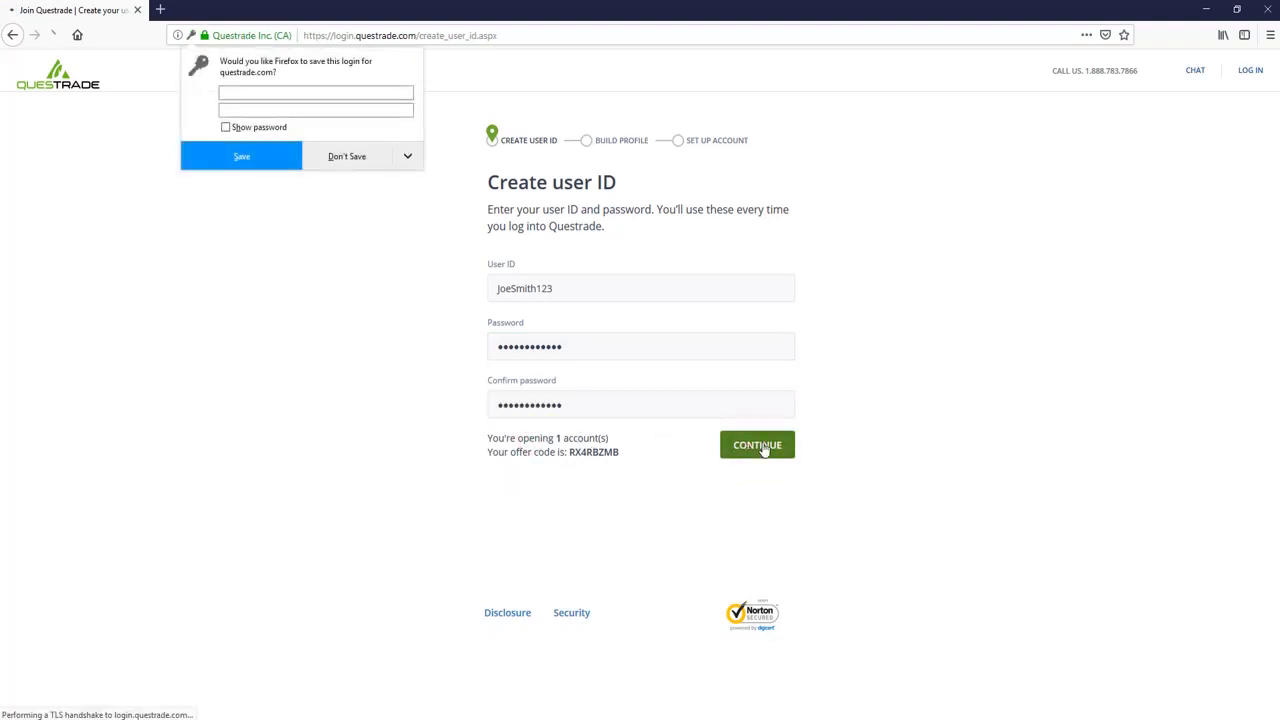
left_click(757, 444)
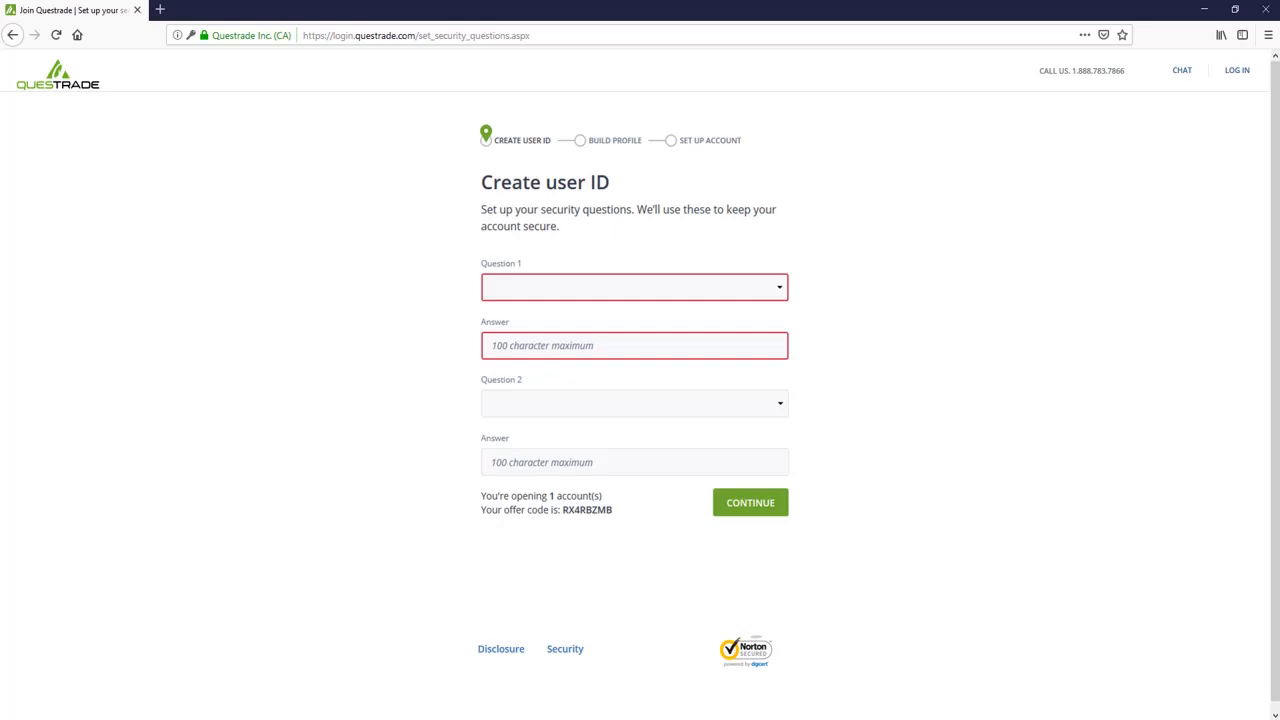
left_click(634, 287)
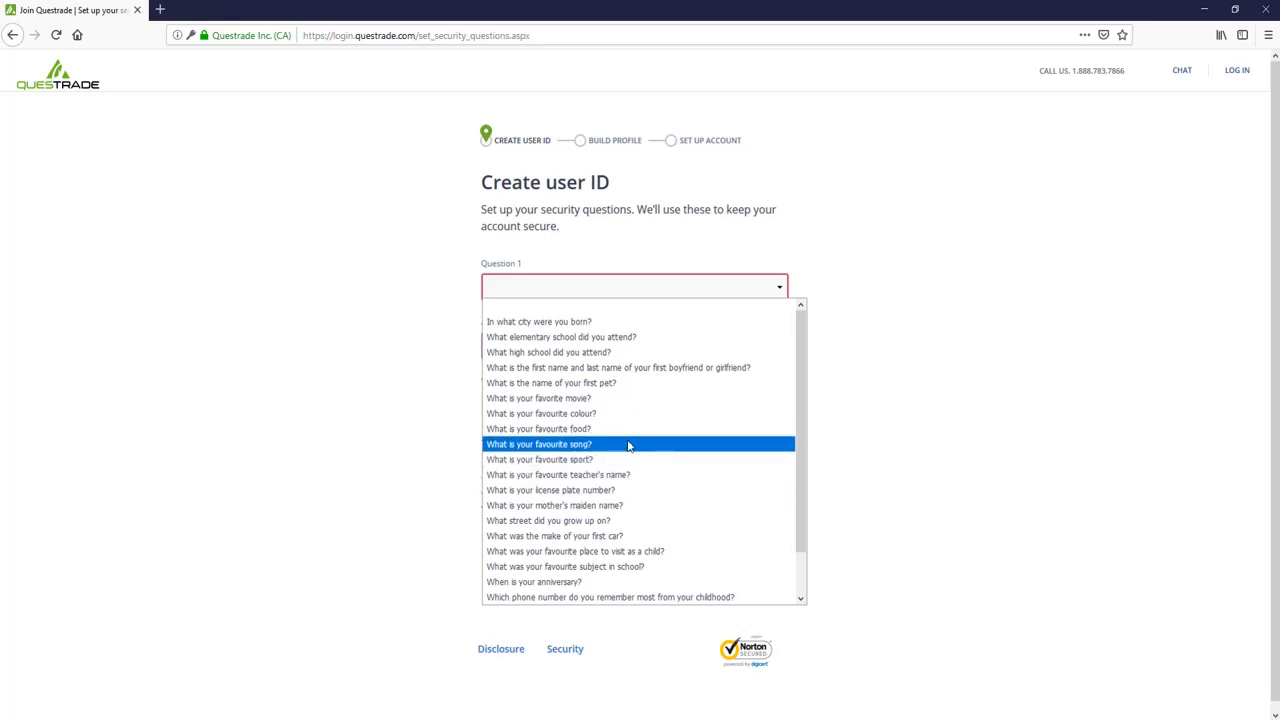
left_click(541, 413)
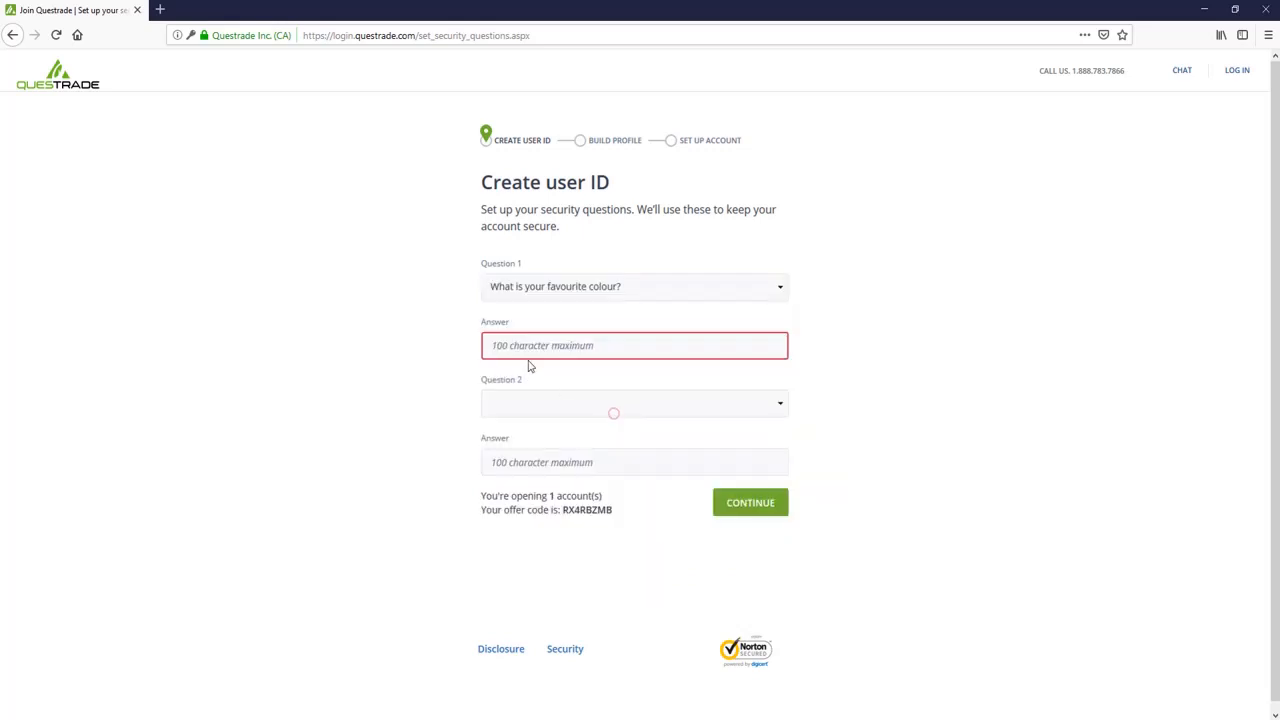
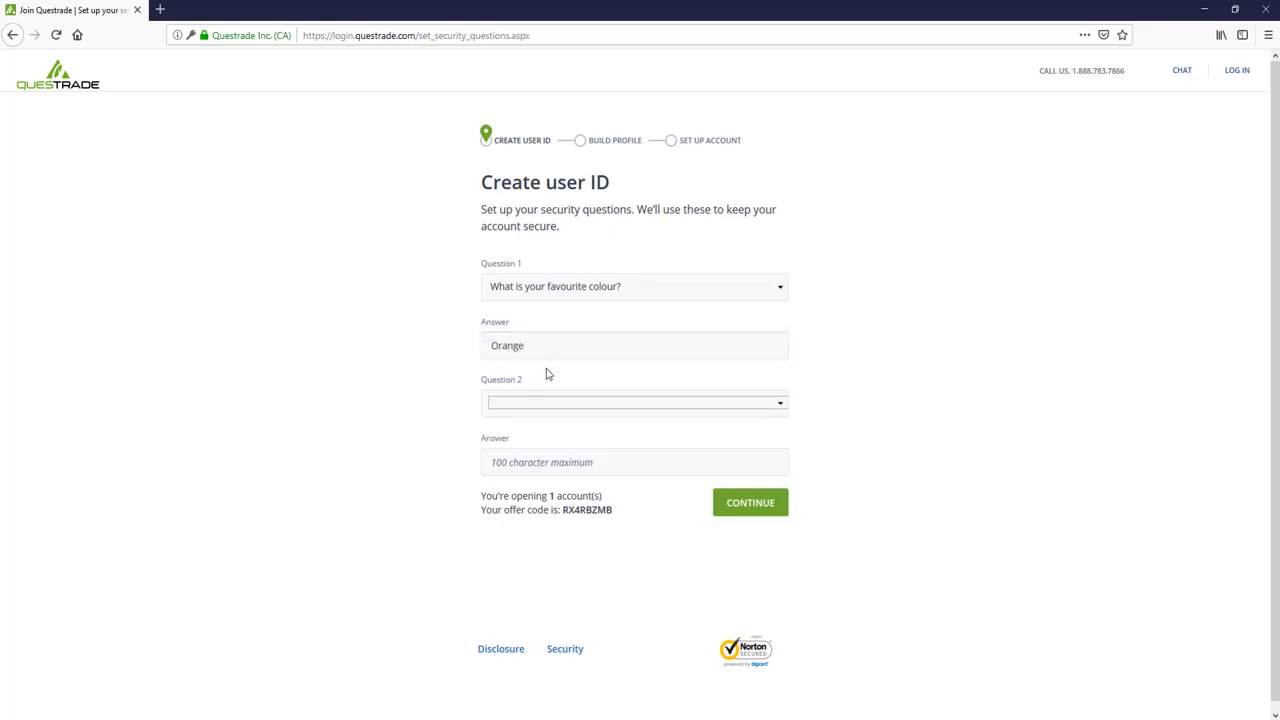
left_click(634, 402)
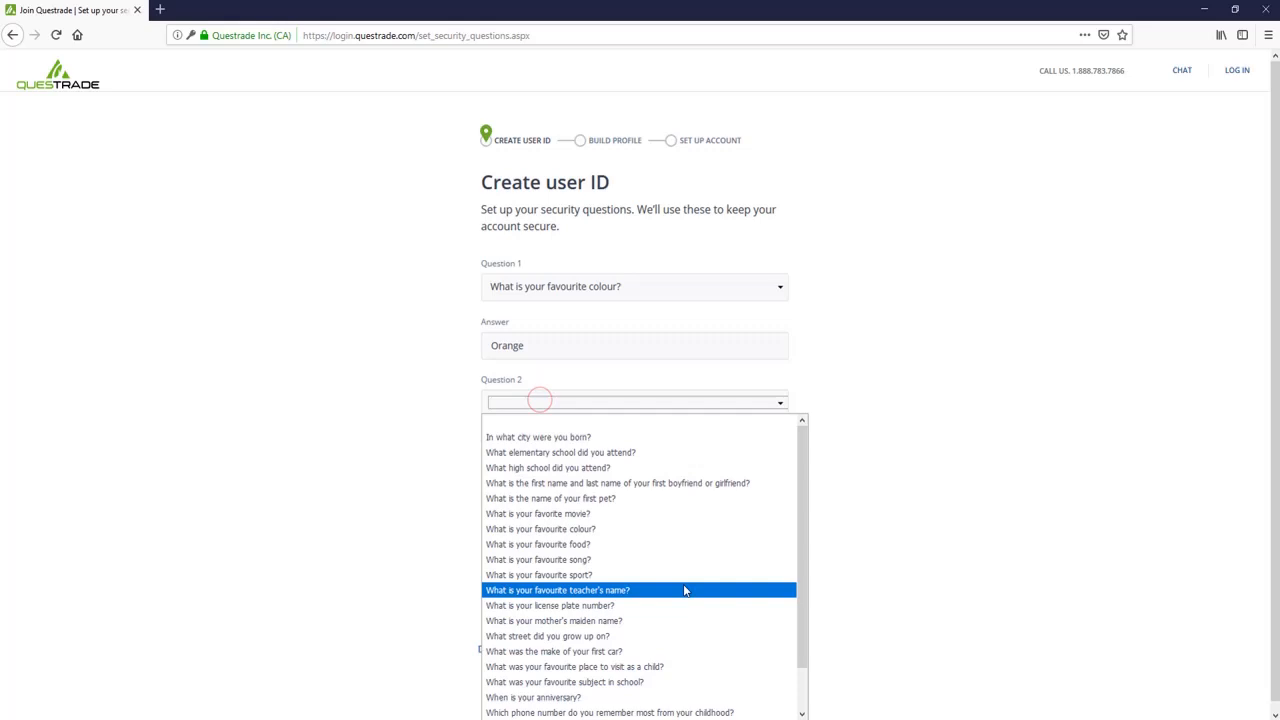
left_click(538, 513)
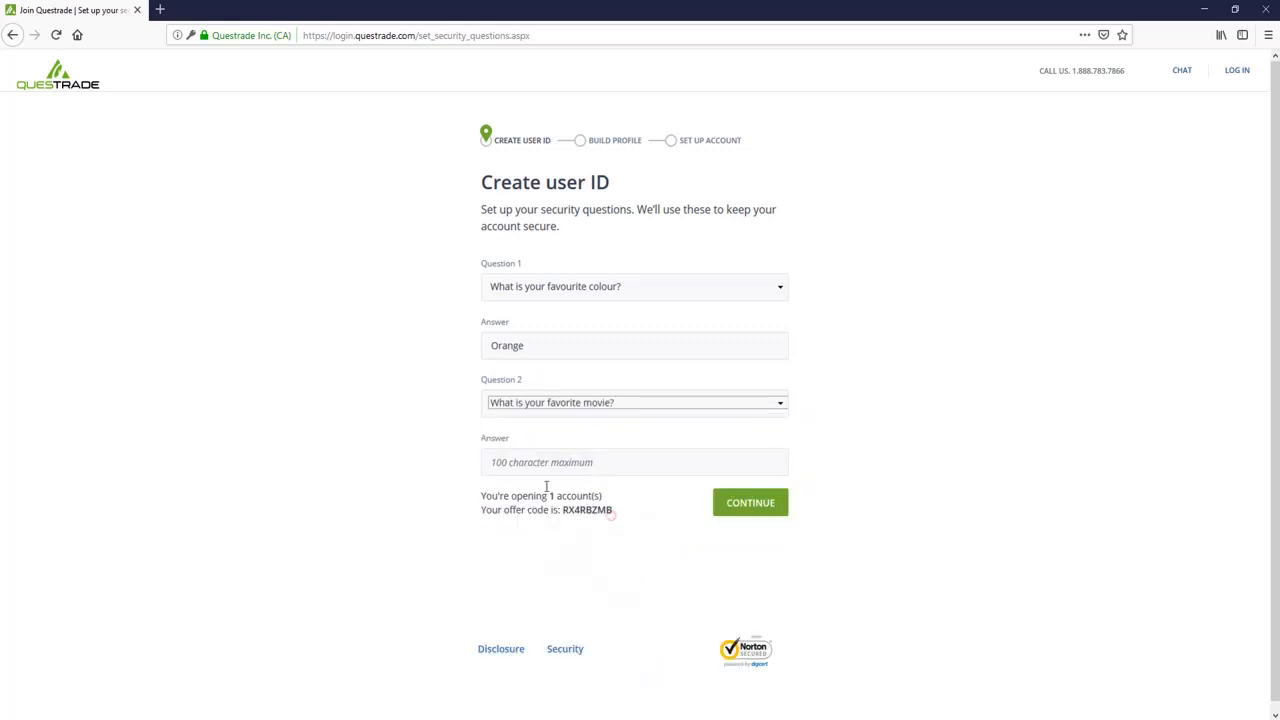
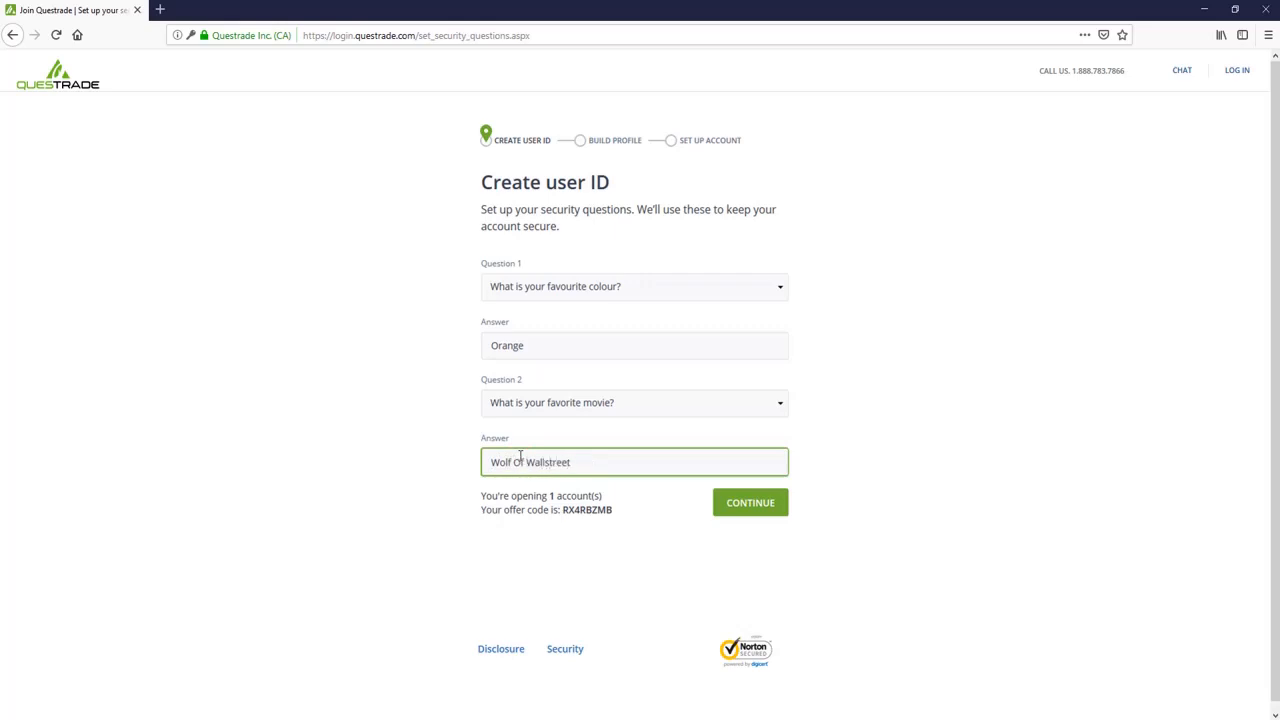
left_click(750, 502)
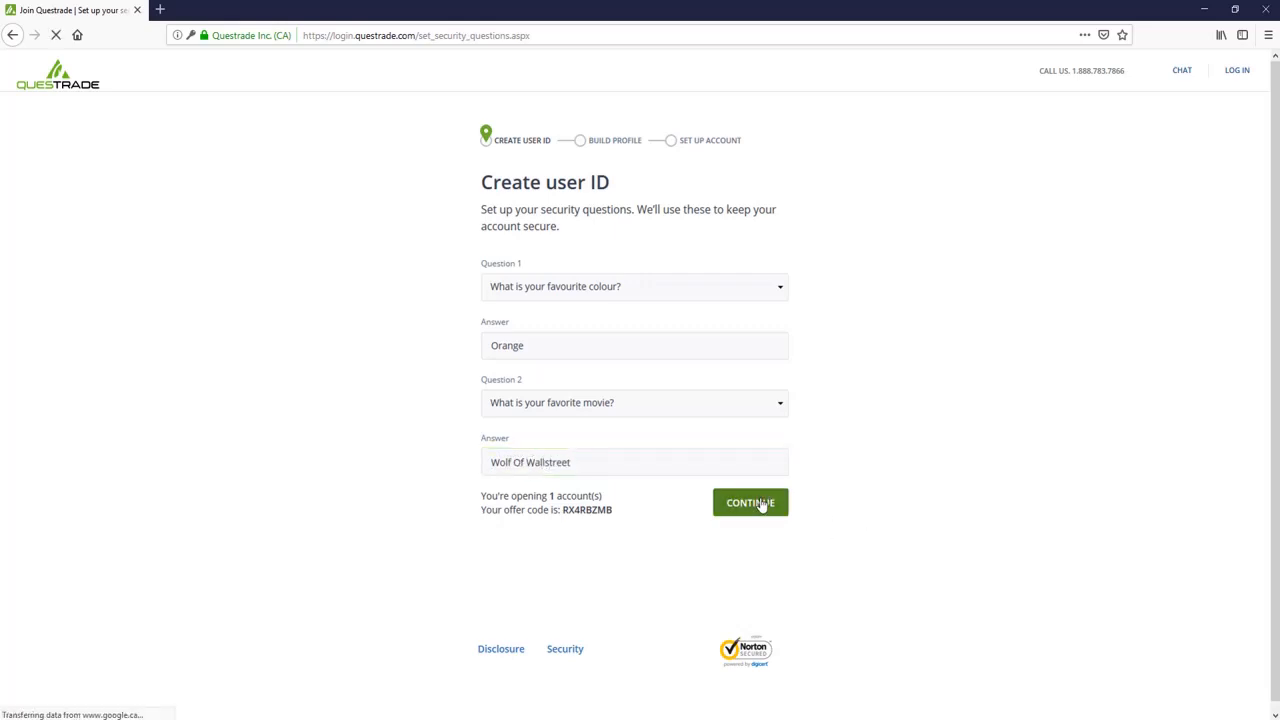
left_click(749, 502)
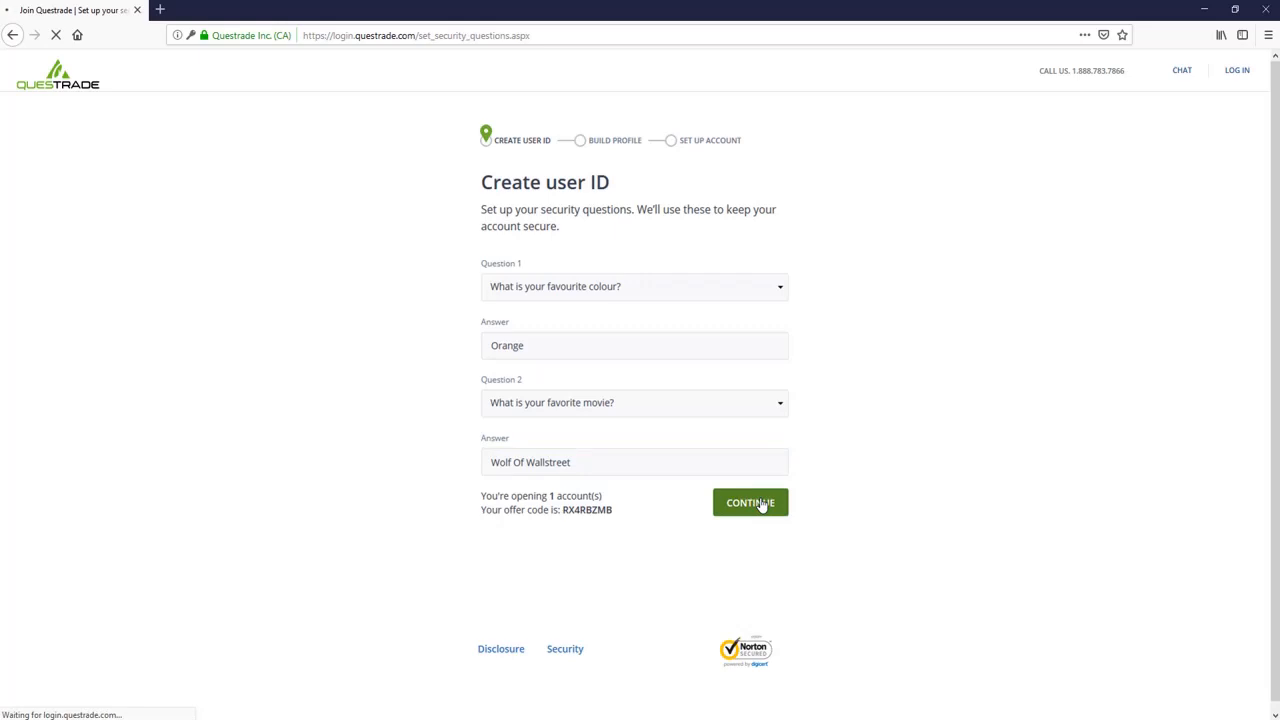
left_click(750, 502)
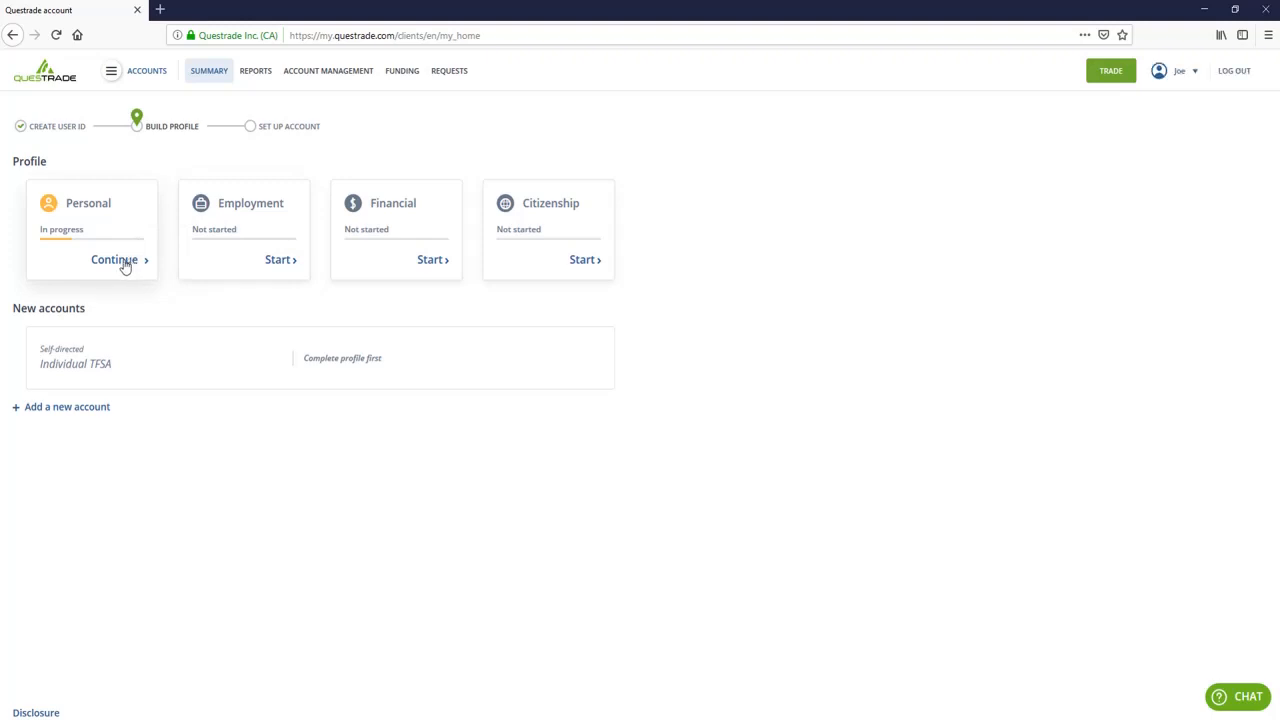
mouse_move(115, 262)
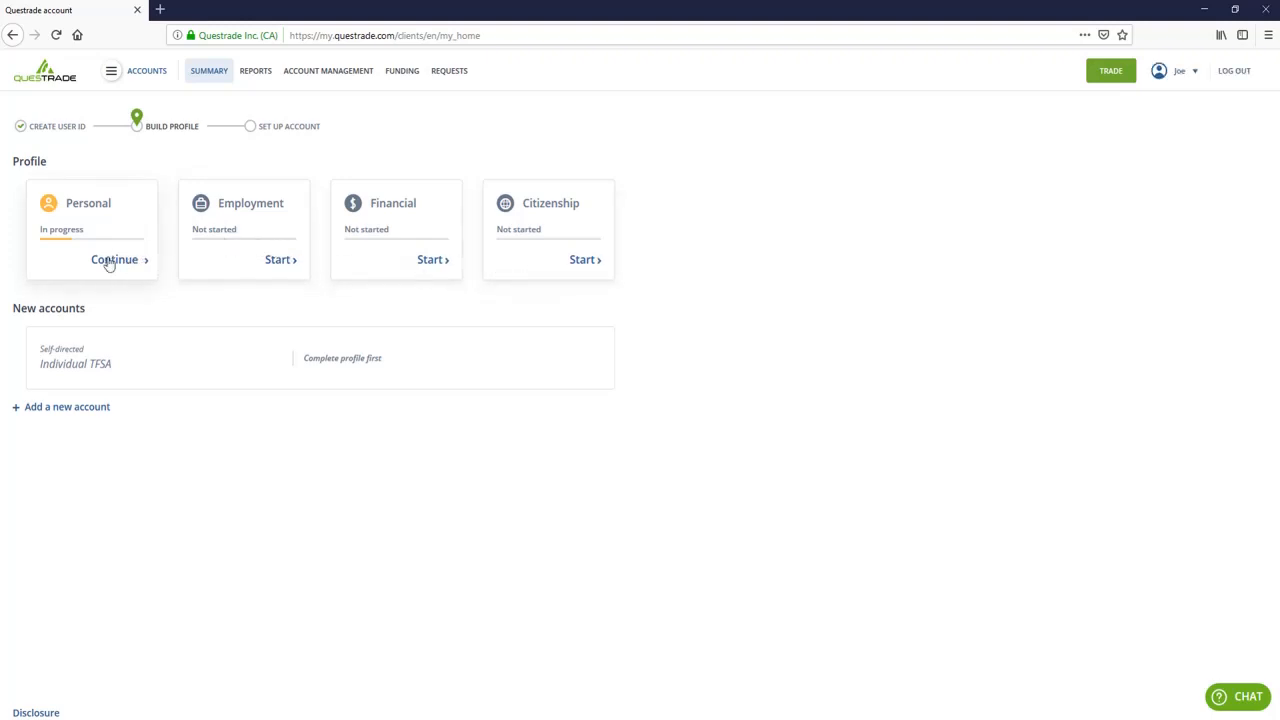
left_click(114, 259)
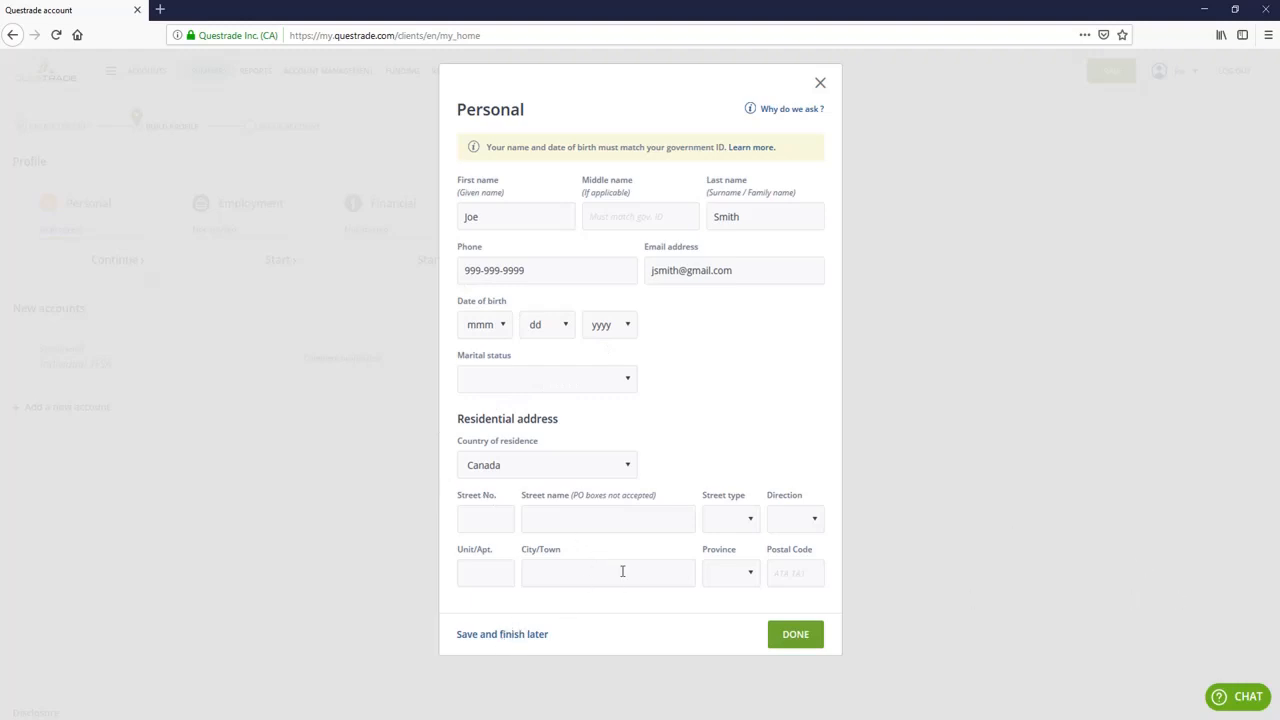
mouse_move(489, 640)
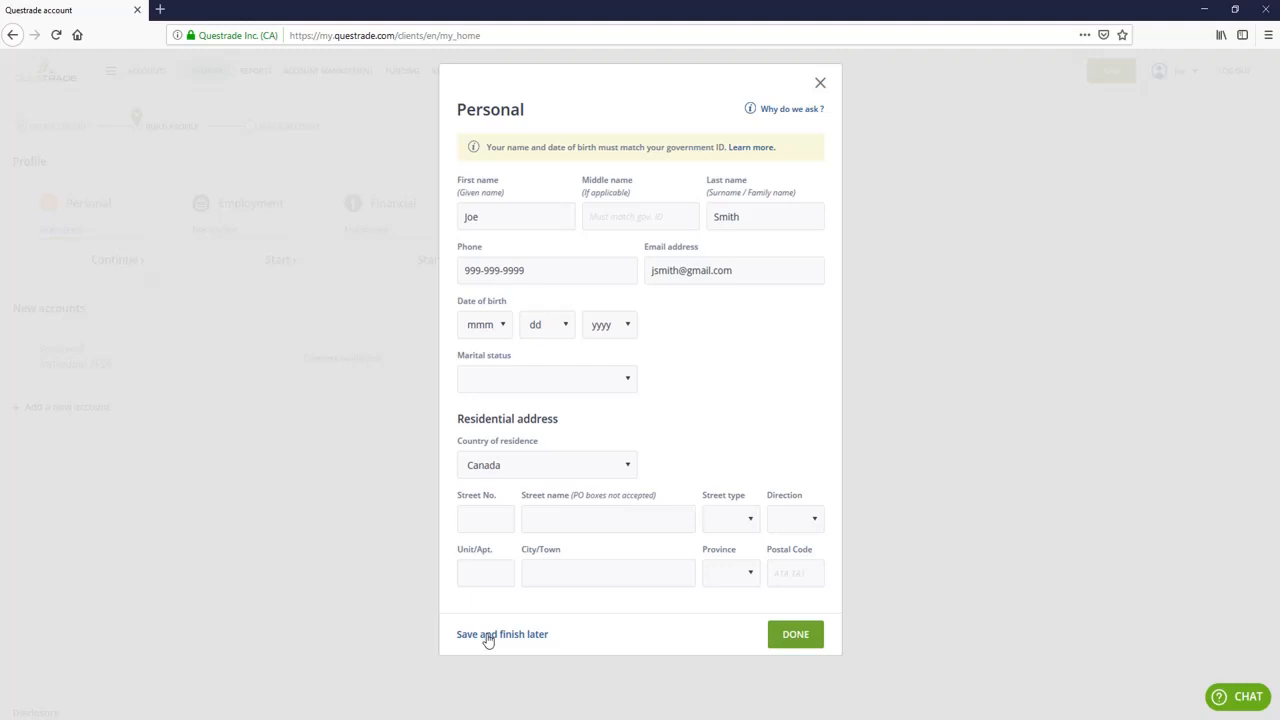
left_click(502, 634)
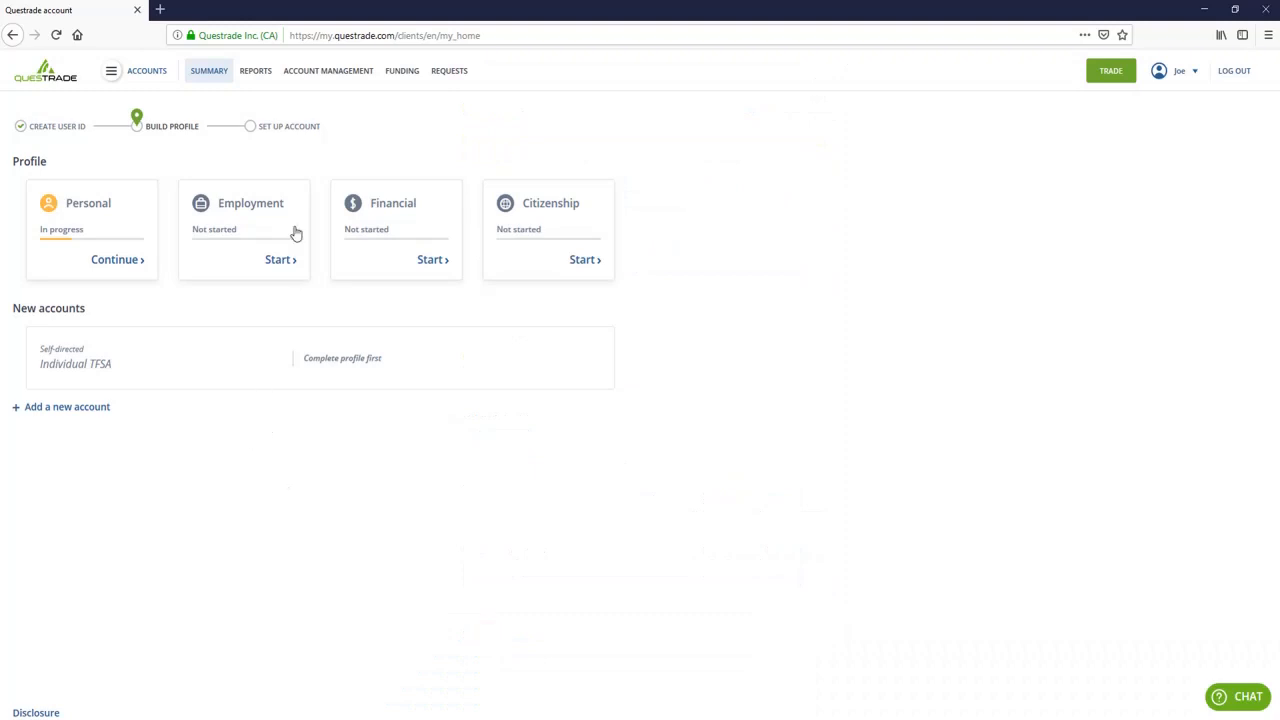
left_click(280, 259)
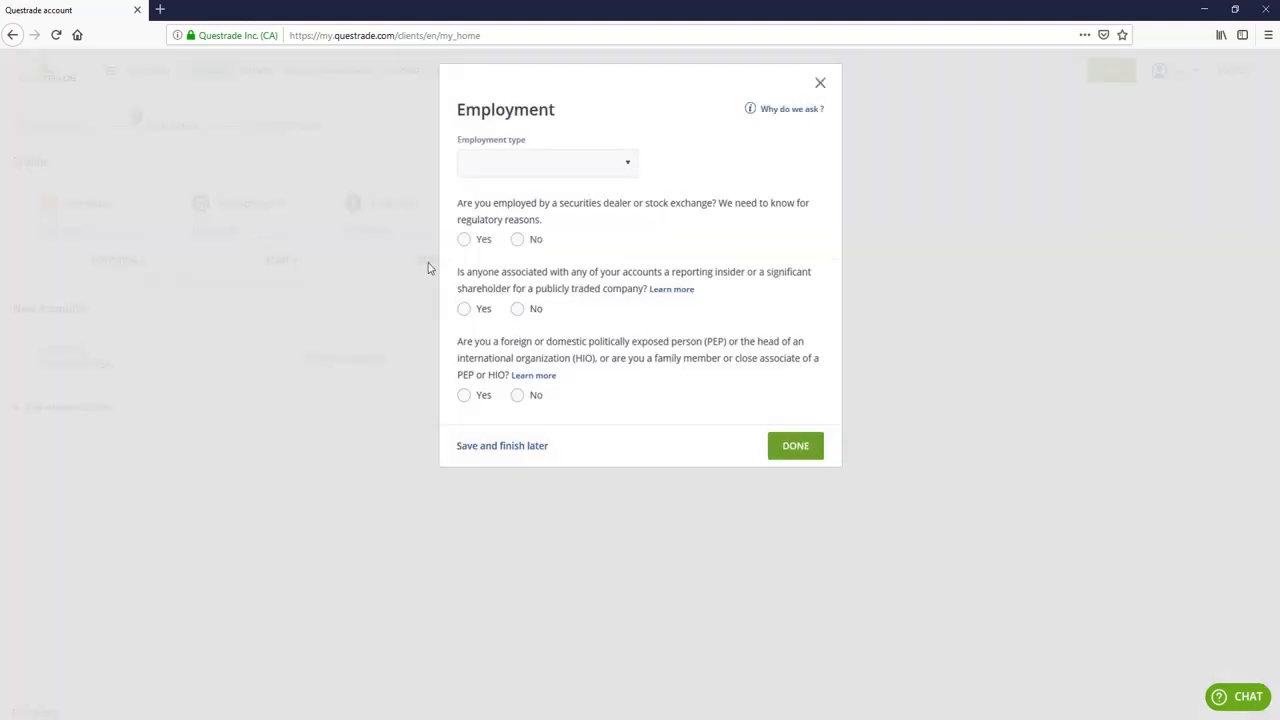
left_click(546, 162)
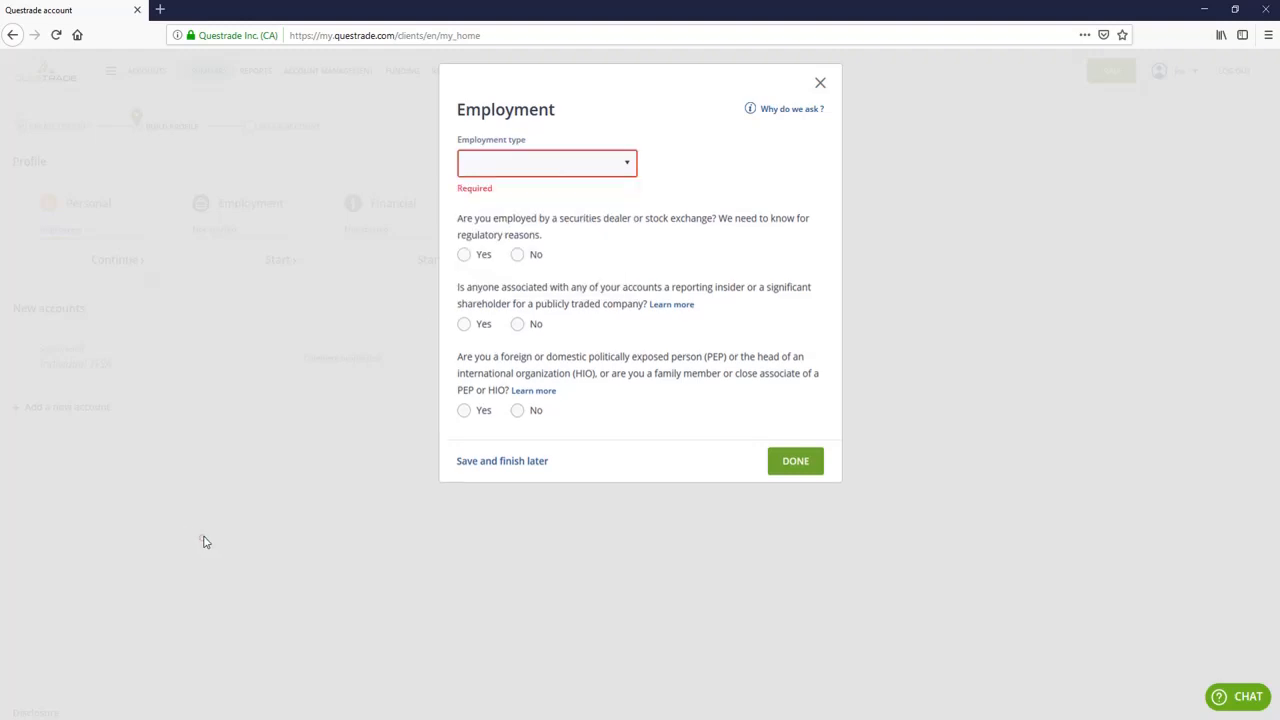
left_click(820, 82)
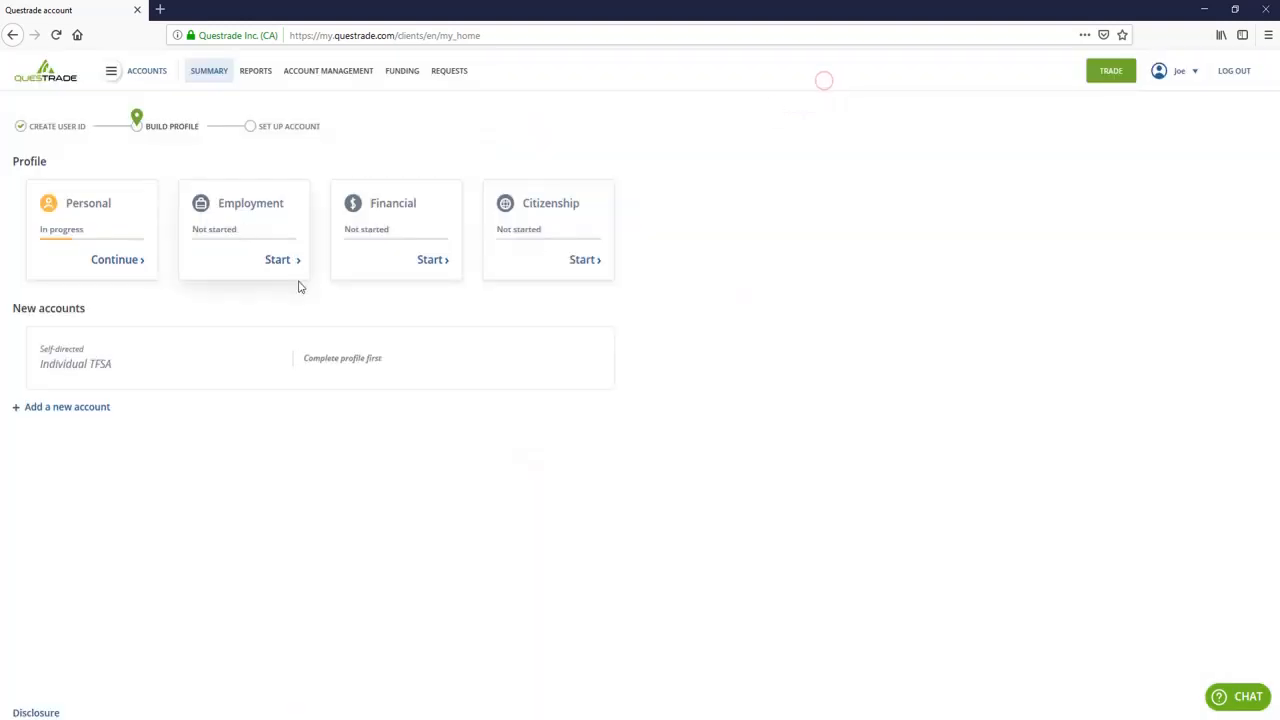
left_click(432, 259)
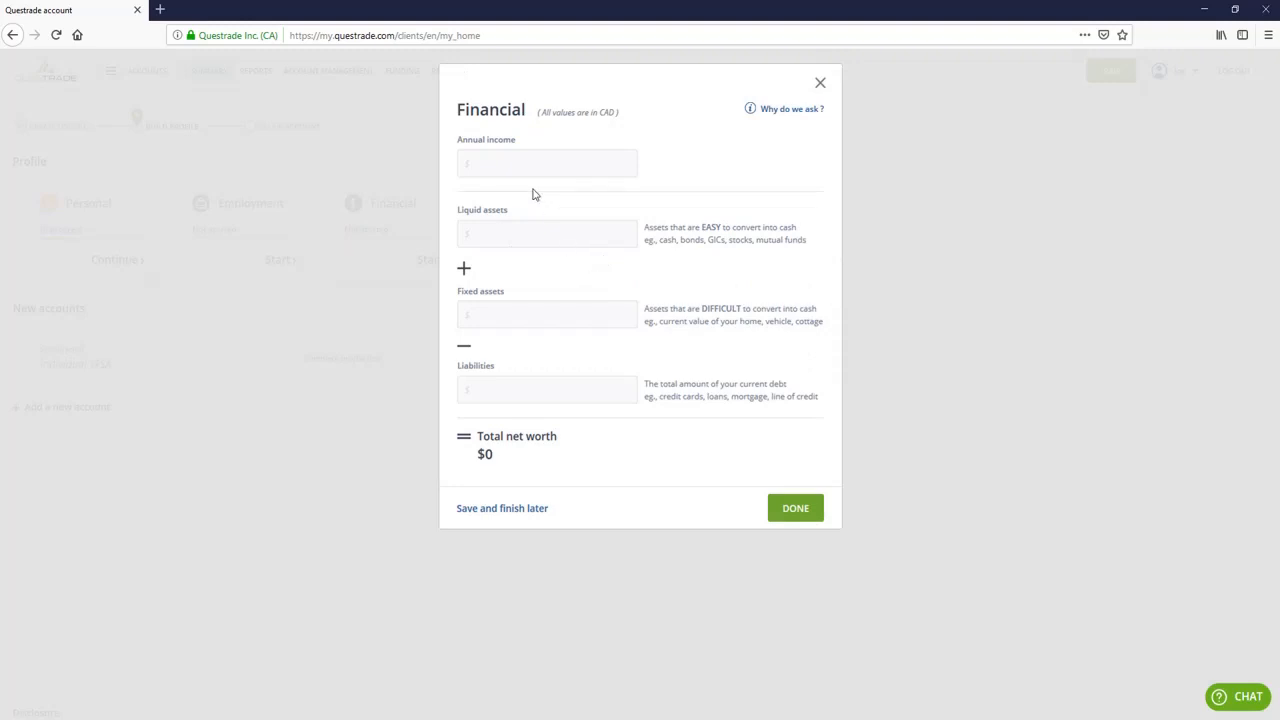
mouse_move(512, 503)
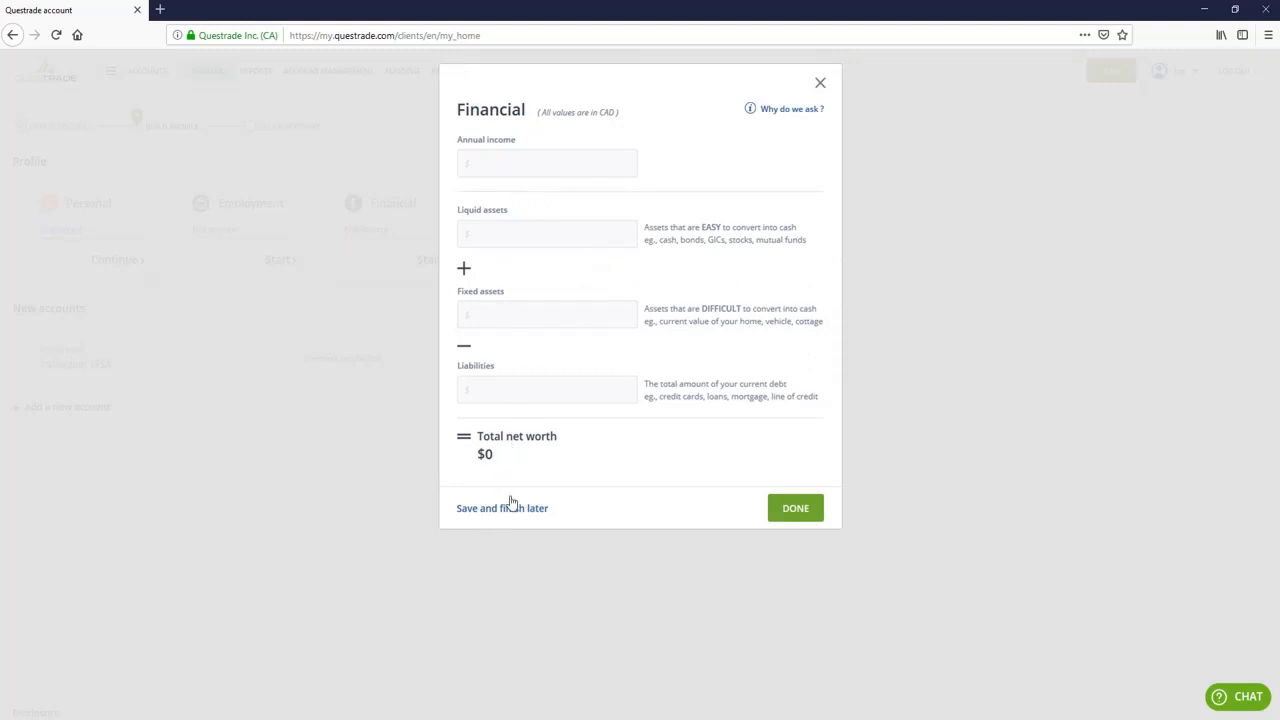
mouse_move(595, 60)
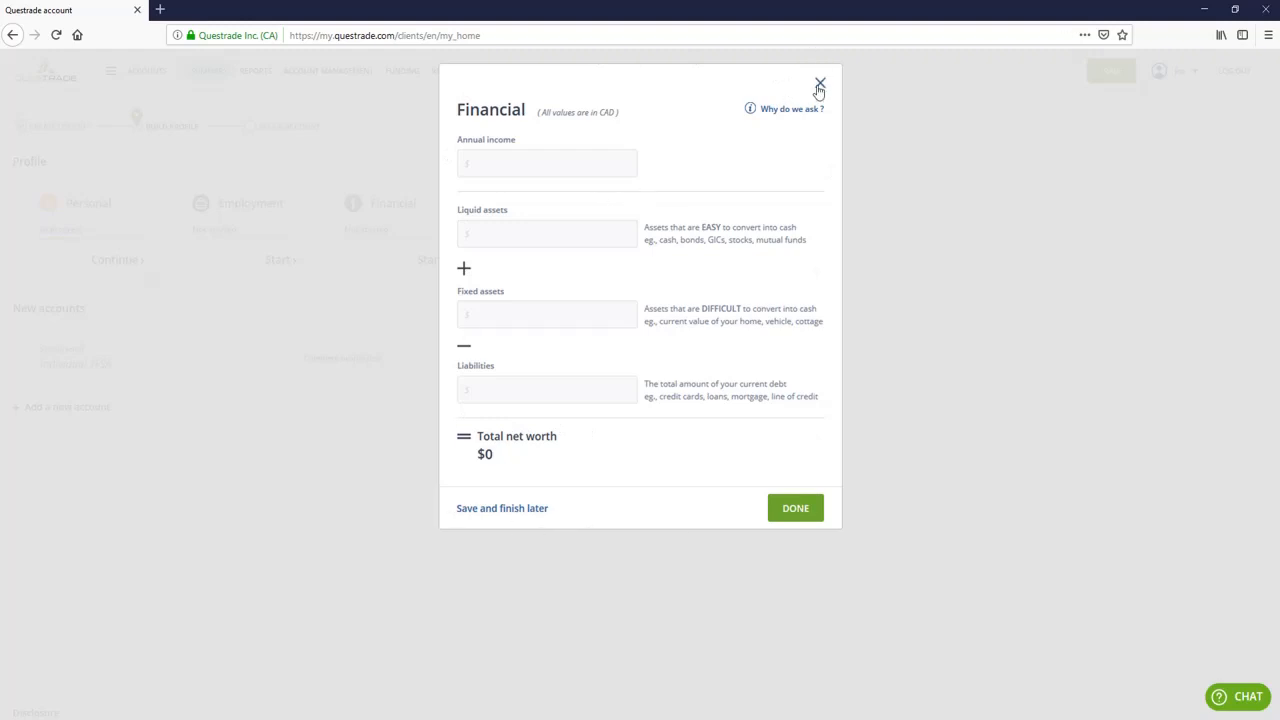
left_click(819, 82)
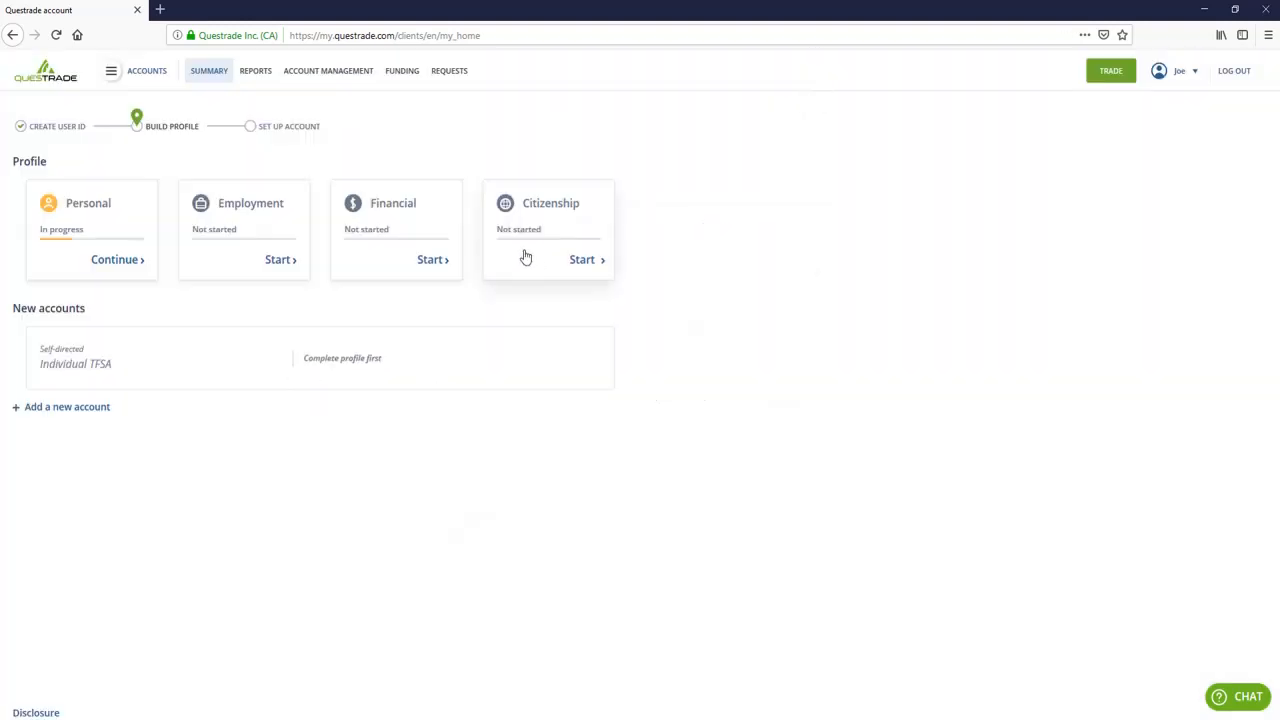
left_click(582, 259)
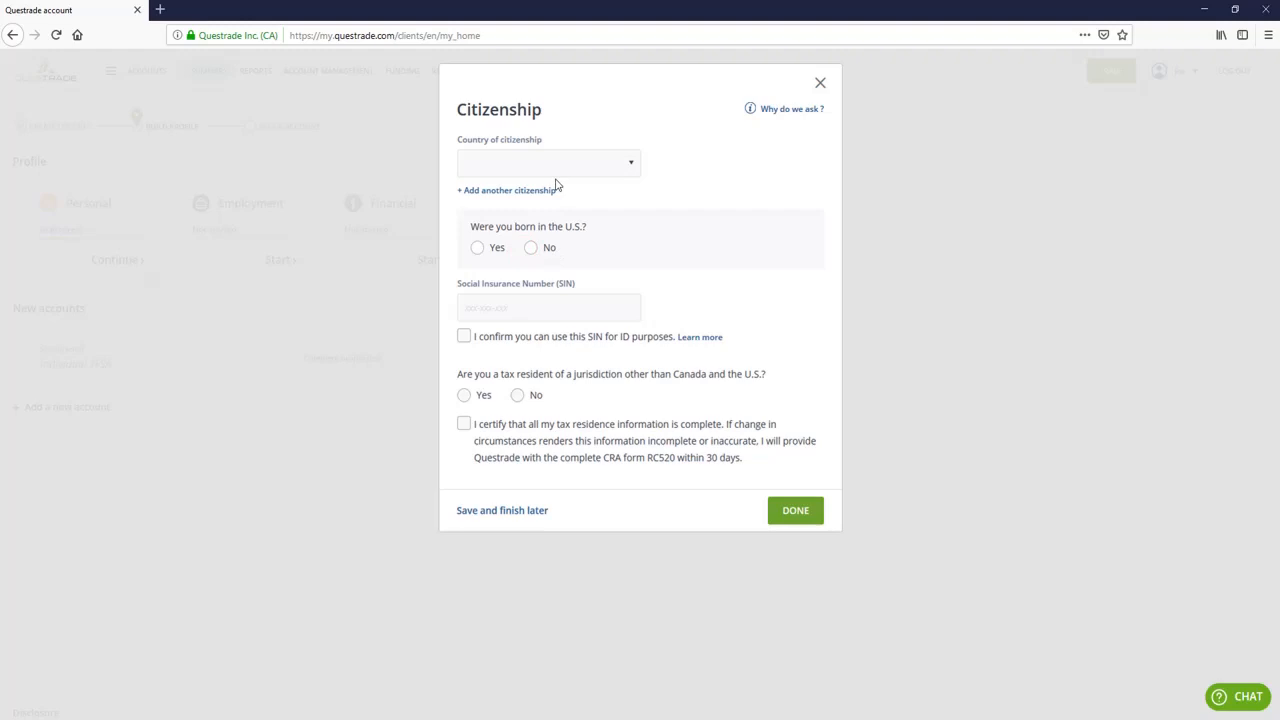
mouse_move(563, 165)
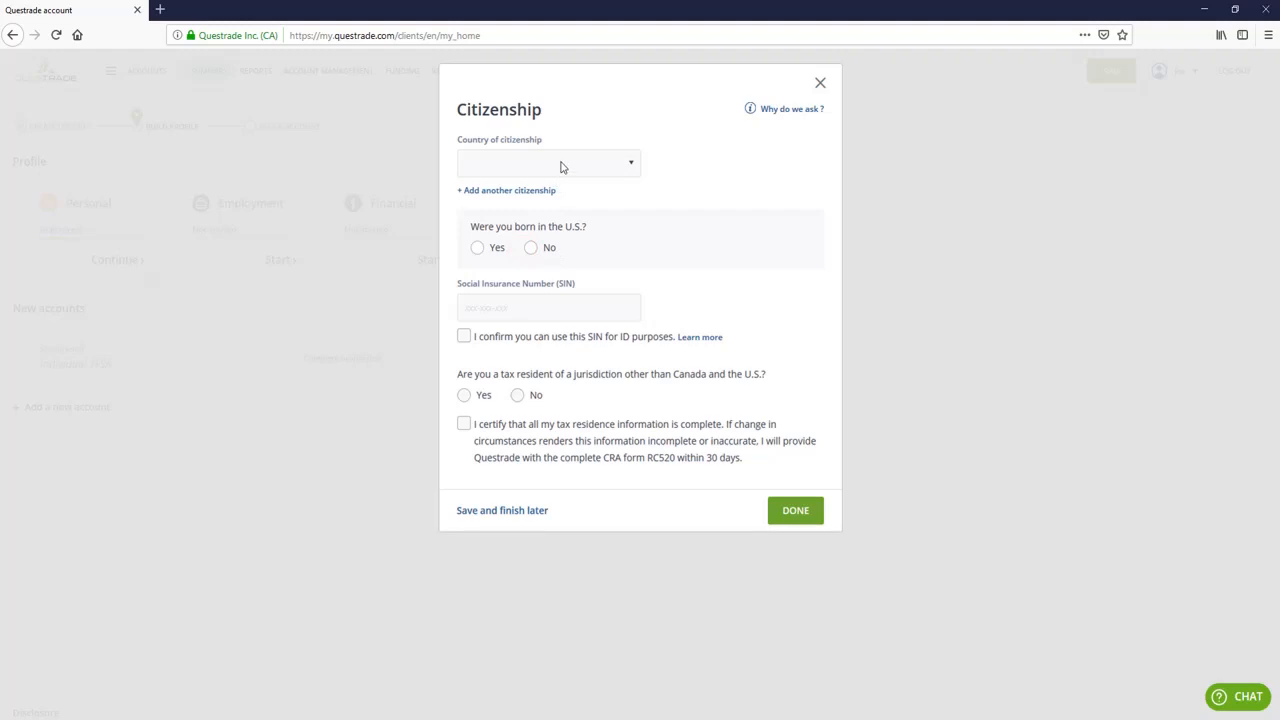
mouse_move(538, 278)
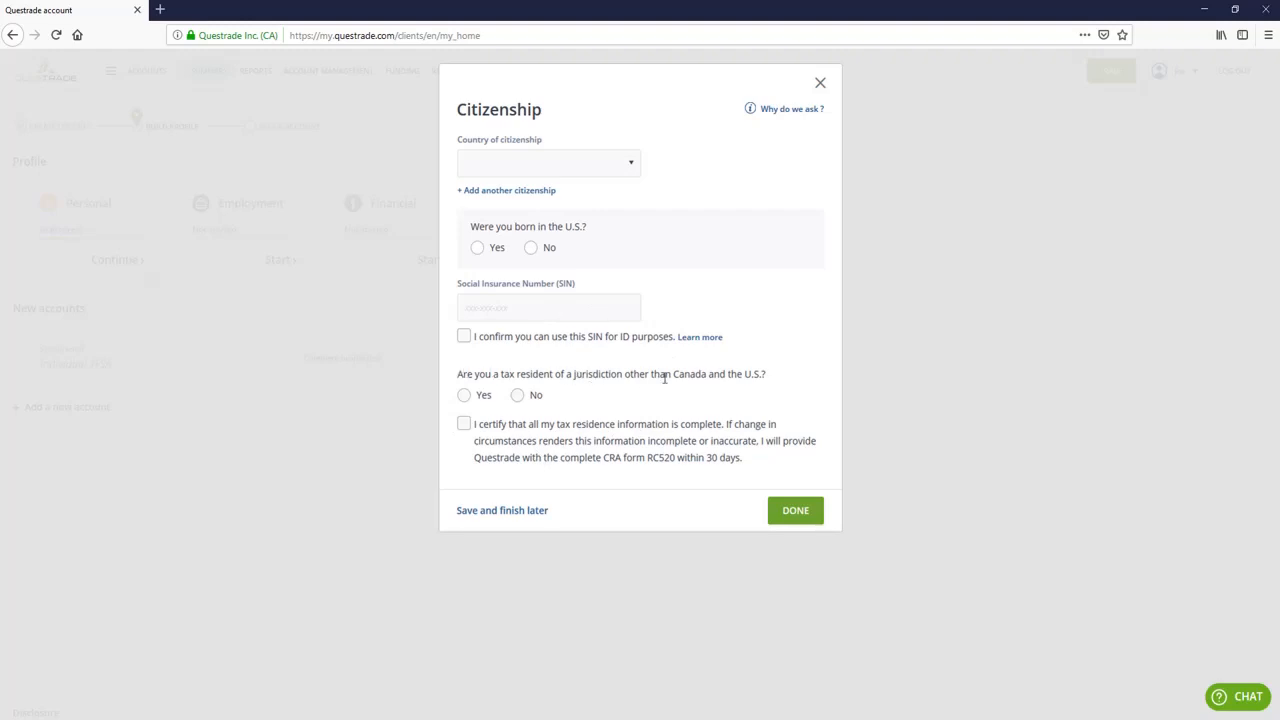
left_click(819, 82)
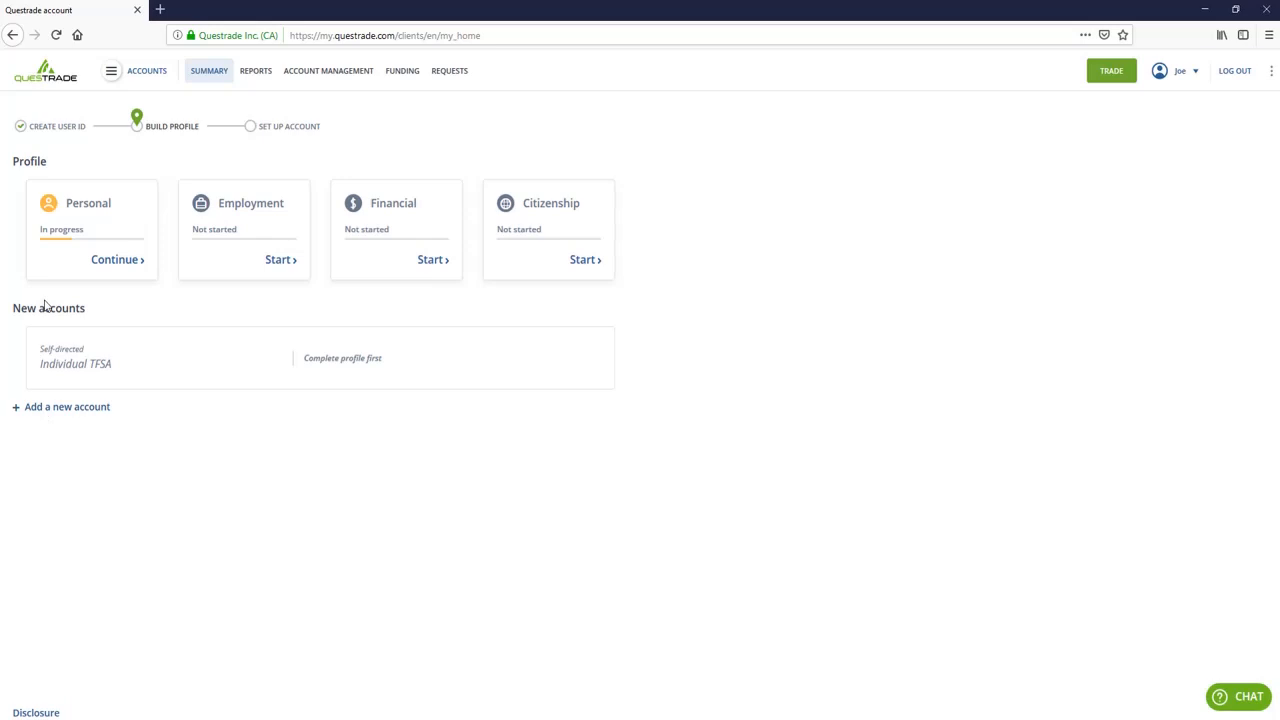
mouse_move(87, 292)
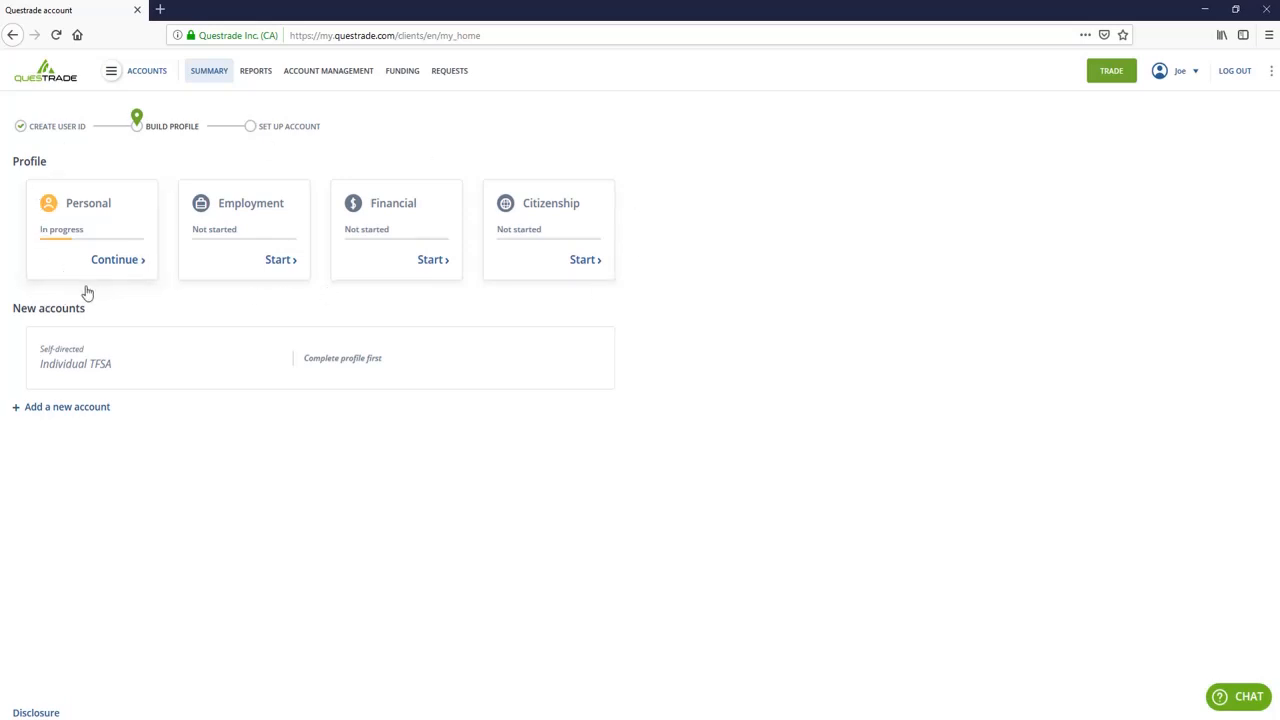
mouse_move(873, 299)
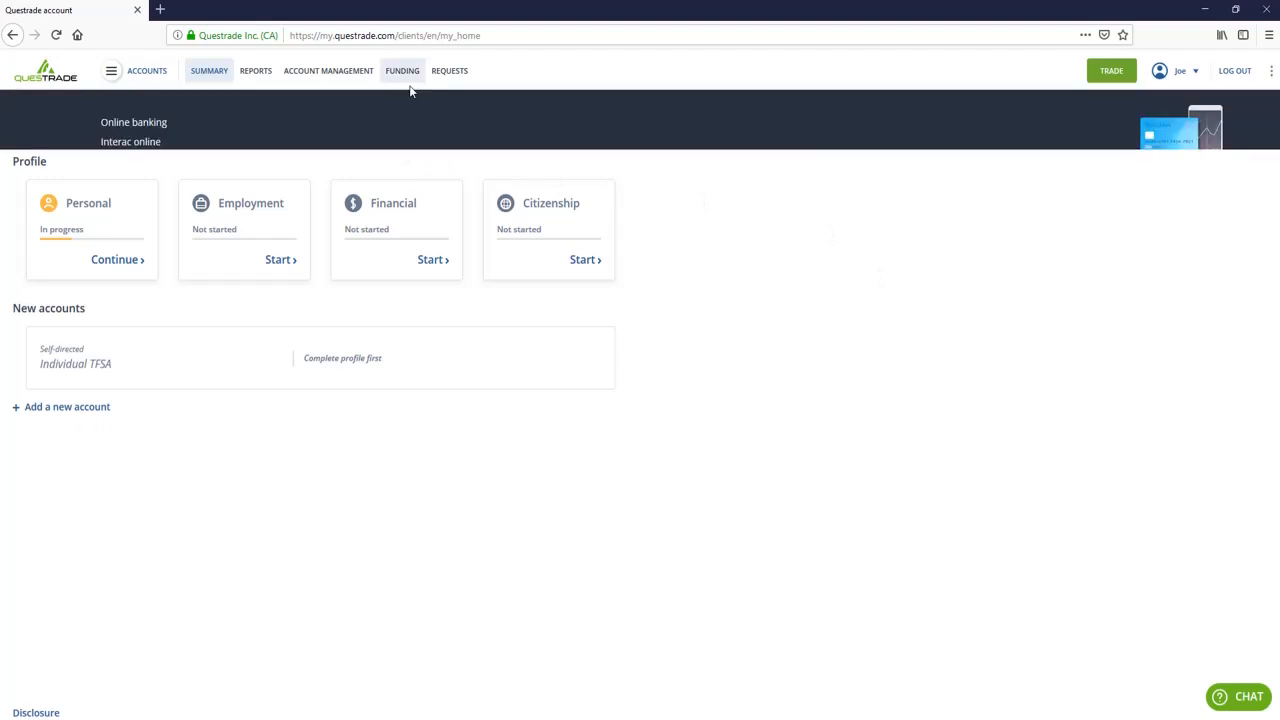
Pick Scotiabank under Funding > Online banking and proceed to the bank's site
left_click(402, 70)
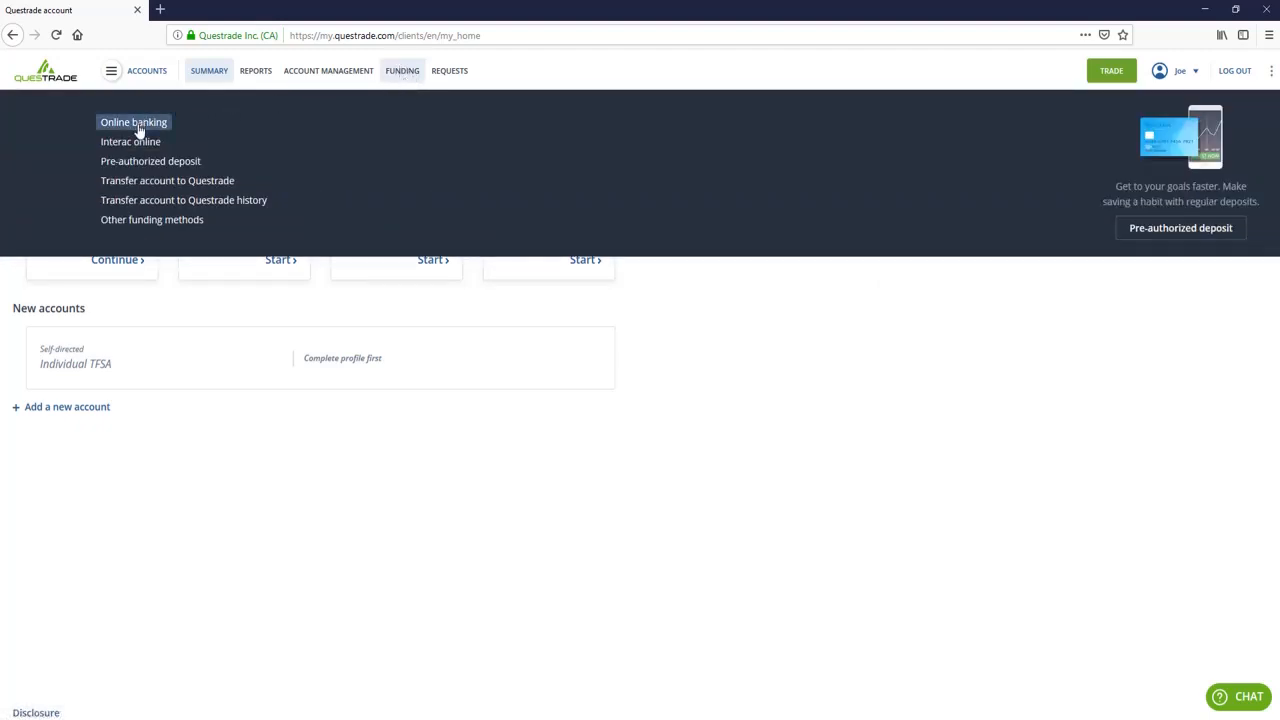
mouse_move(152, 219)
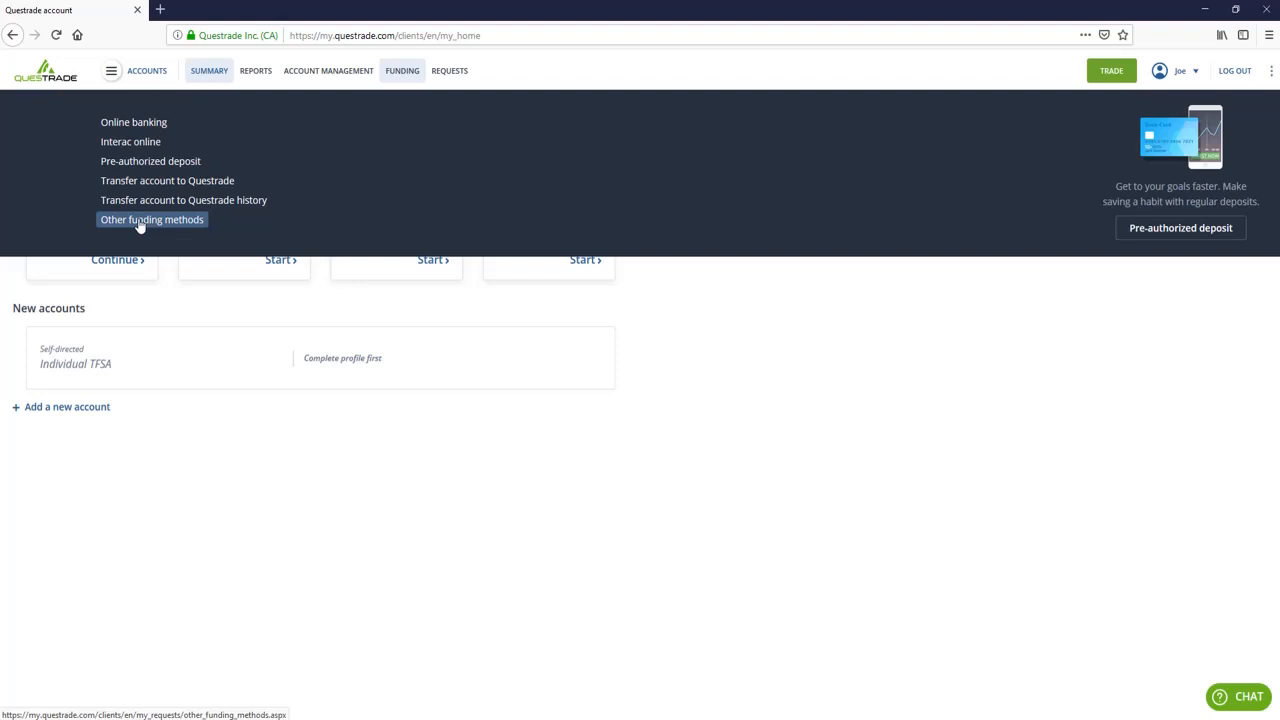
mouse_move(167, 180)
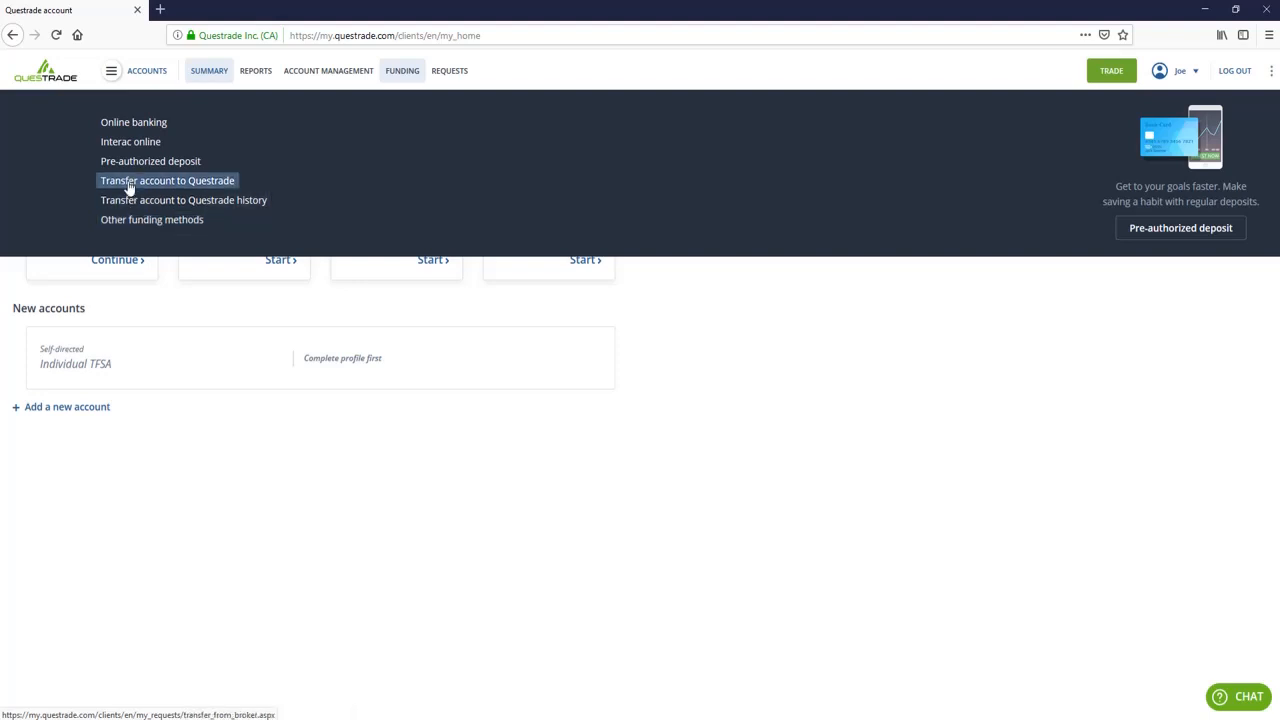
mouse_move(133, 121)
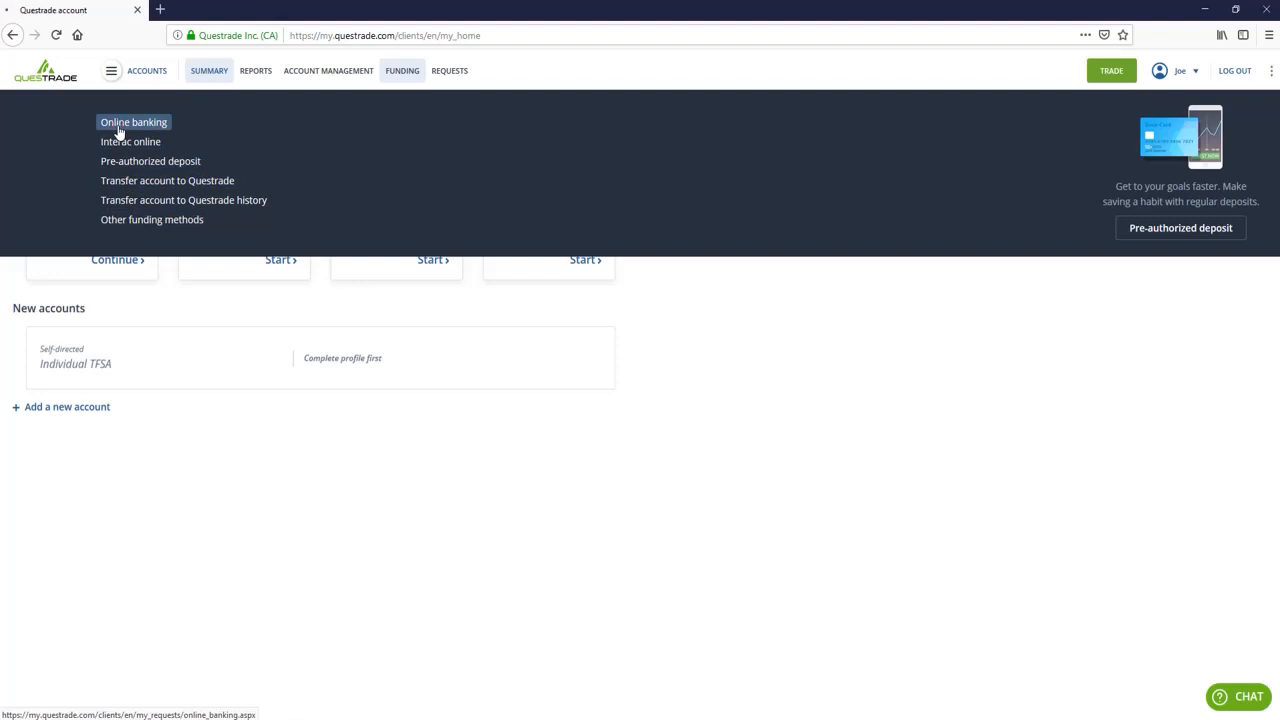
left_click(133, 122)
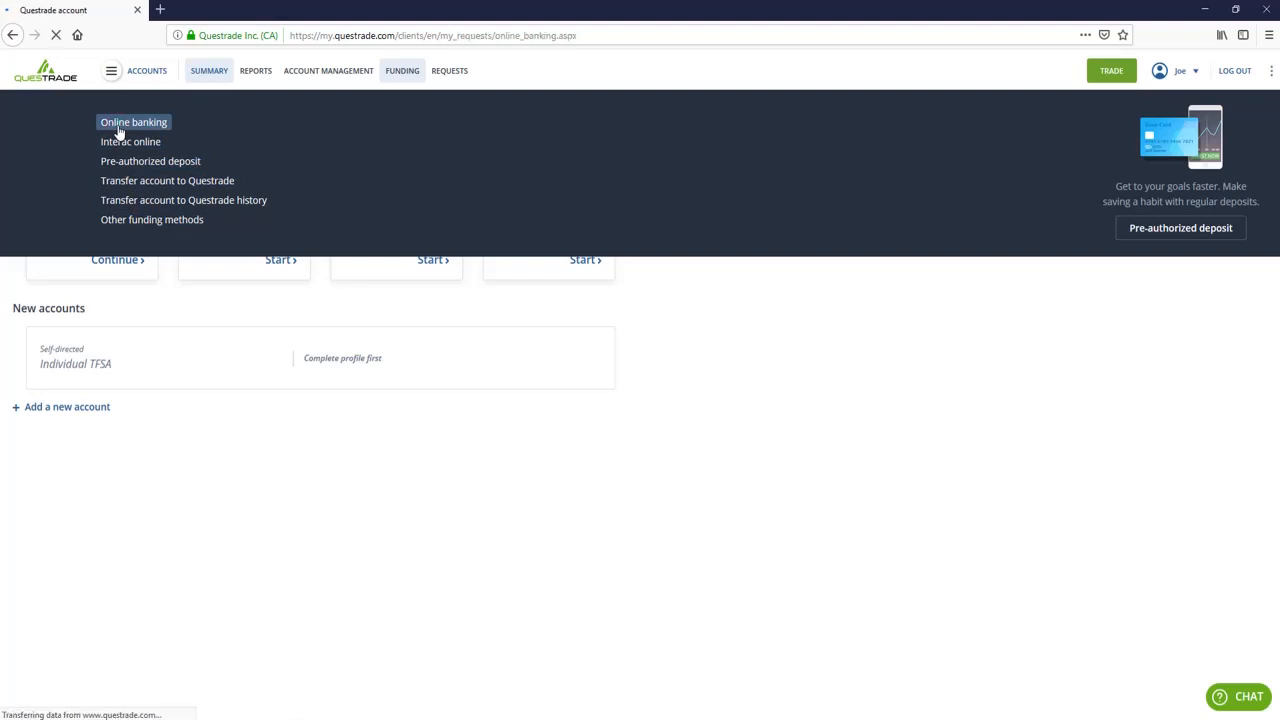
left_click(133, 121)
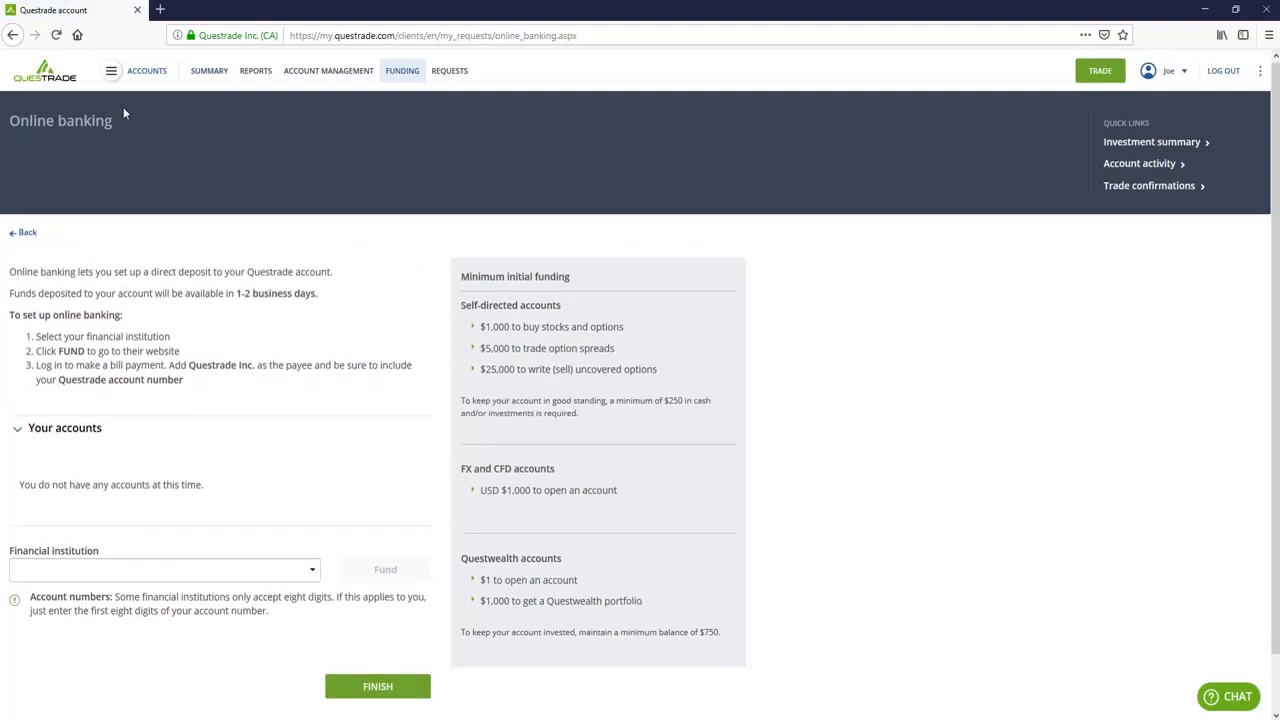
scroll("down", 3)
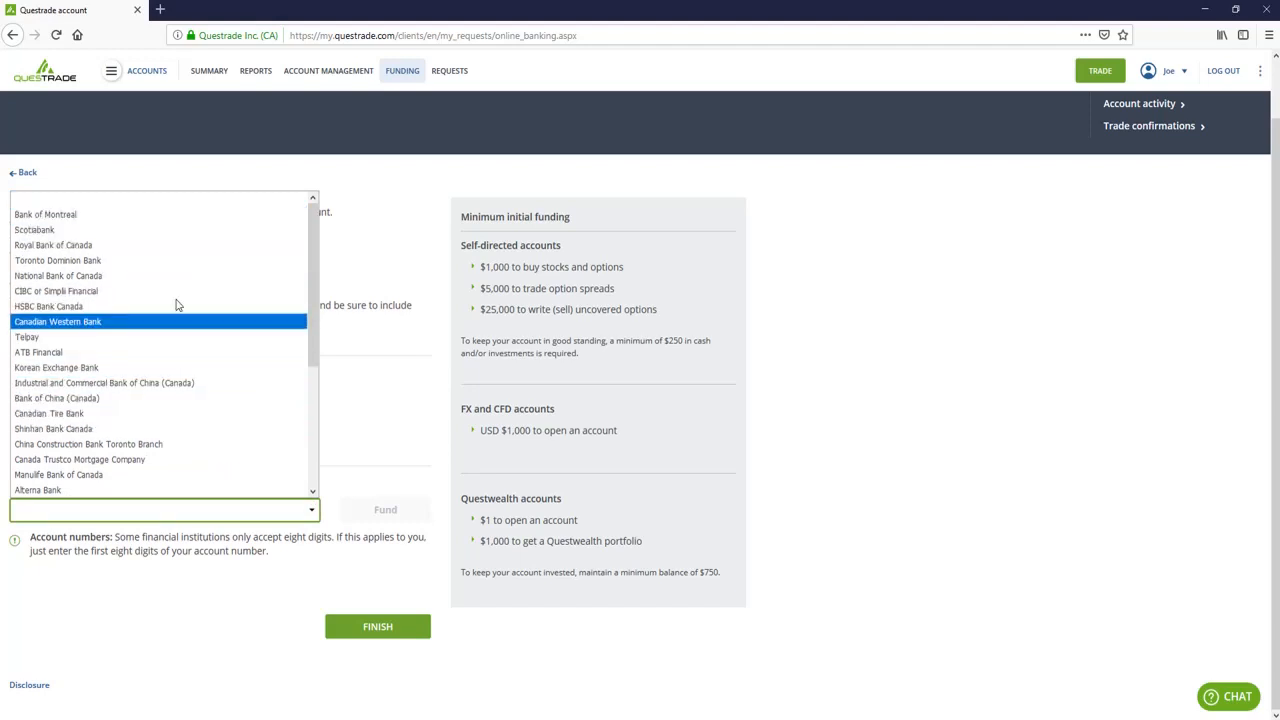
left_click(34, 230)
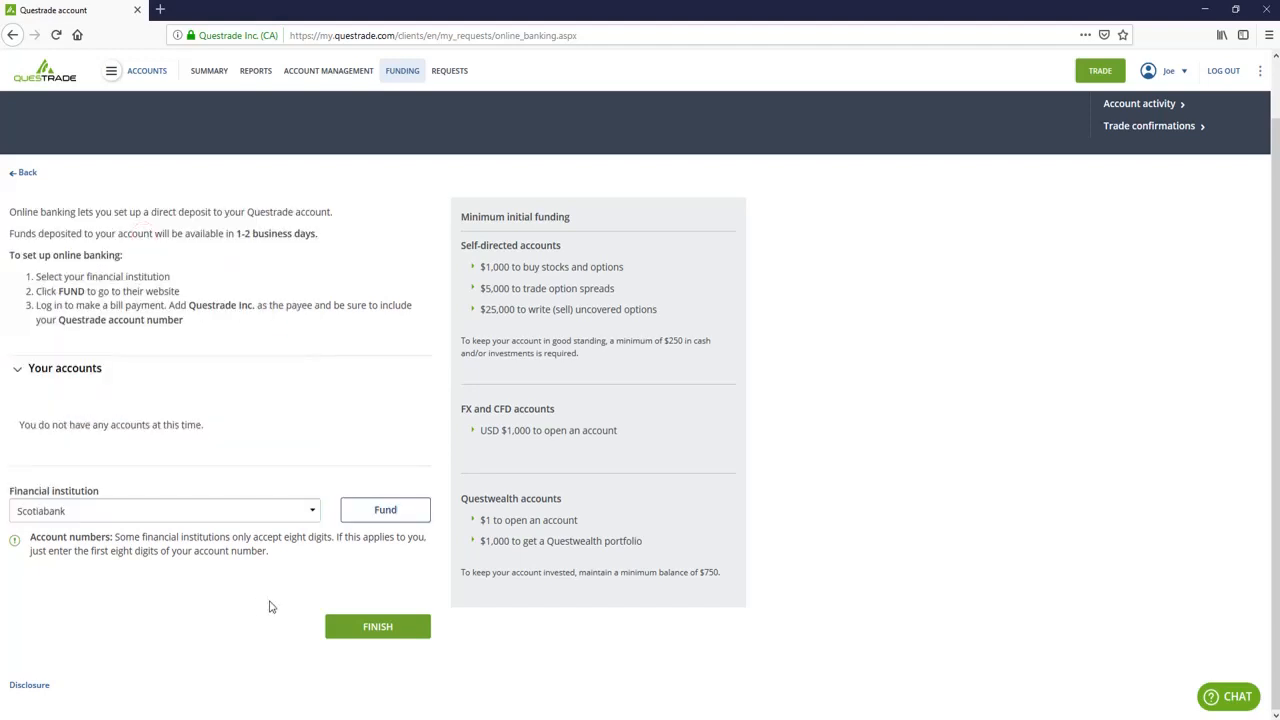
left_click(385, 510)
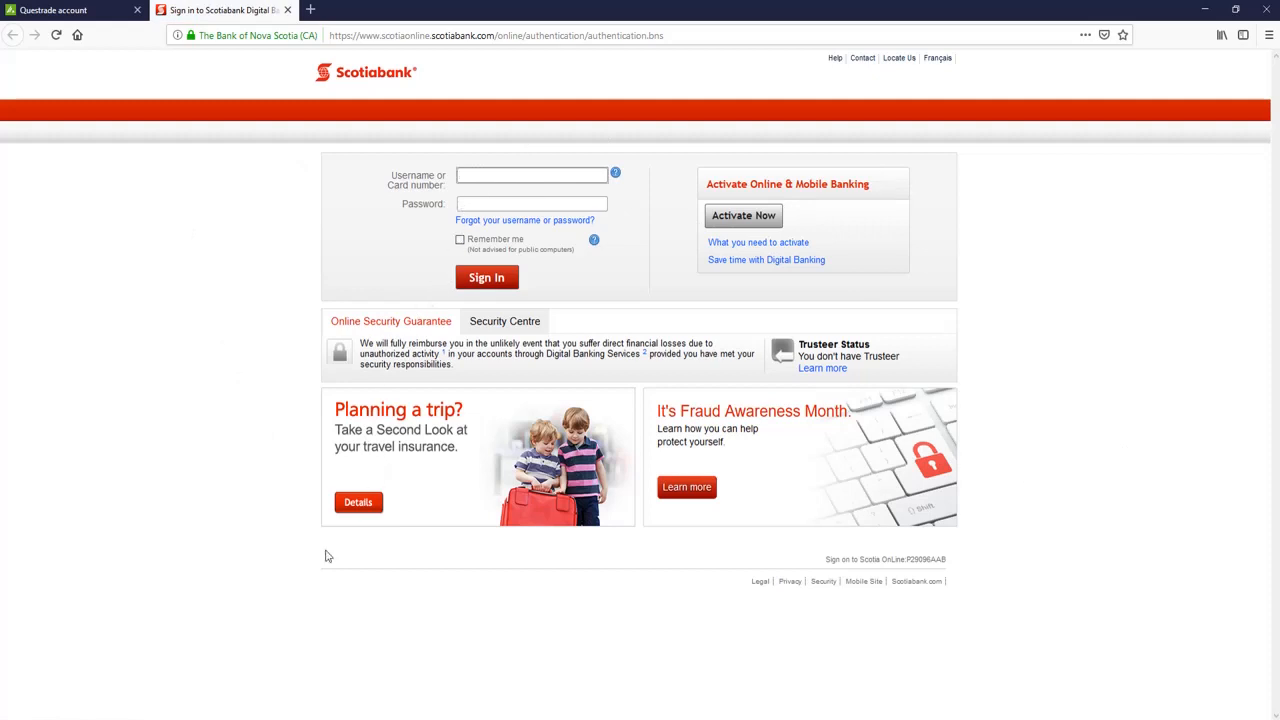
mouse_move(249, 276)
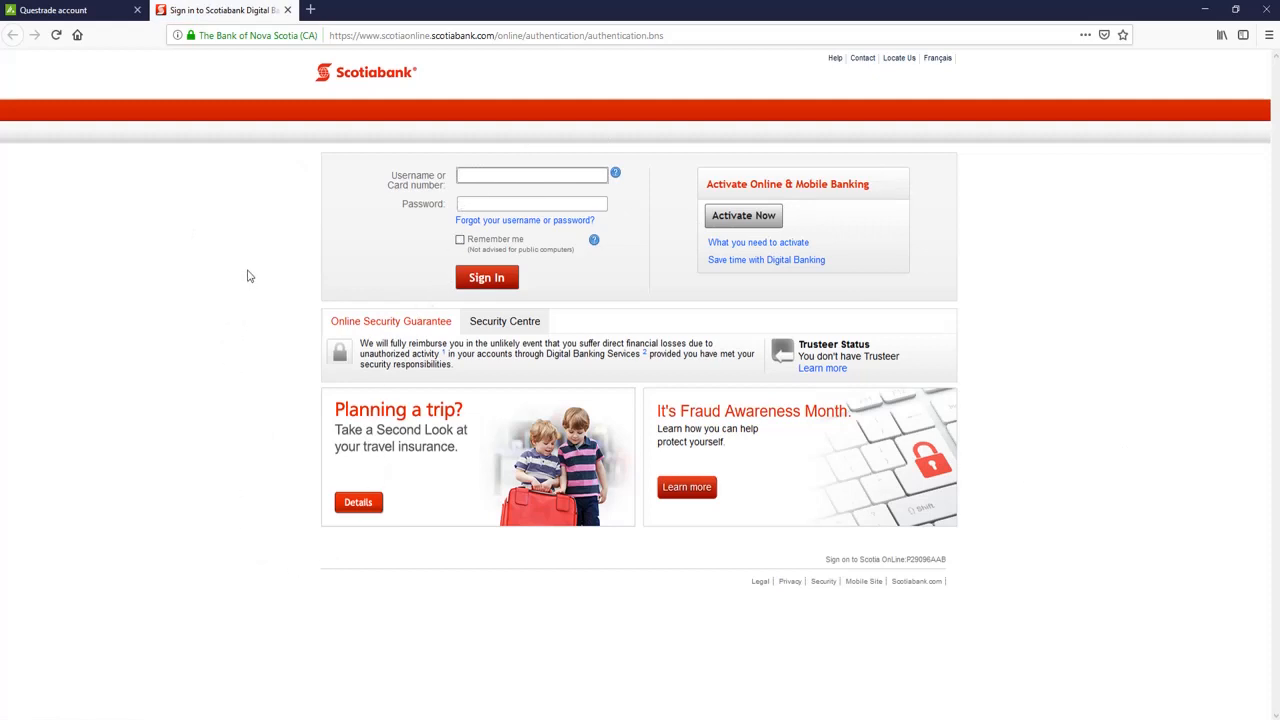
Close the Scotiabank digital banking sign-in tab to return to Questrade funding
left_click(531, 175)
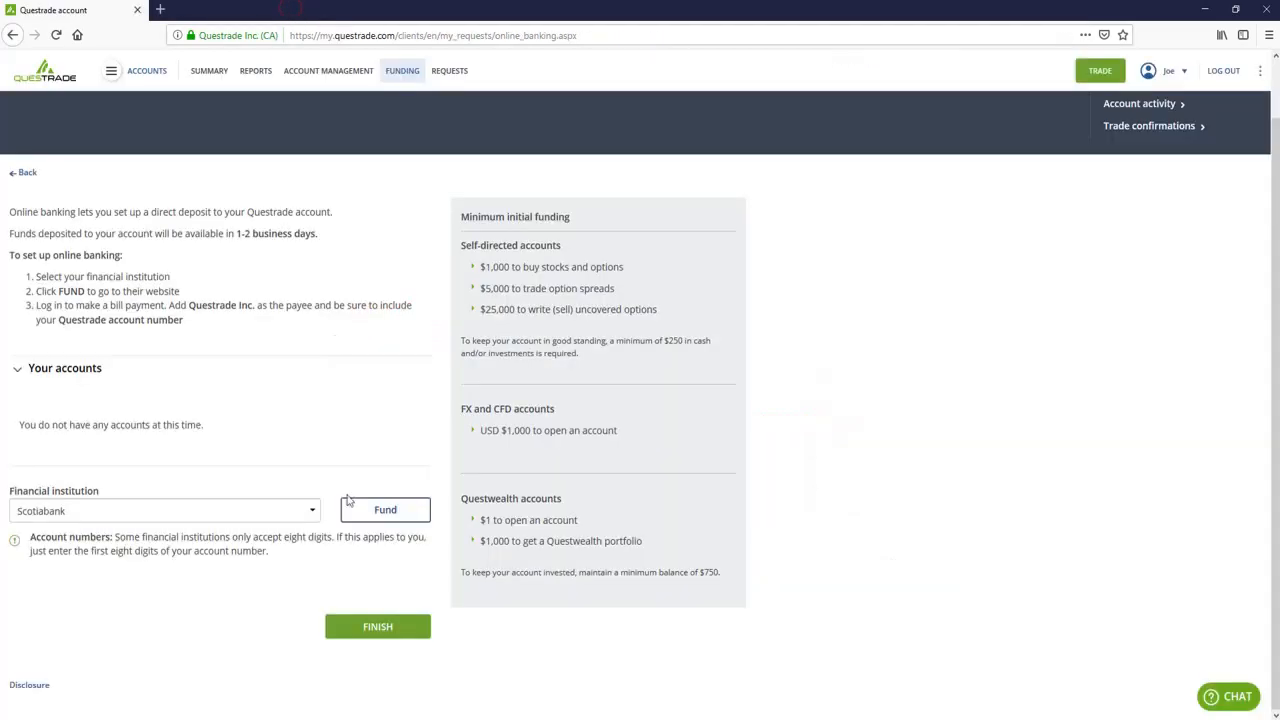
mouse_move(332, 429)
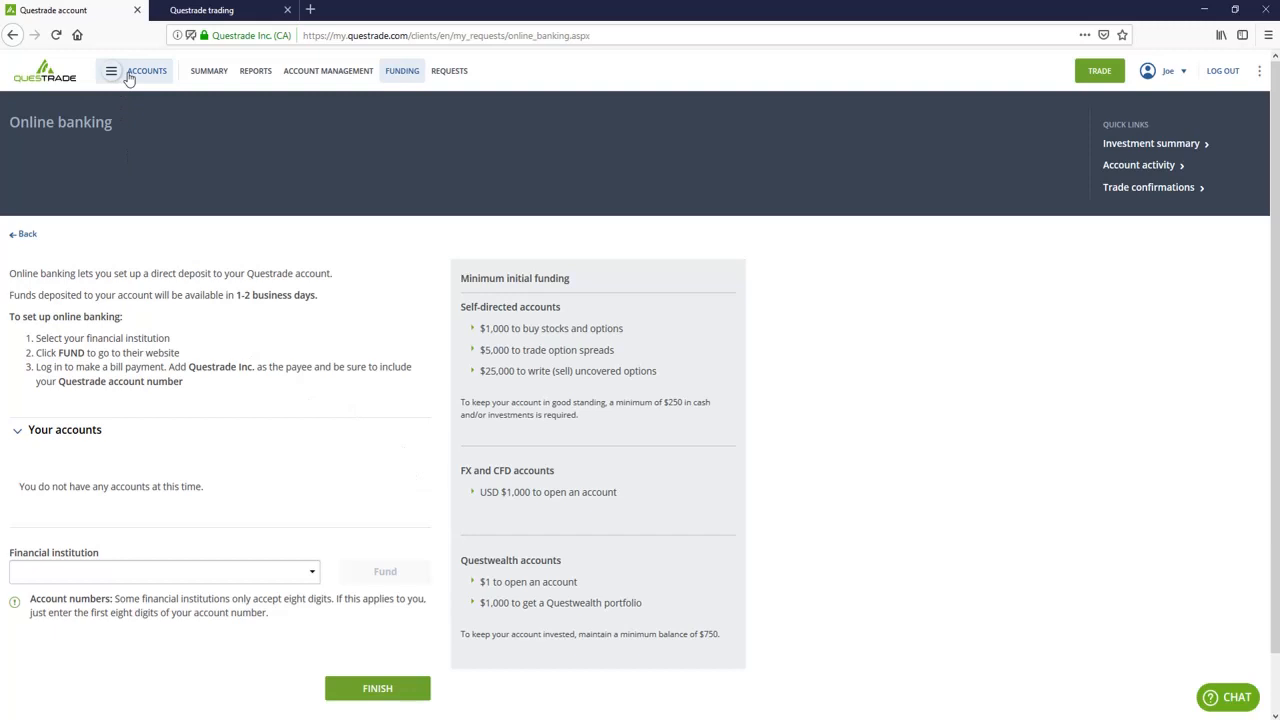
Reach the Stocks, ETFs and options page through the navigation panel's Other Platforms link
left_click(111, 70)
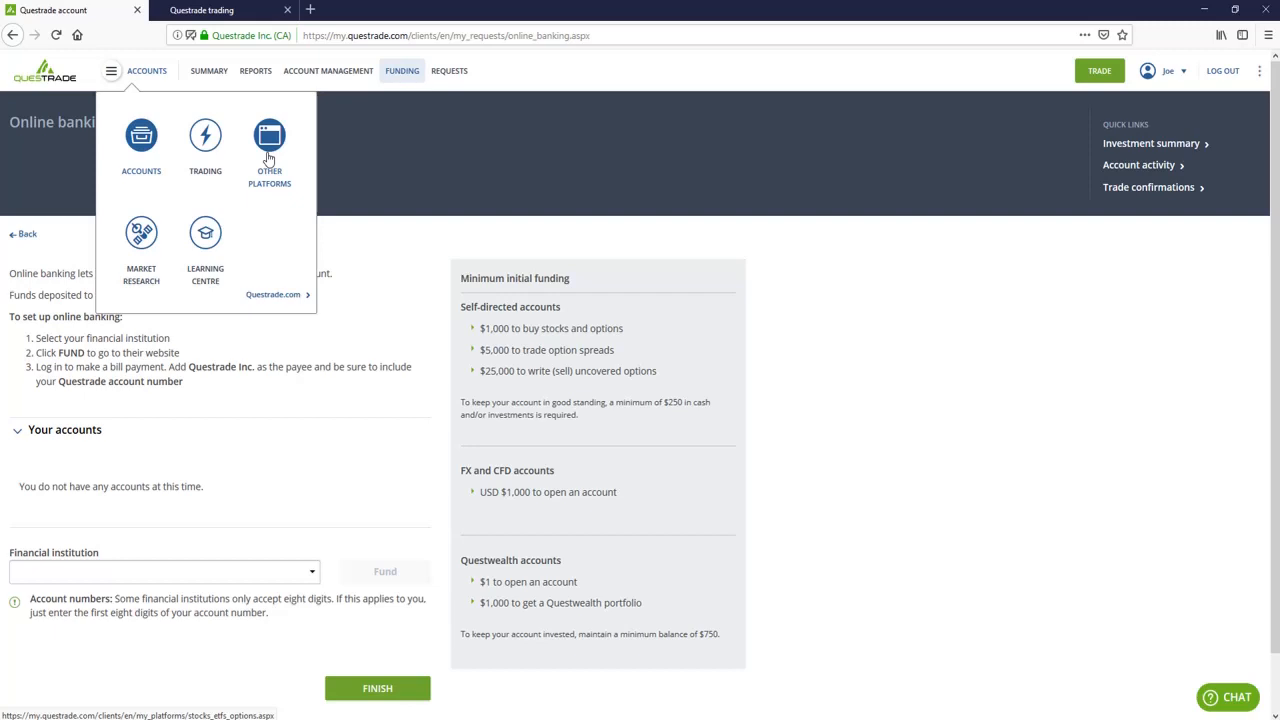
left_click(269, 140)
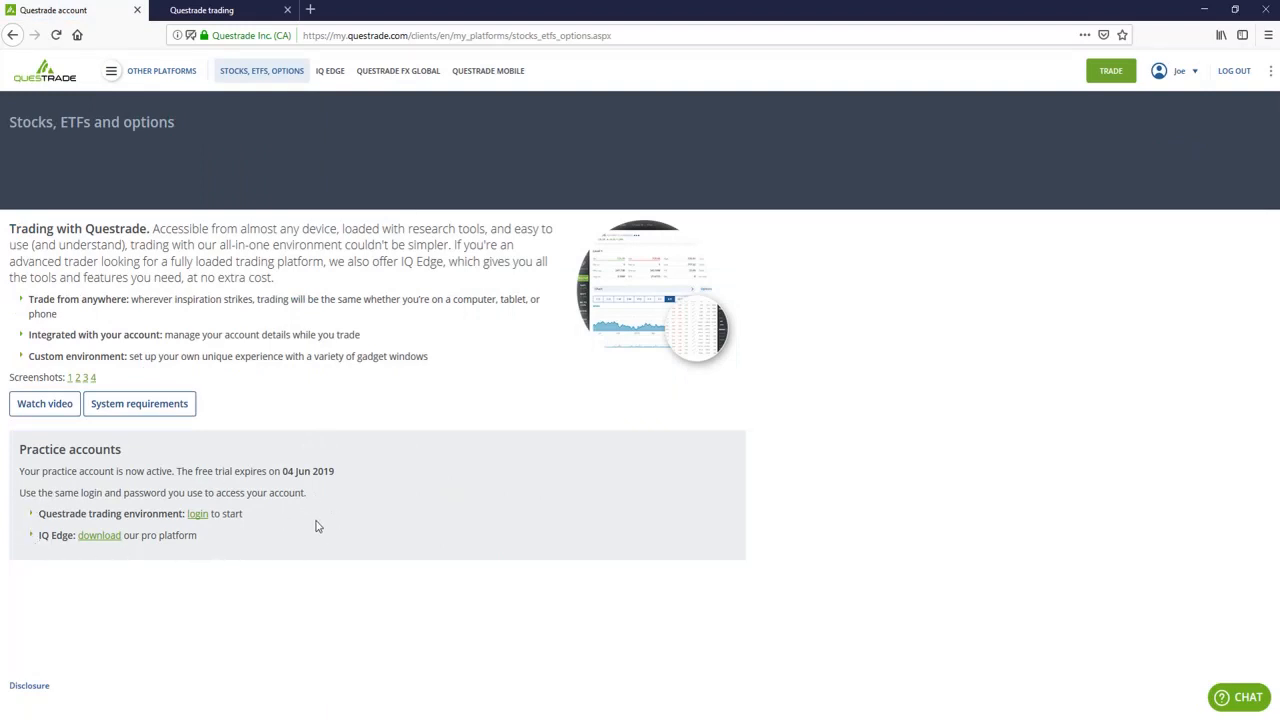
mouse_move(224, 470)
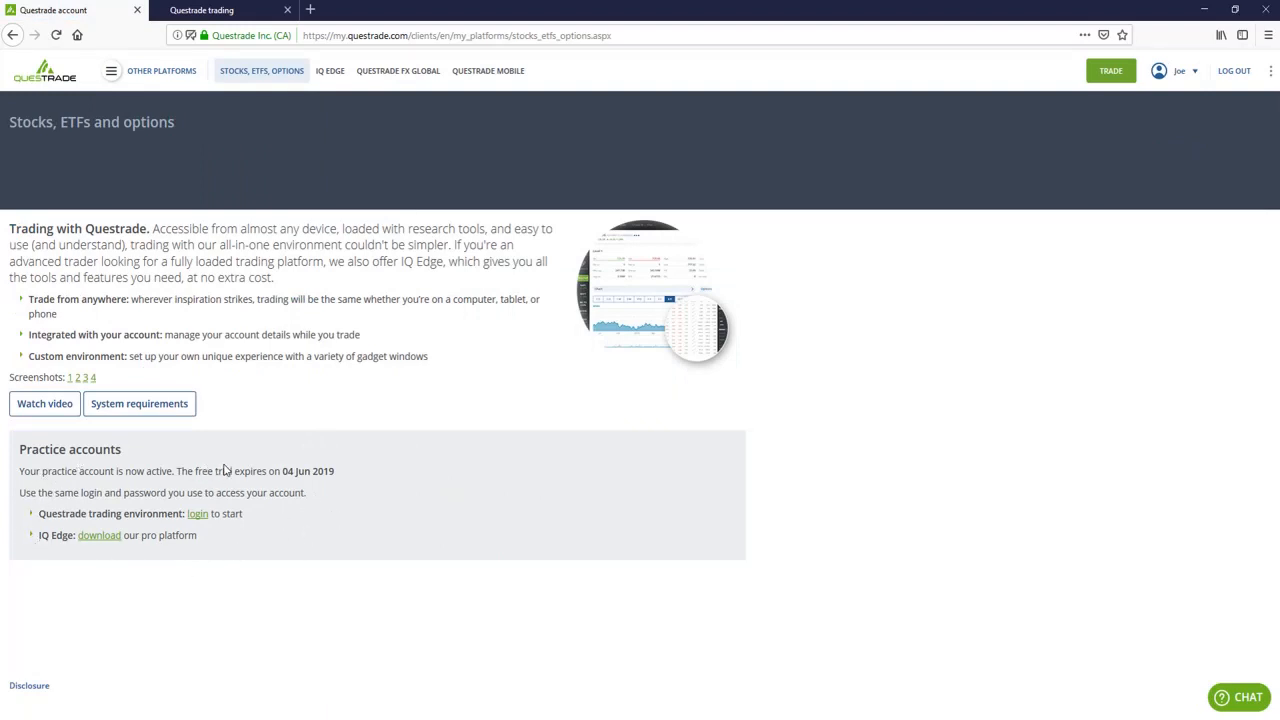
mouse_move(182, 492)
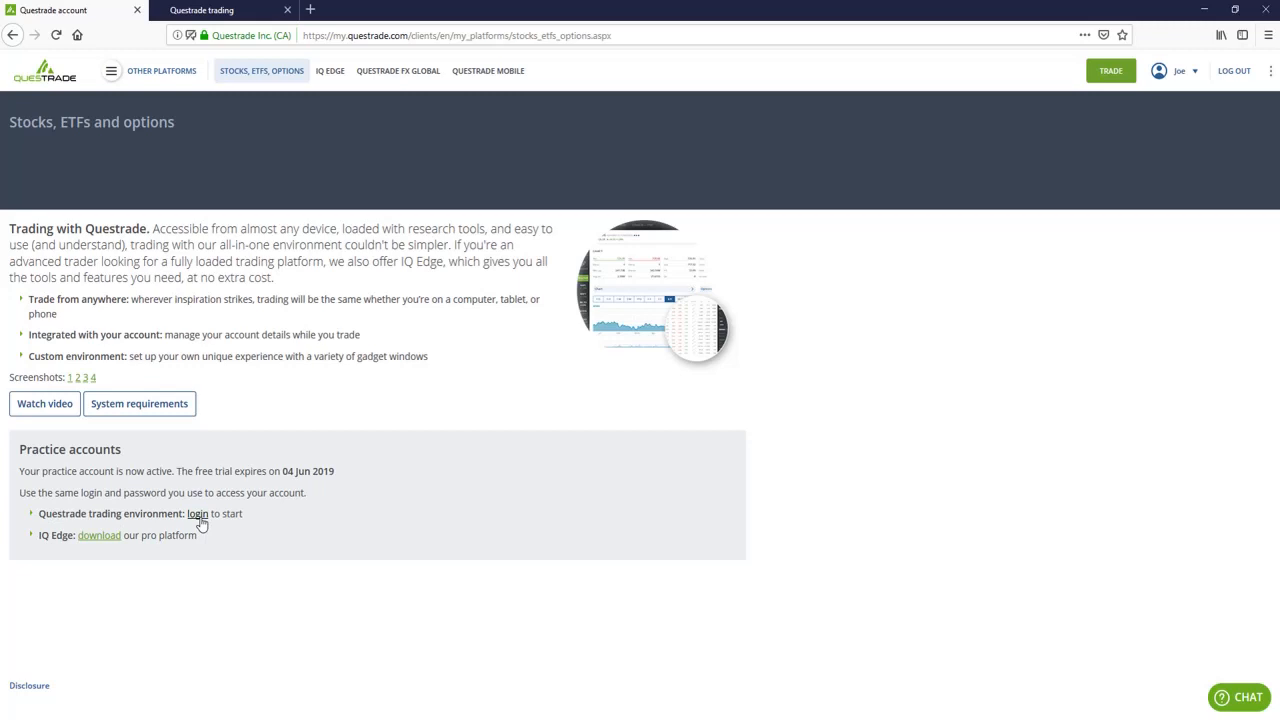
Enter the practice trading account and accept simulated trading, showing $500,000 CAD and USD
left_click(197, 513)
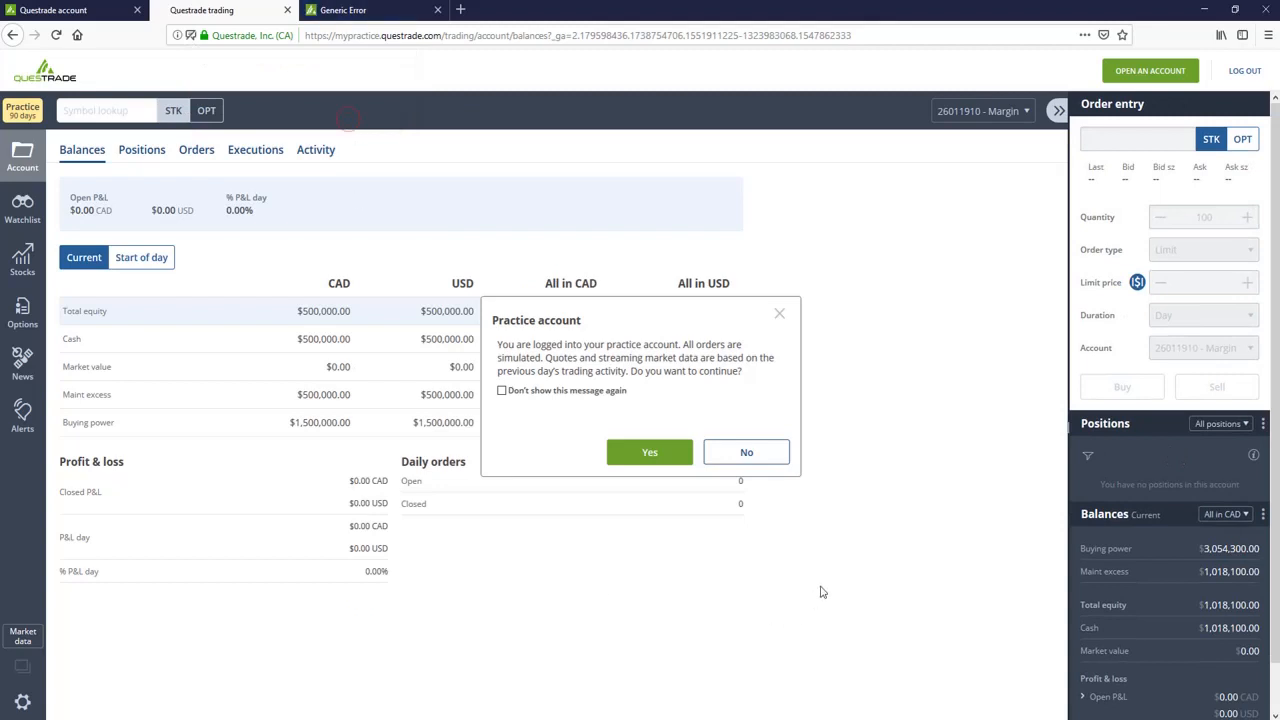
mouse_move(743, 304)
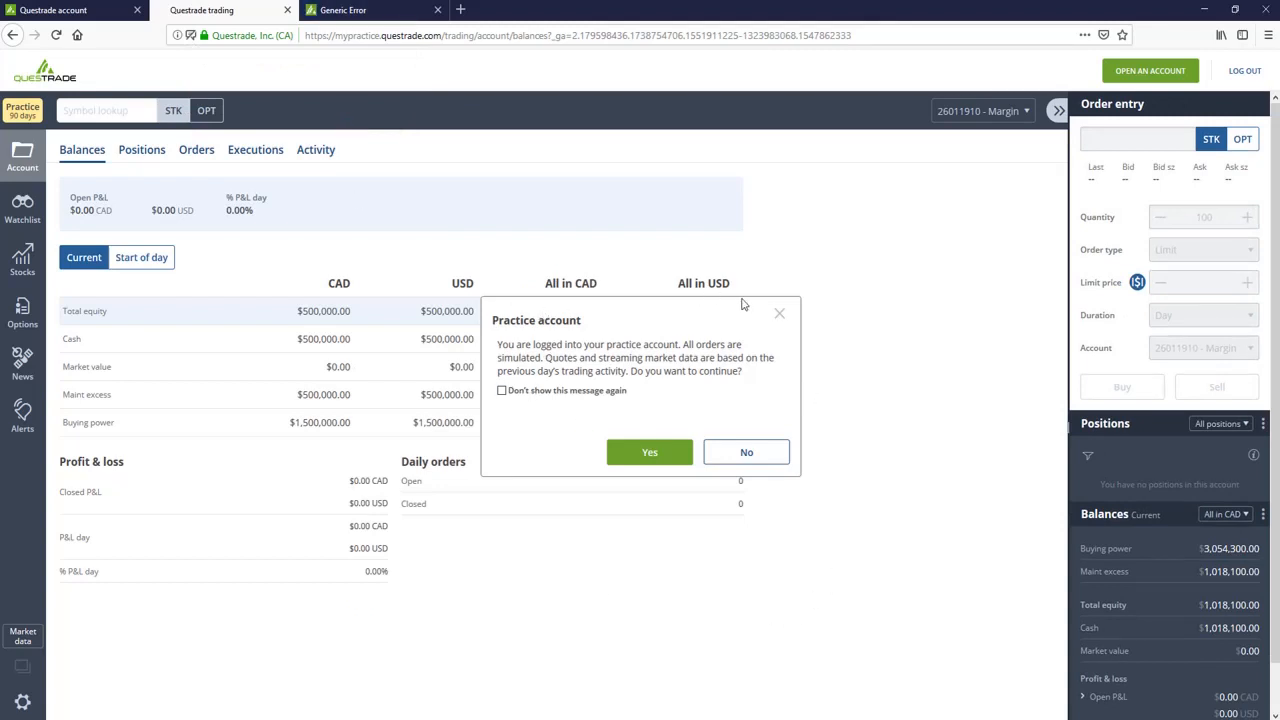
left_click(649, 452)
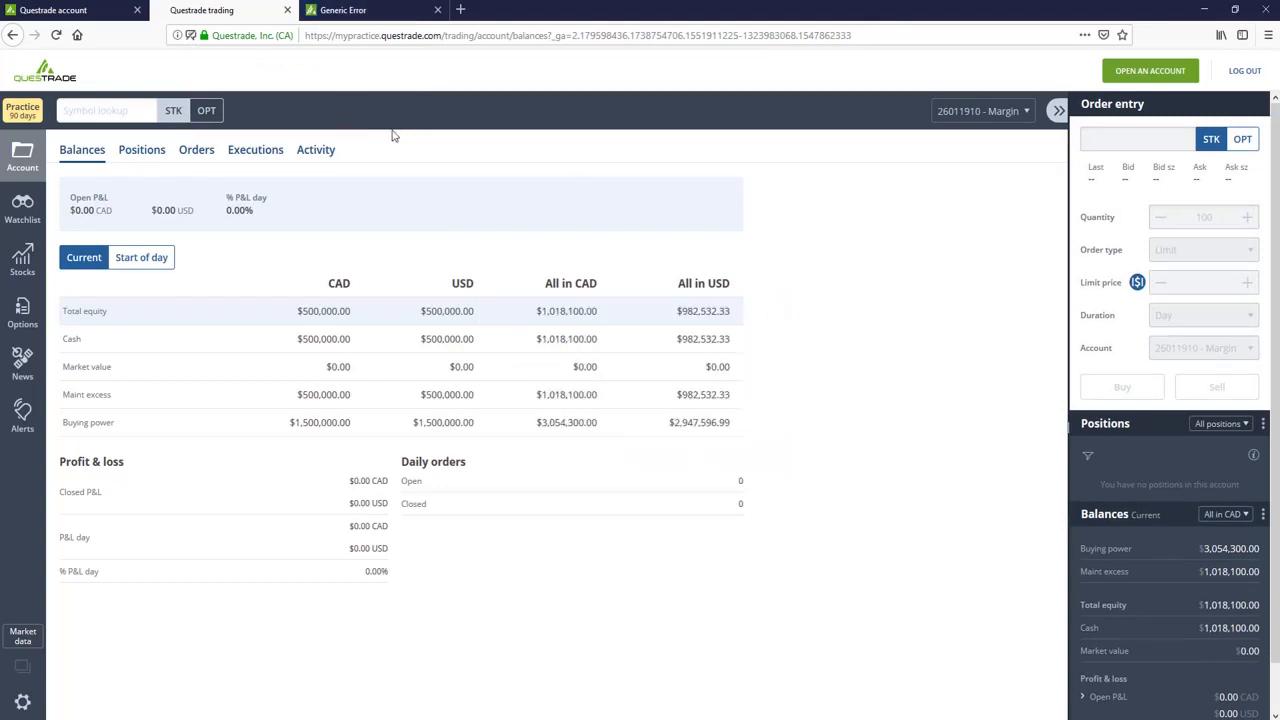
mouse_move(256, 584)
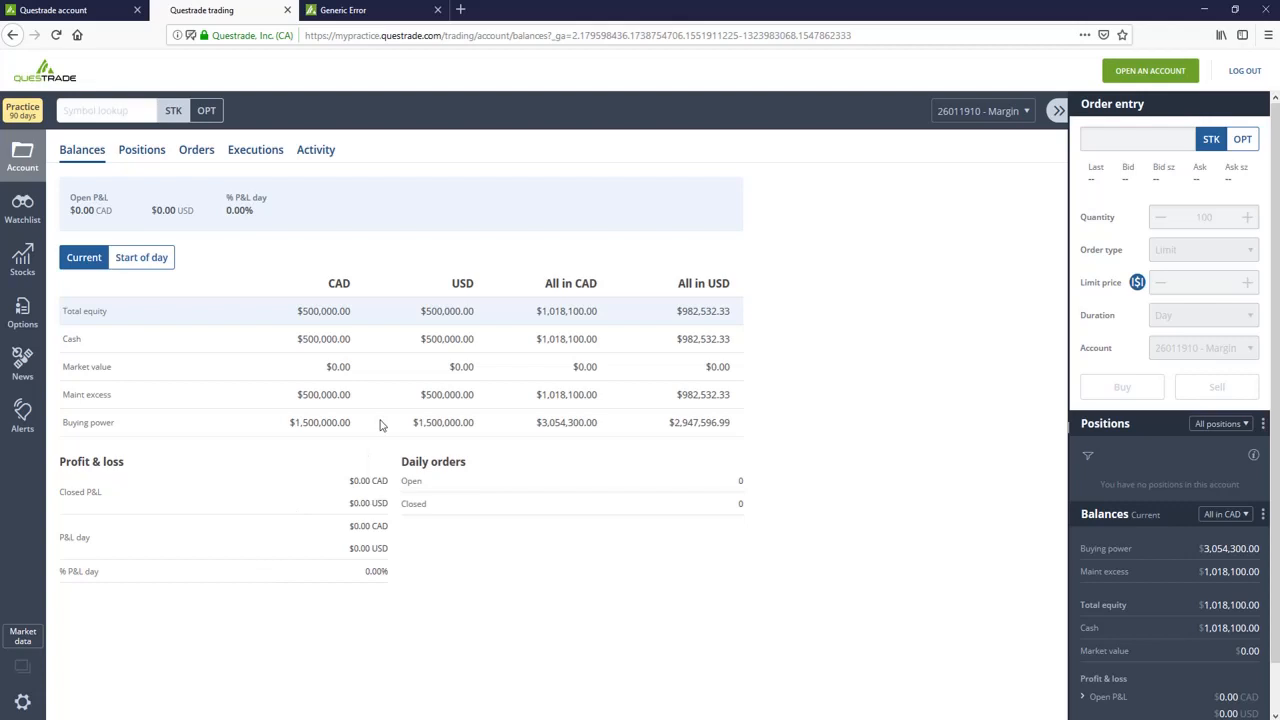
mouse_move(547, 470)
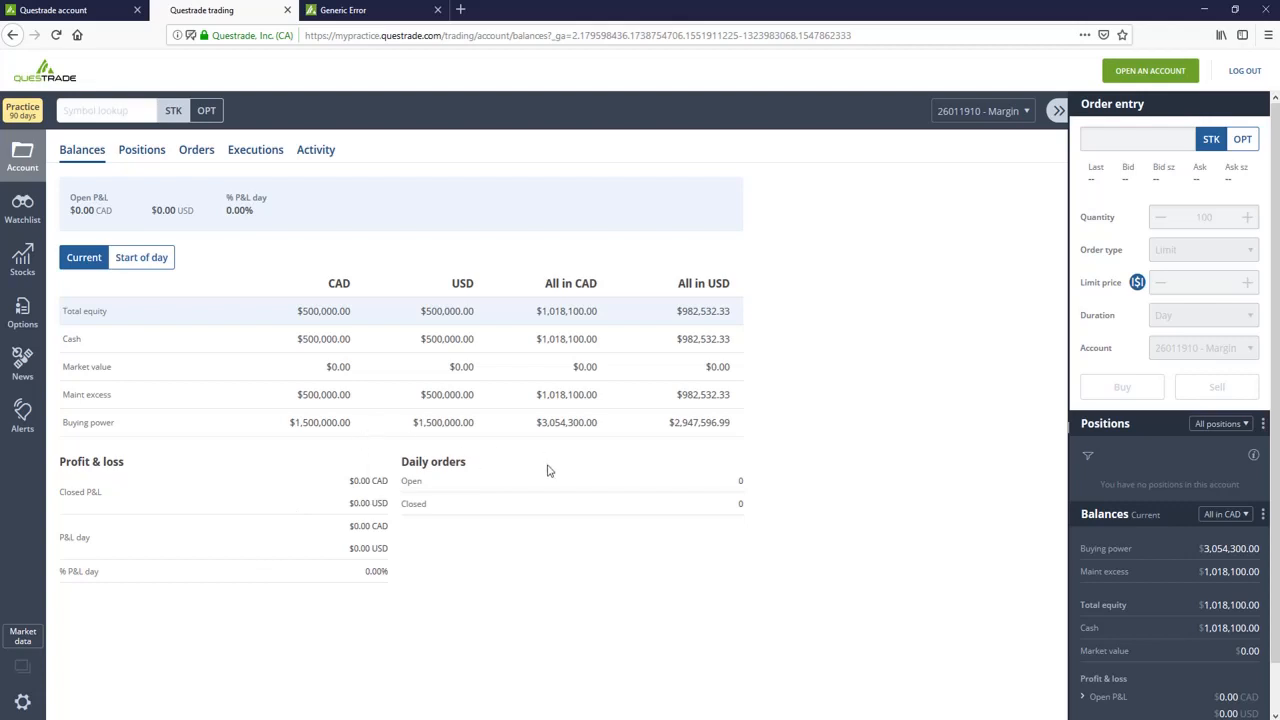
mouse_move(142, 149)
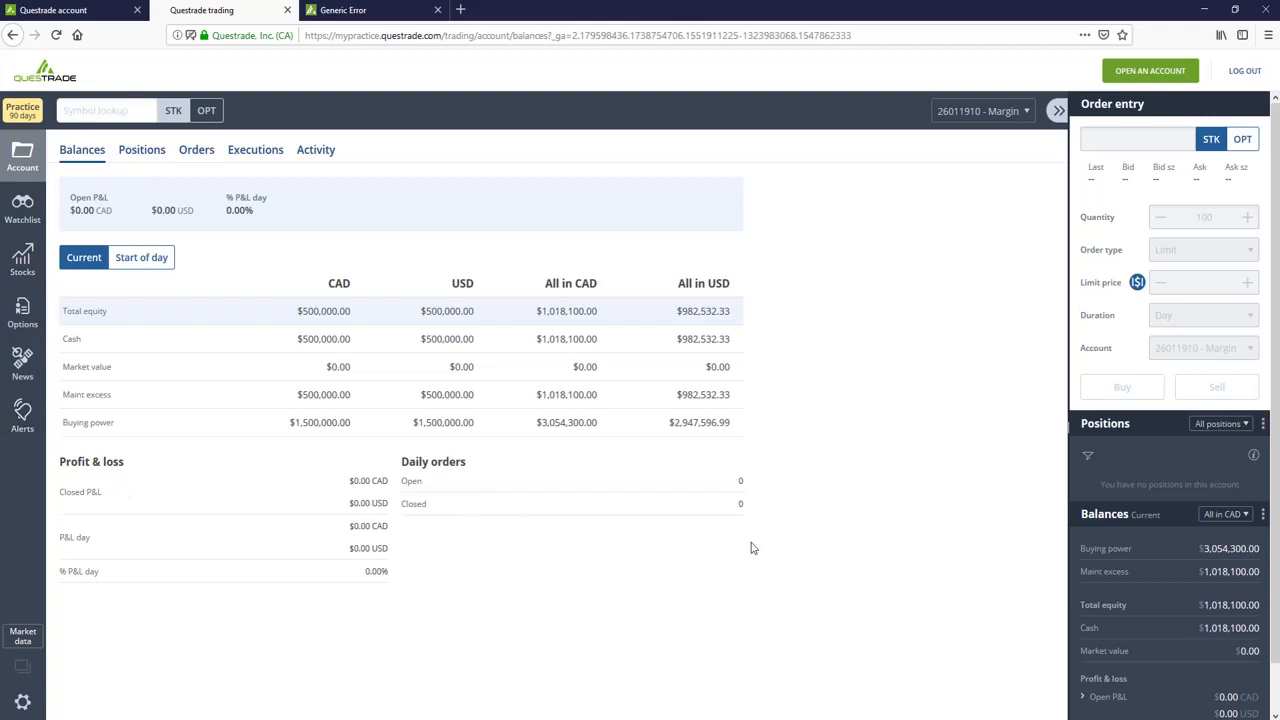
mouse_move(660, 483)
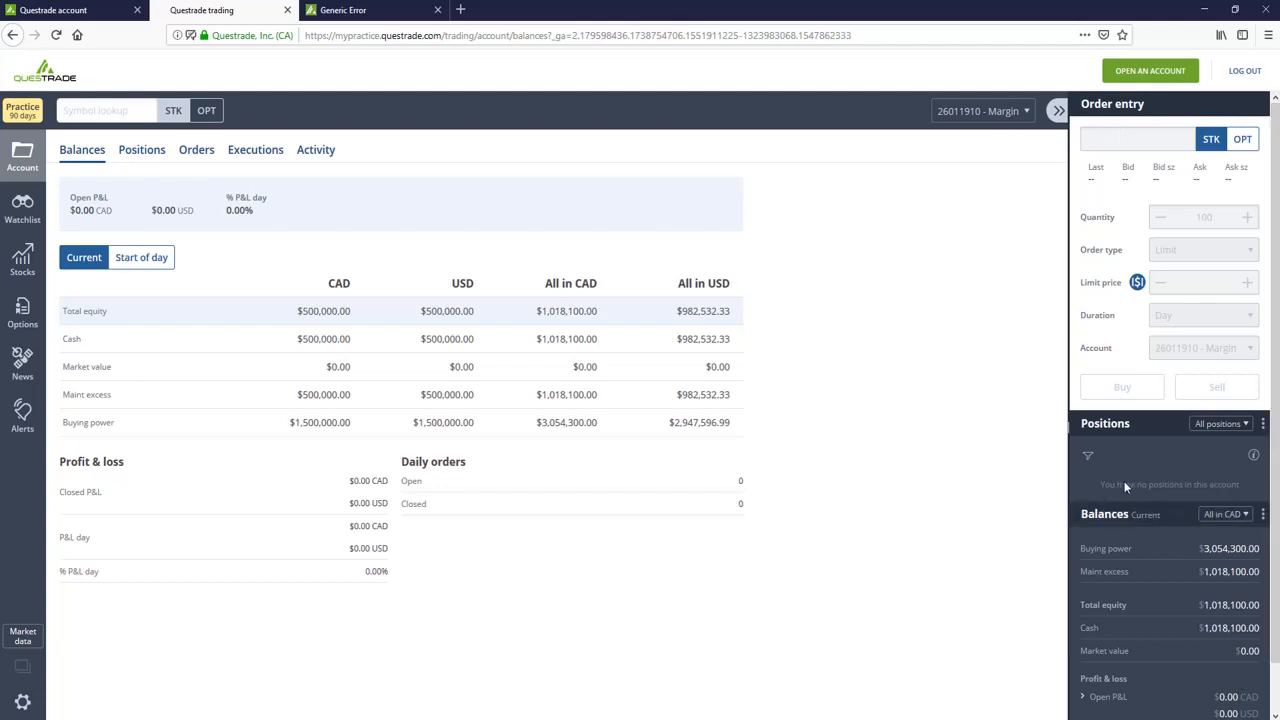
mouse_move(1125, 580)
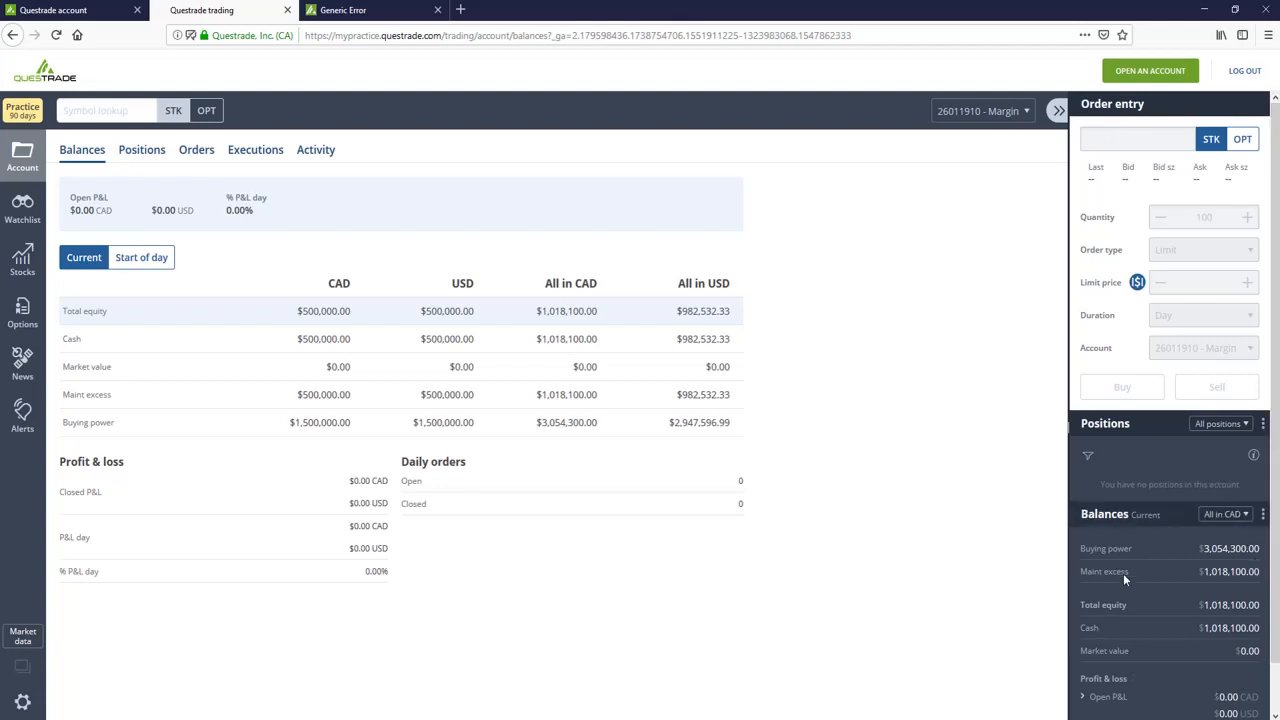
mouse_move(1060, 616)
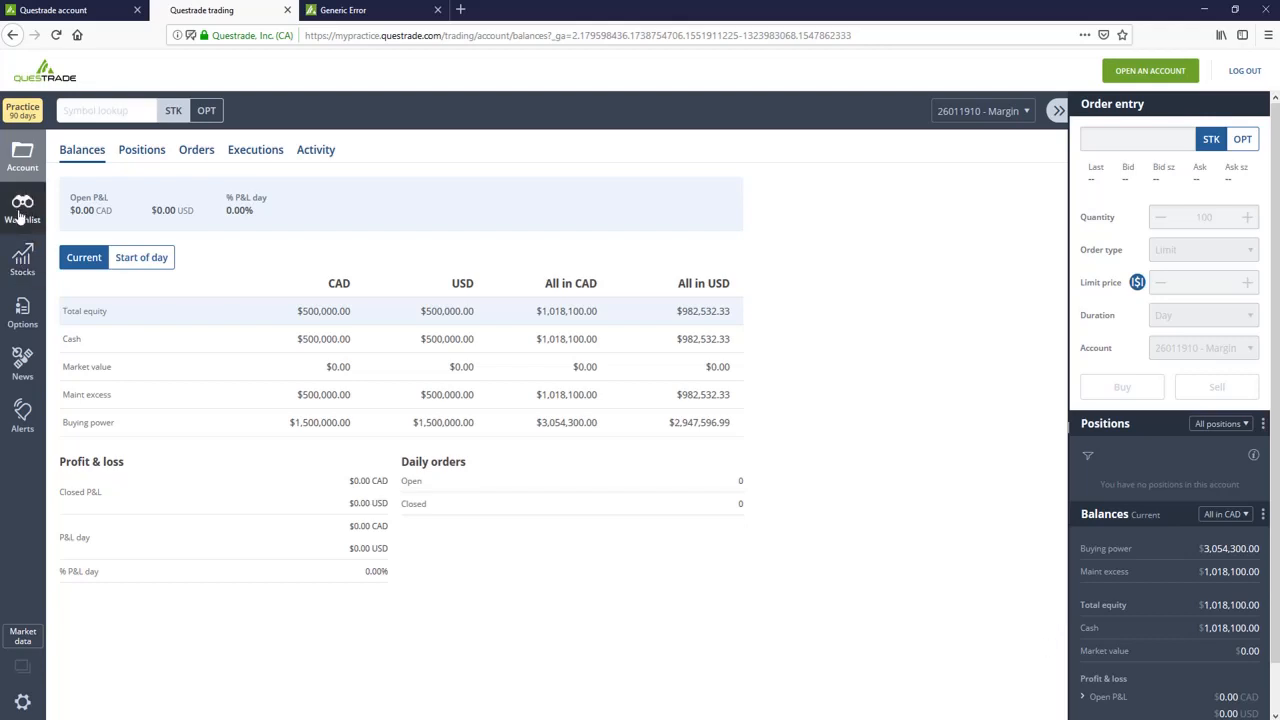
Look up AAPL from the Watchlist to show Apple Inc's quote, chart and time and sales
left_click(22, 205)
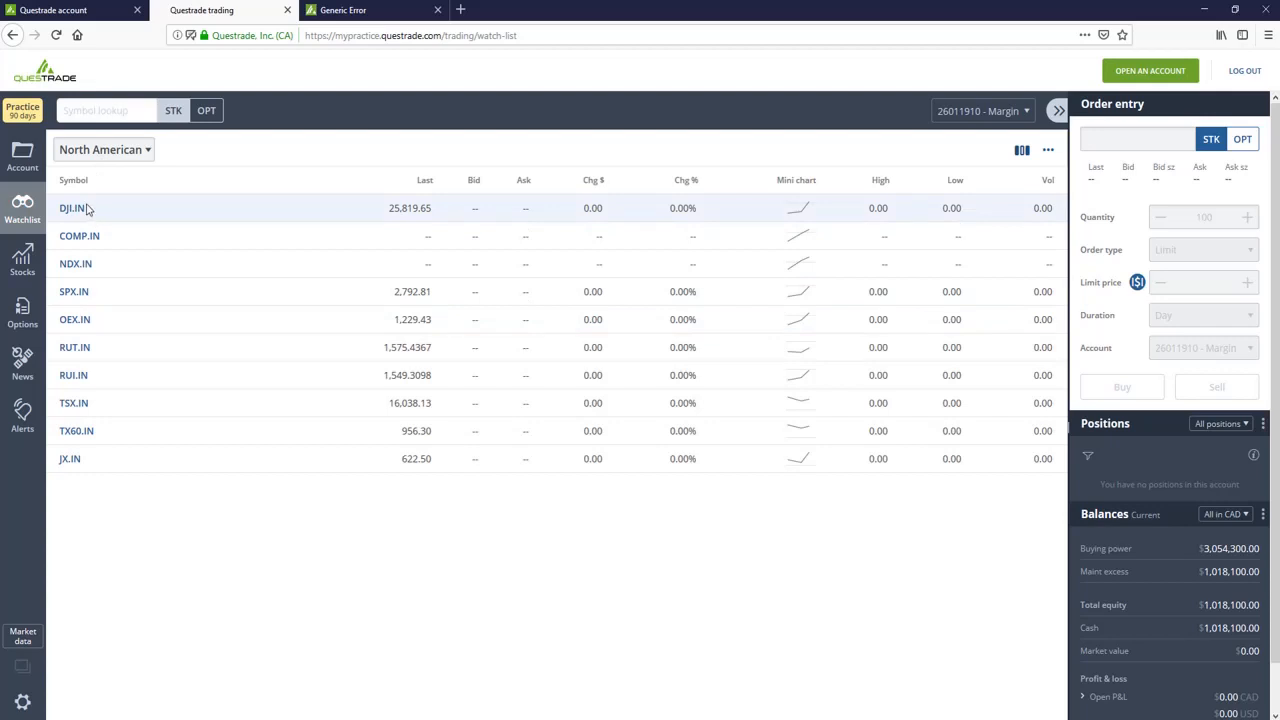
mouse_move(78, 465)
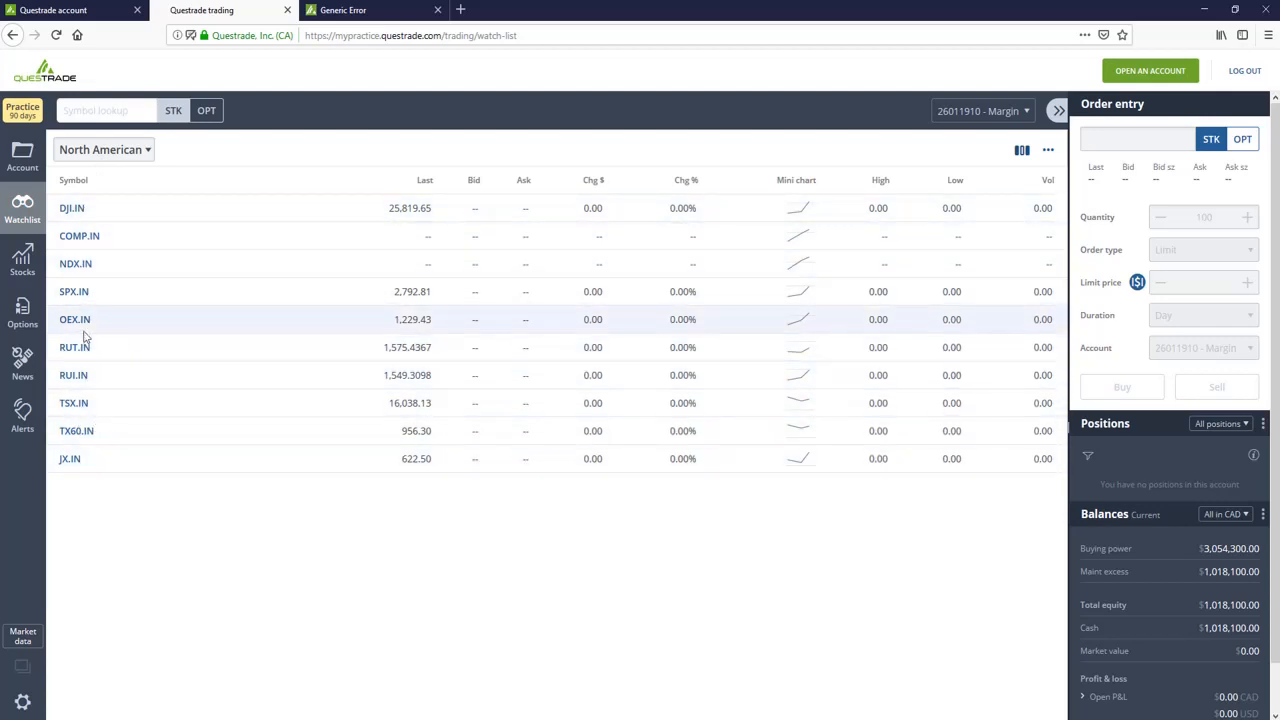
left_click(105, 110)
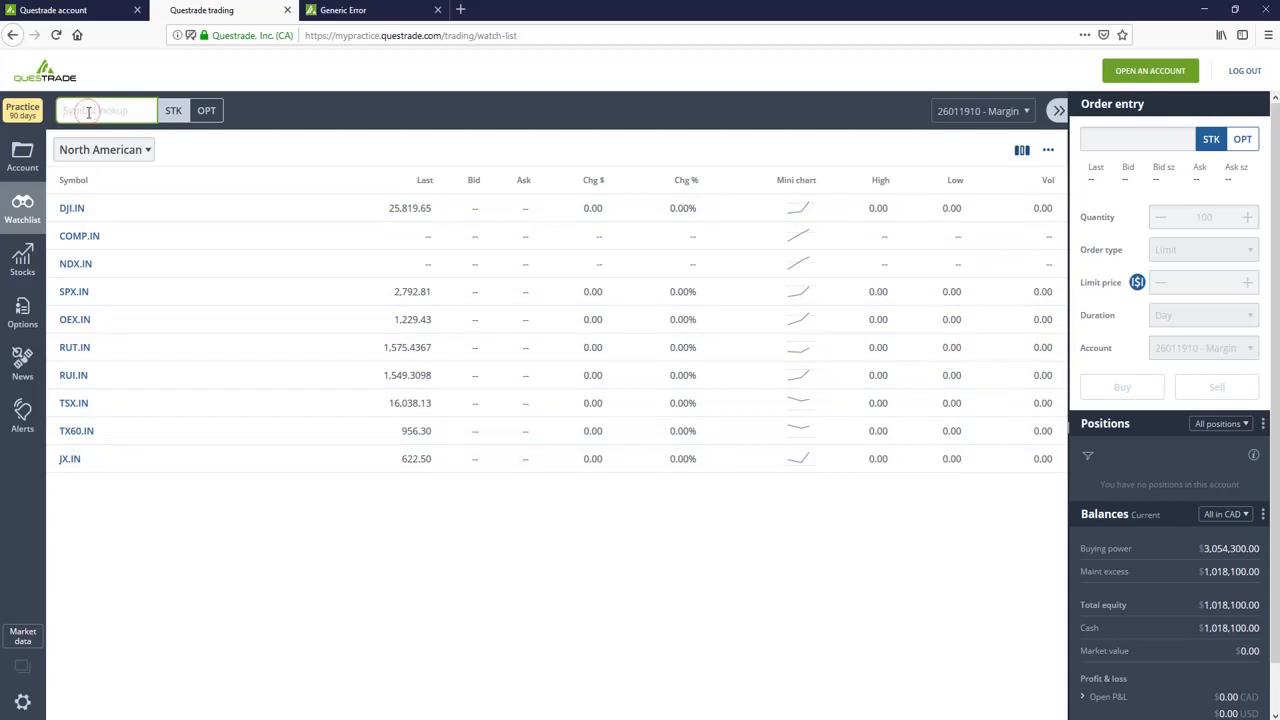
type("AAPL")
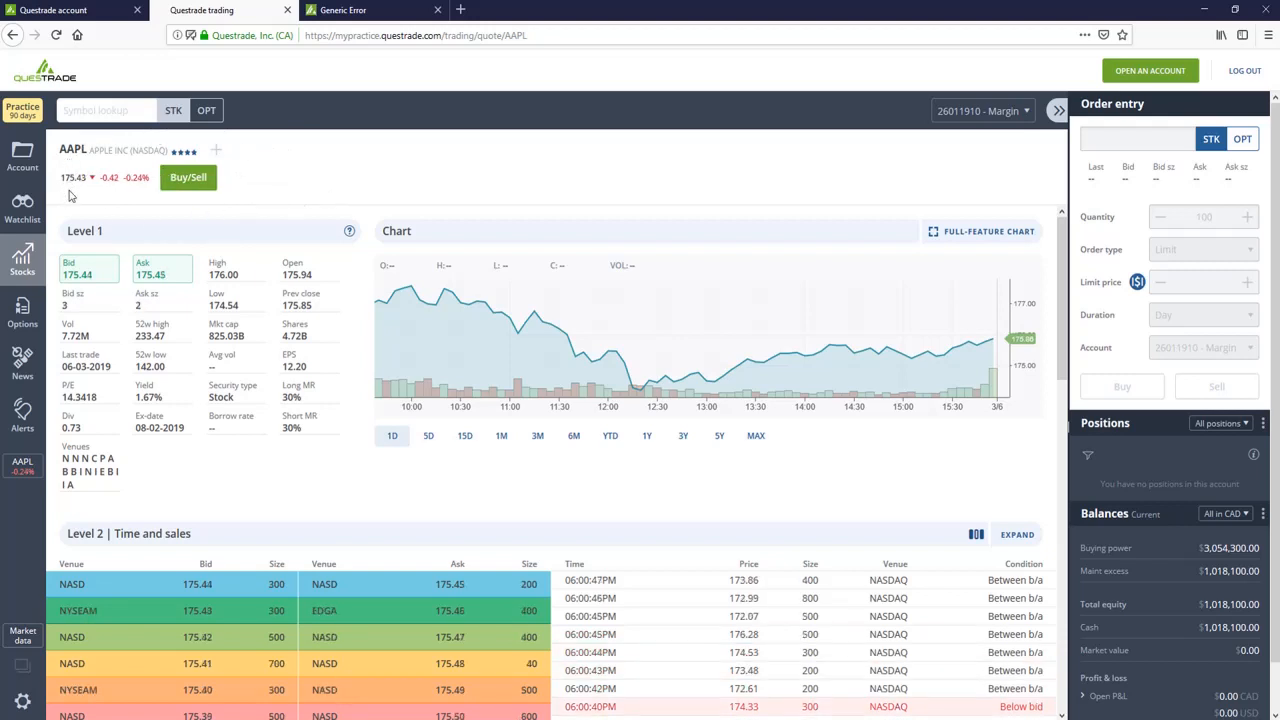
Set up an AAPL Limit order for 100 shares with limit price 175.50
left_click(1137, 138)
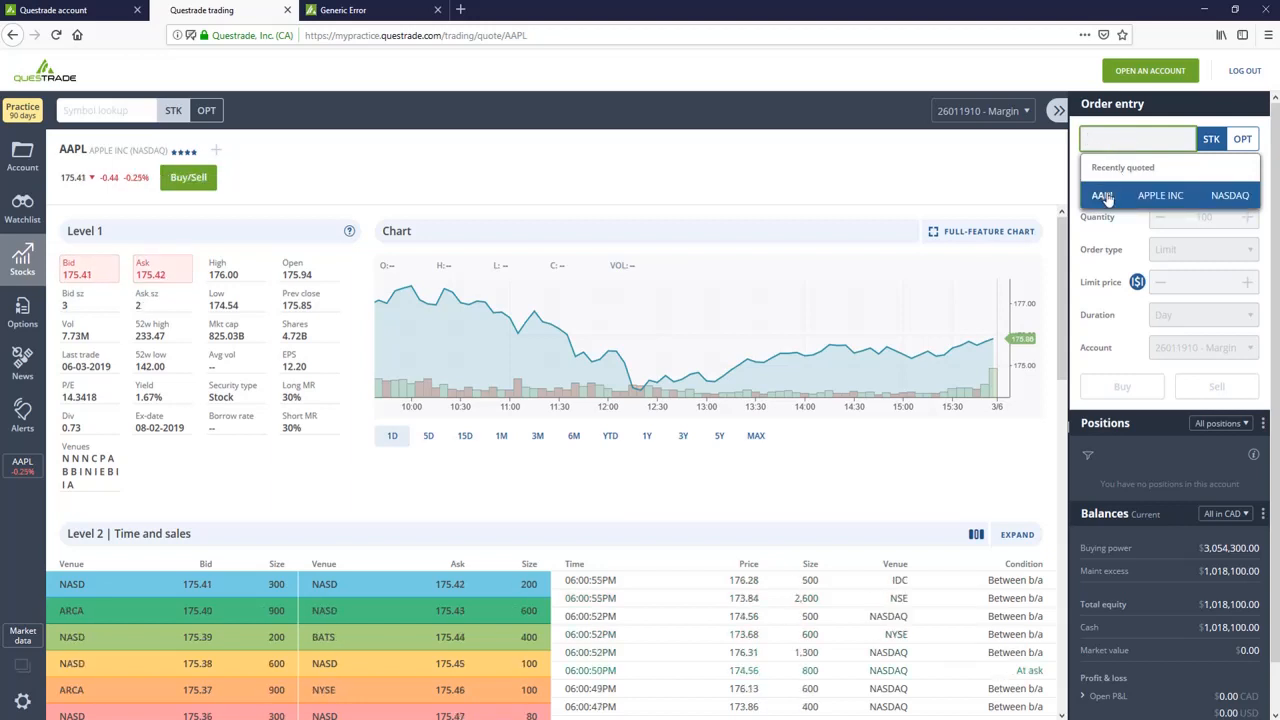
left_click(1102, 195)
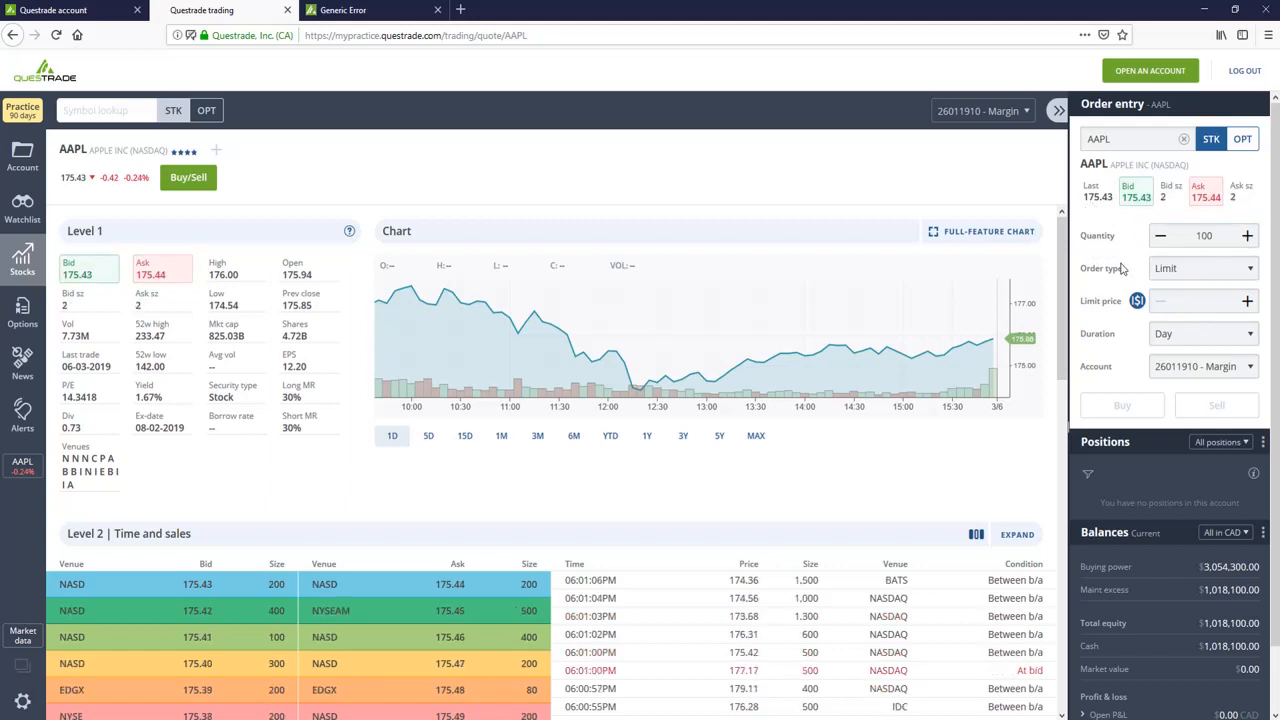
left_click(1203, 268)
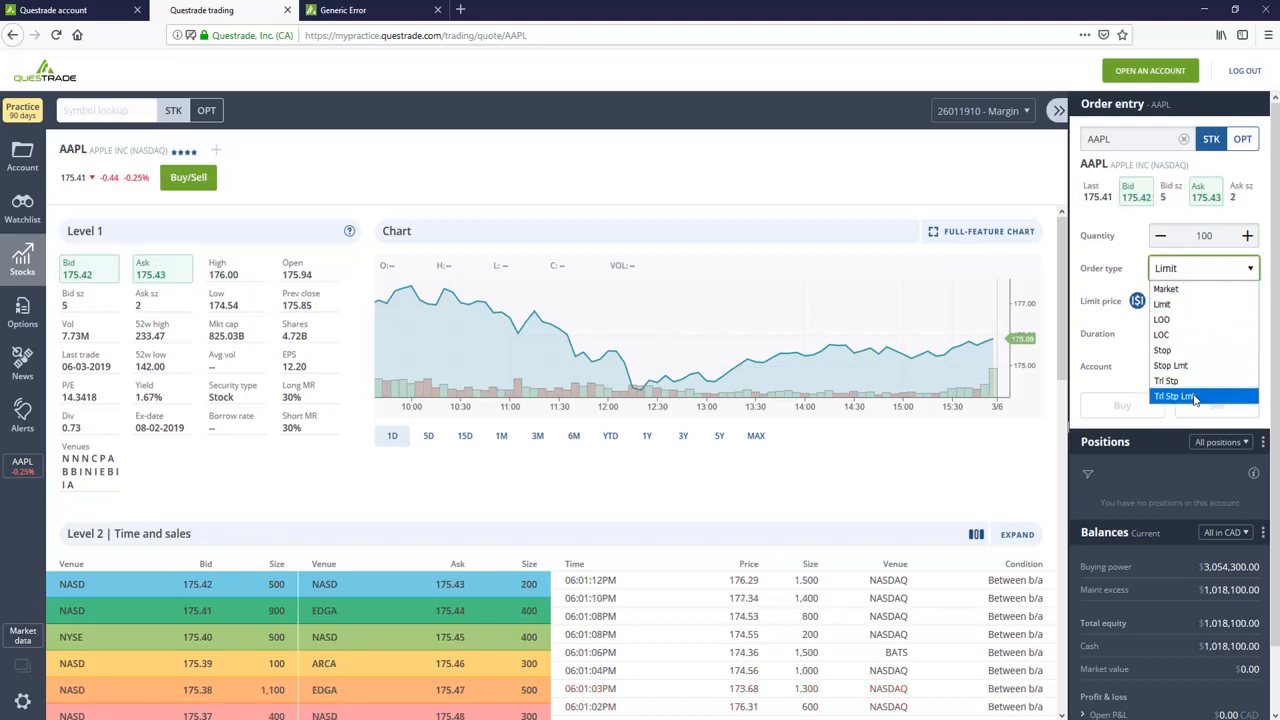
mouse_move(1195, 381)
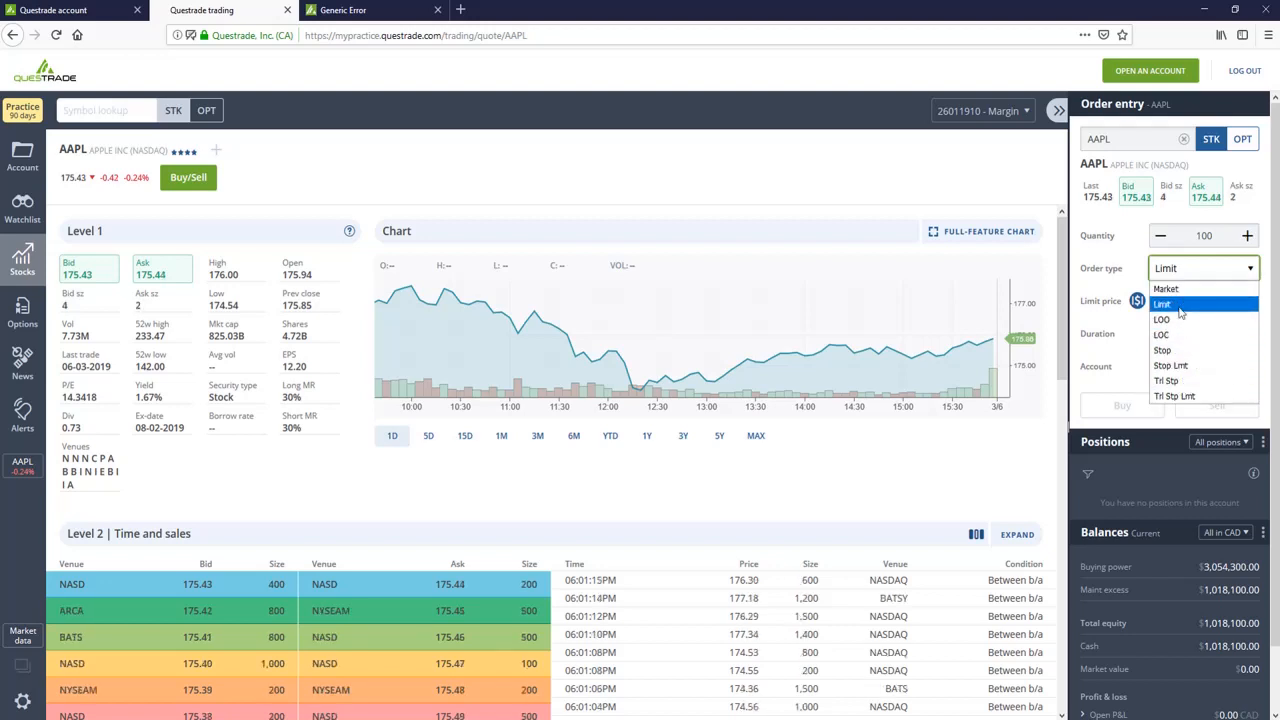
left_click(1163, 304)
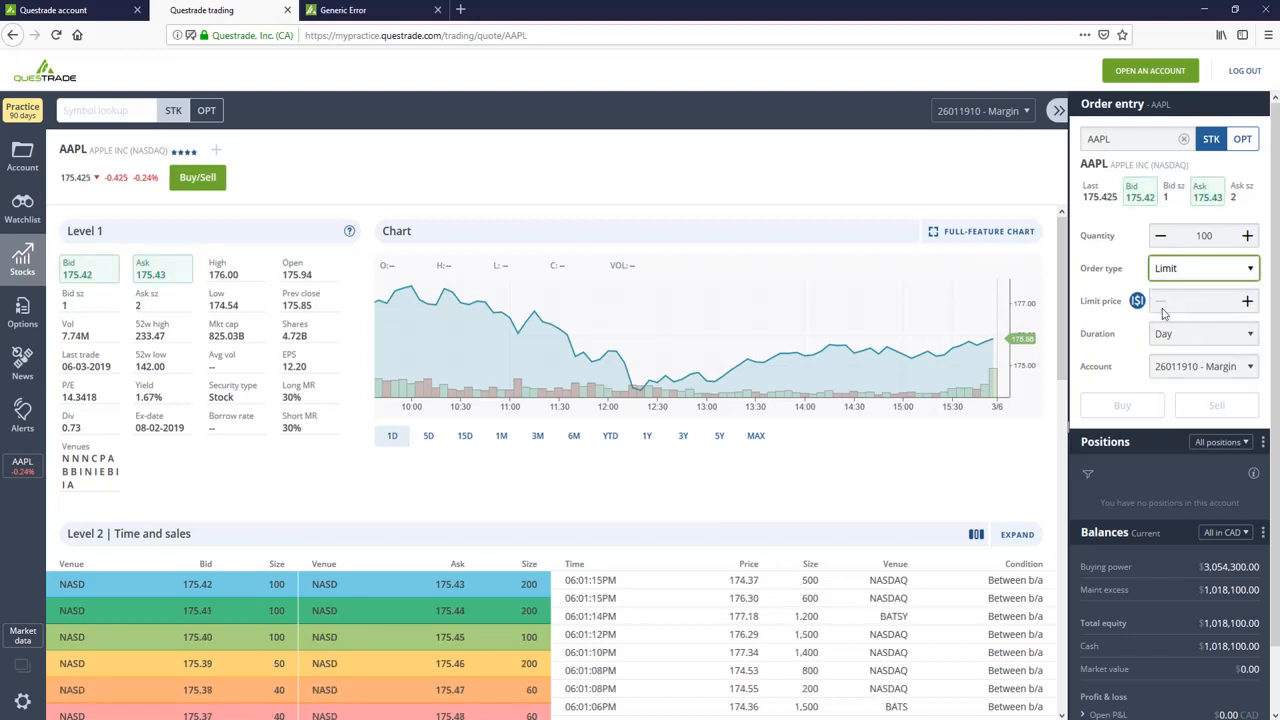
left_click(1200, 300)
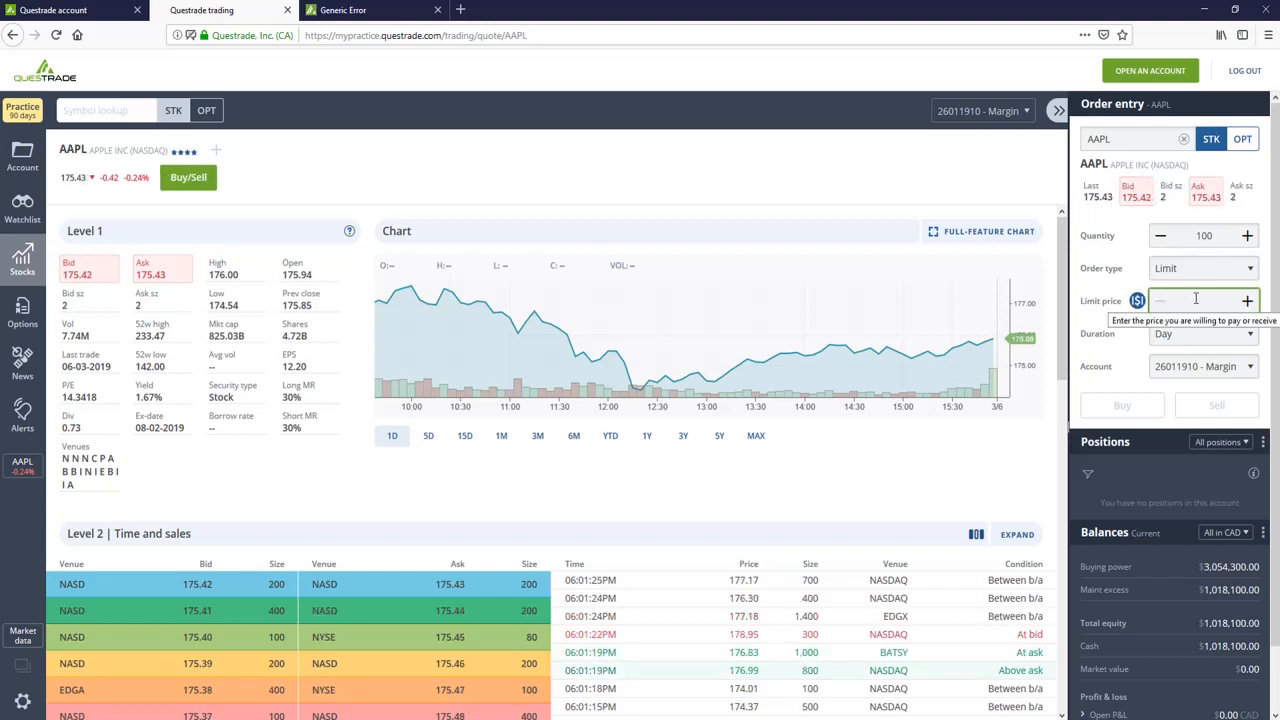
type("175.50")
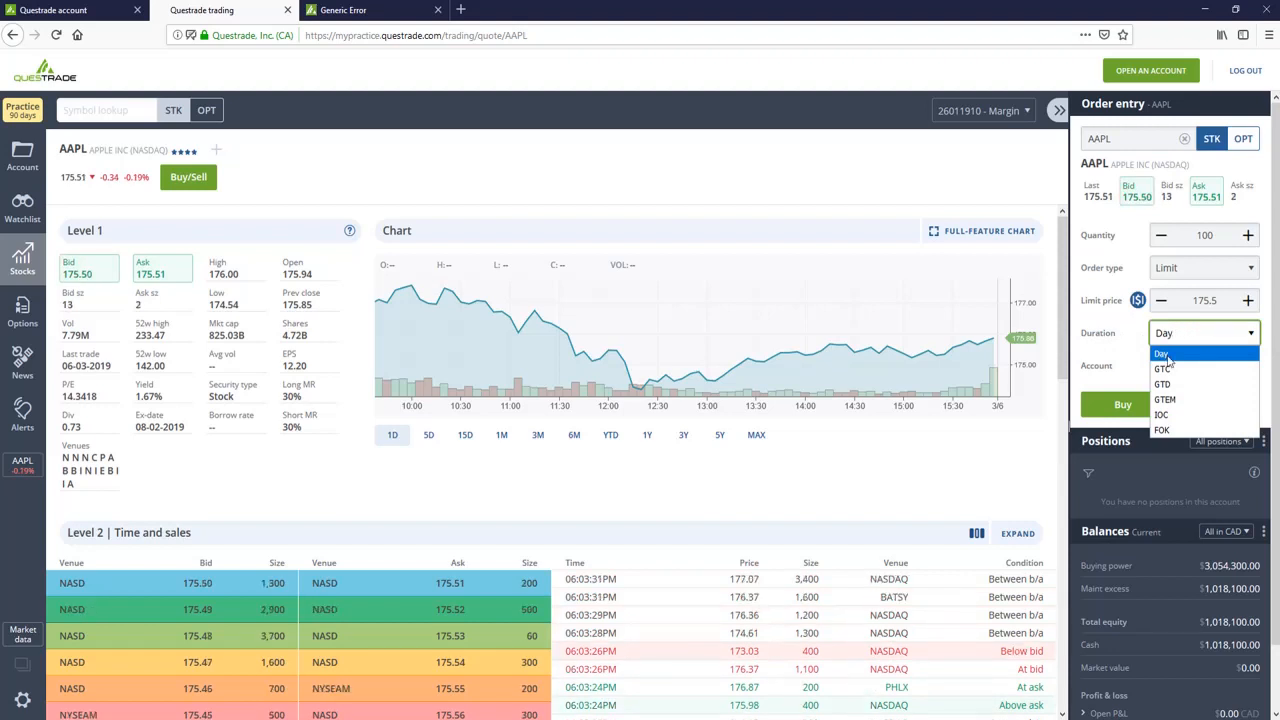
Keep Day duration and review the buy 100 AAPL at 175.50 limit confirmation
left_click(1163, 353)
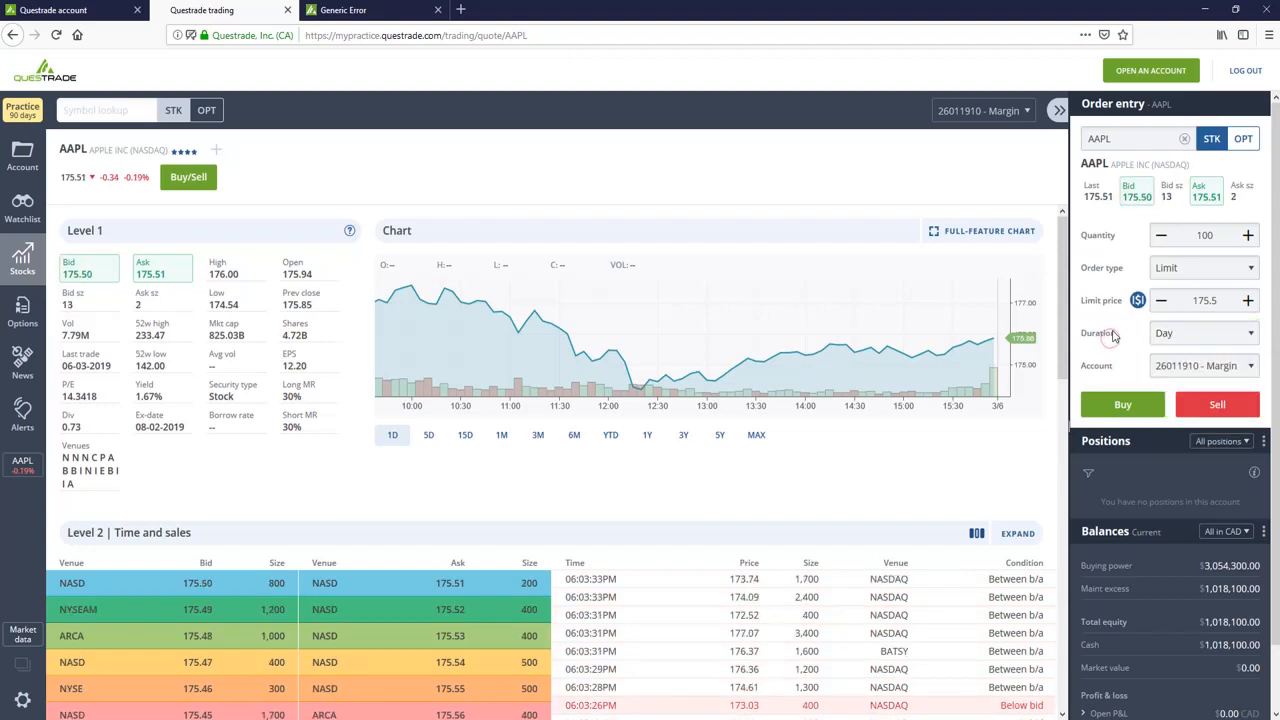
mouse_move(1112, 333)
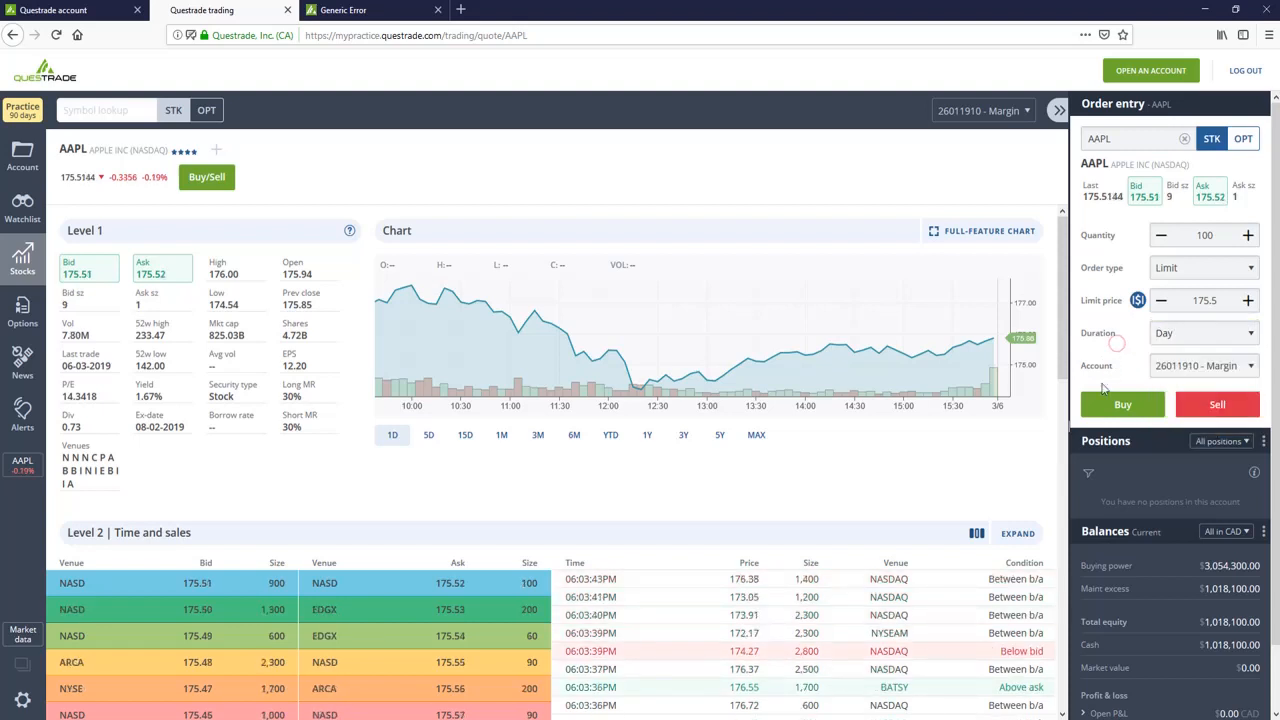
left_click(1204, 365)
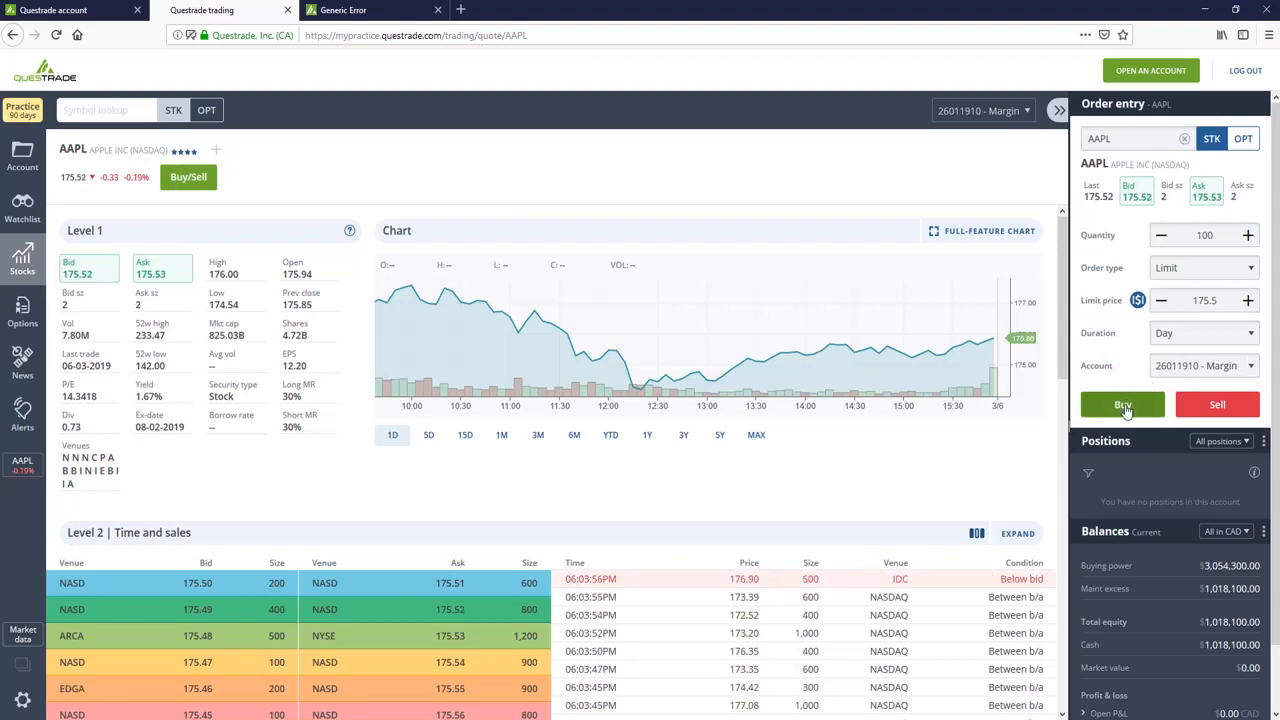
left_click(1122, 404)
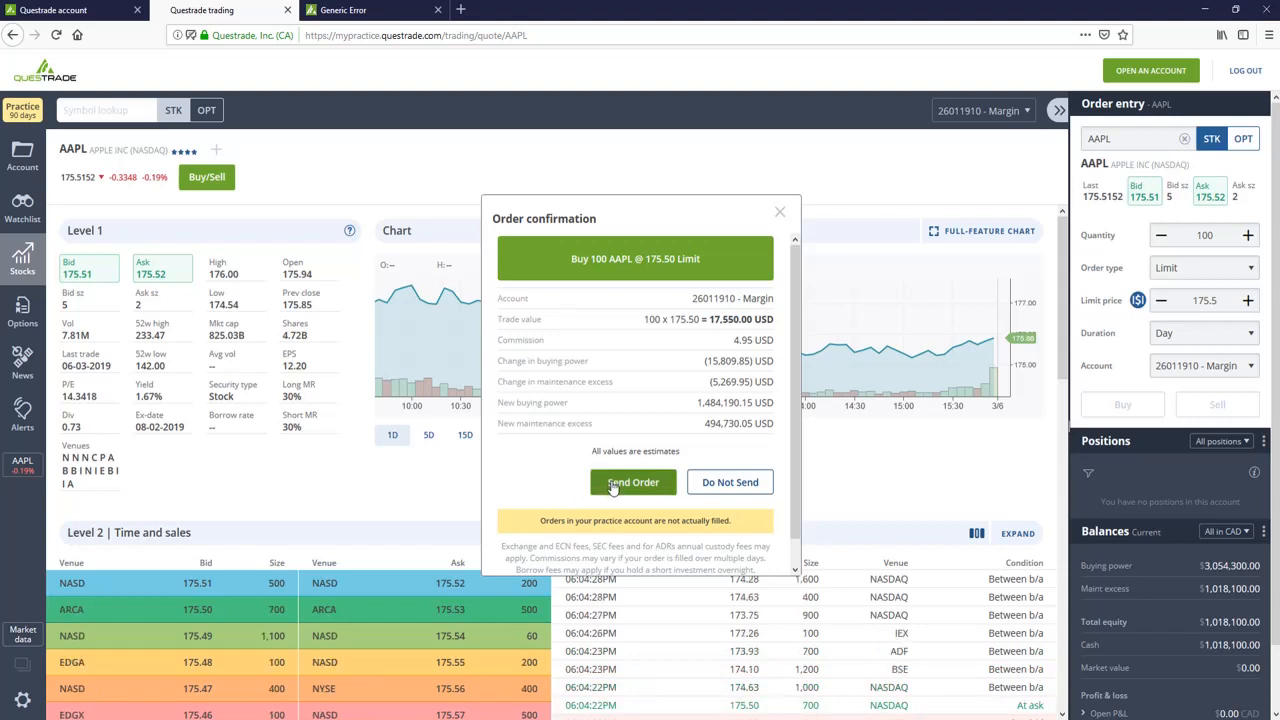
Send the AAPL limit buy order and return to the Stocks, ETFs and options page
left_click(632, 482)
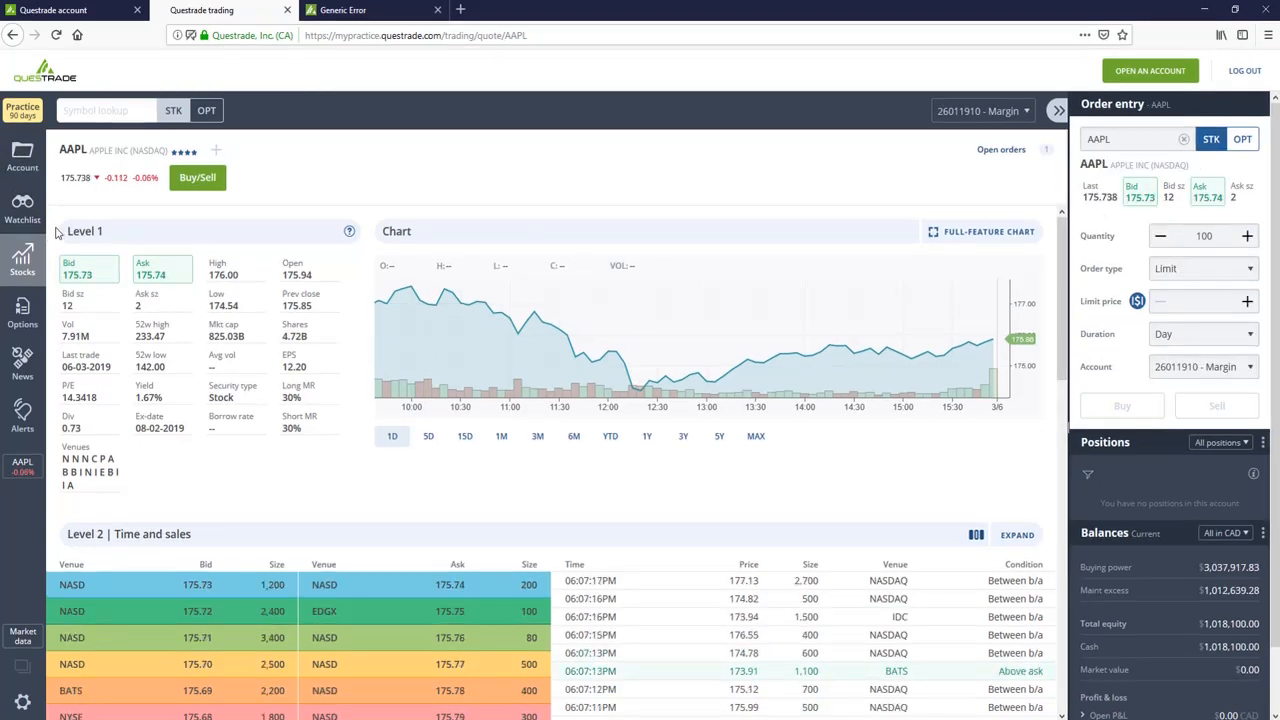
left_click(22, 155)
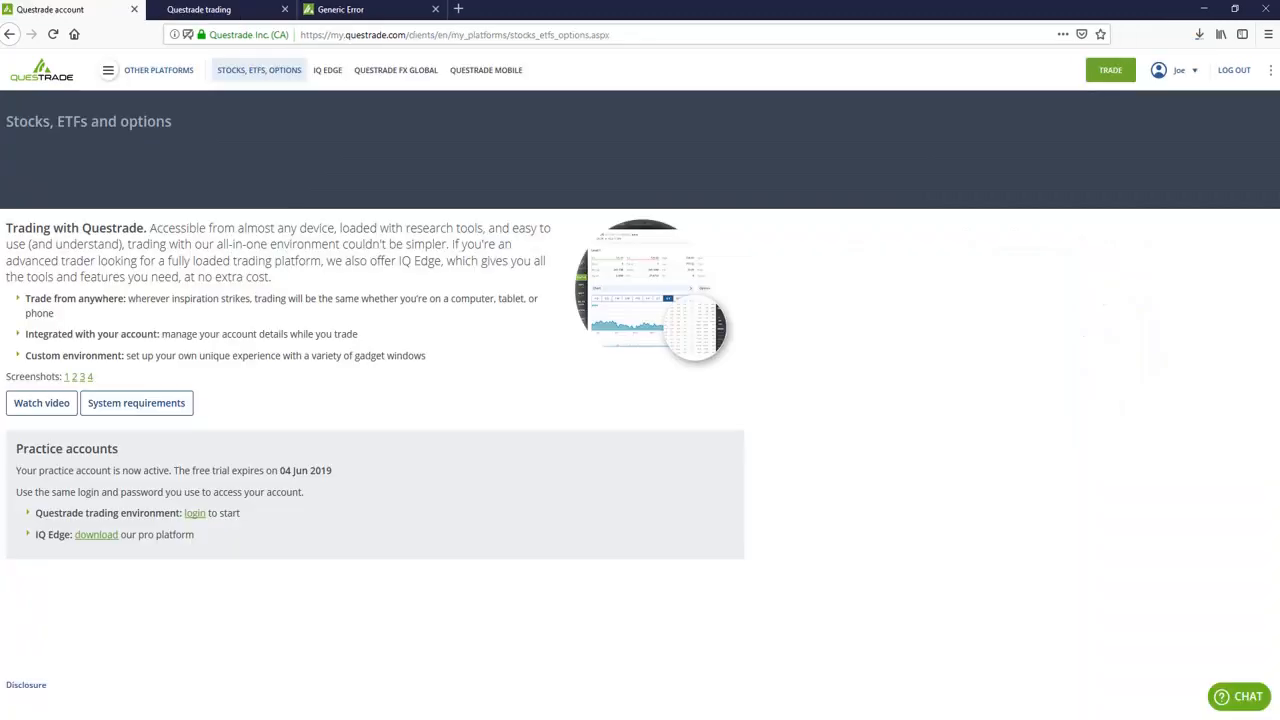
mouse_move(1015, 451)
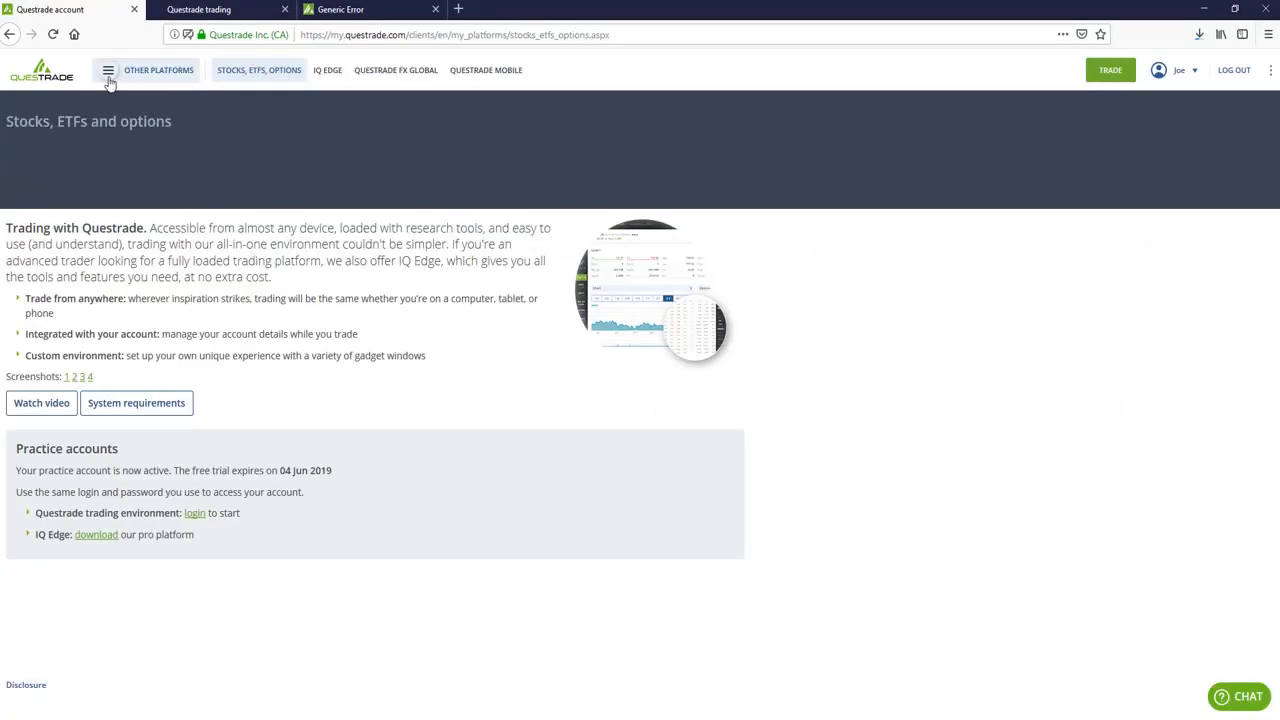
left_click(108, 70)
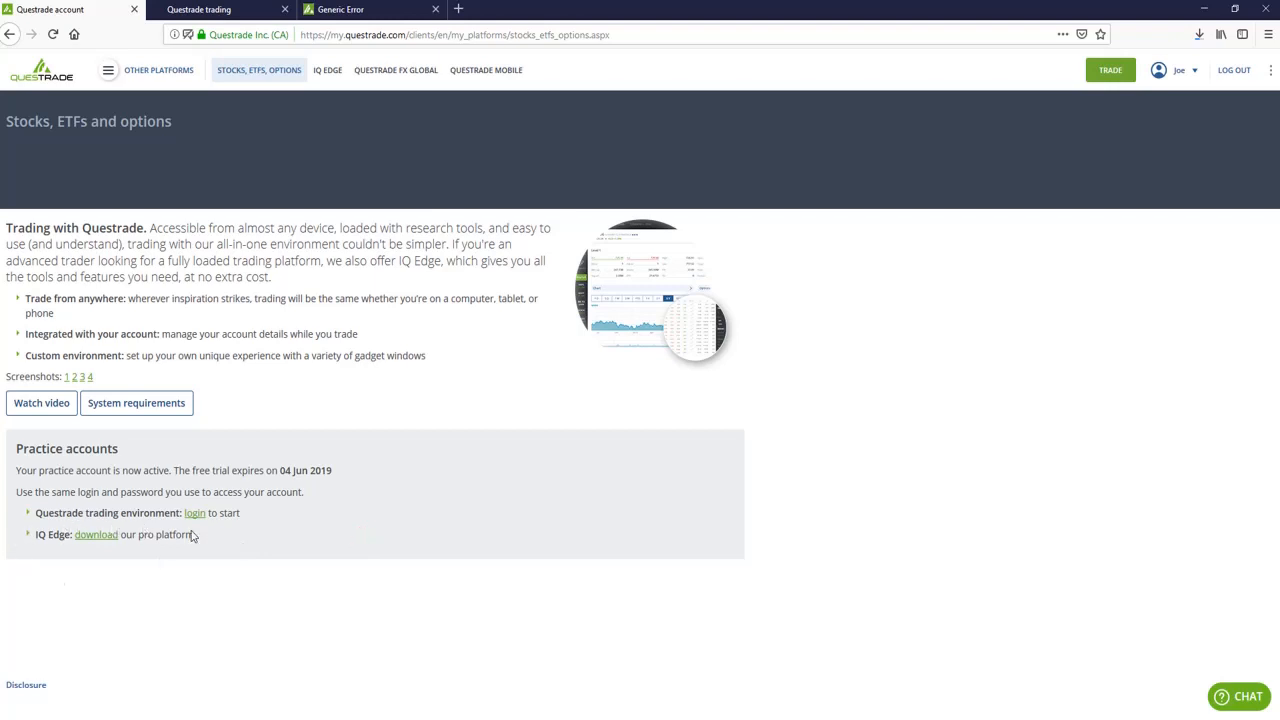
mouse_move(127, 569)
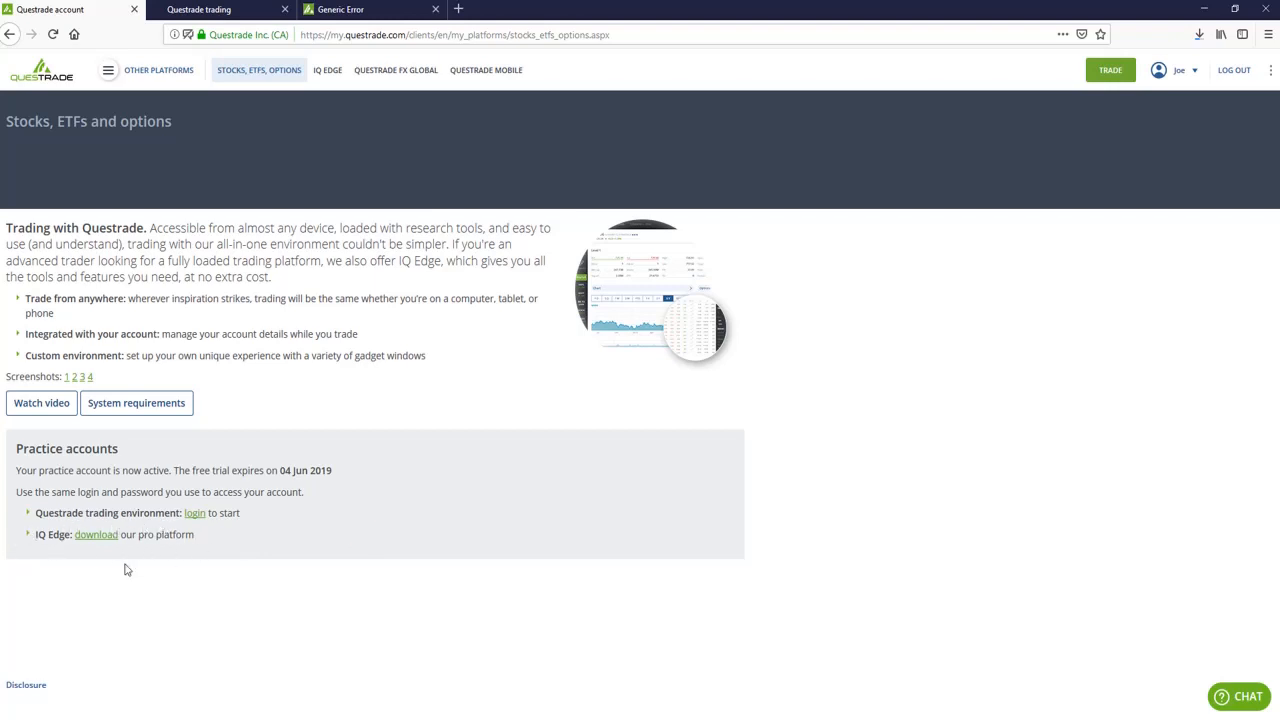
Cancel the IQ Edge installer download and bring up the IQ Edge Practice login window
left_click(96, 534)
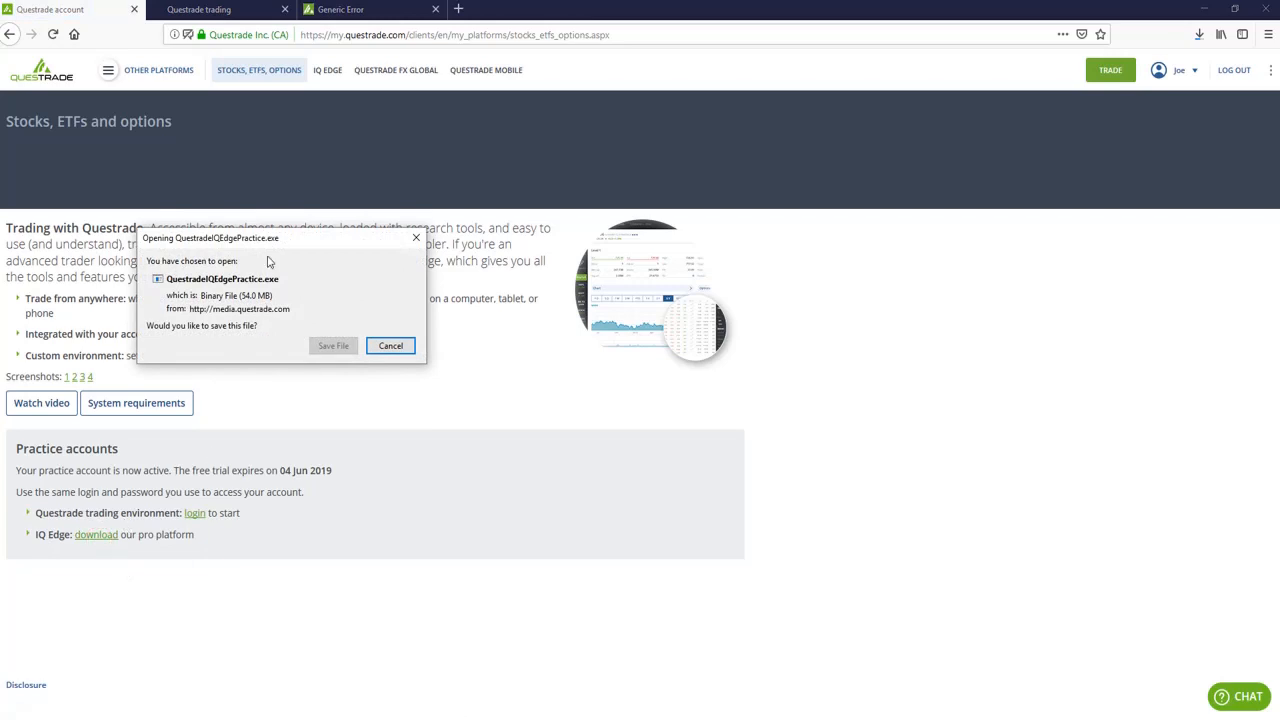
mouse_move(397, 388)
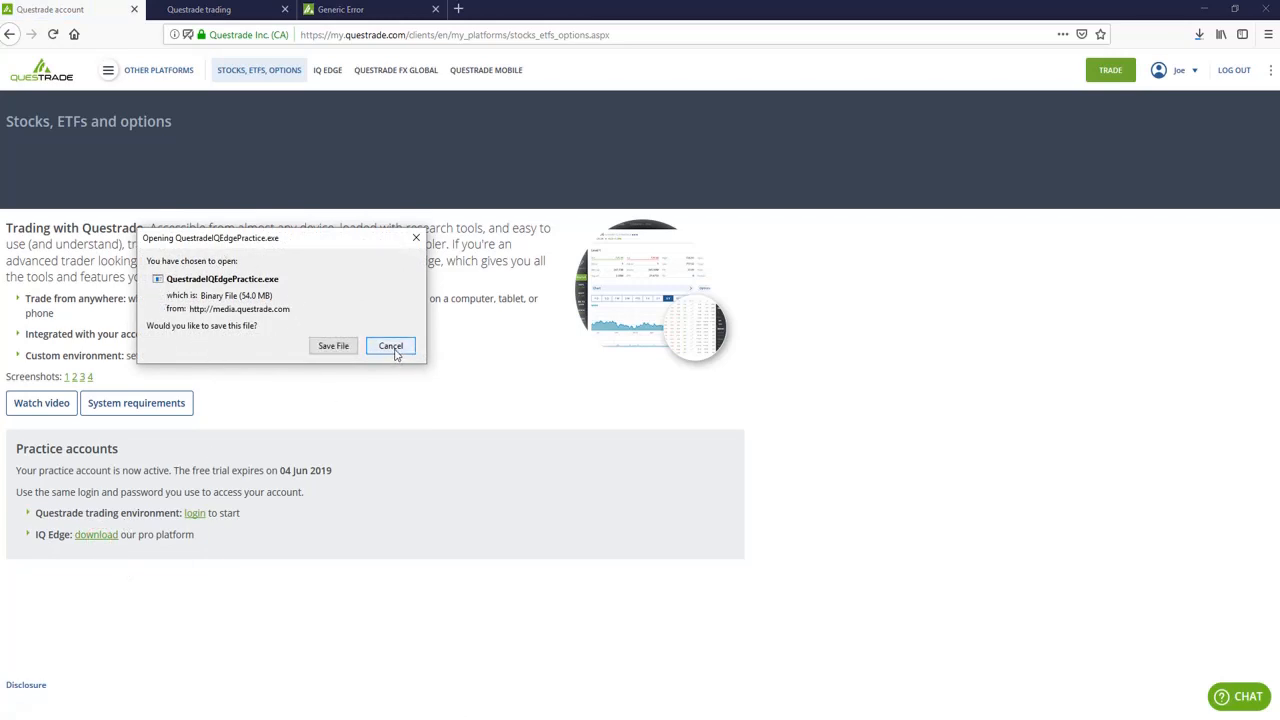
left_click(389, 345)
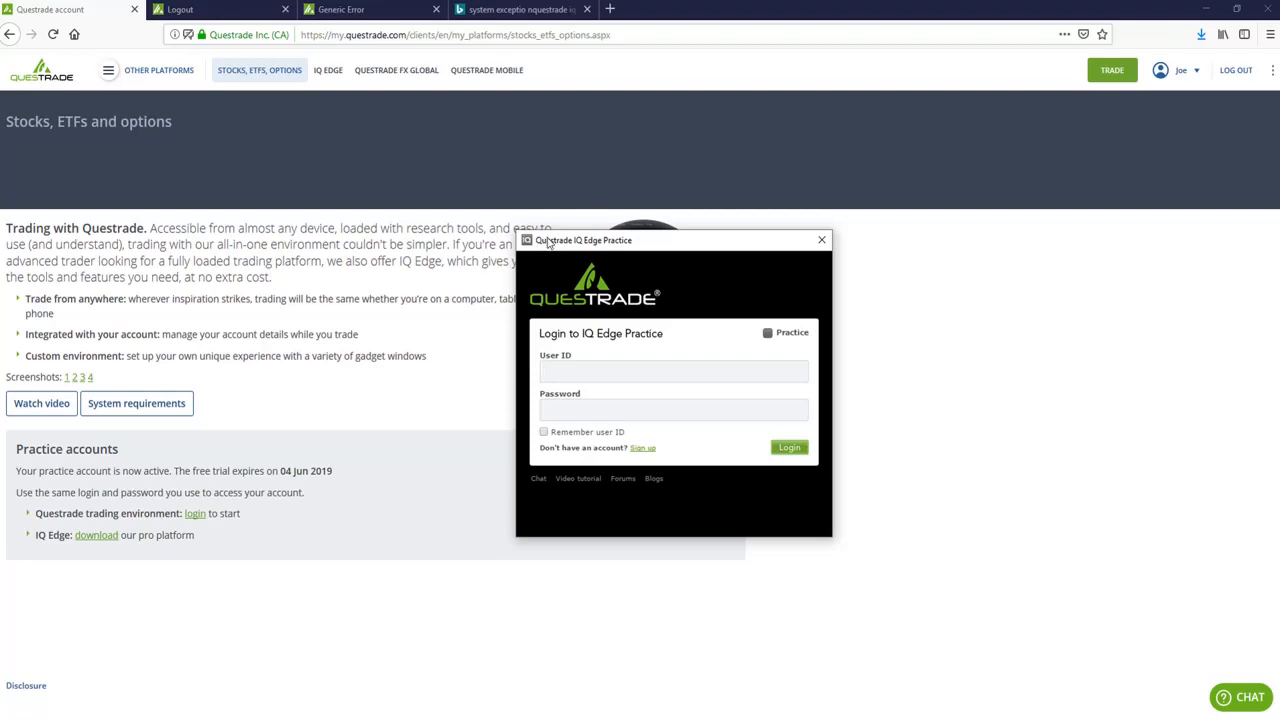
mouse_move(562, 249)
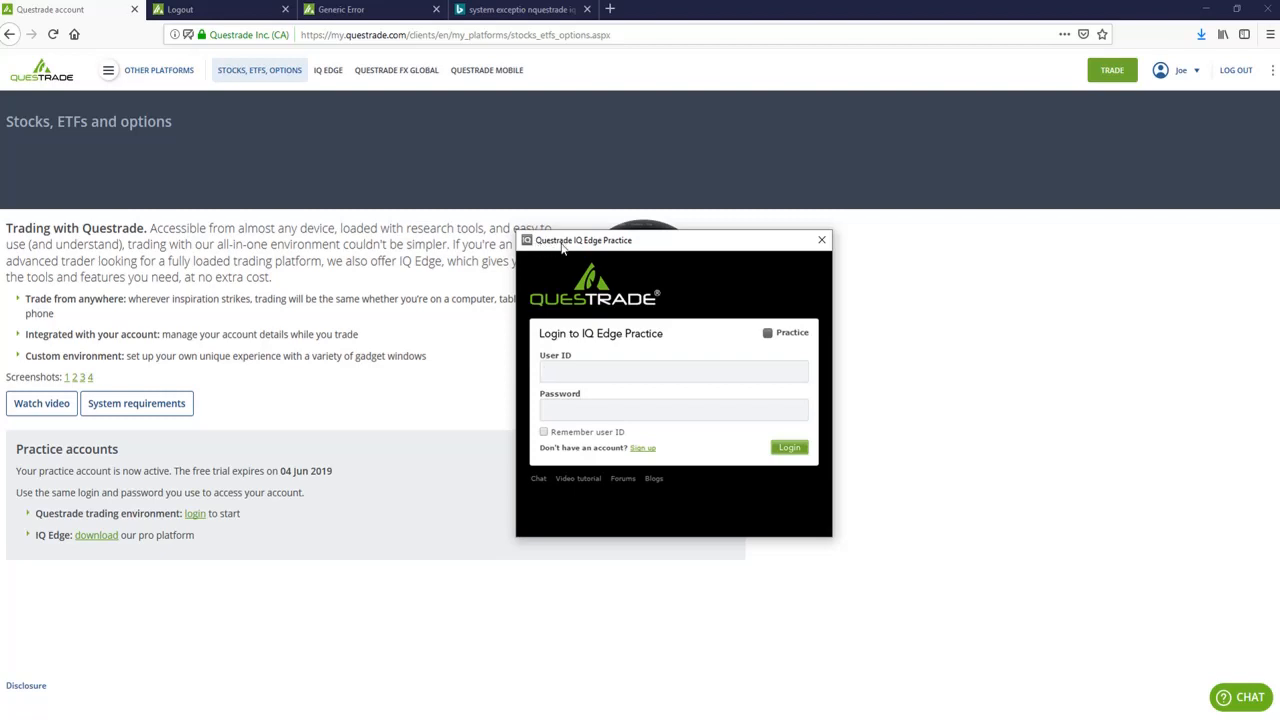
mouse_move(595, 248)
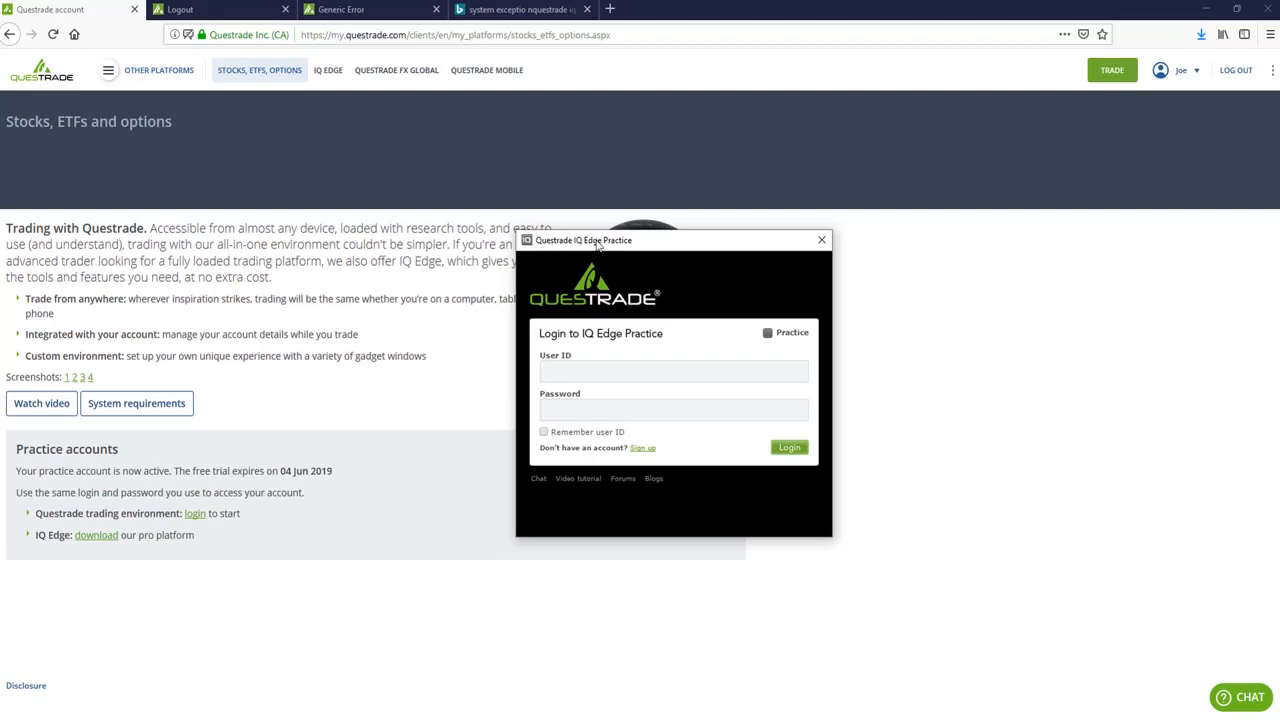
Log in to IQ Edge Practice with user ID 'Joes'
left_click(673, 372)
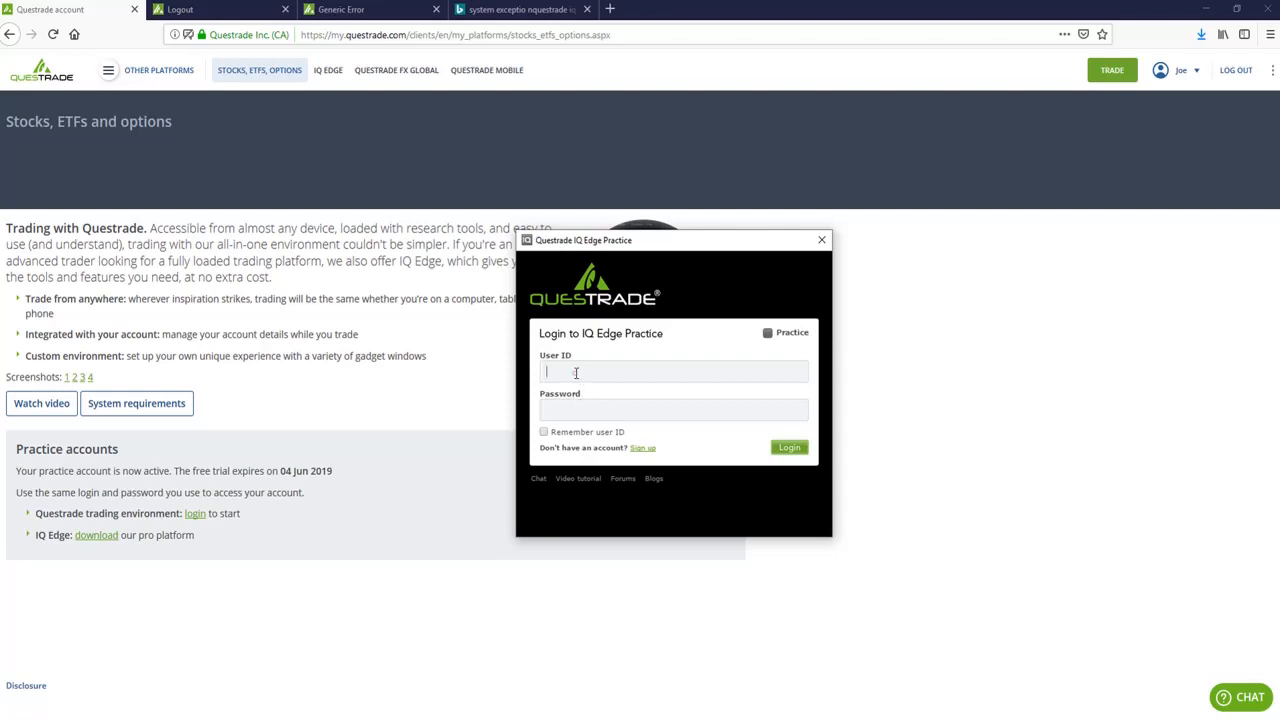
type("Joes")
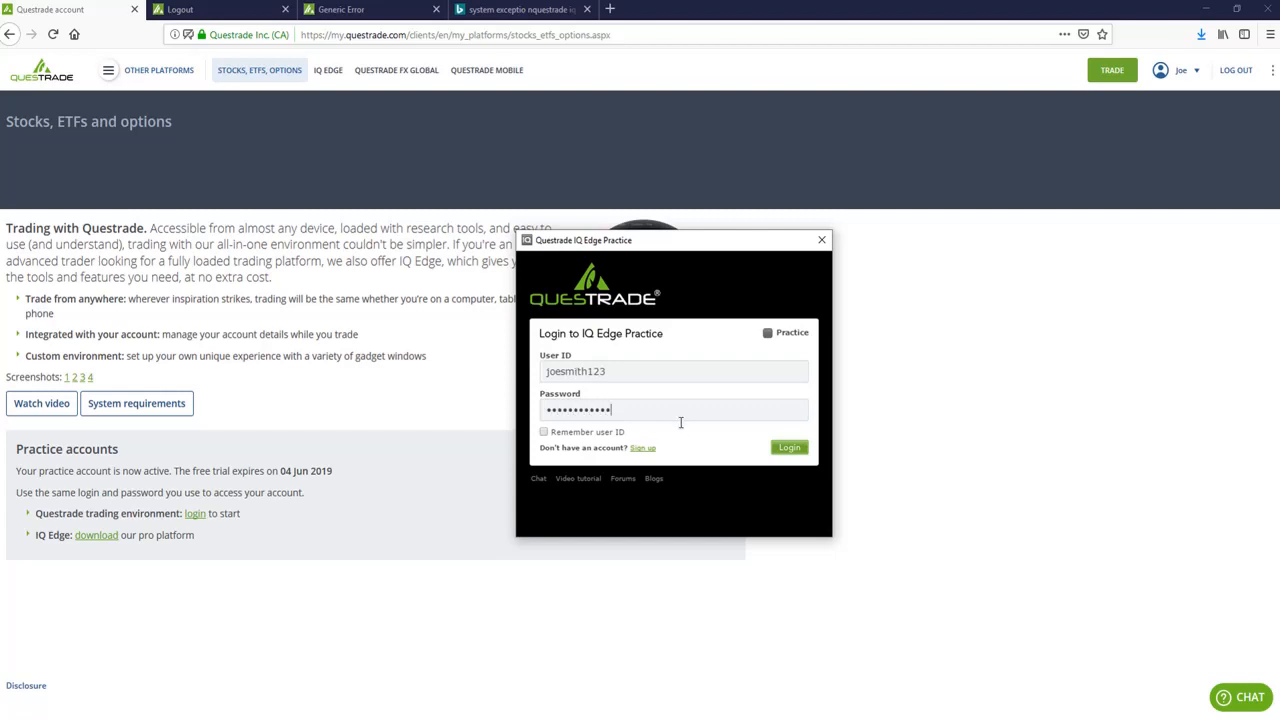
mouse_move(752, 470)
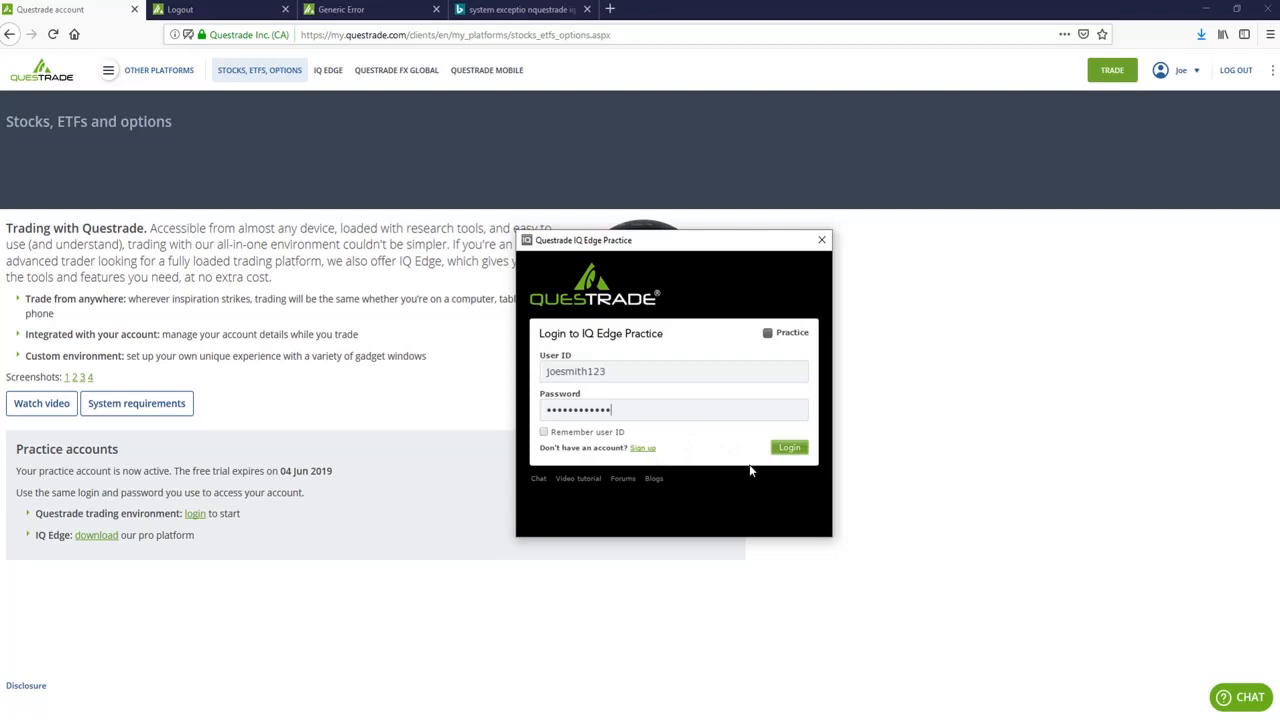
mouse_move(602, 445)
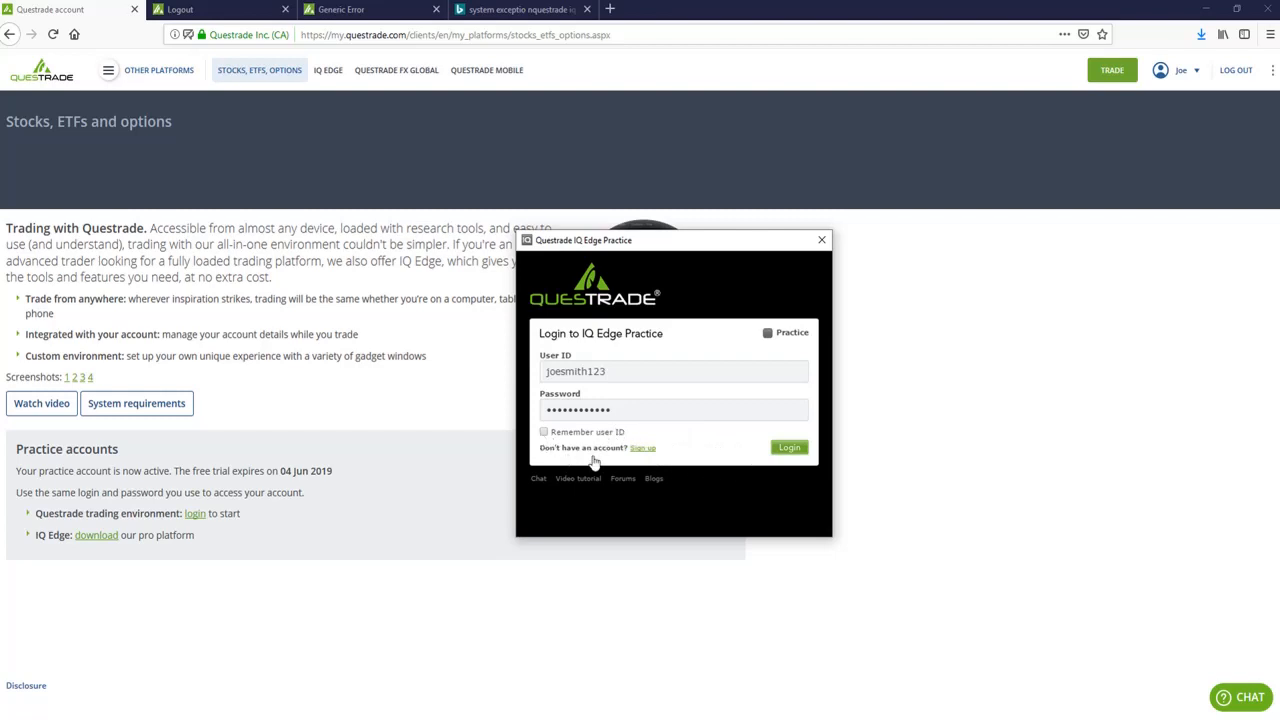
mouse_move(699, 458)
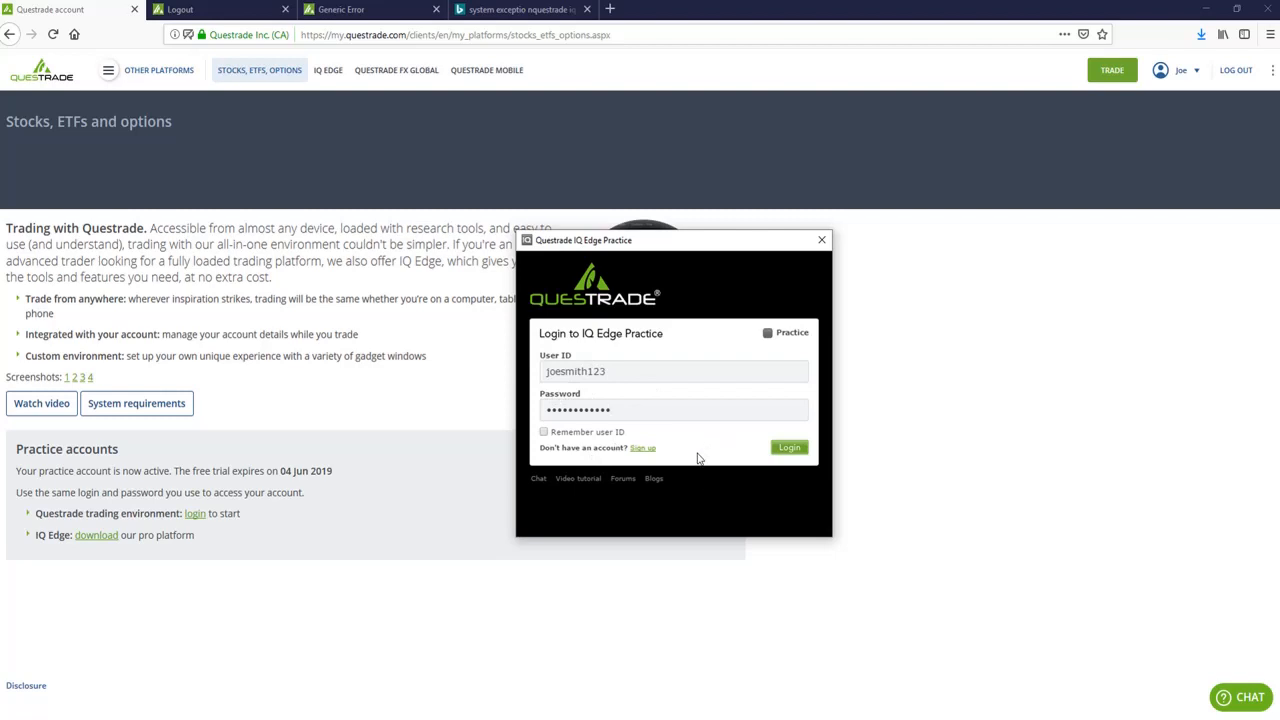
mouse_move(687, 470)
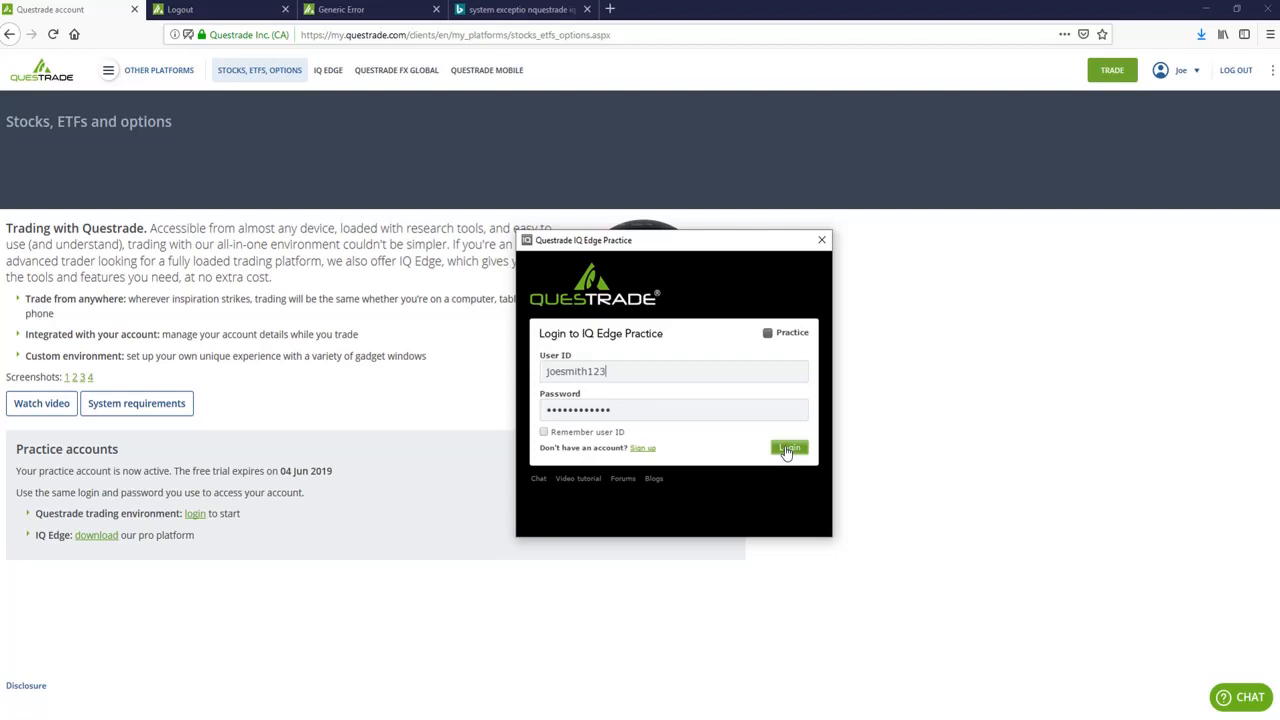
left_click(789, 447)
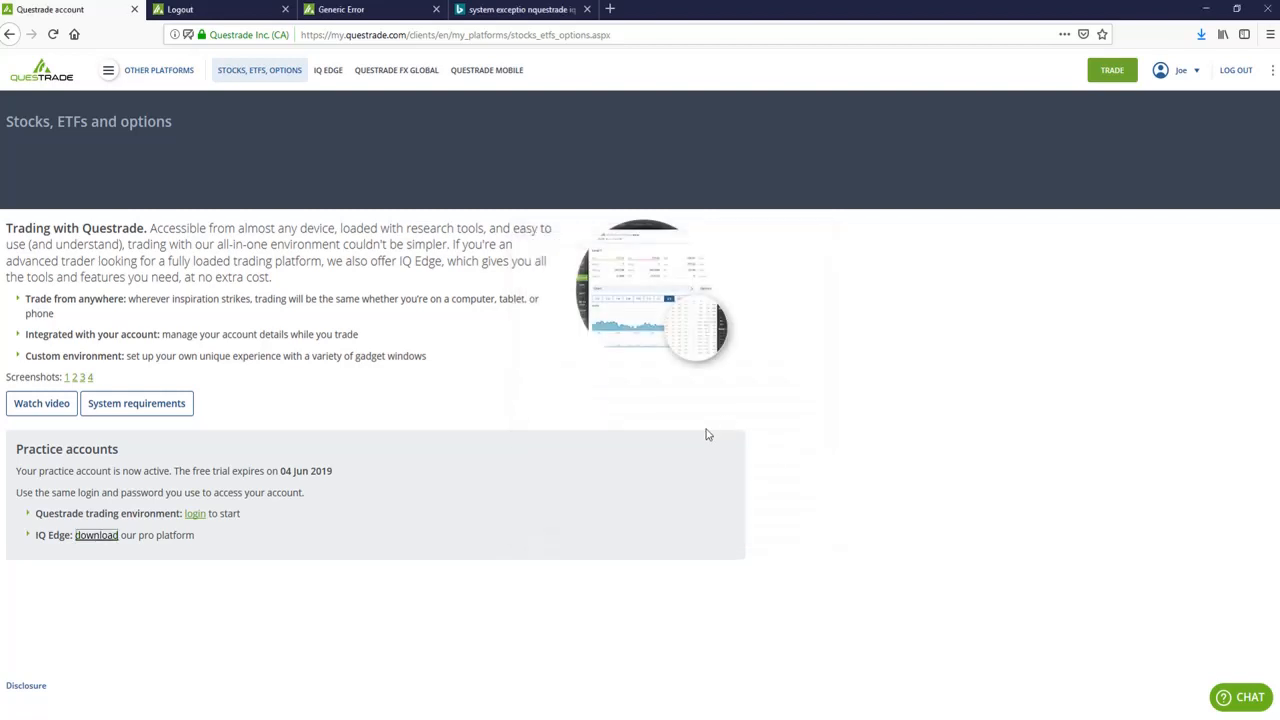
Tick 'Don't show again' on the demo notice and continue
left_click(96, 534)
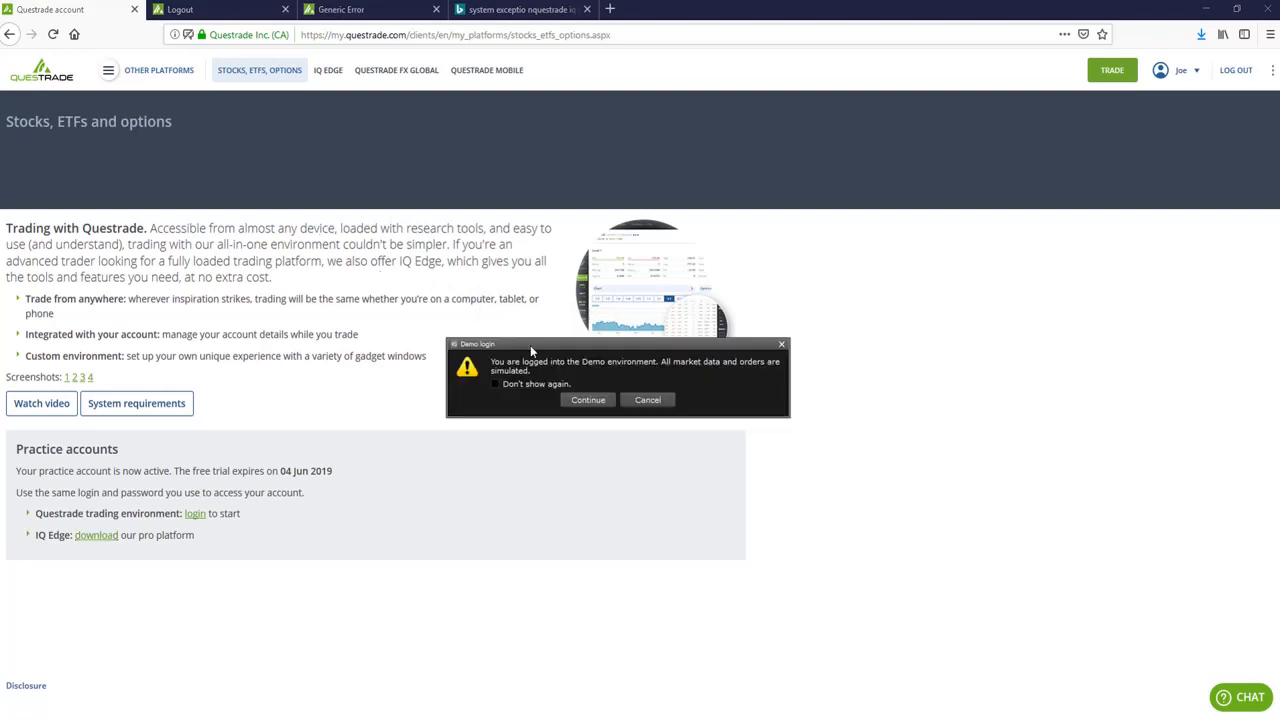
mouse_move(740, 373)
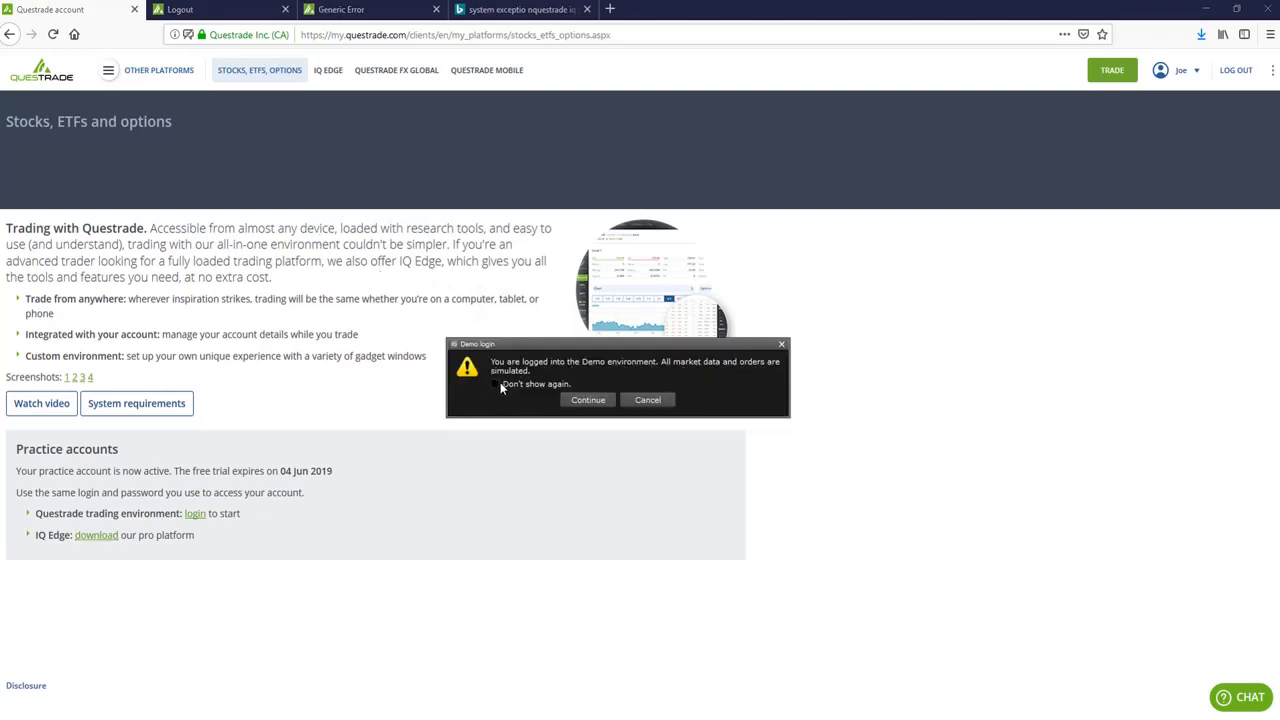
left_click(494, 384)
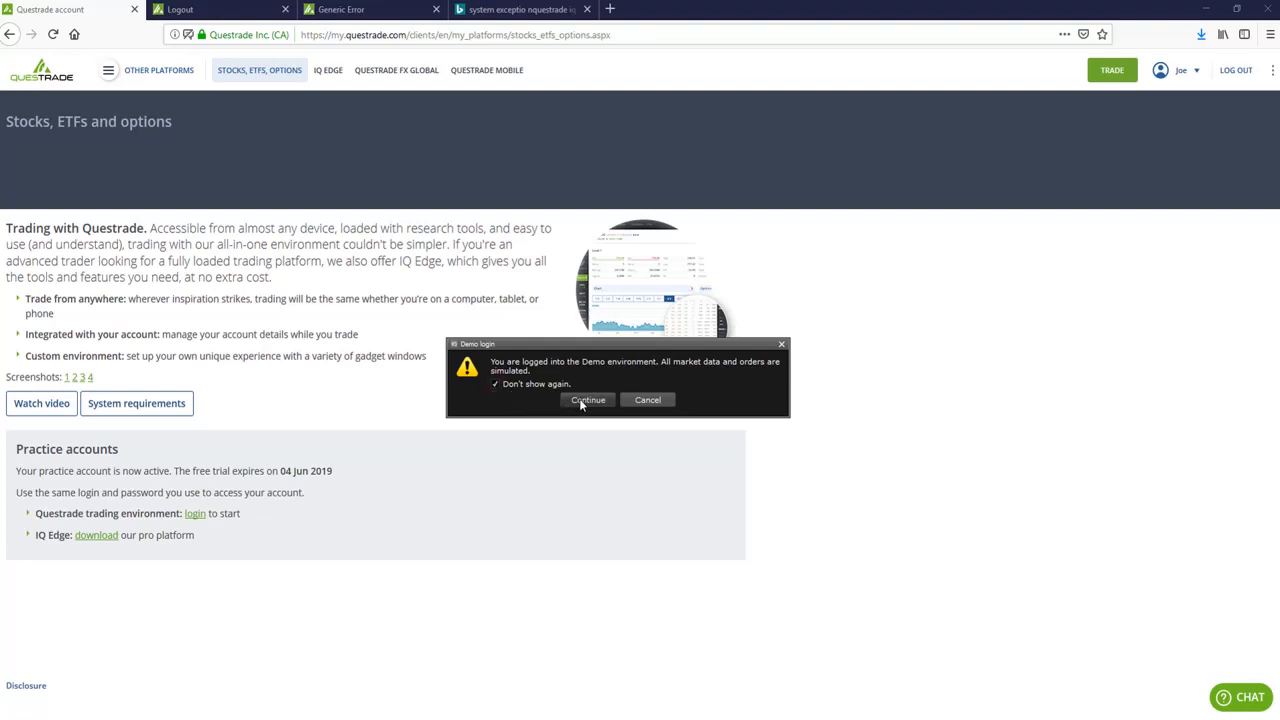
left_click(588, 400)
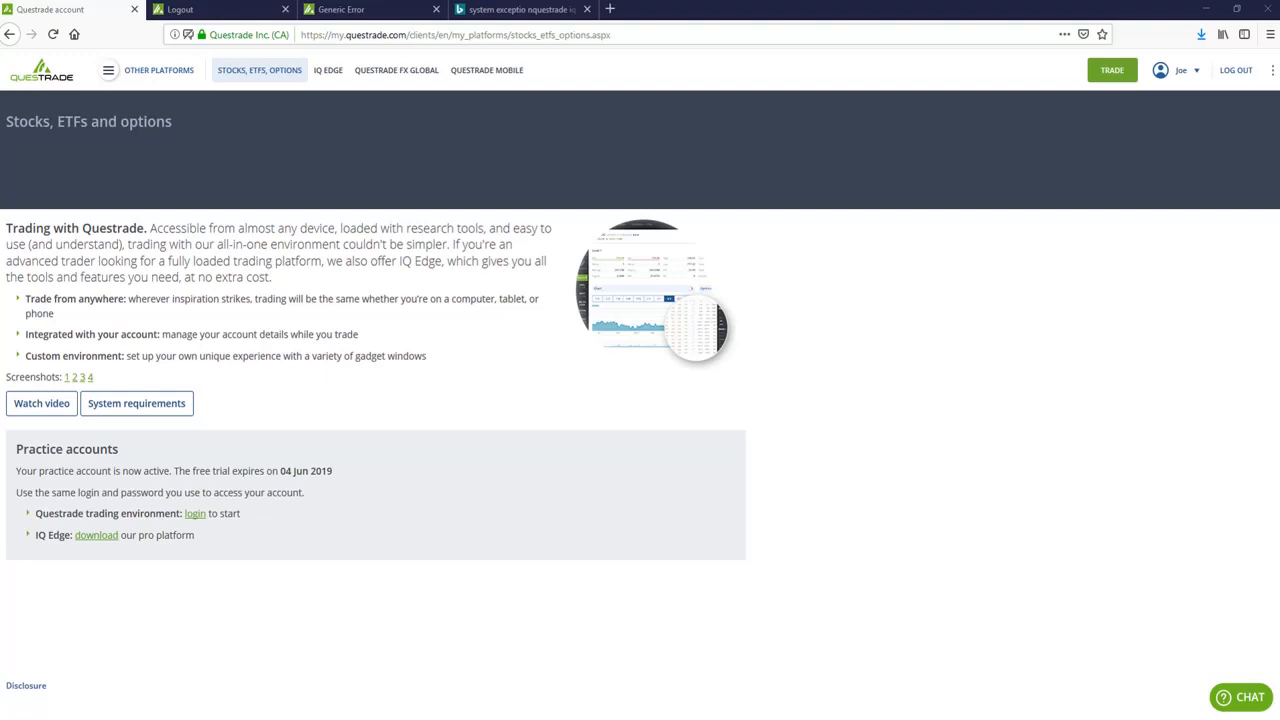
Create the workspace with the Standard layout named Layout 1
left_click(96, 535)
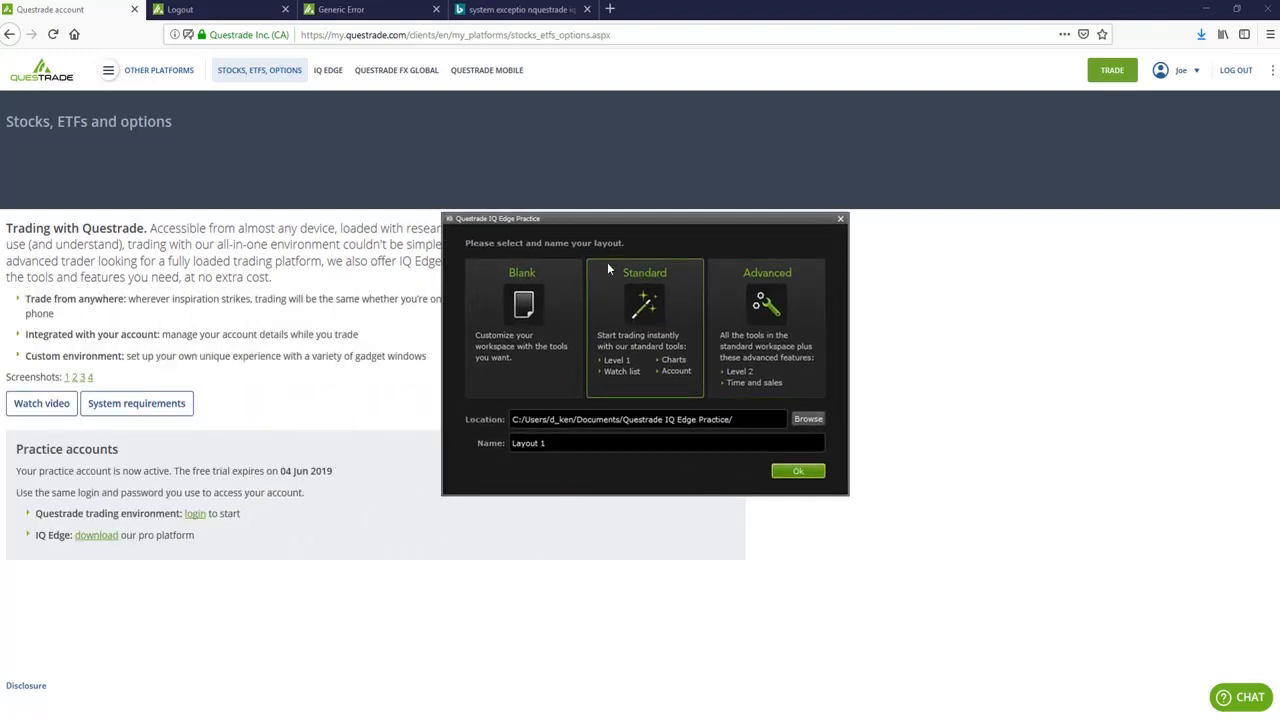
left_click(522, 310)
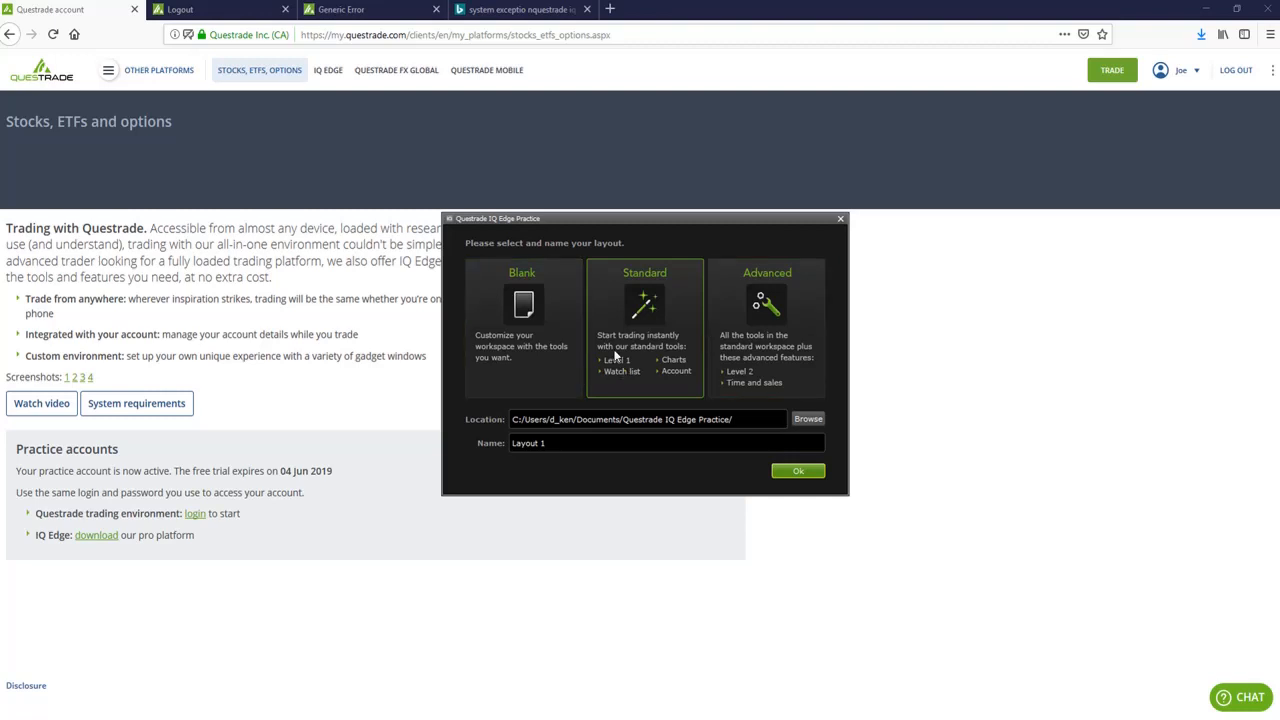
mouse_move(592, 320)
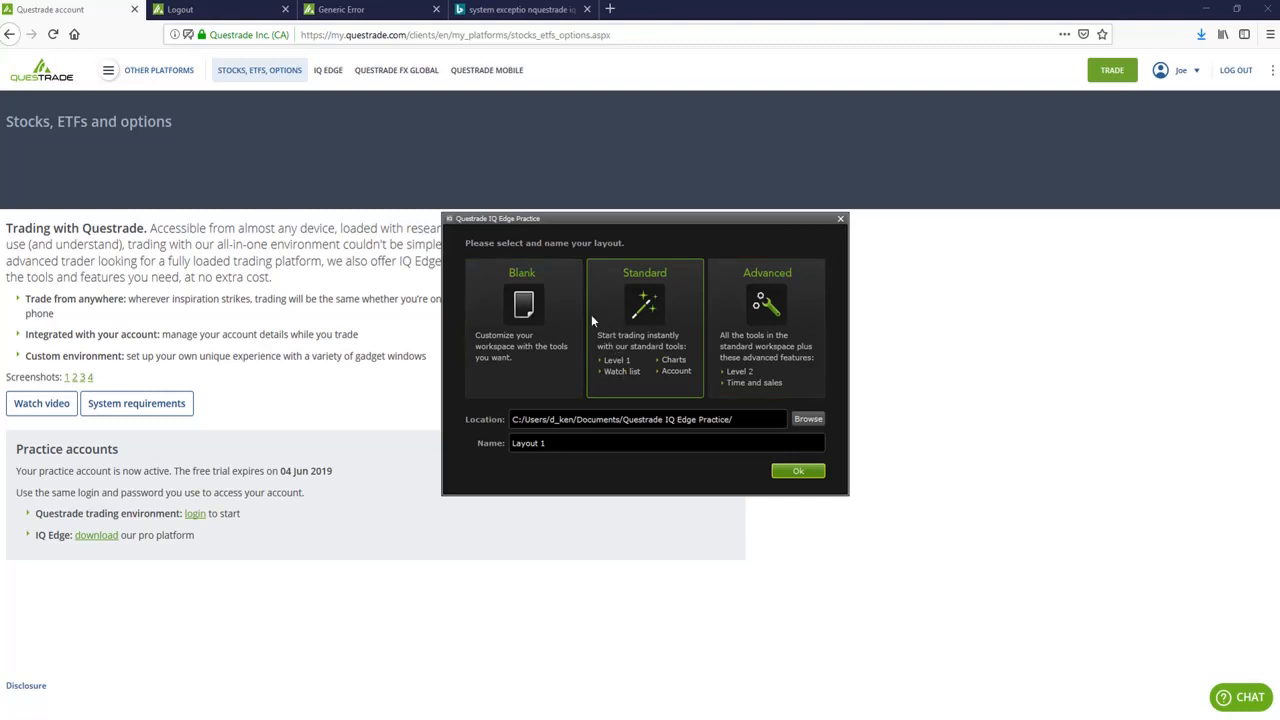
mouse_move(766, 330)
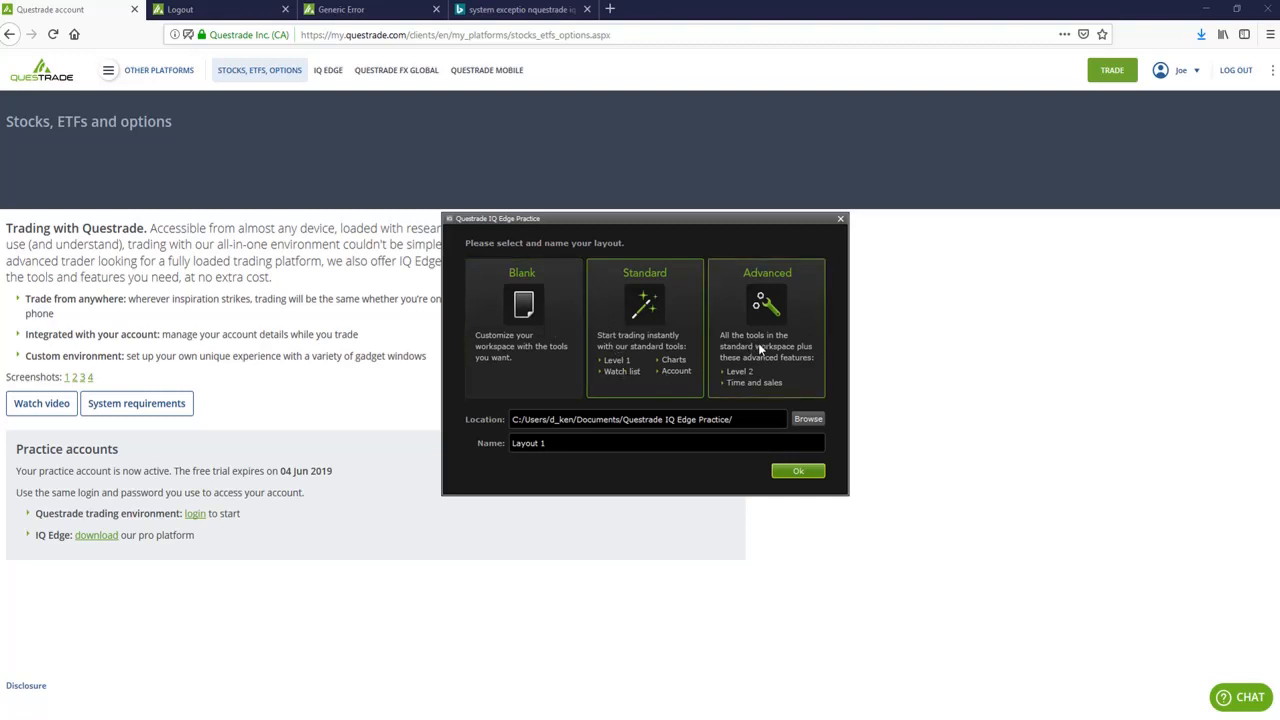
left_click(521, 320)
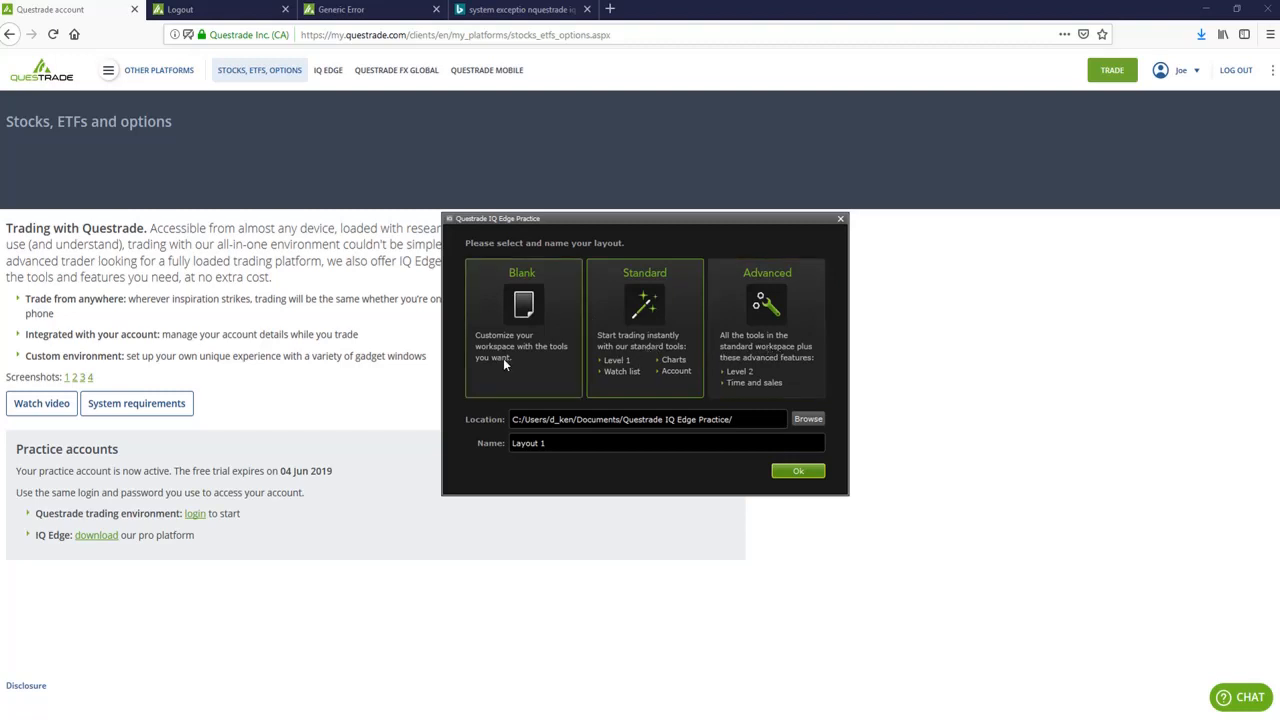
mouse_move(518, 348)
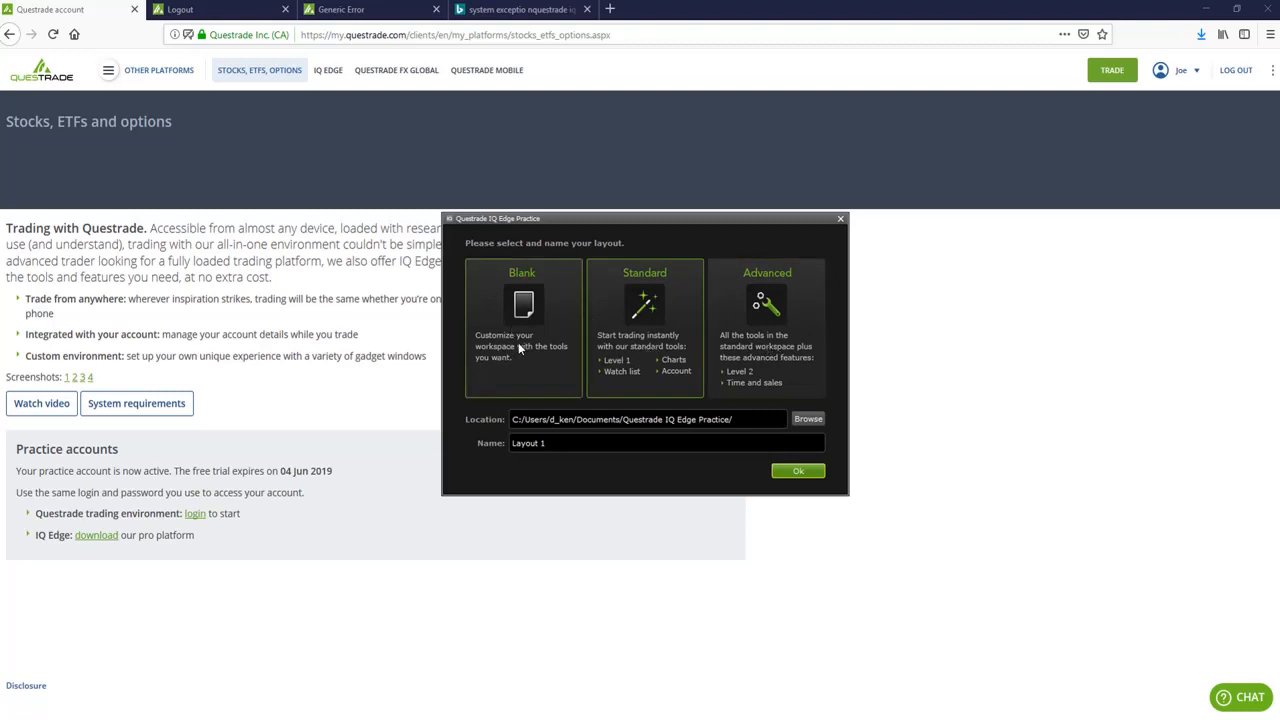
left_click(644, 310)
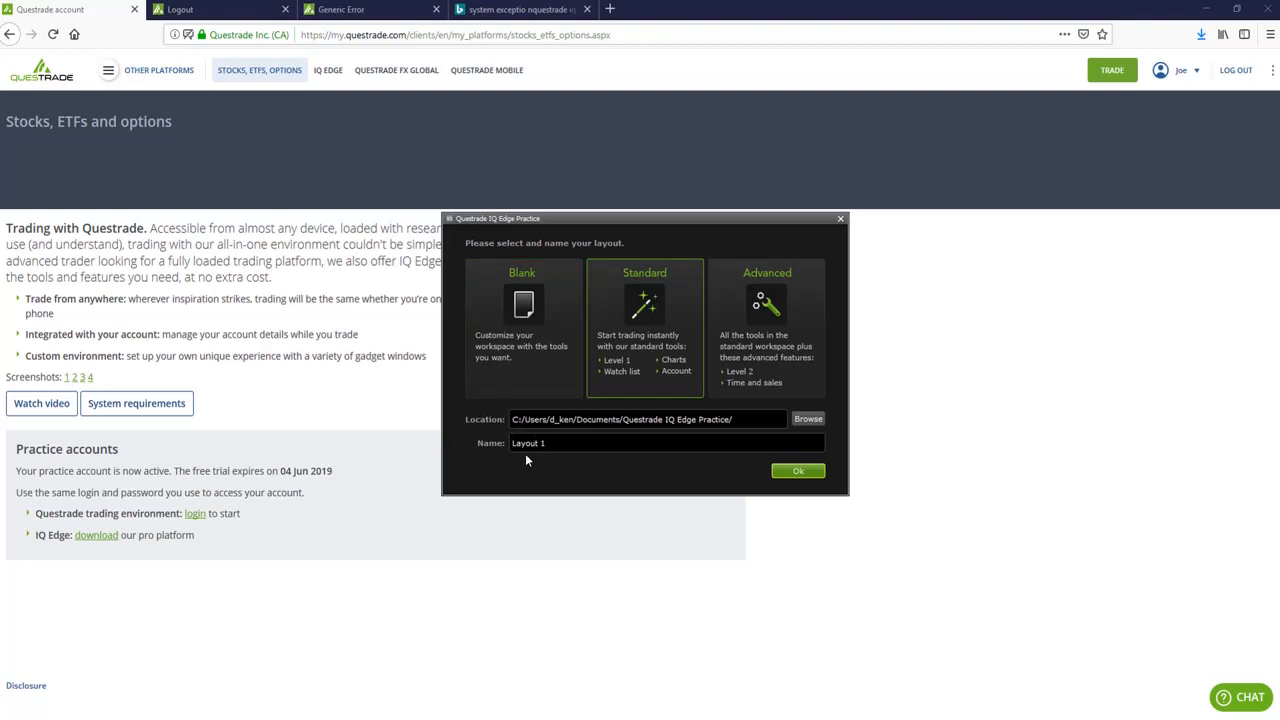
mouse_move(645, 338)
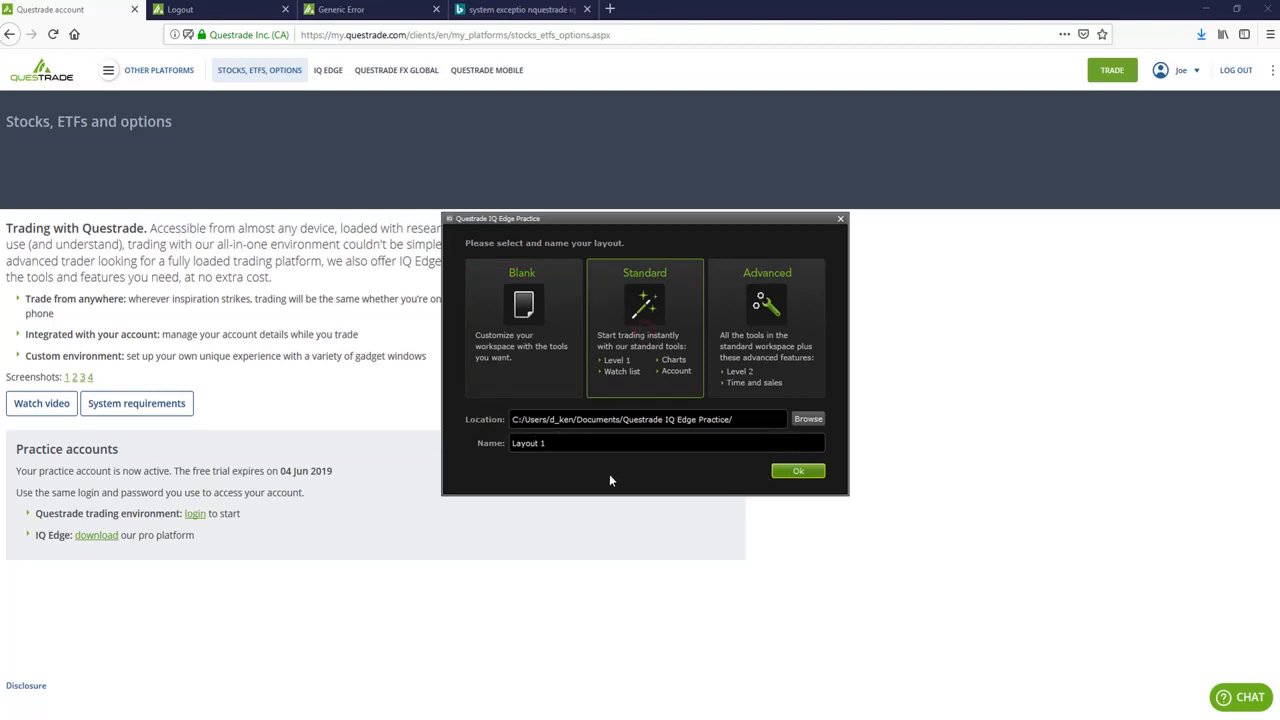
left_click(797, 471)
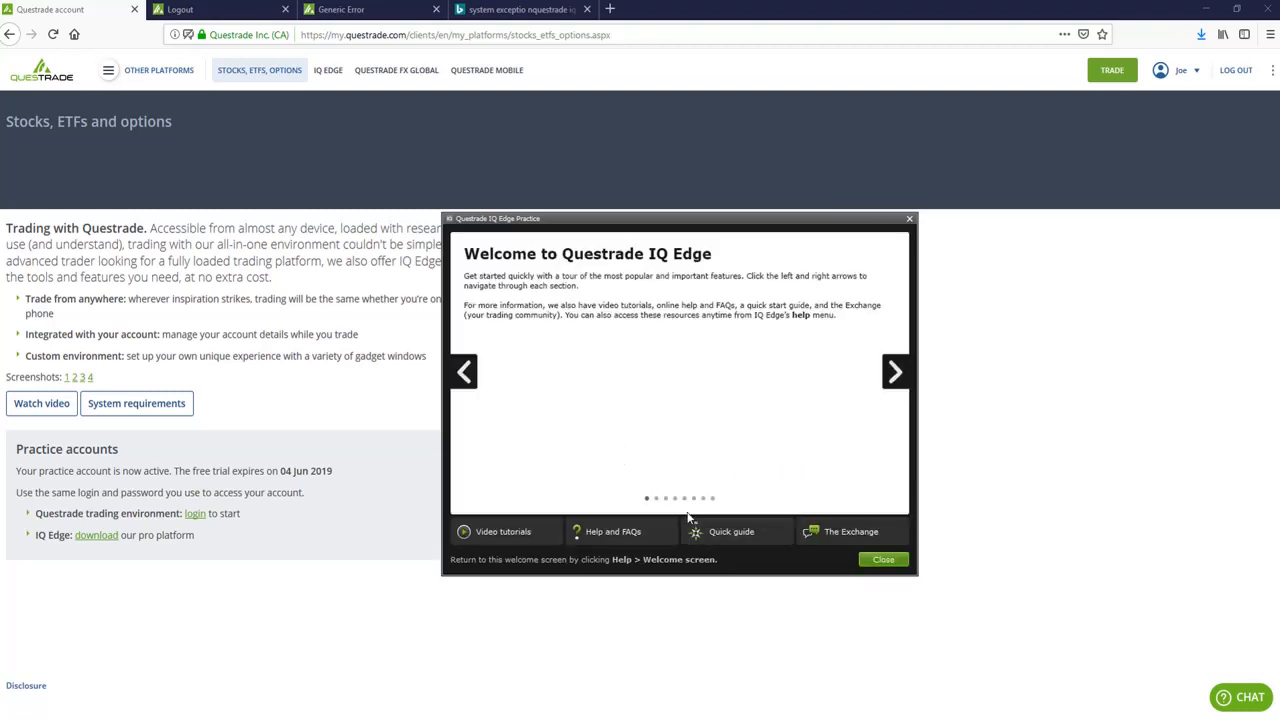
Step through the welcome tour slides and close the tour
left_click(894, 371)
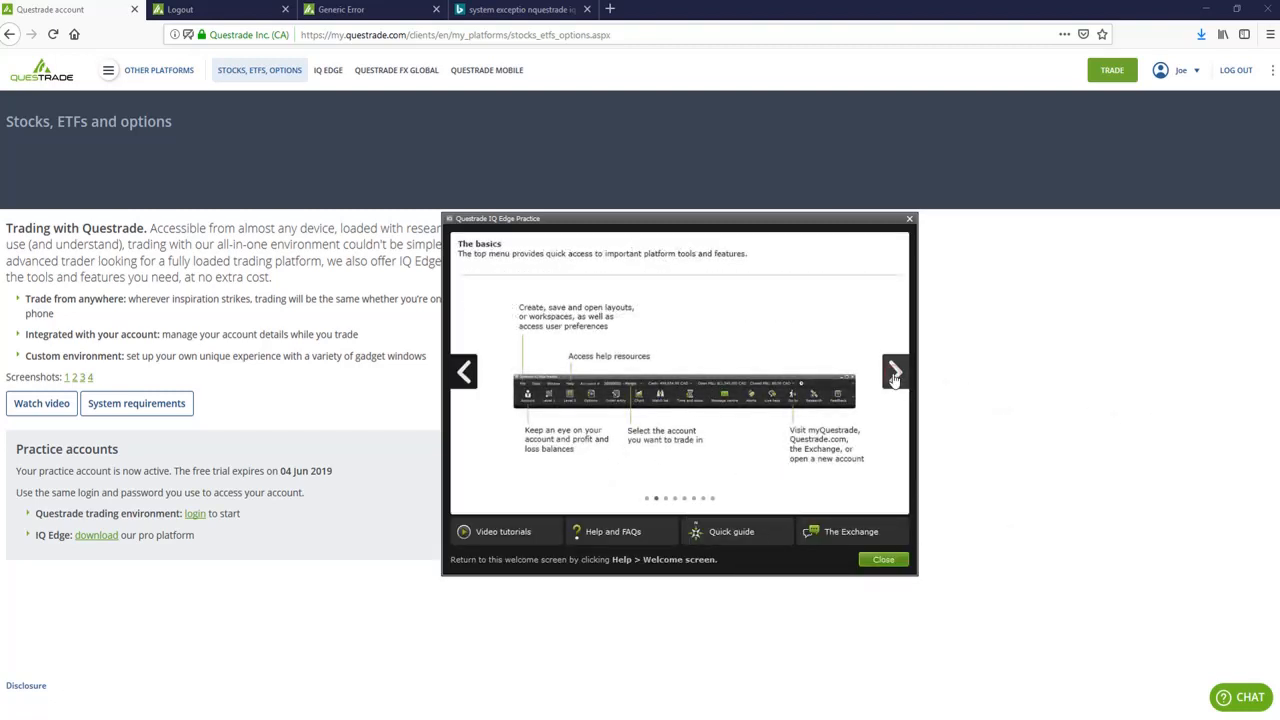
left_click(892, 372)
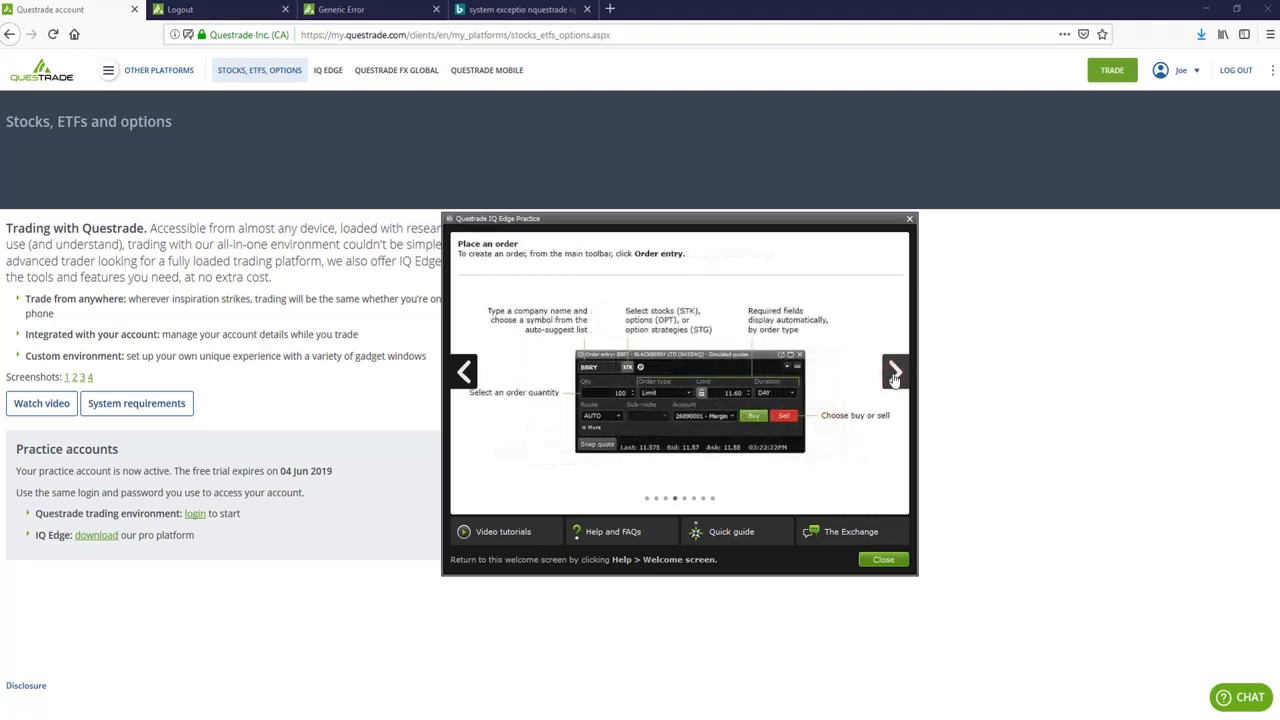
left_click(893, 371)
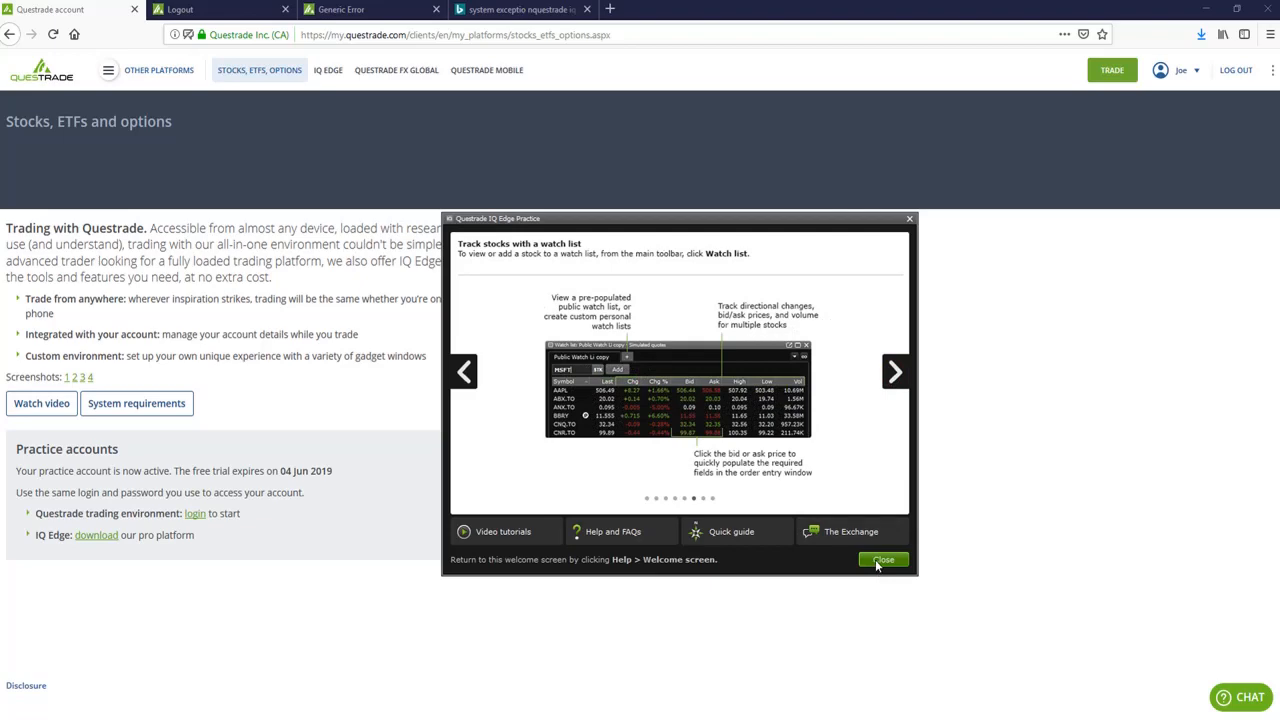
left_click(883, 559)
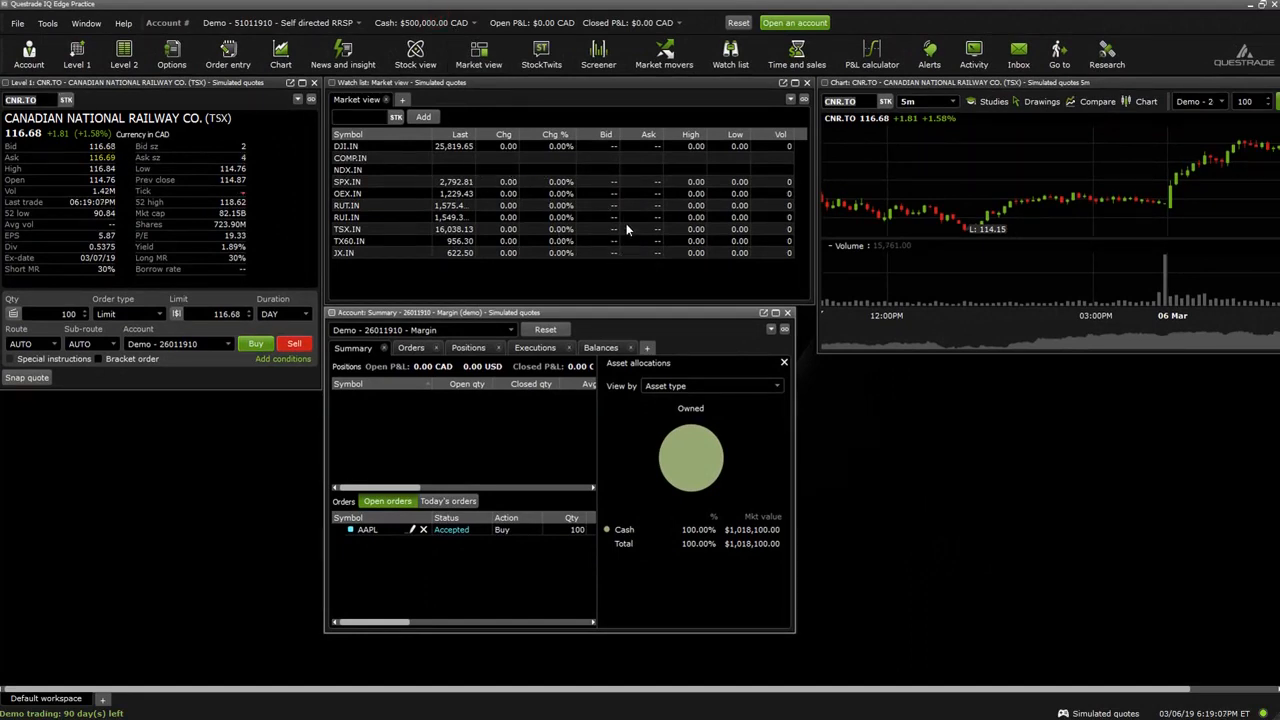
mouse_move(708, 234)
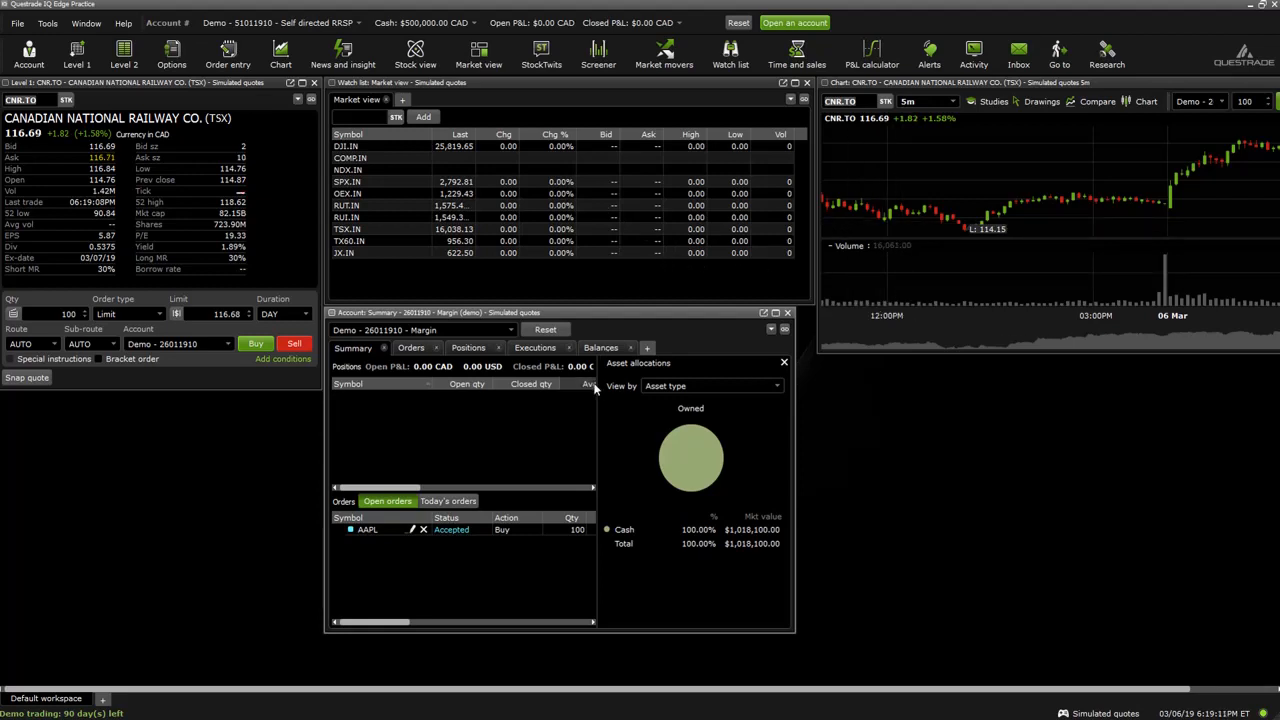
mouse_move(616, 274)
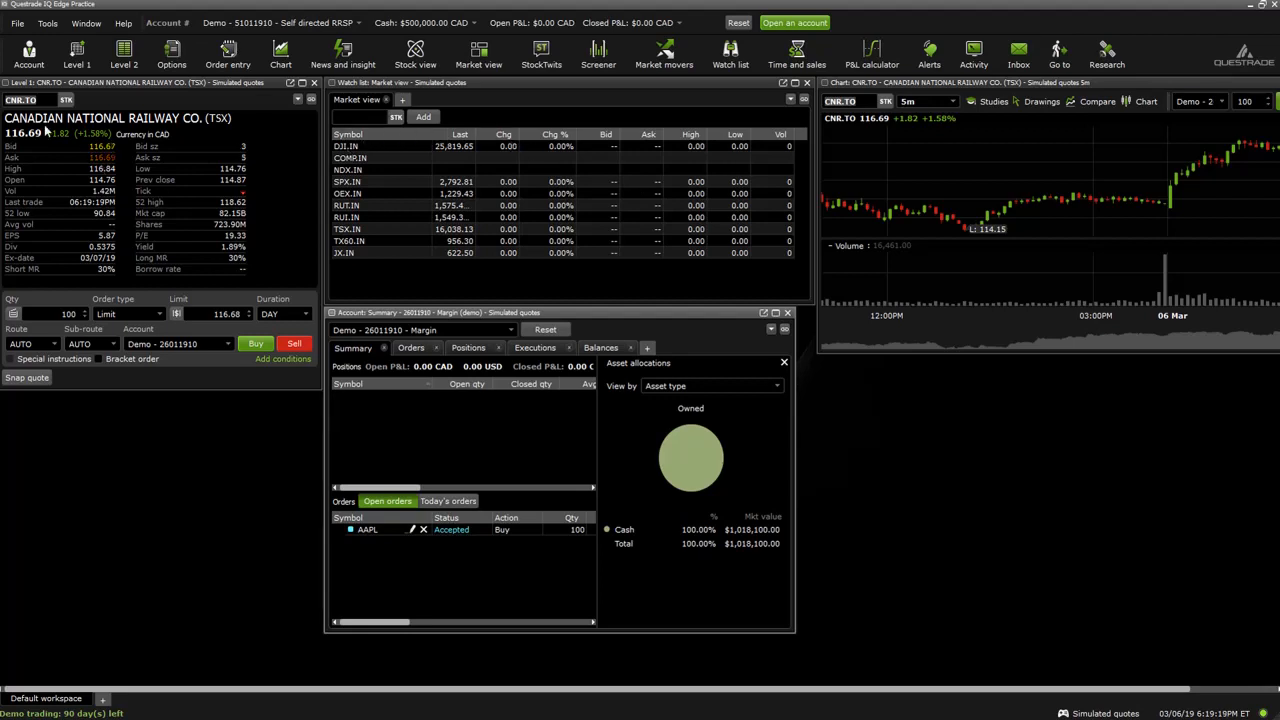
mouse_move(196, 549)
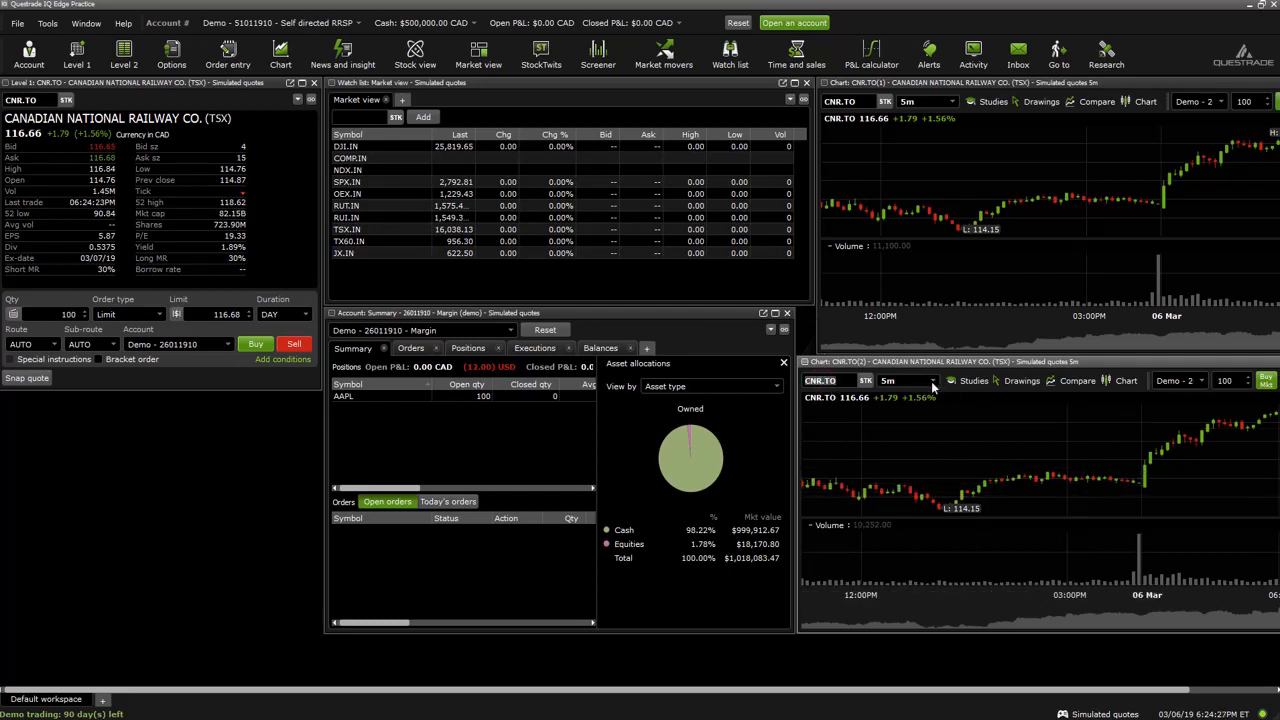
Add a second CNR.TO chart and confirm AAPL filled as a 100-share position
left_click(903, 380)
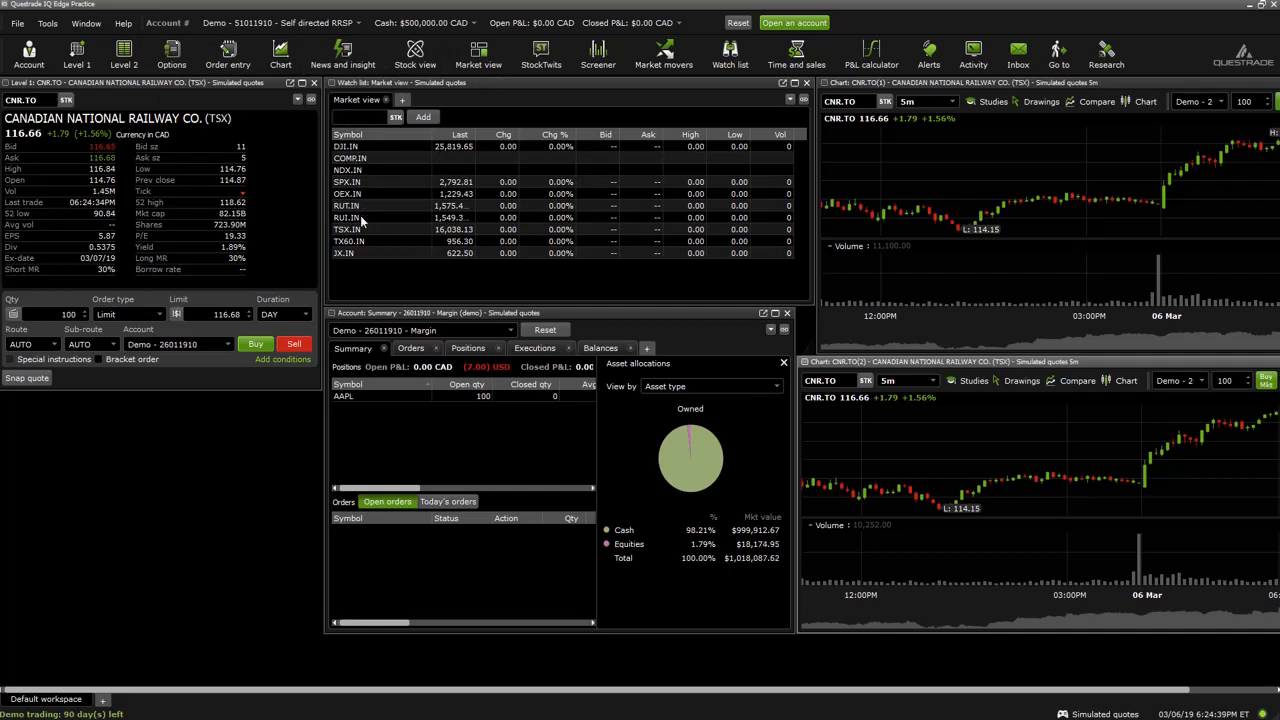
mouse_move(358, 293)
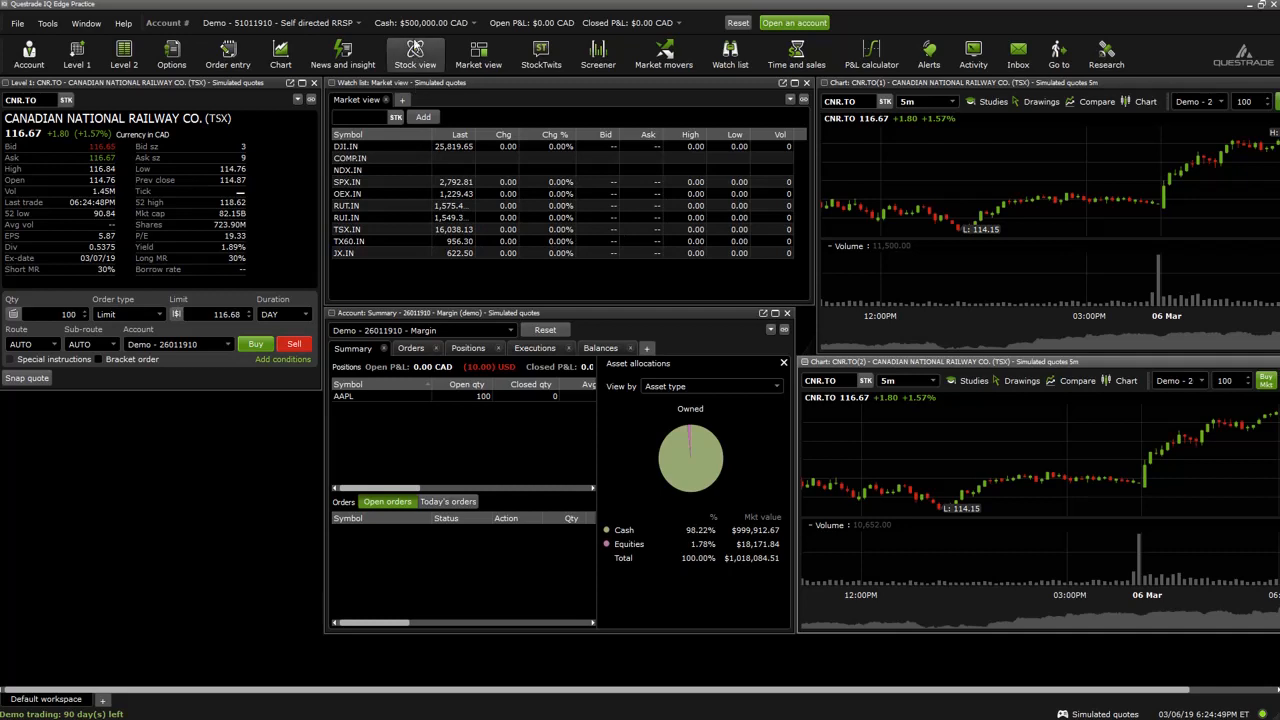
left_click(424, 22)
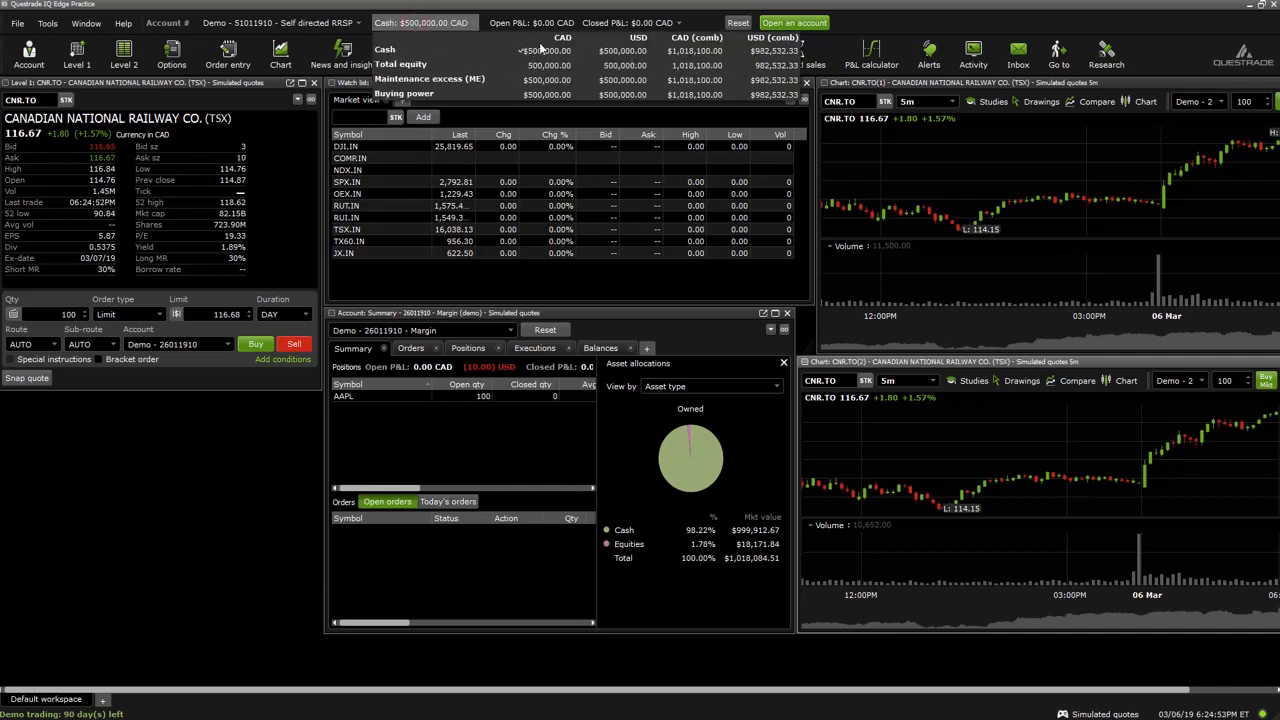
mouse_move(165, 507)
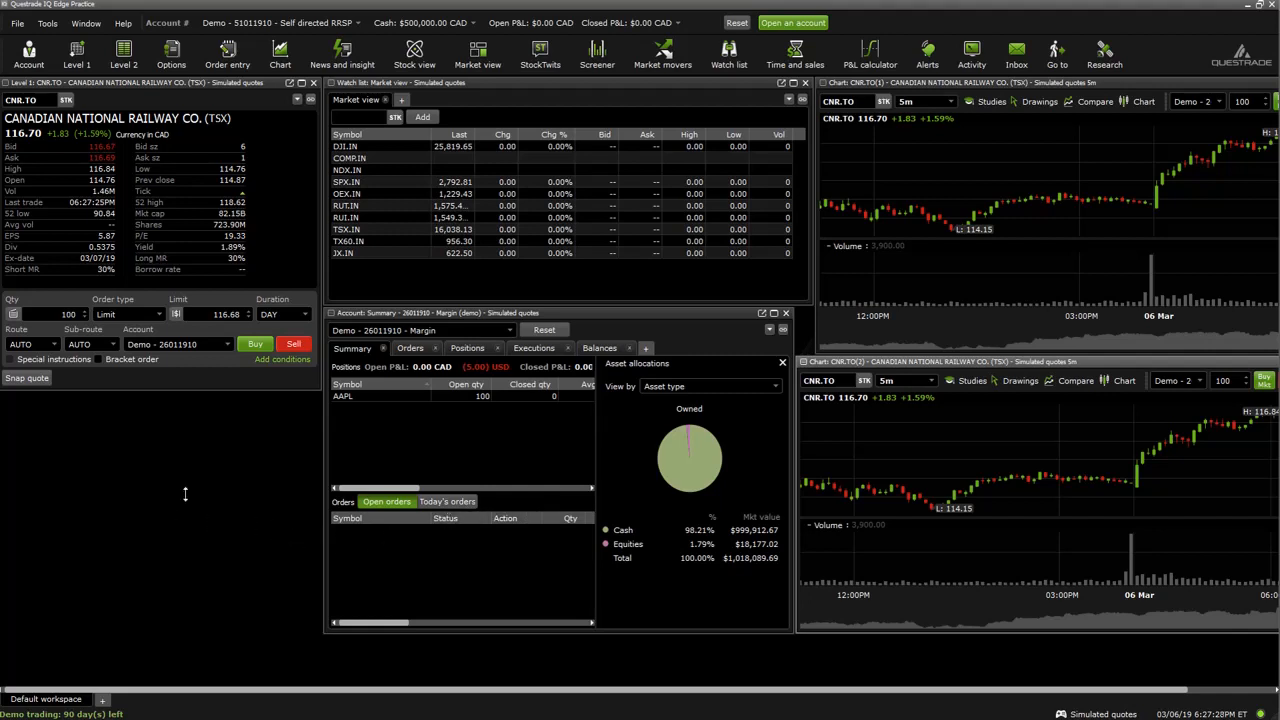
mouse_move(156, 502)
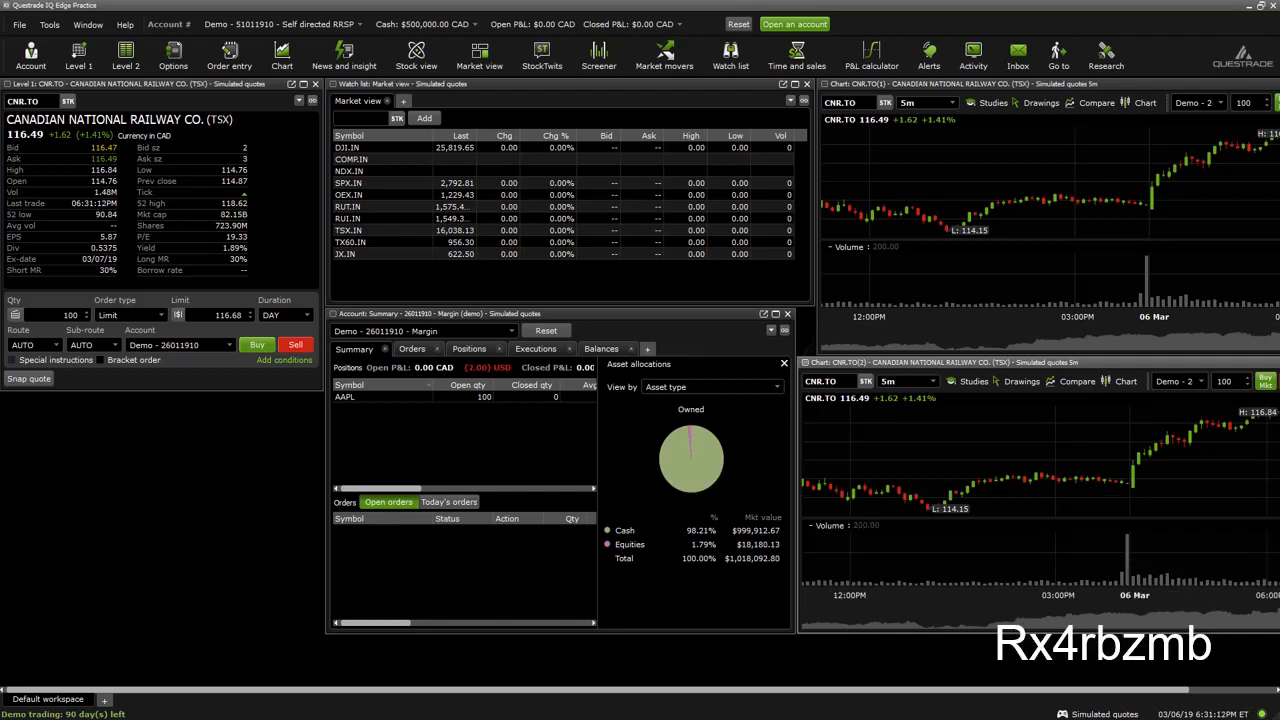
mouse_move(158, 494)
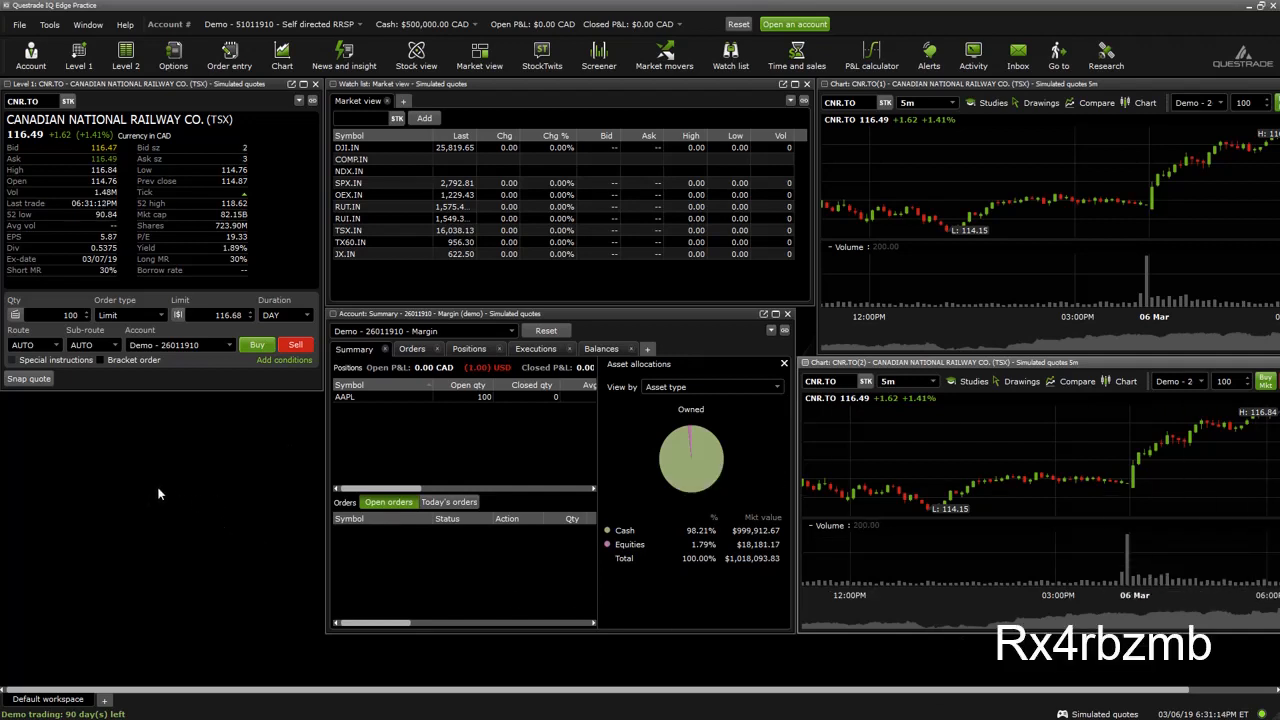